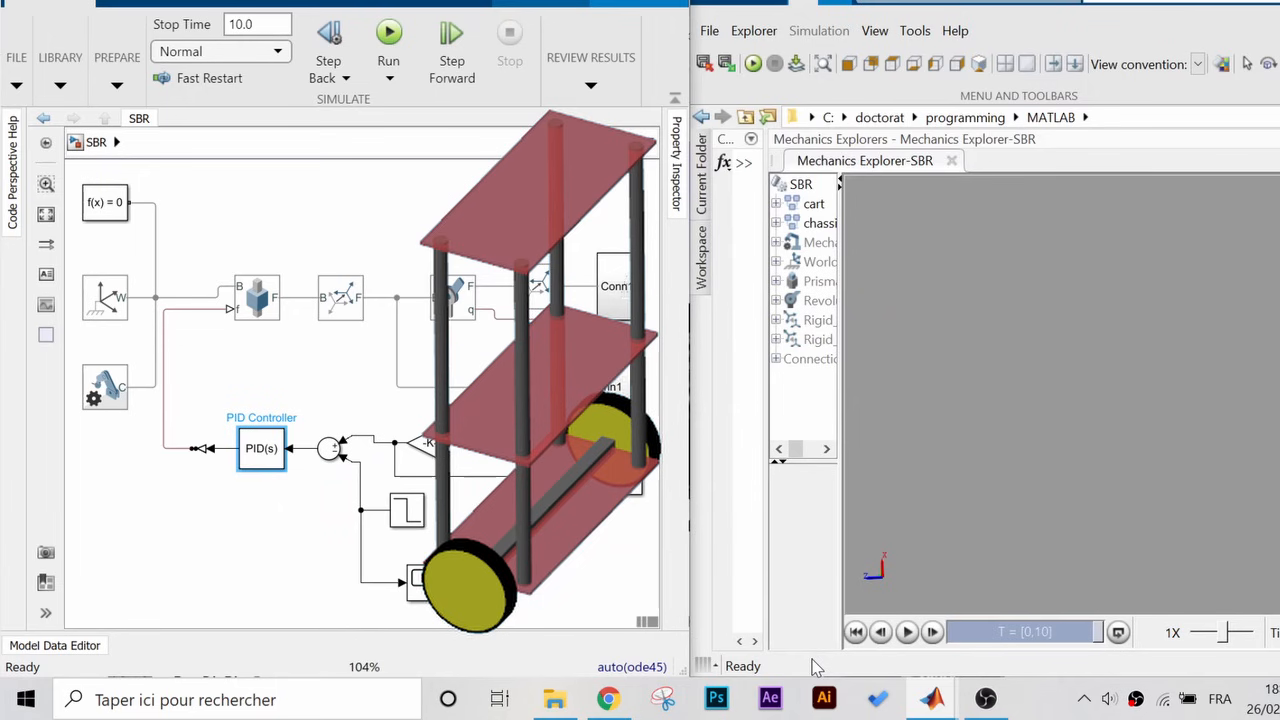
Create a new Simscape Multibody model with the smnew command, giving the SBR starter blocks.
{"action": "left_click", "coordinate": [388, 32]}
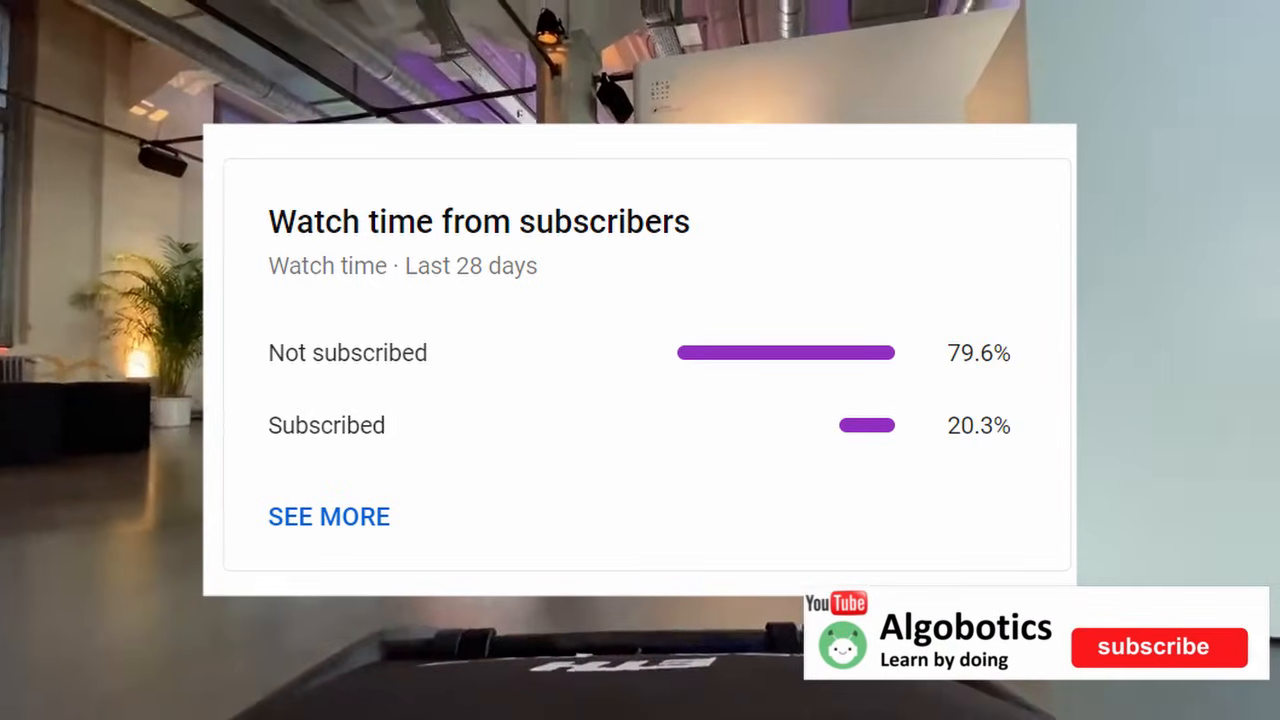
{"action": "left_click", "coordinate": [1156, 648]}
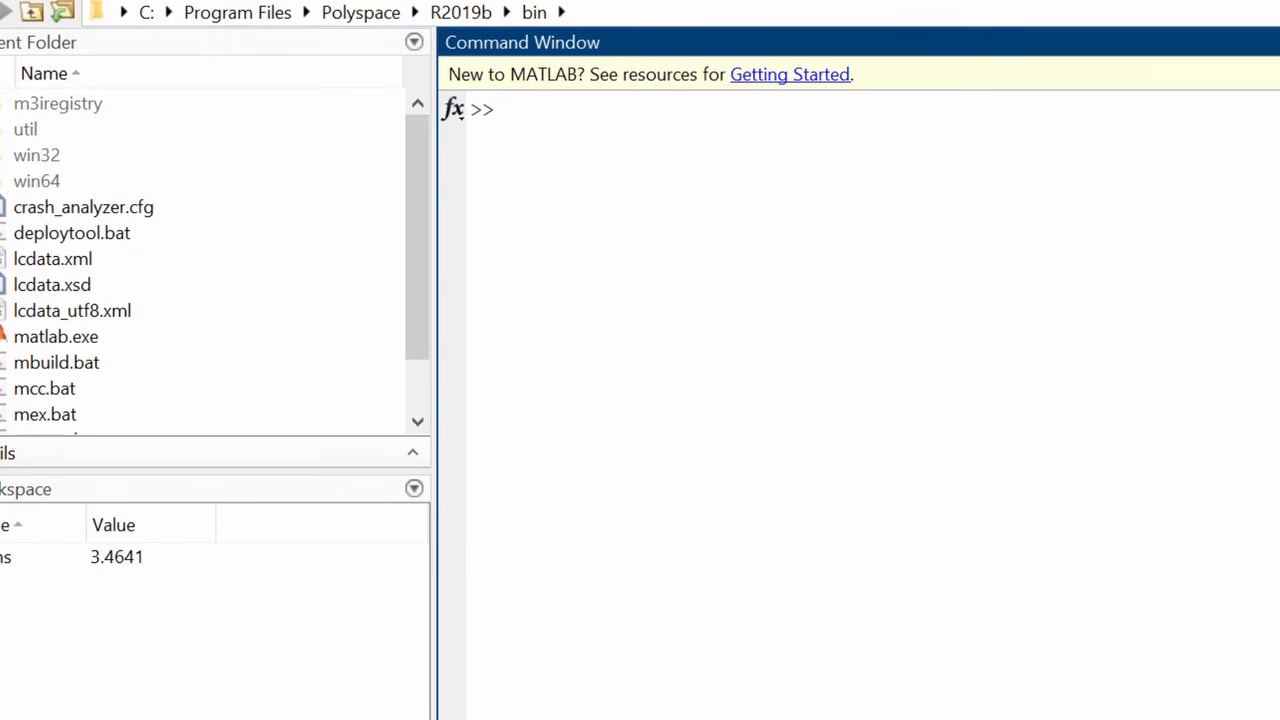
{"action": "type", "text": "smnew"}
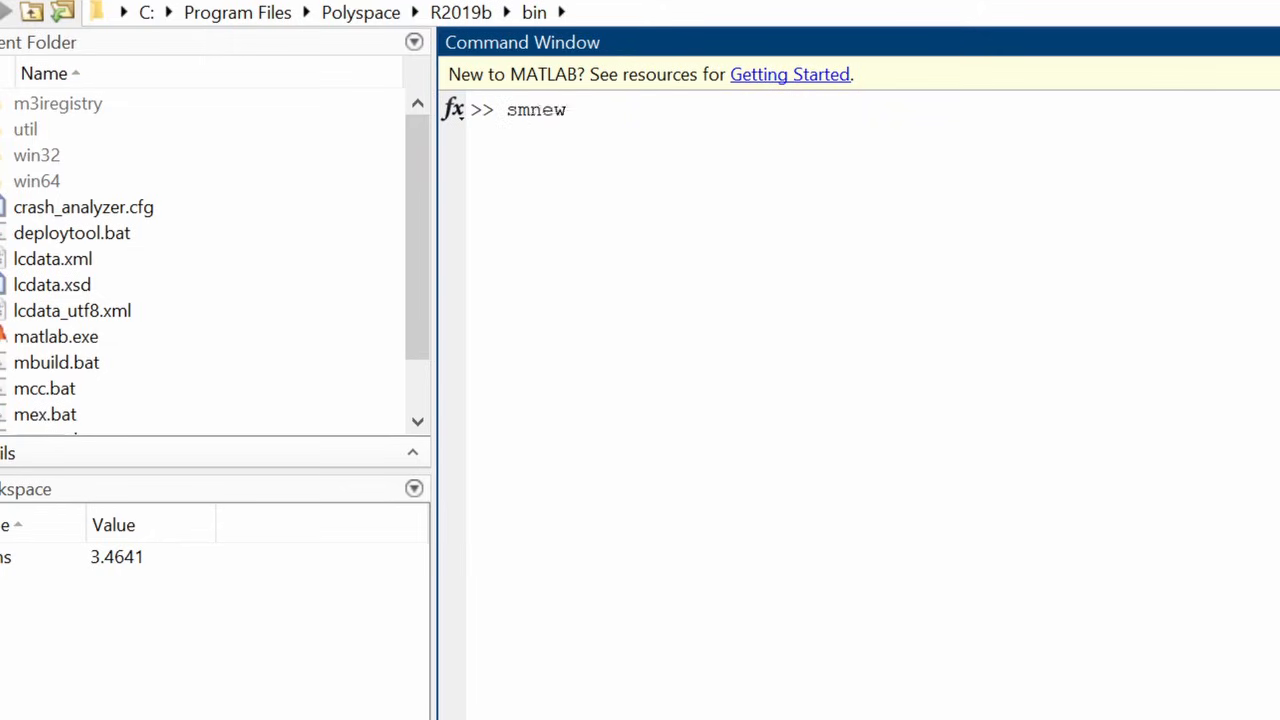
{"action": "key", "text": "enter"}
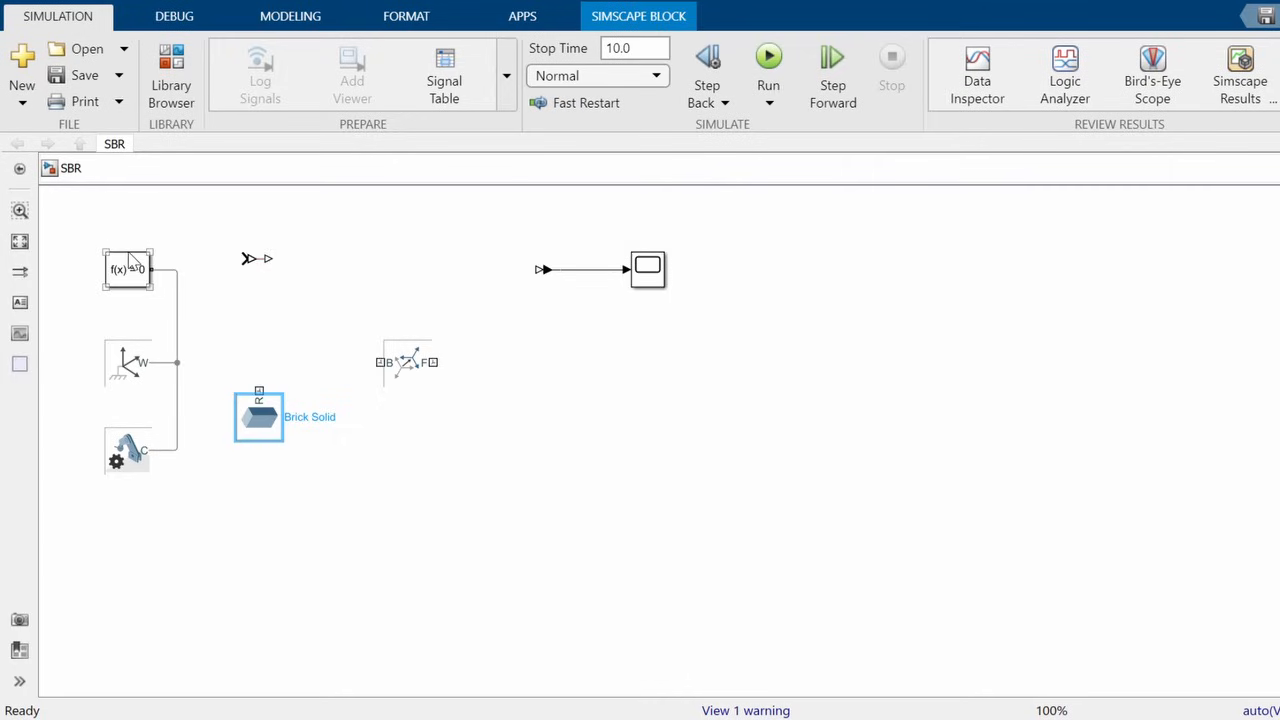
{"action": "left_click", "coordinate": [128, 270]}
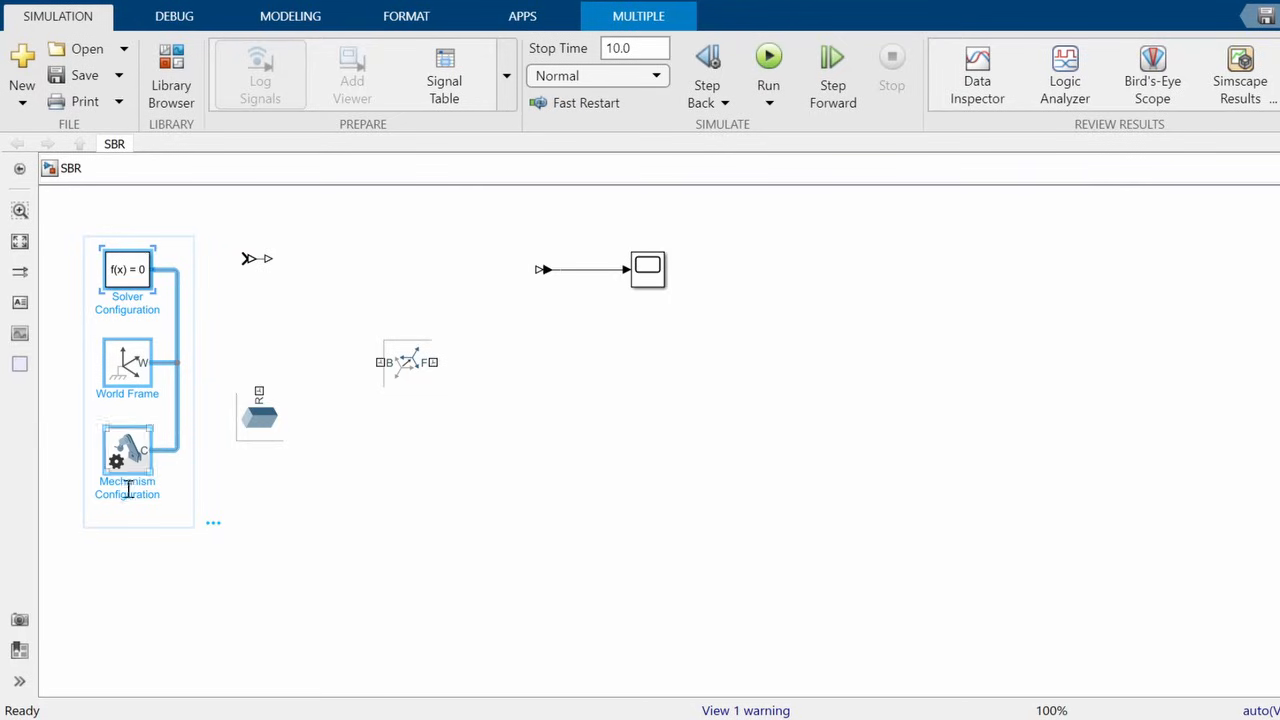
{"action": "left_click", "coordinate": [224, 496]}
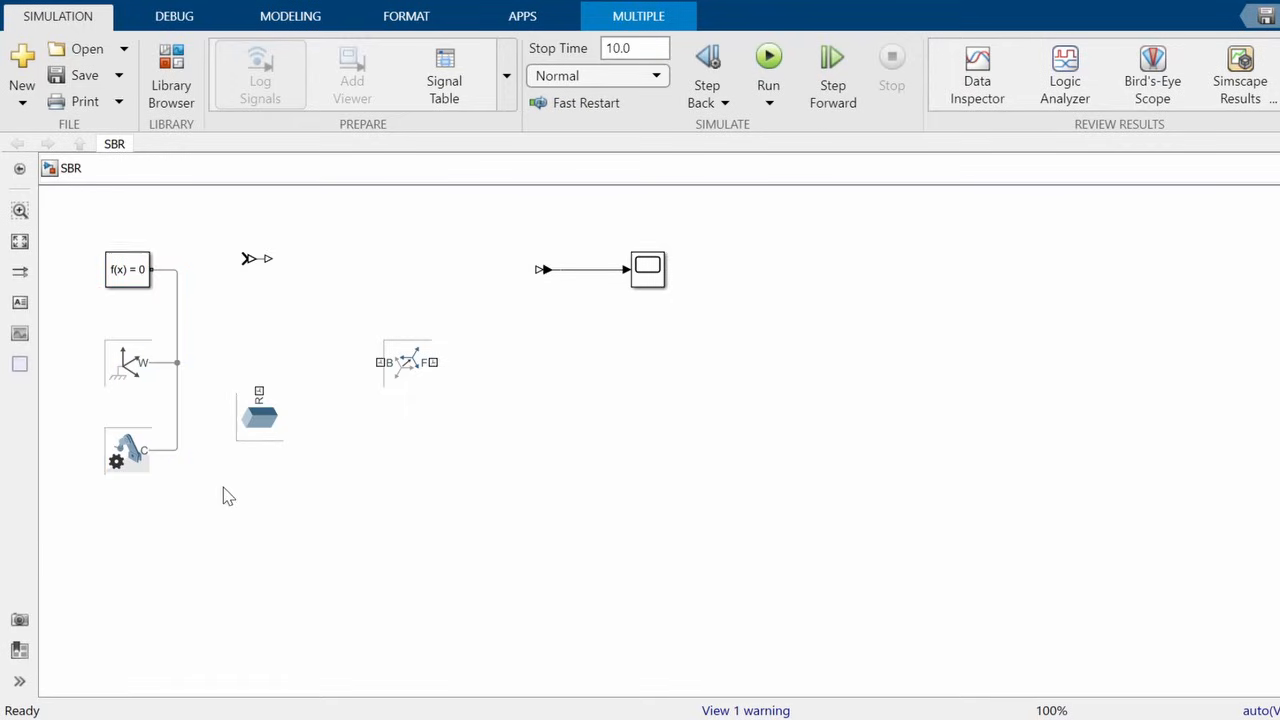
{"action": "left_click", "coordinate": [128, 364]}
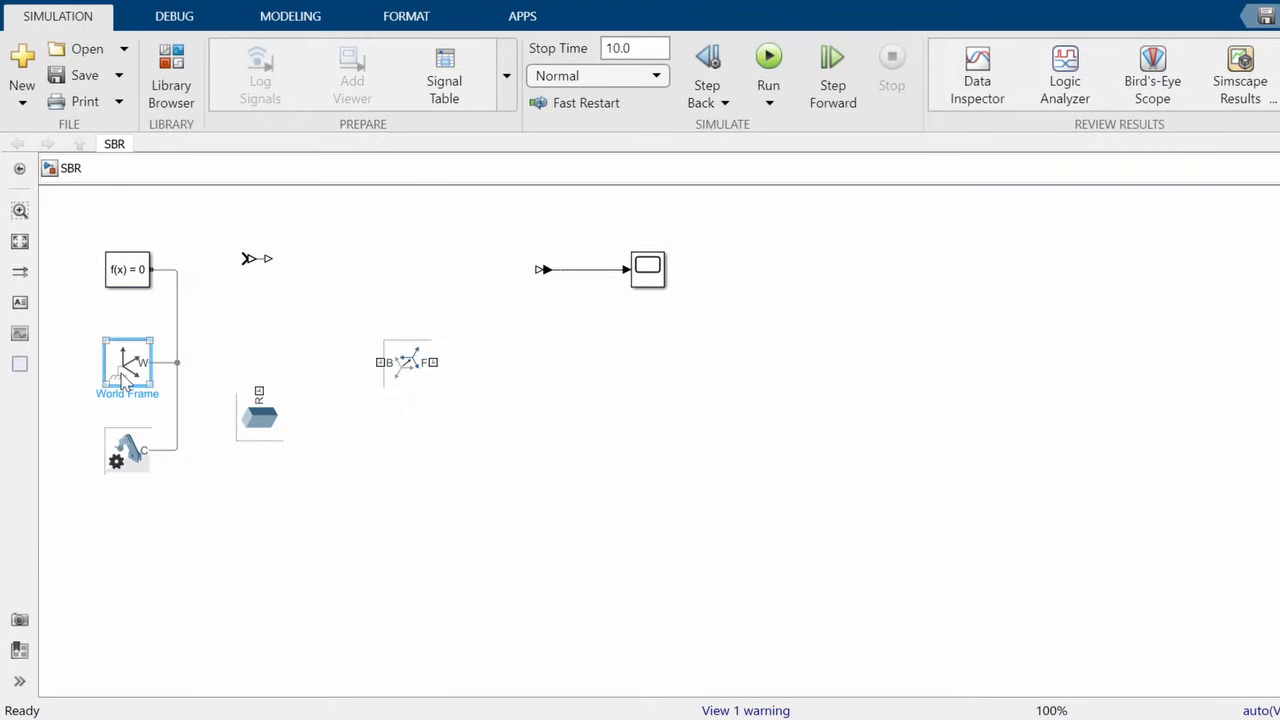
{"action": "left_click", "coordinate": [128, 364]}
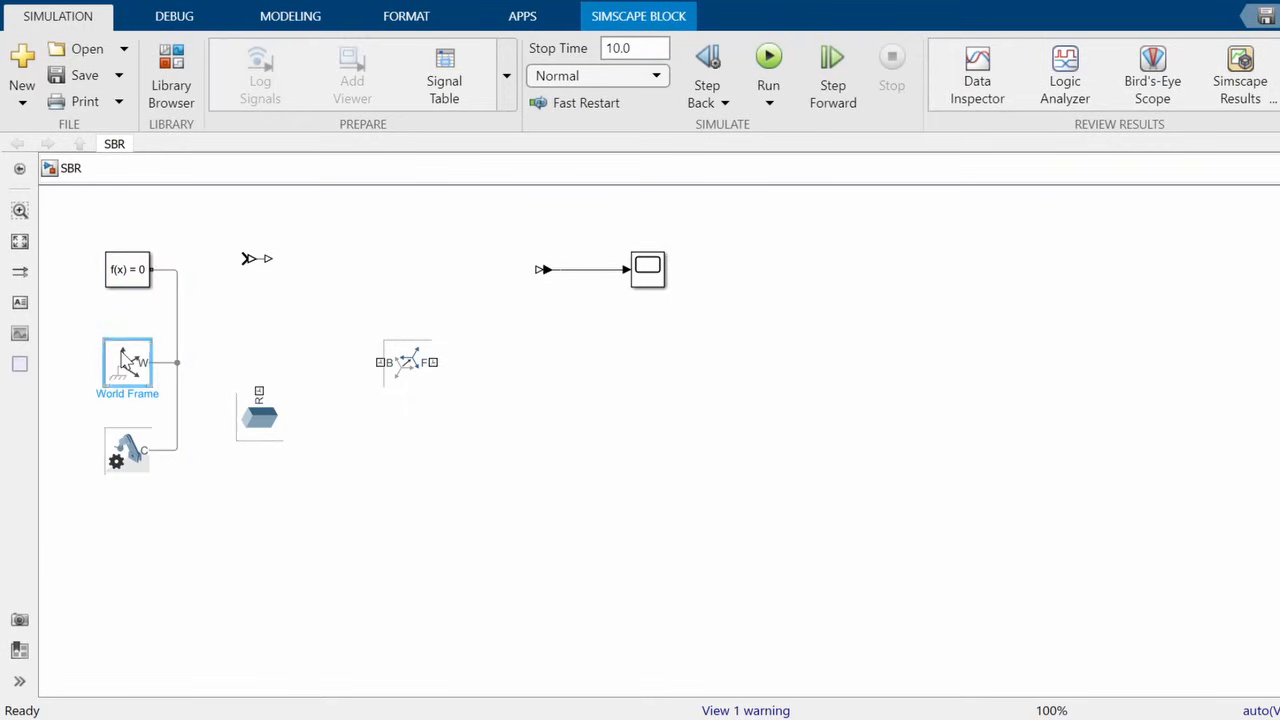
{"action": "left_click", "coordinate": [128, 364]}
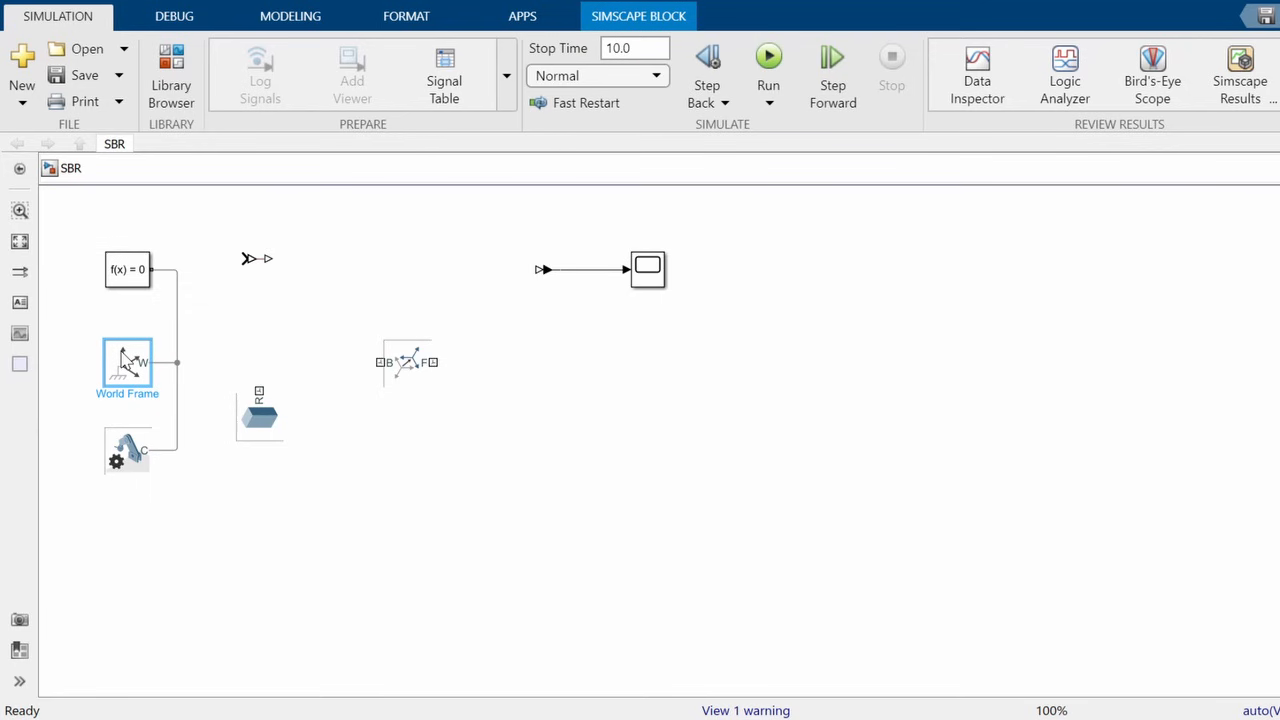
From the Simscape Multibody library, add Cylindrical Solids 'left wheel tyre' and 'left wheel wheel body'.
{"action": "left_click", "coordinate": [172, 76]}
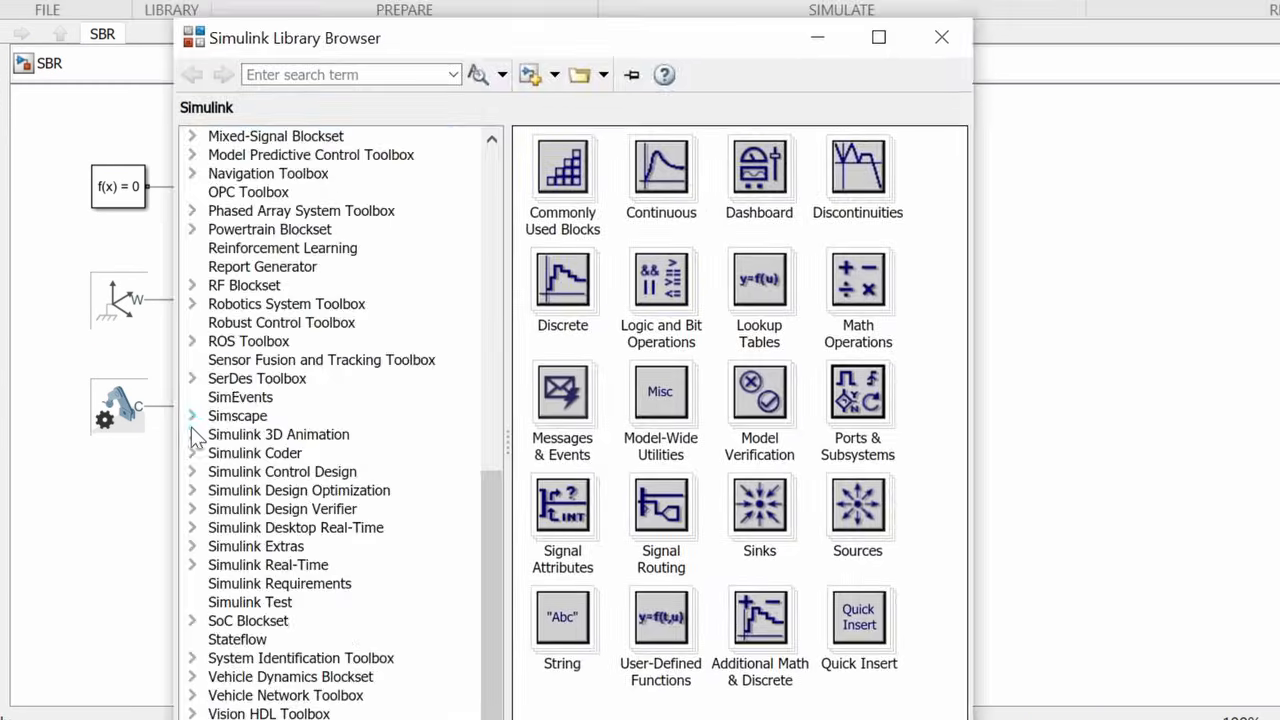
{"action": "left_click", "coordinate": [236, 414]}
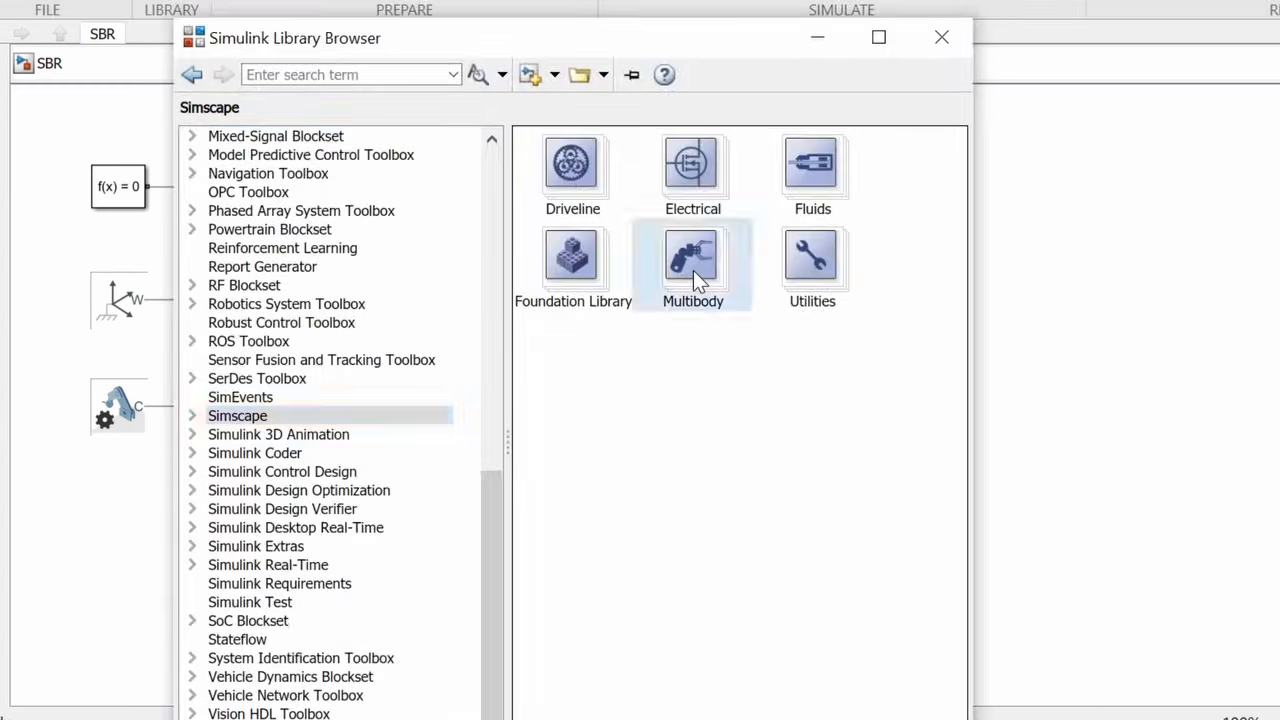
{"action": "double_click", "coordinate": [692, 256]}
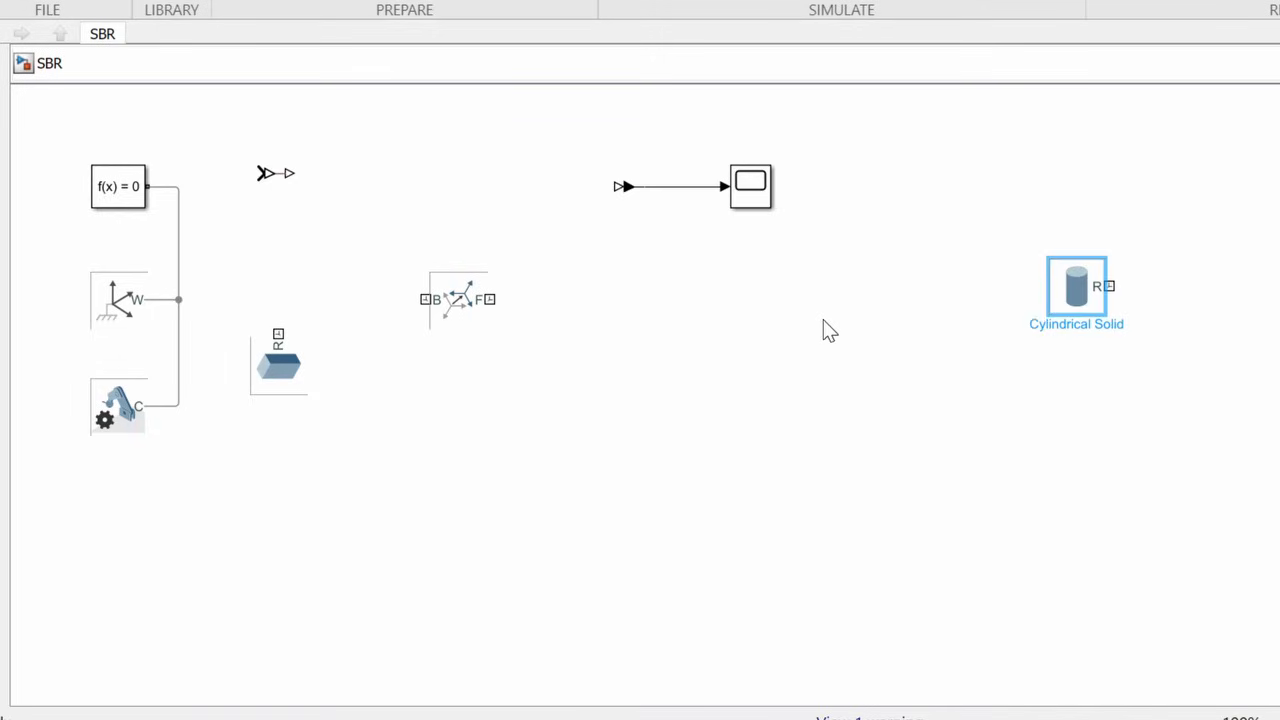
{"action": "left_click_drag", "start_coordinate": [1076, 290], "coordinate": [690, 300]}
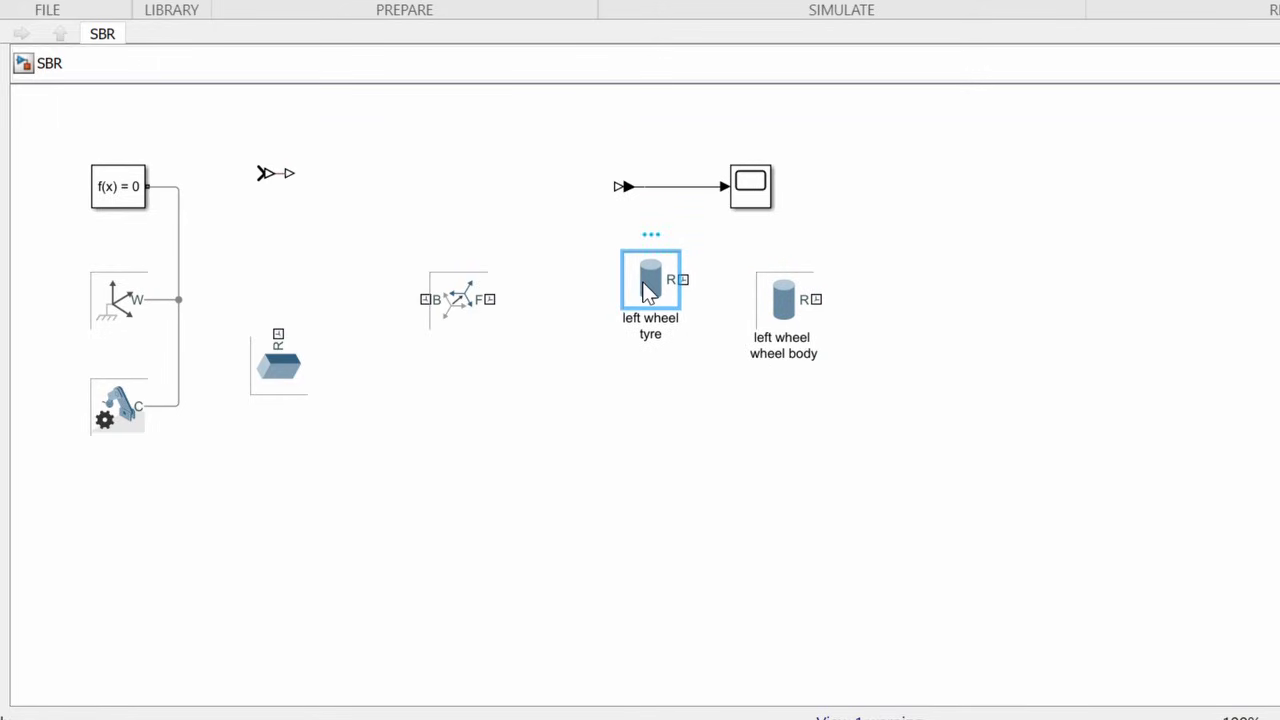
Set the left wheel tyre's inertia to mass-based with a mass of 50 kg.
{"action": "double_click", "coordinate": [650, 278]}
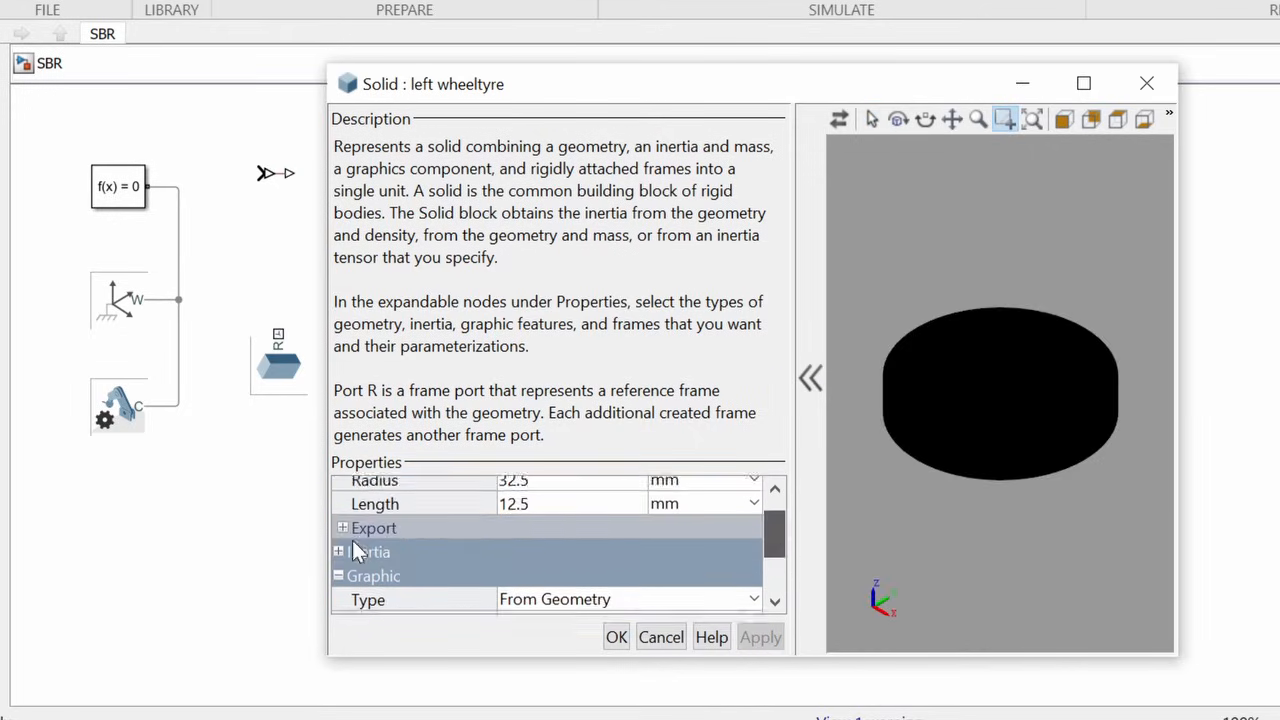
{"action": "left_click", "coordinate": [340, 552]}
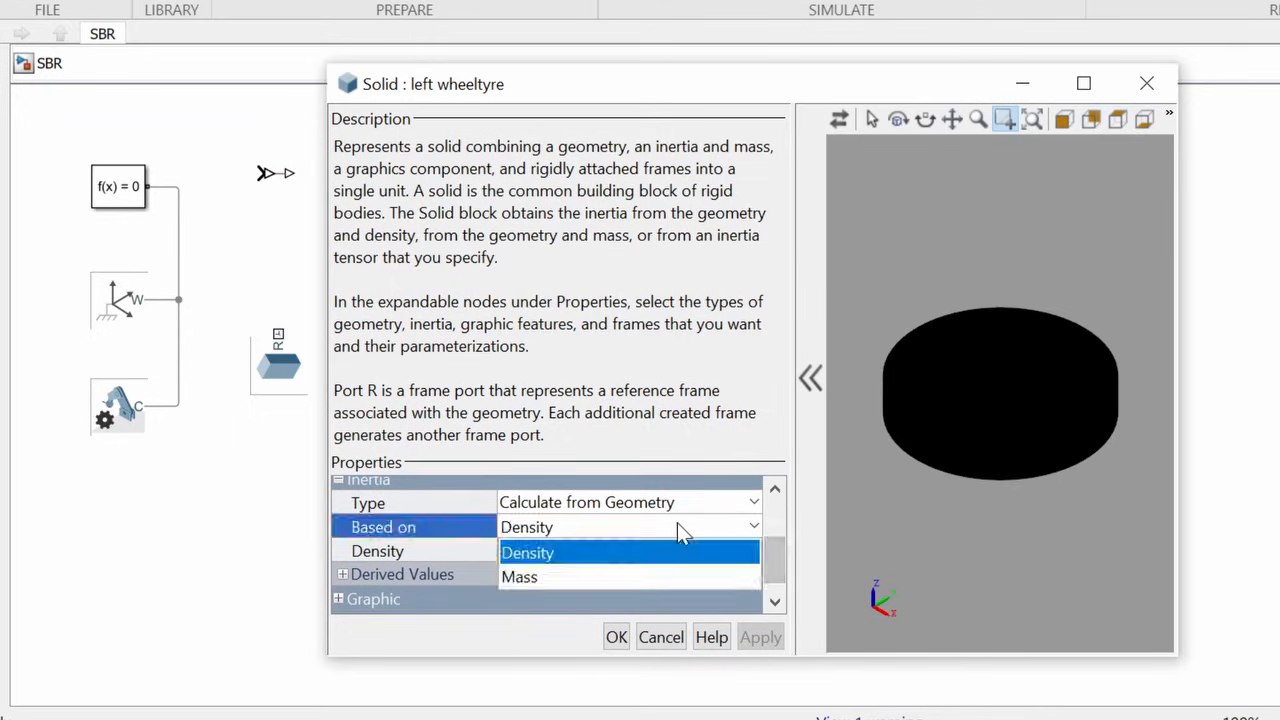
{"action": "left_click", "coordinate": [520, 576]}
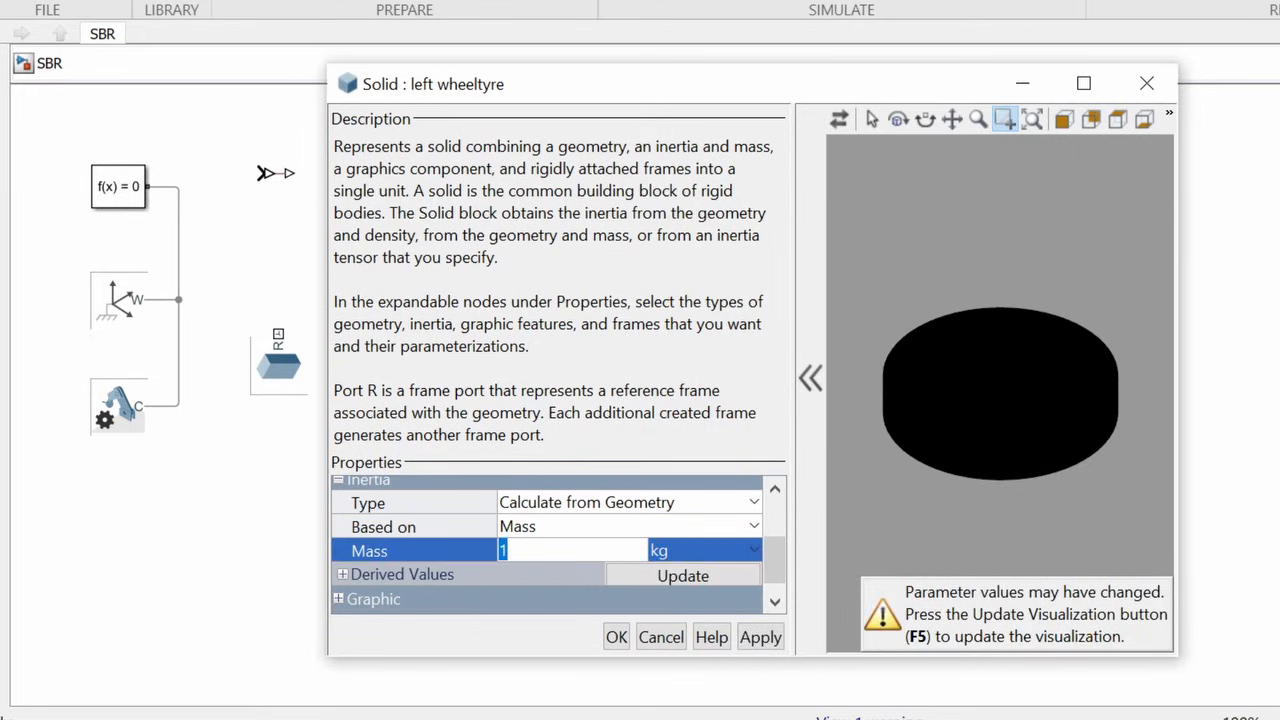
{"action": "type", "text": "50"}
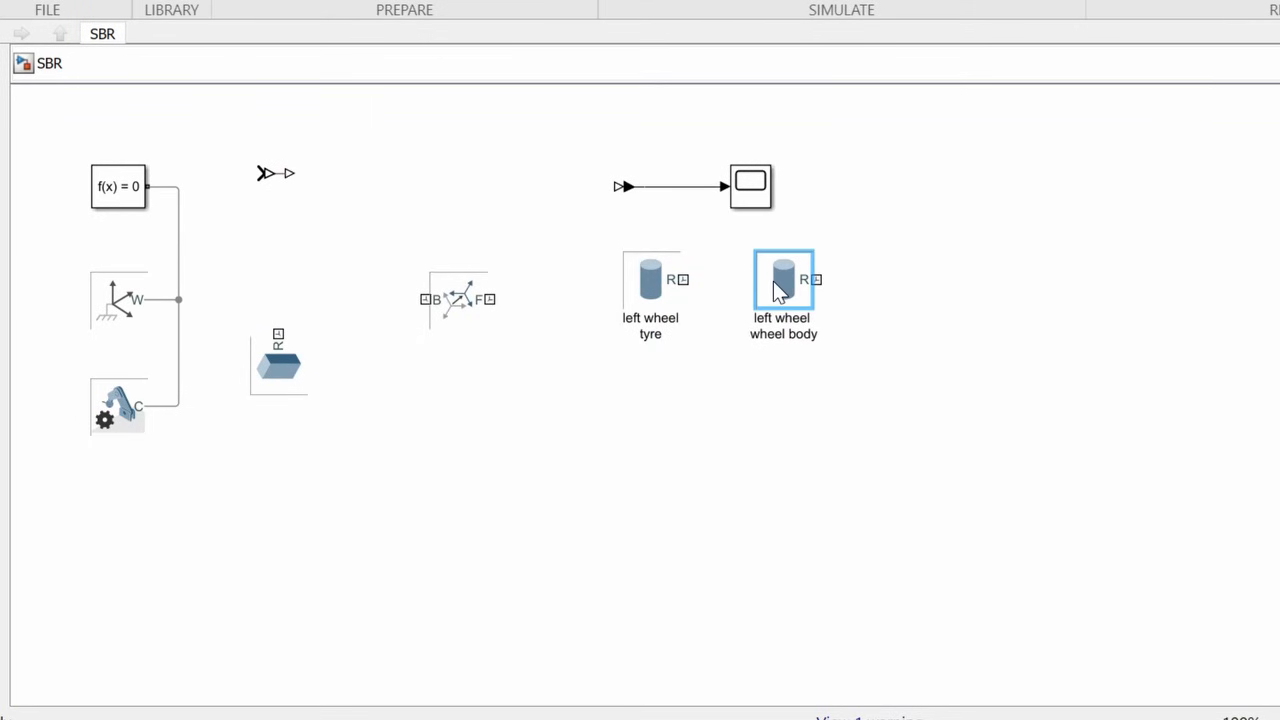
Give the left wheel wheel body a yellow graphic colour.
{"action": "double_click", "coordinate": [784, 278]}
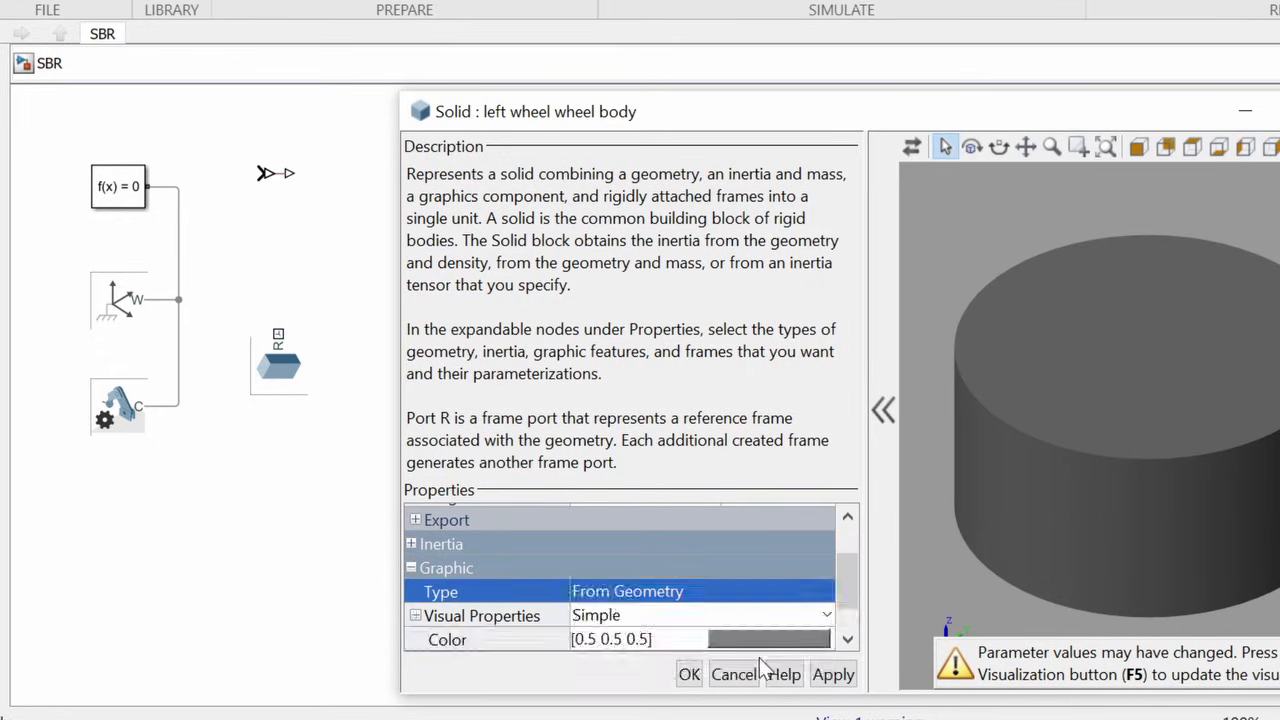
{"action": "left_click", "coordinate": [768, 640]}
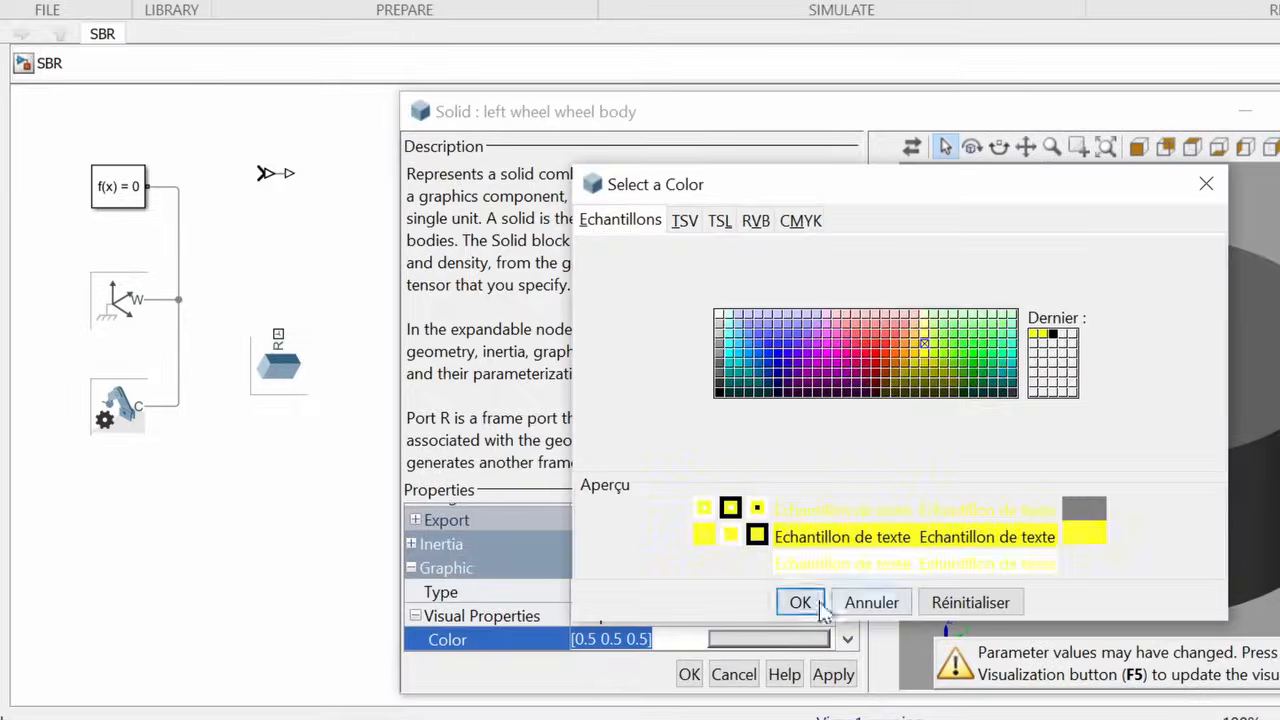
{"action": "left_click", "coordinate": [800, 602]}
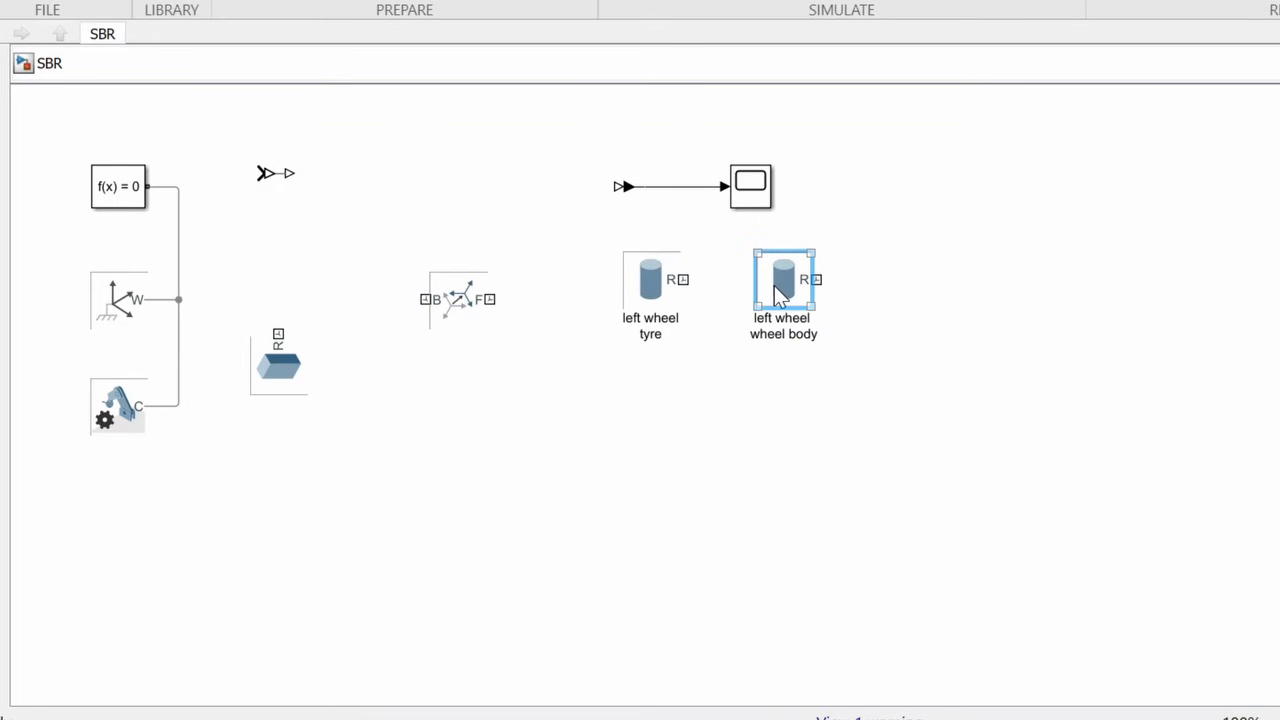
{"action": "left_click", "coordinate": [650, 280]}
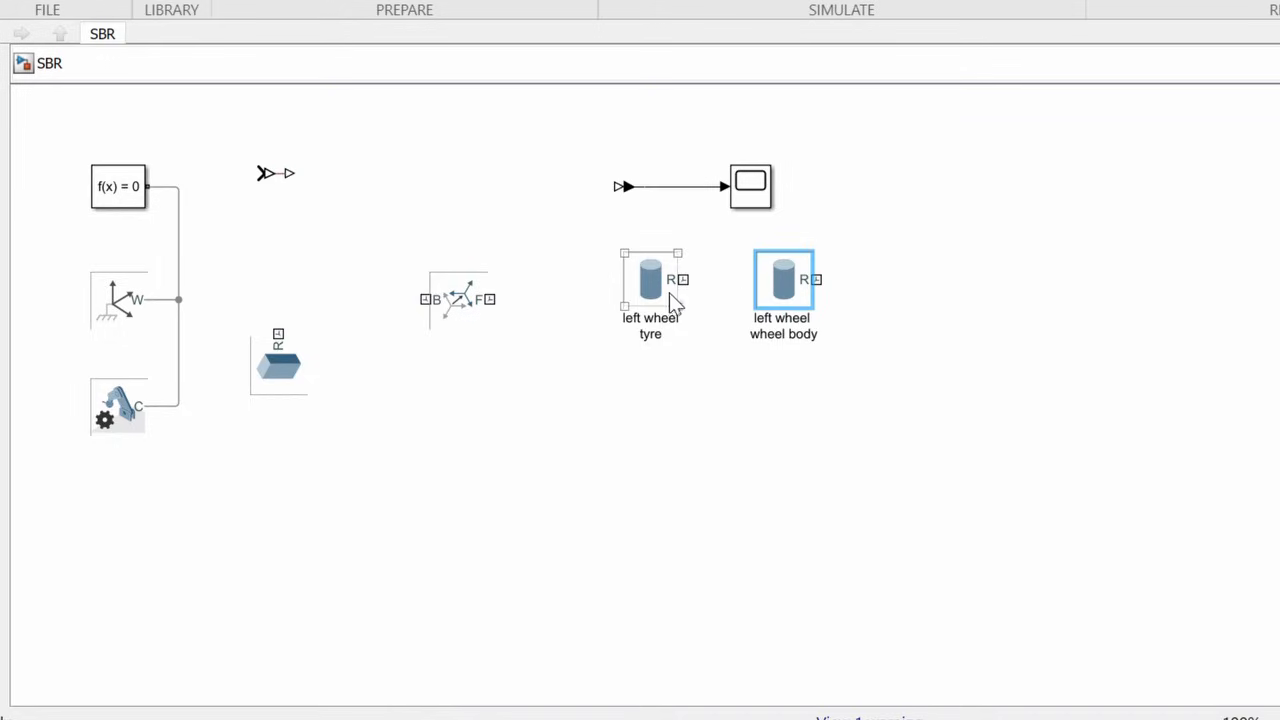
Wire both wheel solids to the World Frame and set the wheel body to 30 mm radius, 12.7 mm length.
{"action": "left_click_drag", "start_coordinate": [784, 278], "coordinate": [650, 386]}
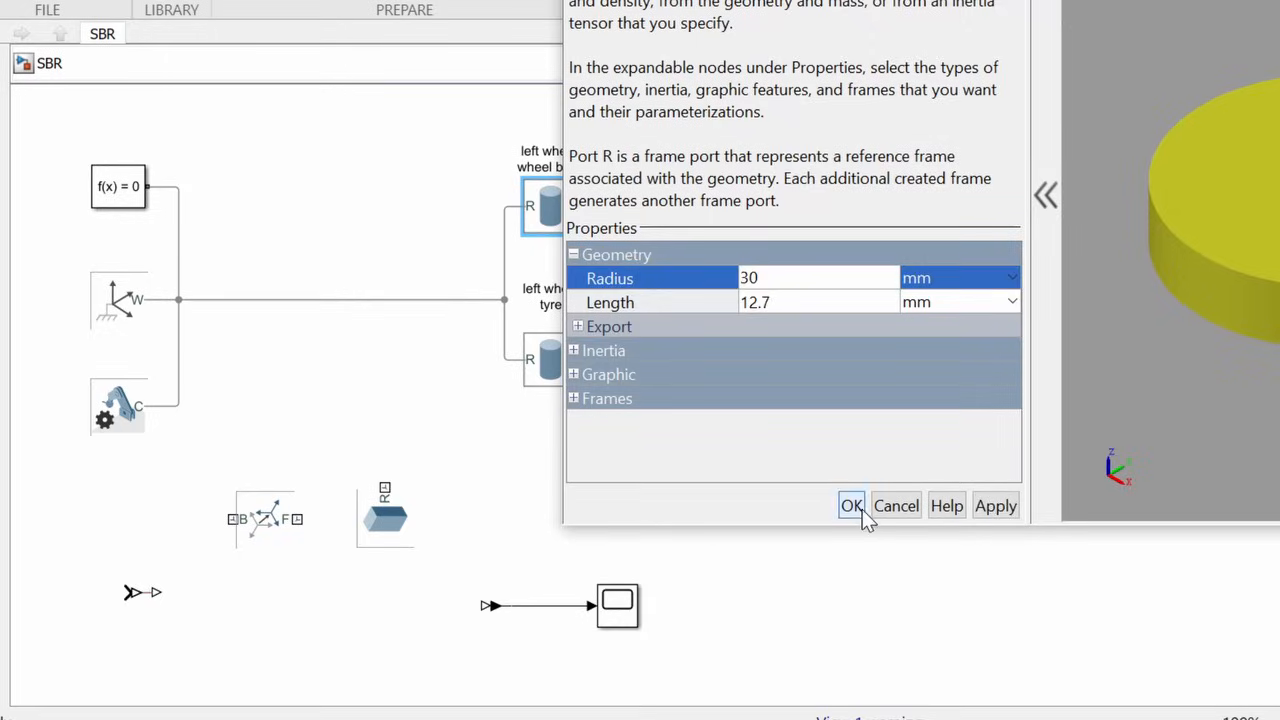
{"action": "left_click", "coordinate": [852, 504]}
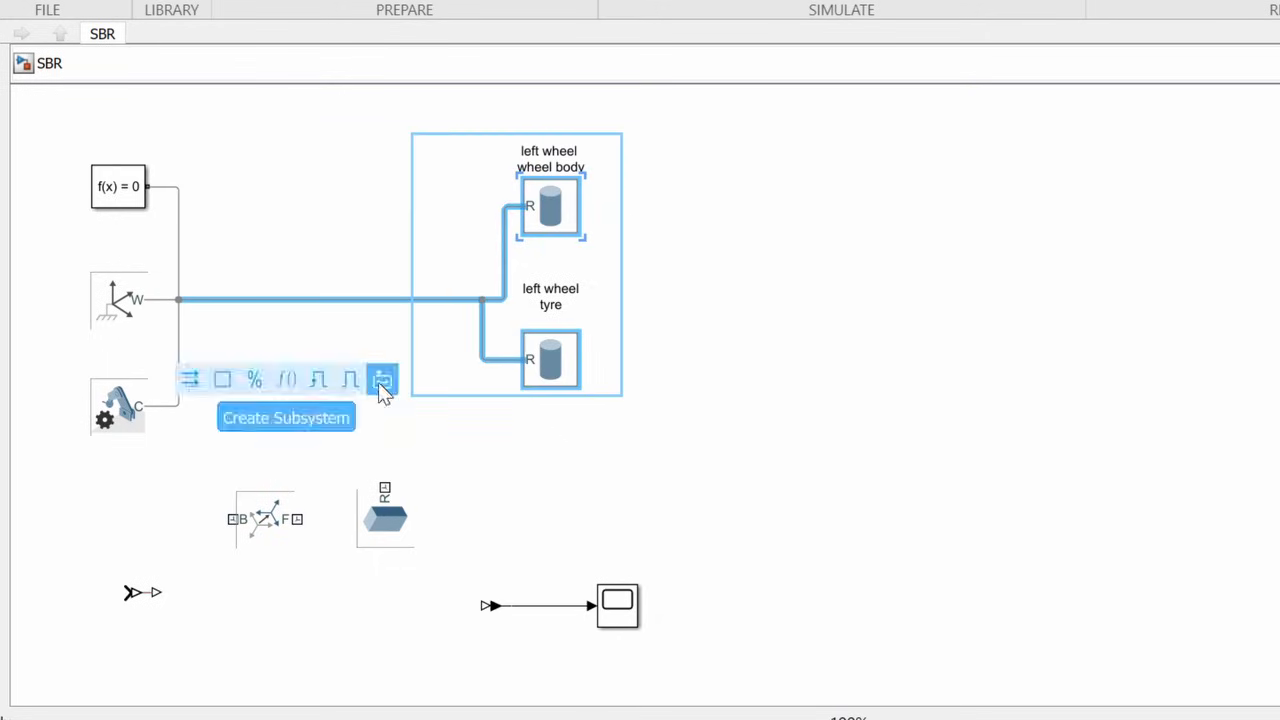
Group the wheel solids into subsystem 'left wheel' and duplicate it as 'right wheel'.
{"action": "left_click", "coordinate": [382, 380]}
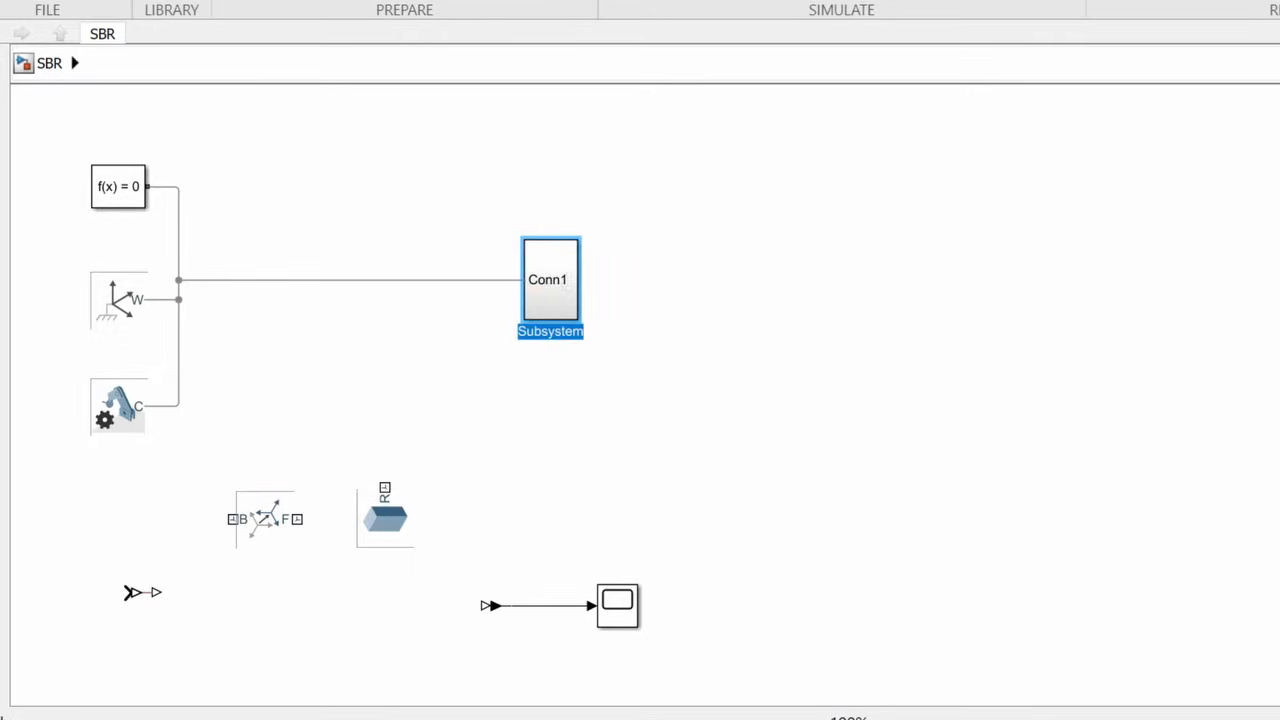
{"action": "type", "text": "left w"}
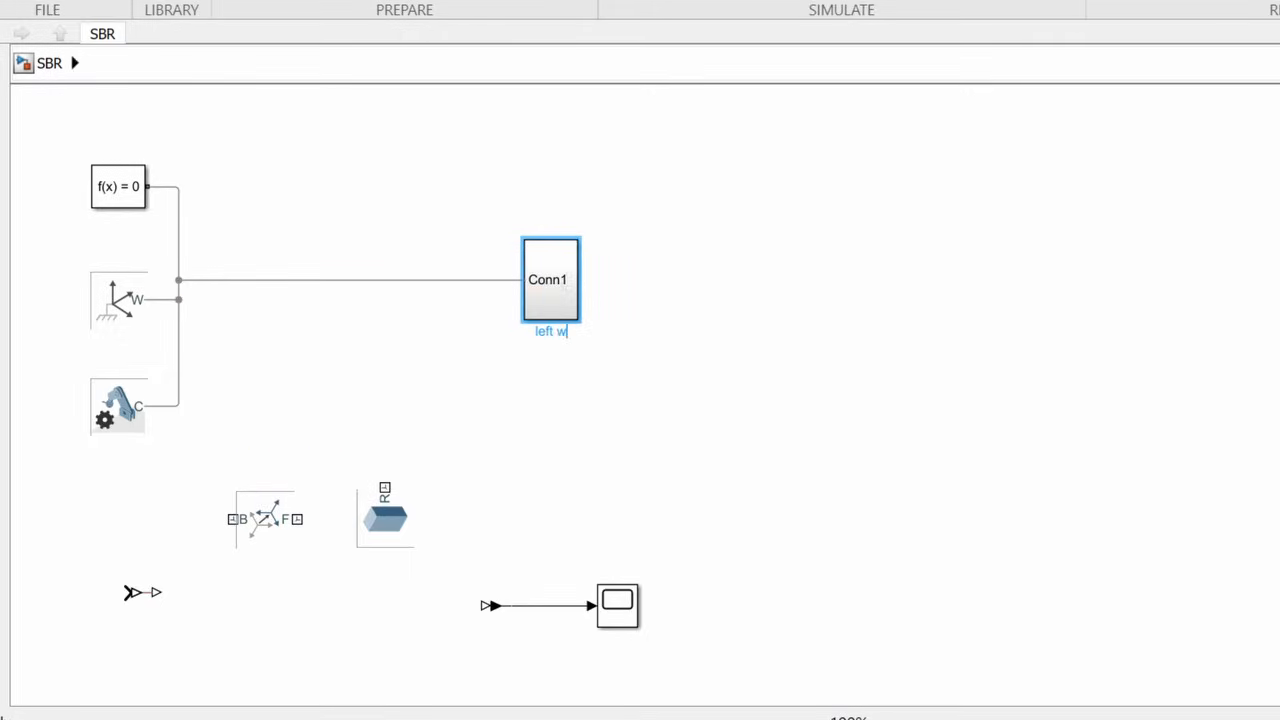
{"action": "type", "text": "heel"}
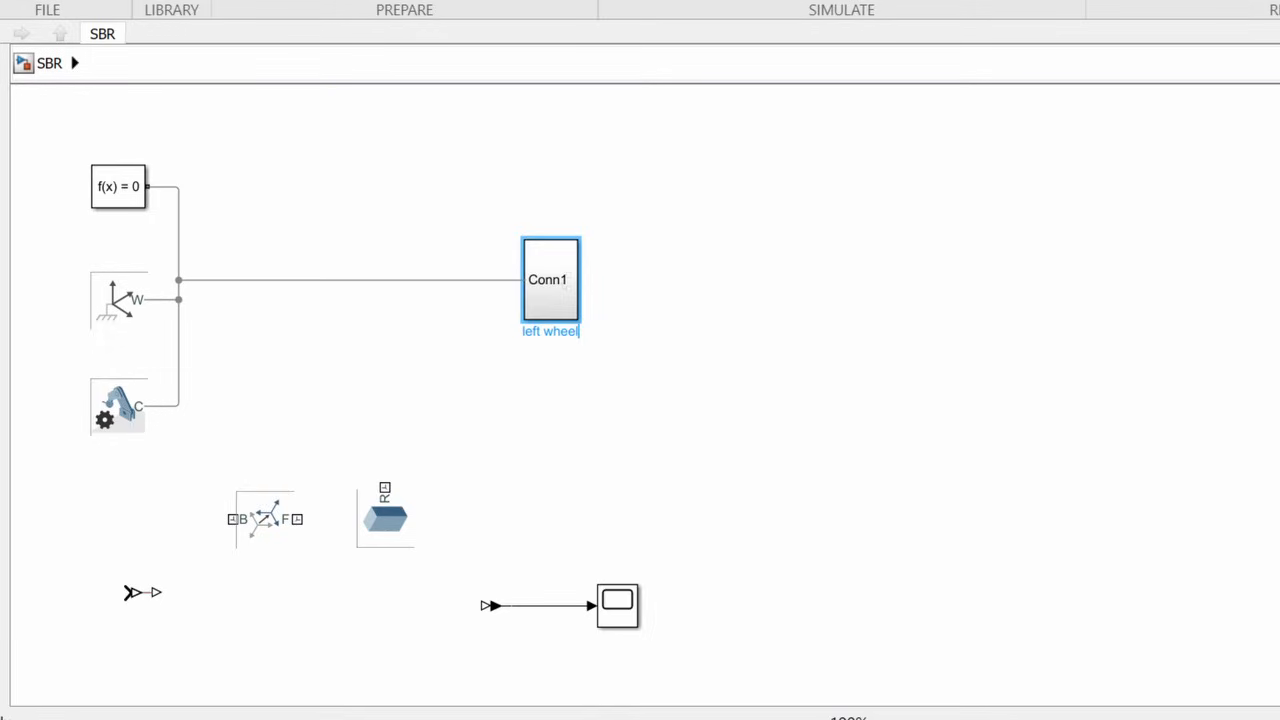
{"action": "left_click", "coordinate": [550, 280]}
{"action": "type", "text": "r"}
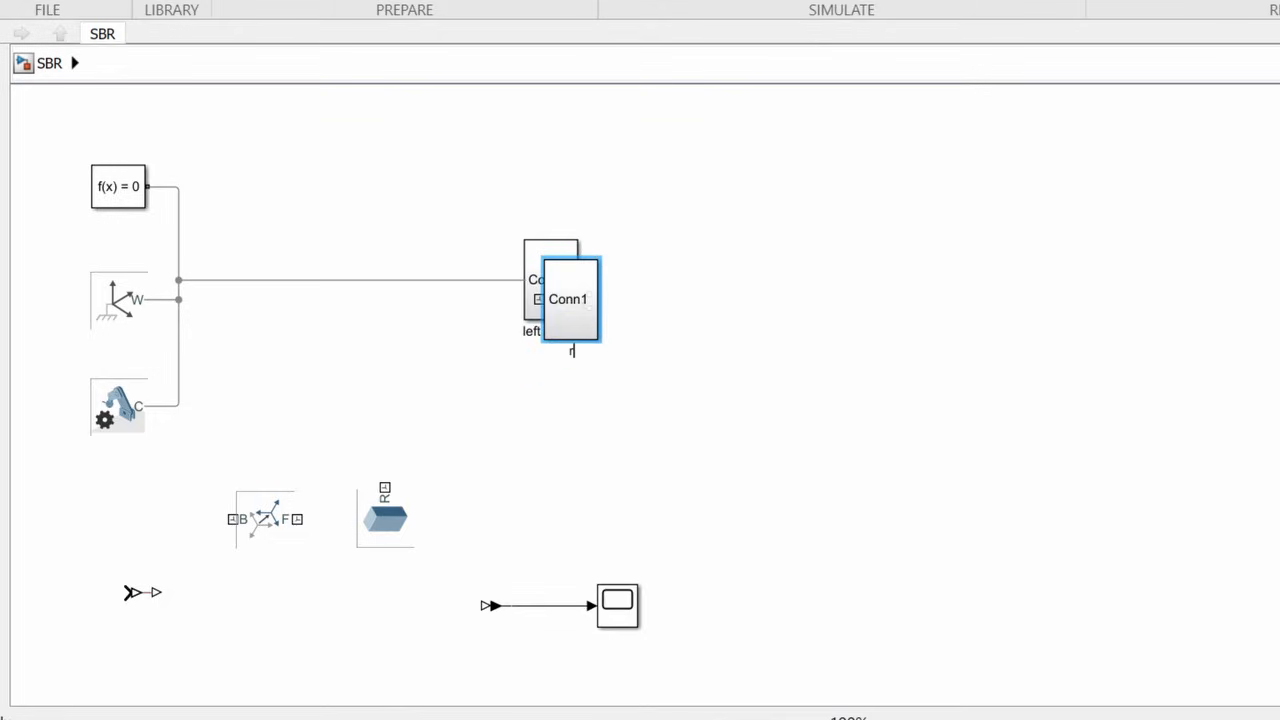
{"action": "type", "text": "ight wheel"}
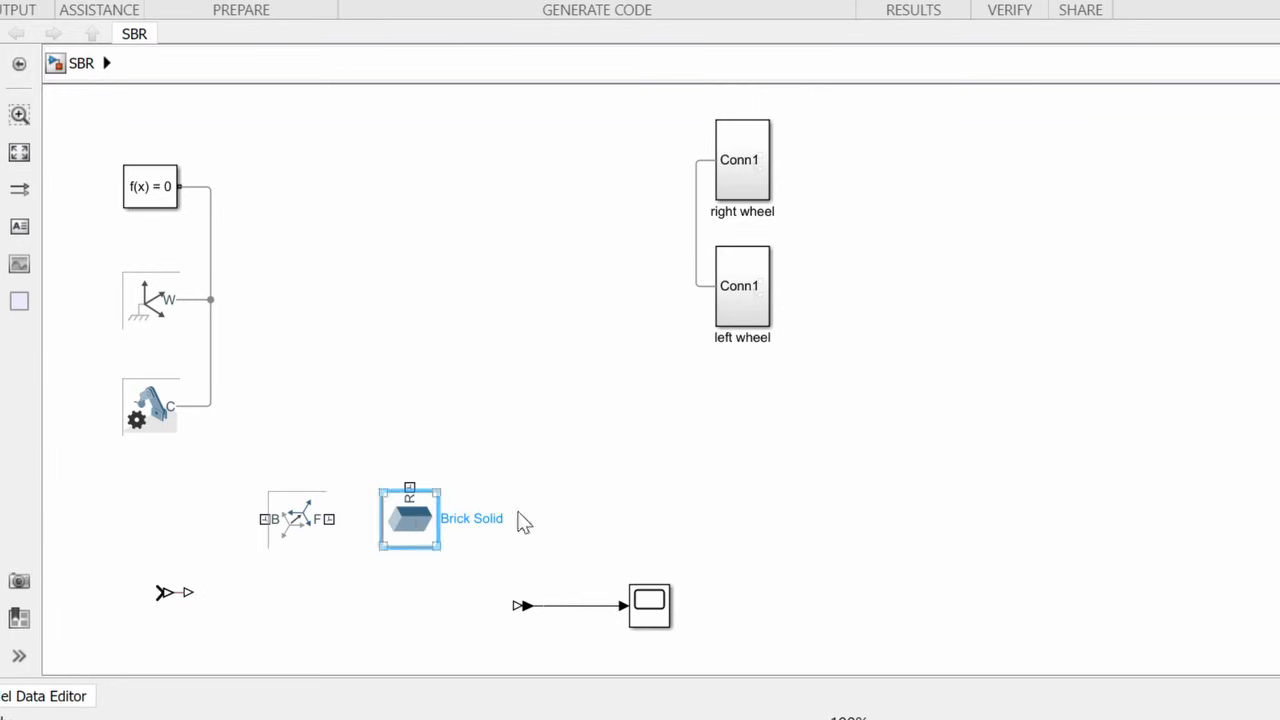
Make the Brick Solid plate 18×8×0.3 with colour [1.0 0.4 0.4] at 0.6 opacity.
{"action": "left_click_drag", "start_coordinate": [408, 518], "coordinate": [390, 238]}
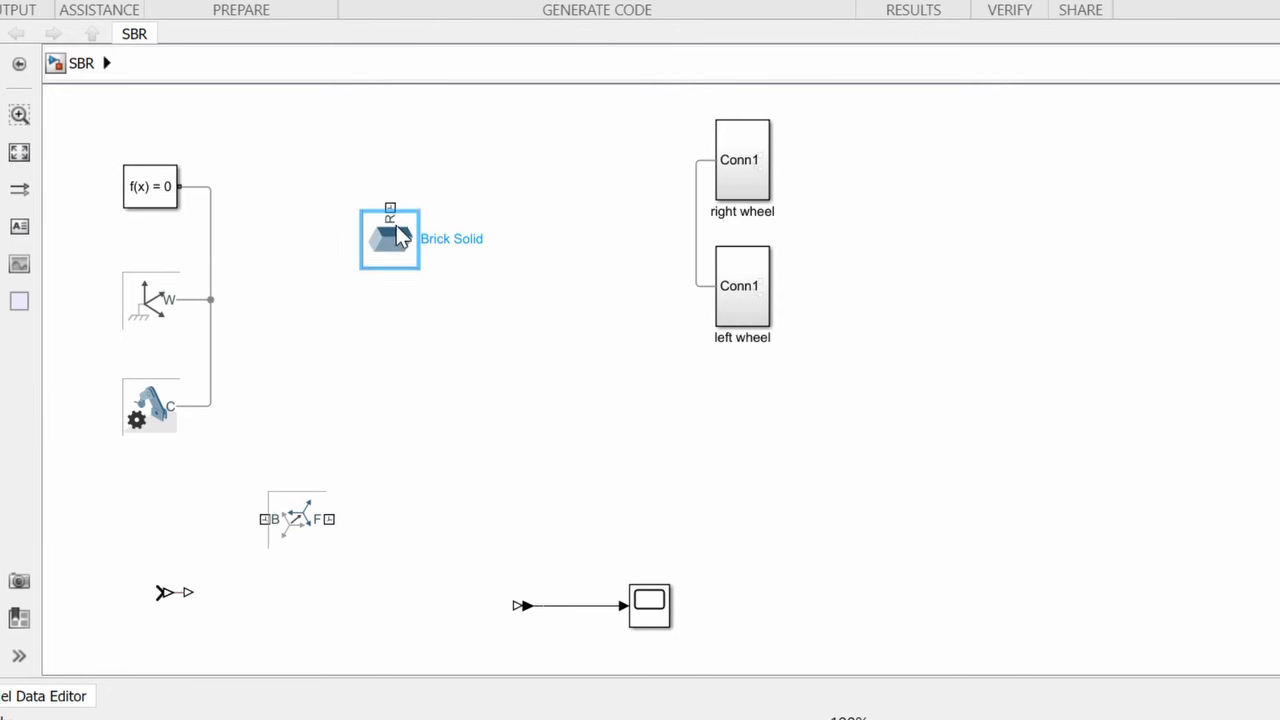
{"action": "double_click", "coordinate": [388, 238]}
{"action": "type", "text": "[18 8 0.3]"}
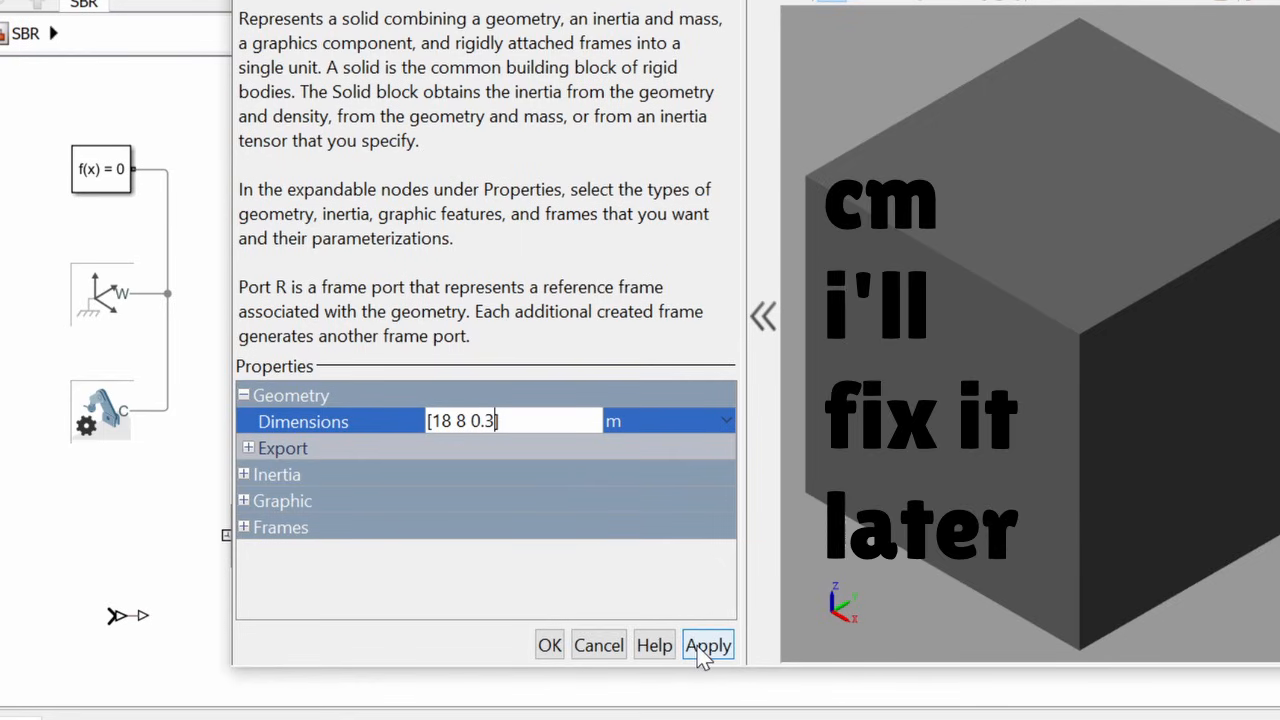
{"action": "left_click", "coordinate": [708, 644]}
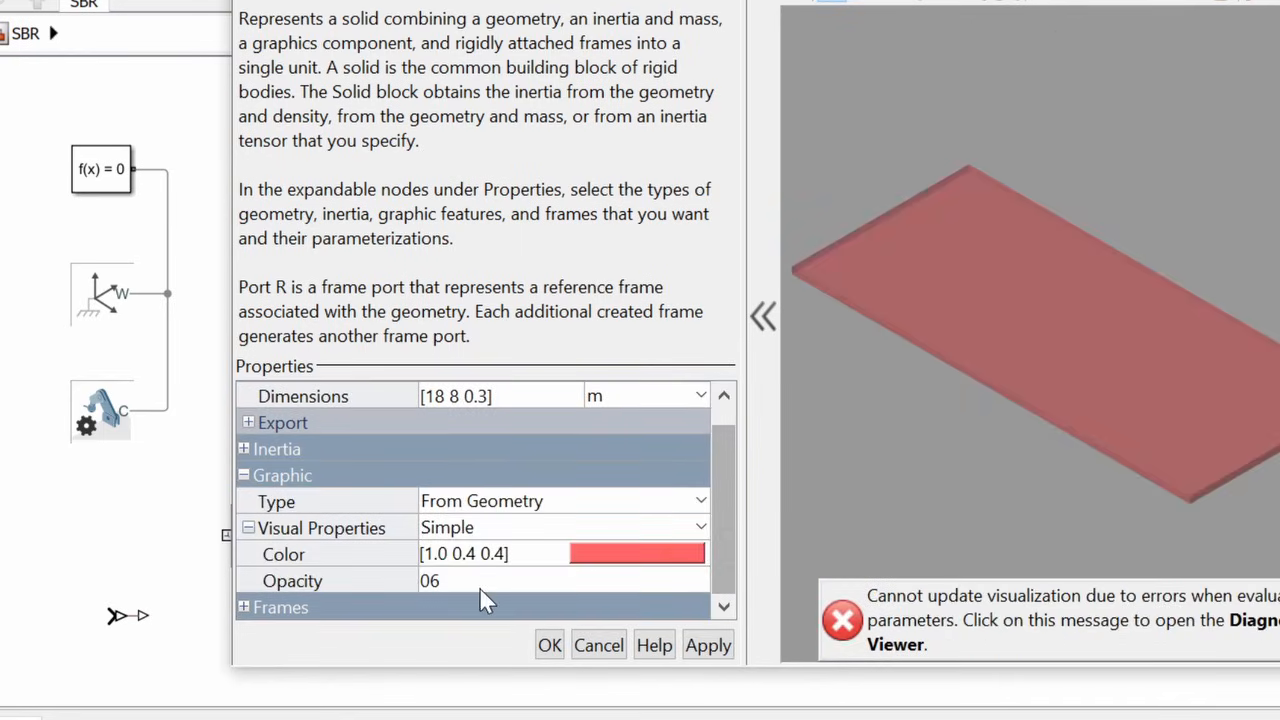
{"action": "left_click", "coordinate": [450, 580]}
{"action": "type", "text": "0.6"}
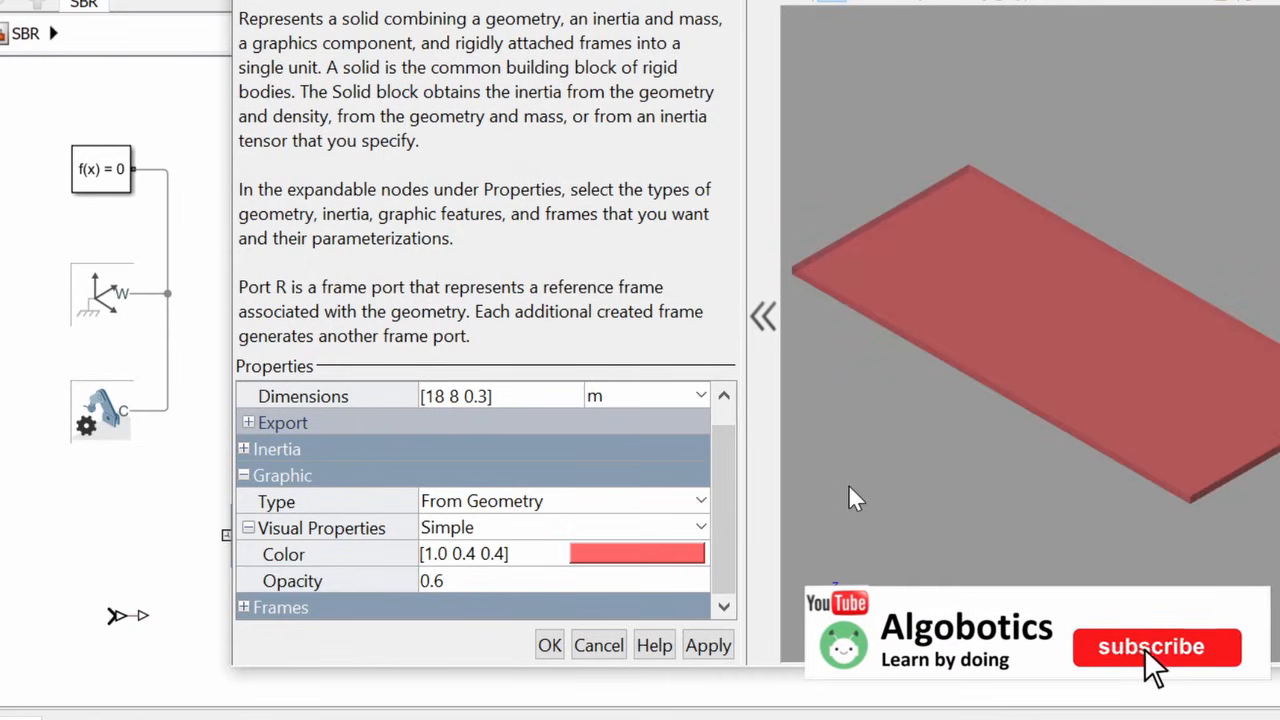
Set the plate's inertia mass to 1/4 kg.
{"action": "left_click", "coordinate": [1156, 648]}
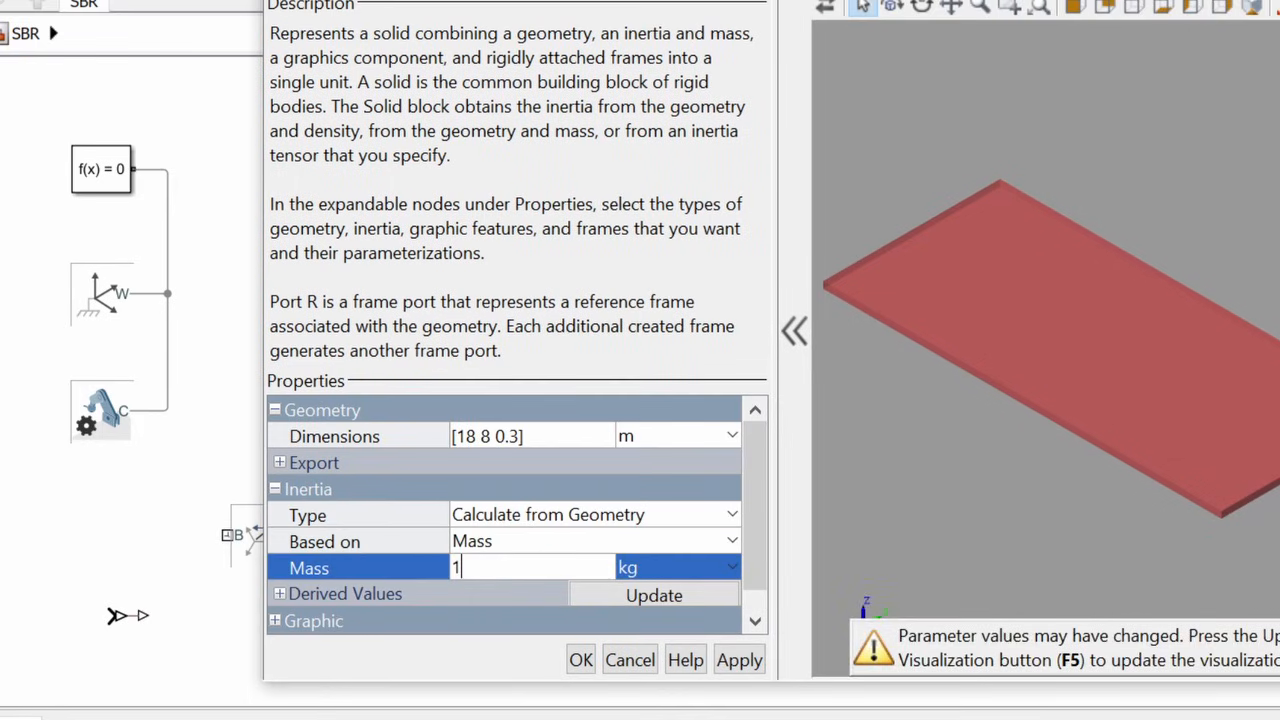
{"action": "type", "text": "/4"}
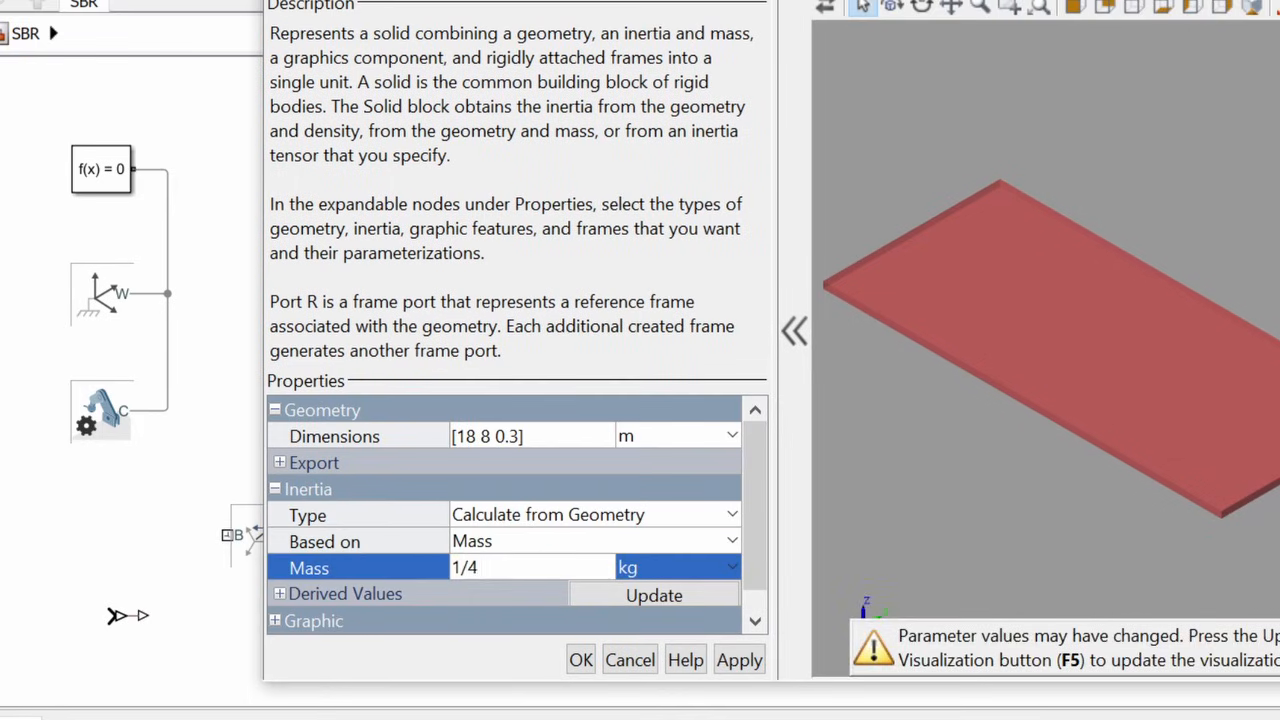
{"action": "left_click", "coordinate": [580, 660]}
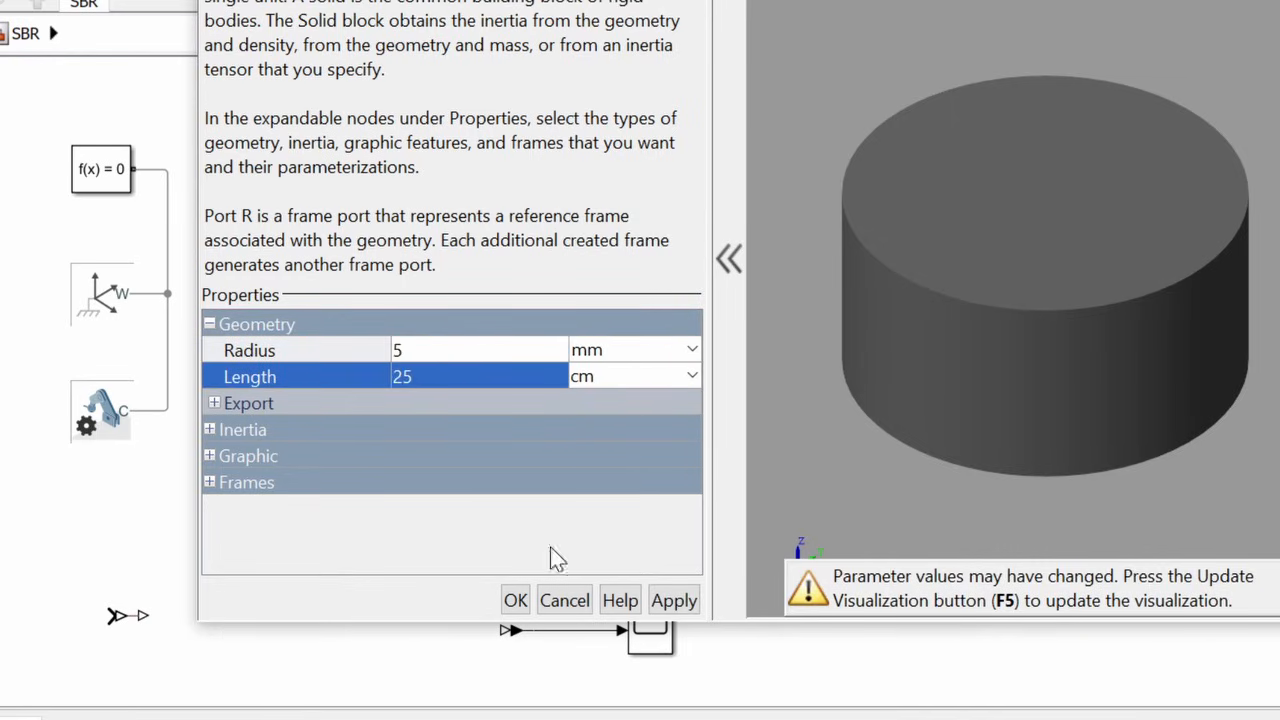
Give the rod 5 mm radius, 25 cm length and 1/16 kg mass, then duplicate the rod block.
{"action": "left_click", "coordinate": [208, 428]}
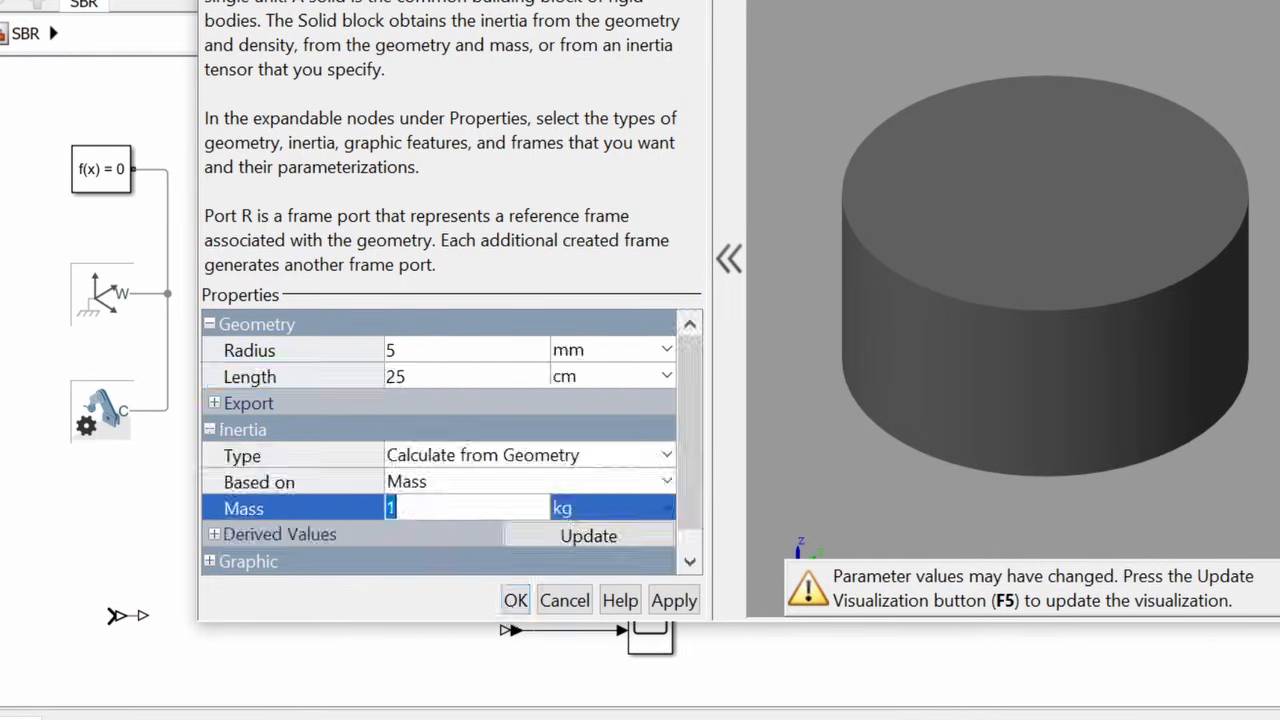
{"action": "type", "text": "/"}
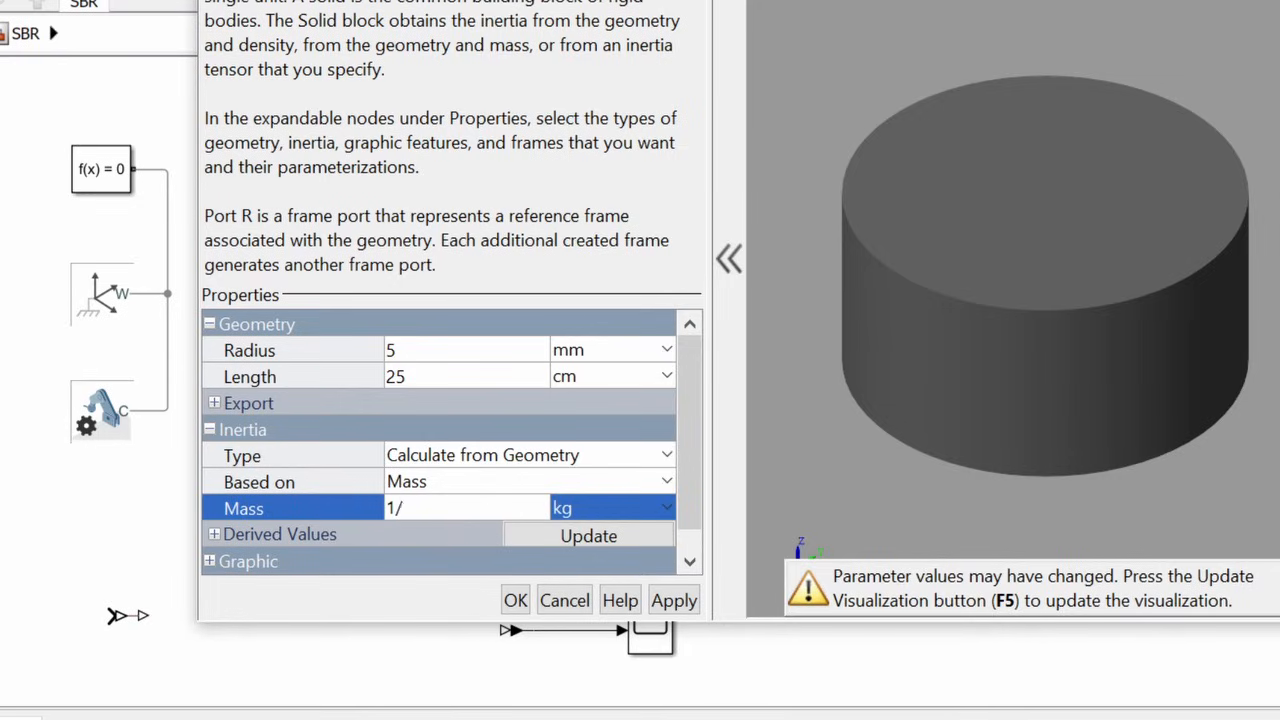
{"action": "type", "text": "16"}
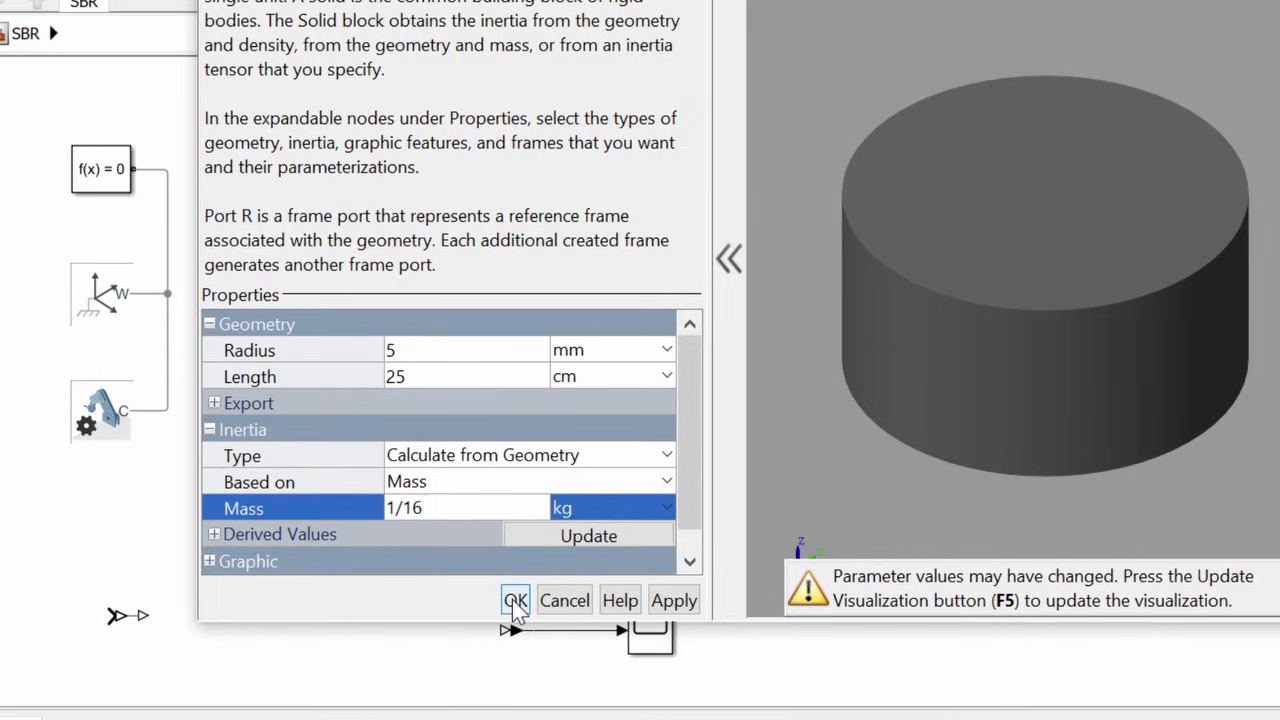
{"action": "left_click", "coordinate": [516, 600]}
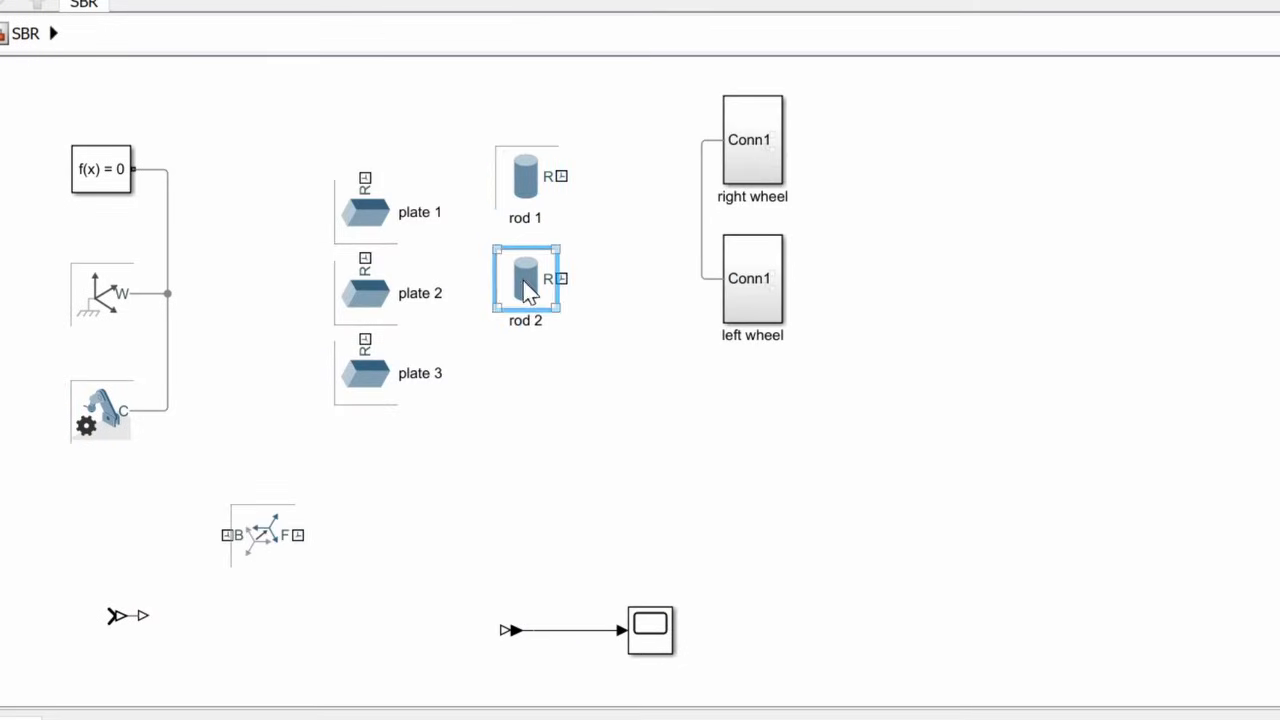
{"action": "left_click_drag", "start_coordinate": [528, 290], "coordinate": [528, 384]}
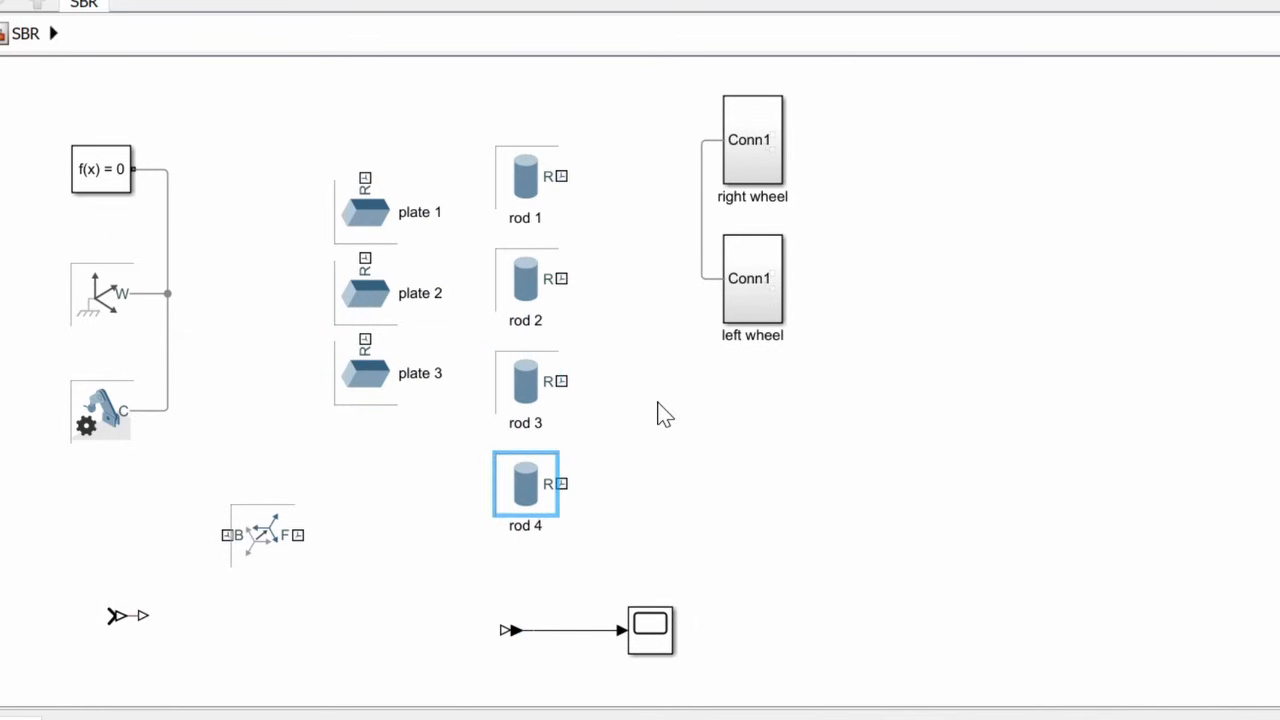
Arrange rods 1–4 and upright plates, and bring in a Rigid Transform block.
{"action": "left_click", "coordinate": [364, 374]}
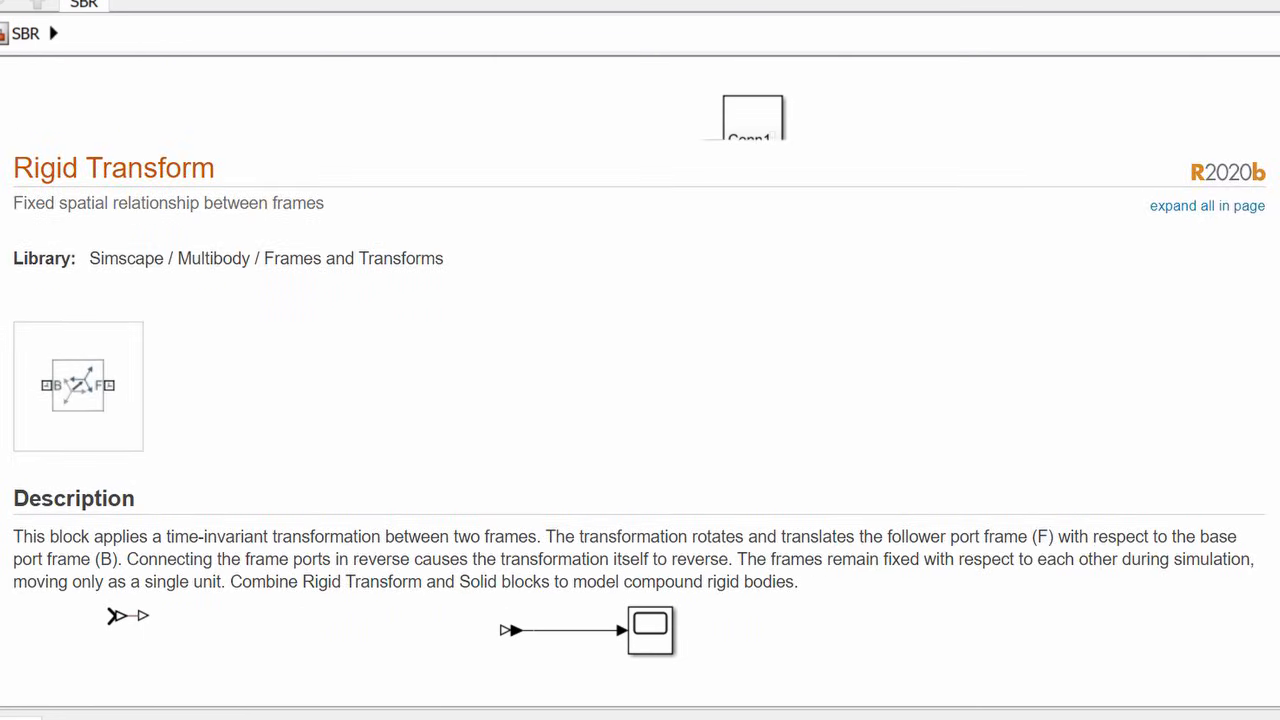
{"action": "left_click", "coordinate": [752, 114]}
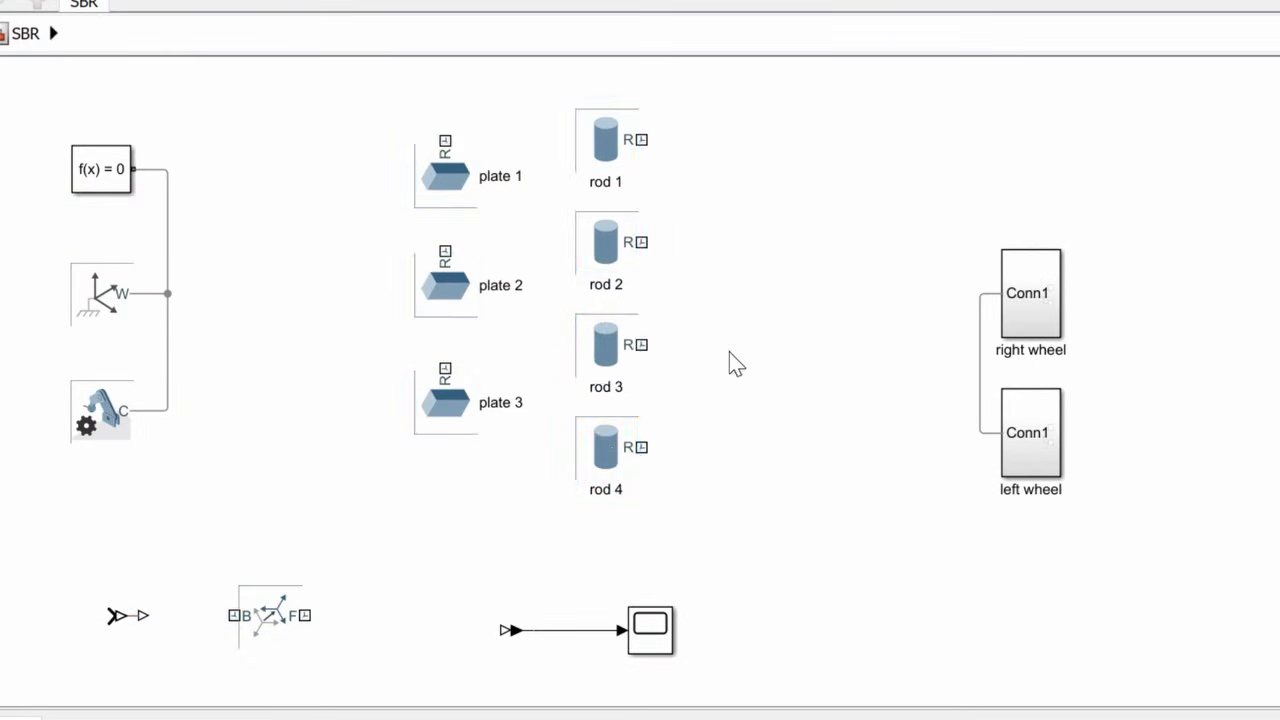
{"action": "mouse_move", "coordinate": [696, 312]}
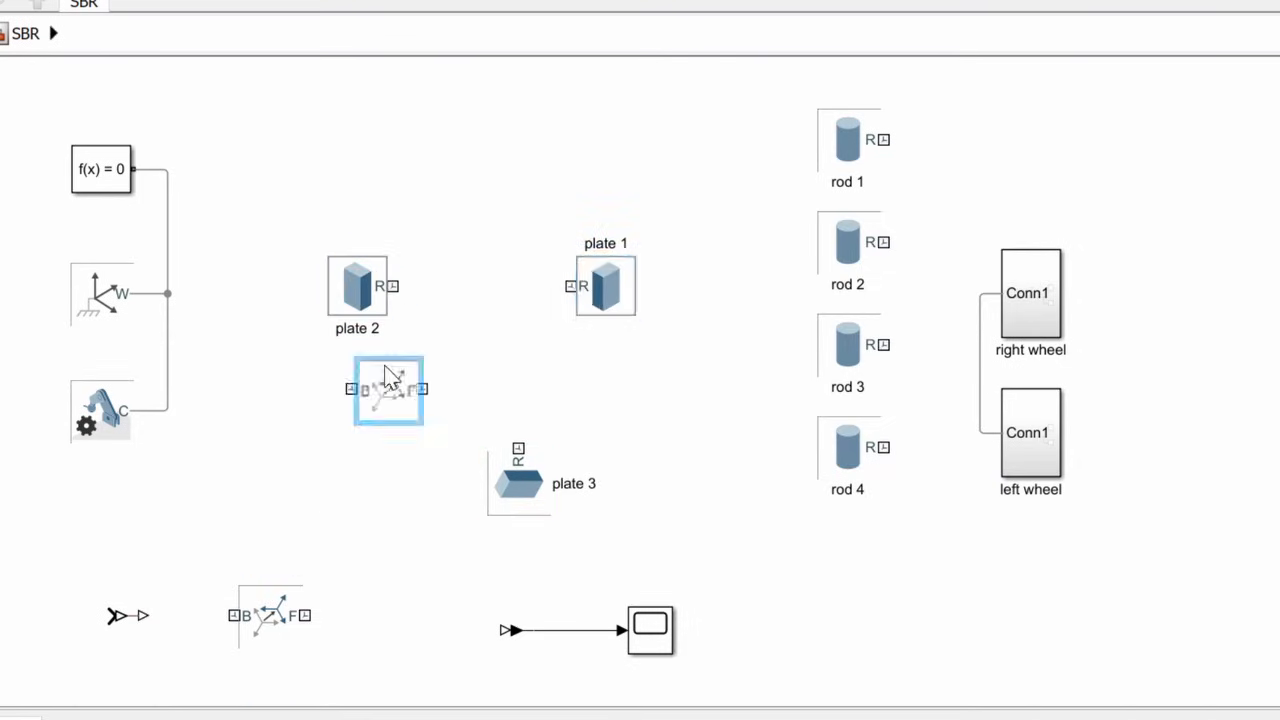
Insert transform PL1_PL2 between plates 1 and 2 with a Standard Axis +Z offset of 10 cm.
{"action": "left_click_drag", "start_coordinate": [388, 390], "coordinate": [480, 288]}
{"action": "type", "text": "PL1_PL2"}
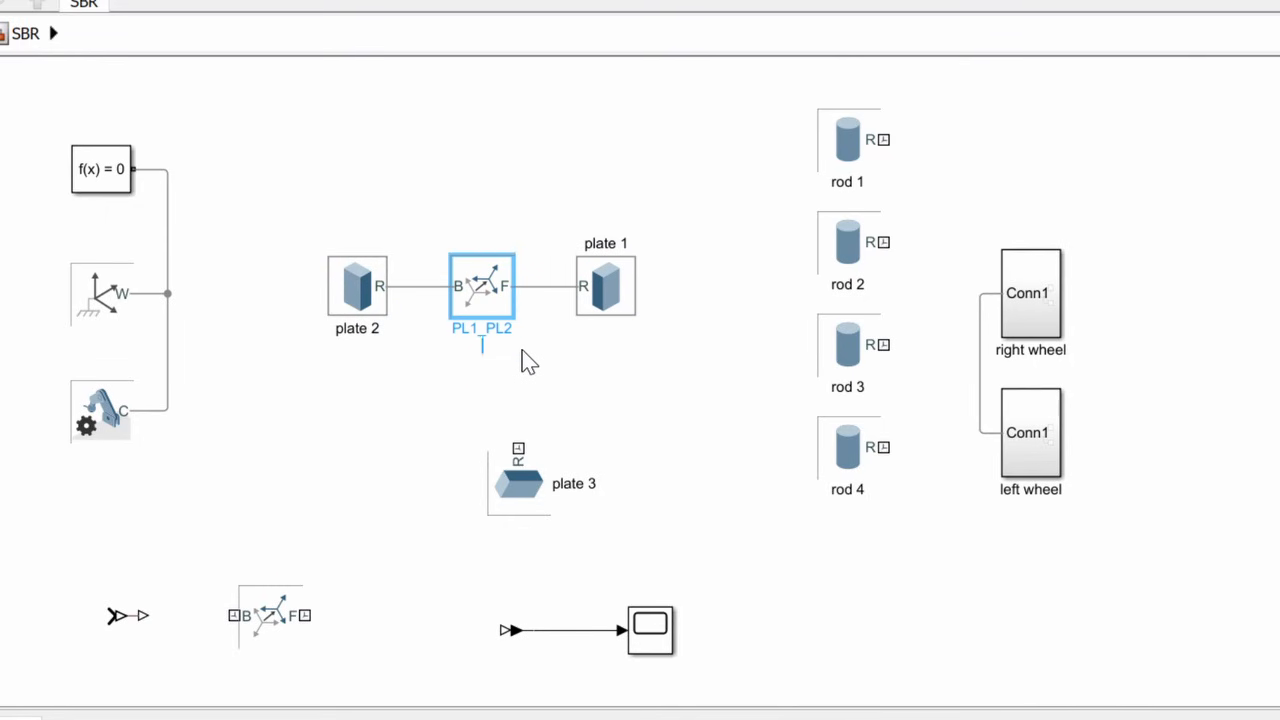
{"action": "double_click", "coordinate": [480, 284]}
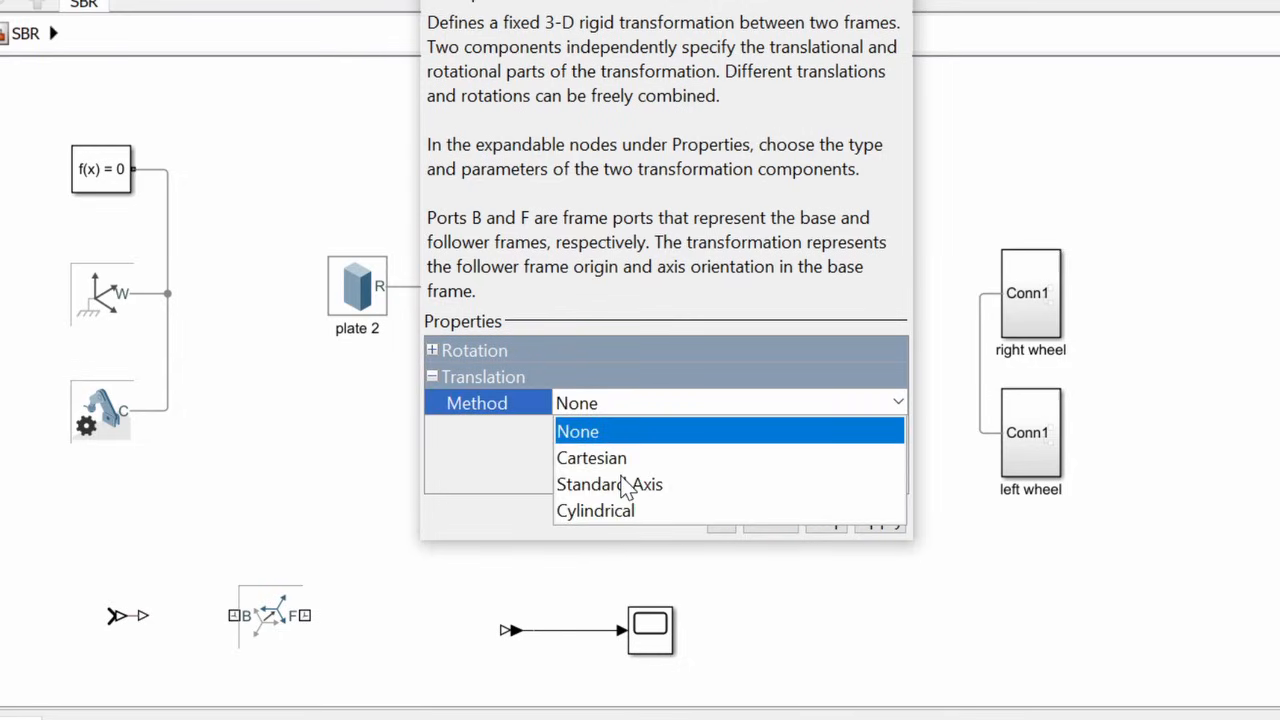
{"action": "left_click", "coordinate": [608, 484]}
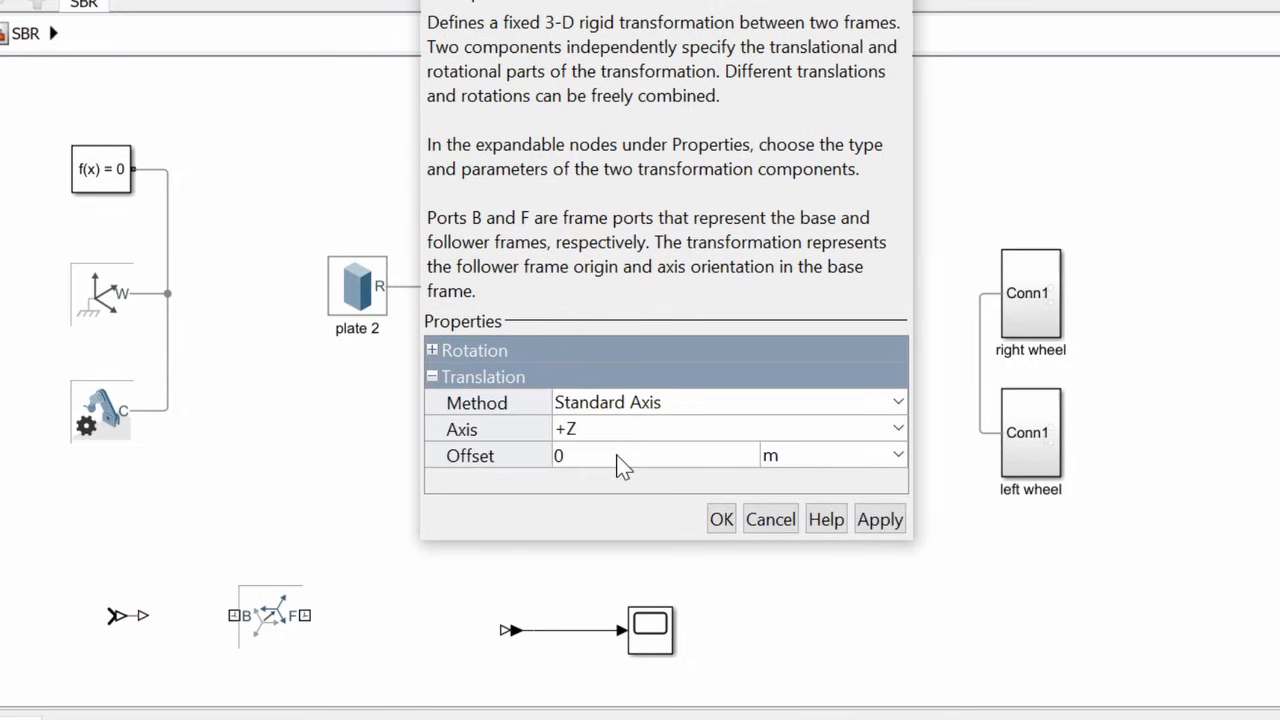
{"action": "left_click", "coordinate": [656, 456]}
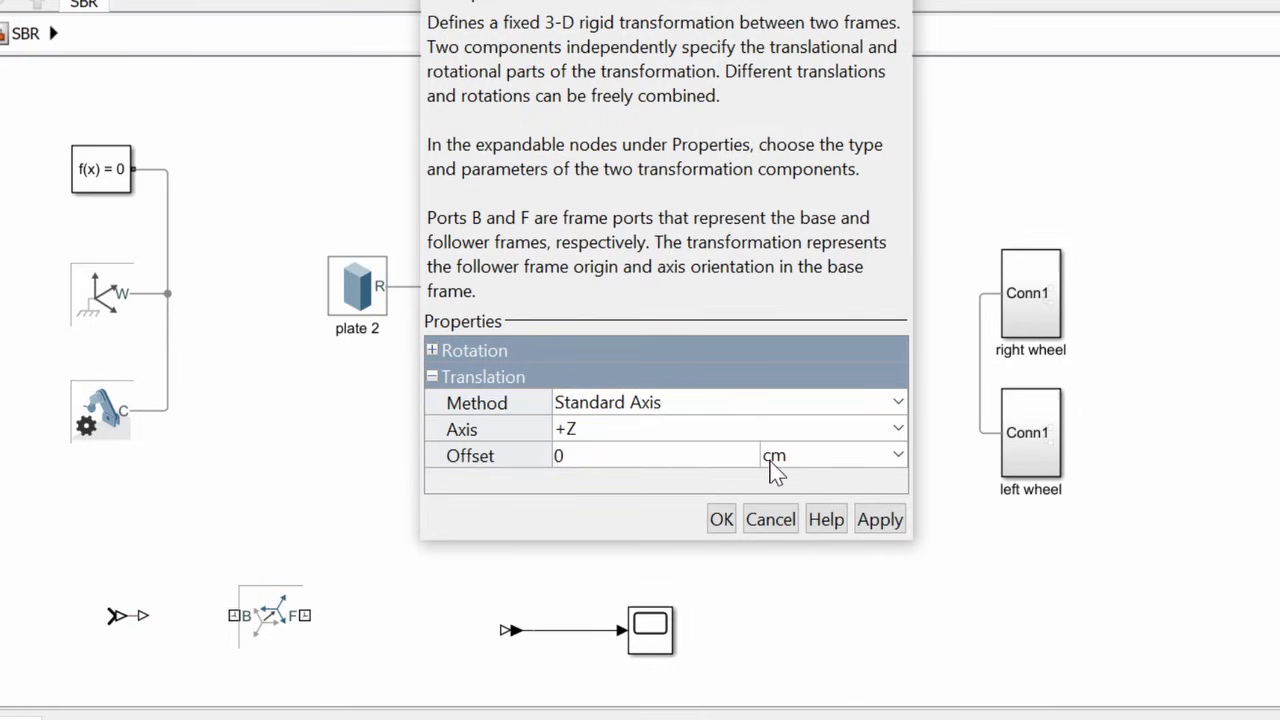
{"action": "type", "text": "1"}
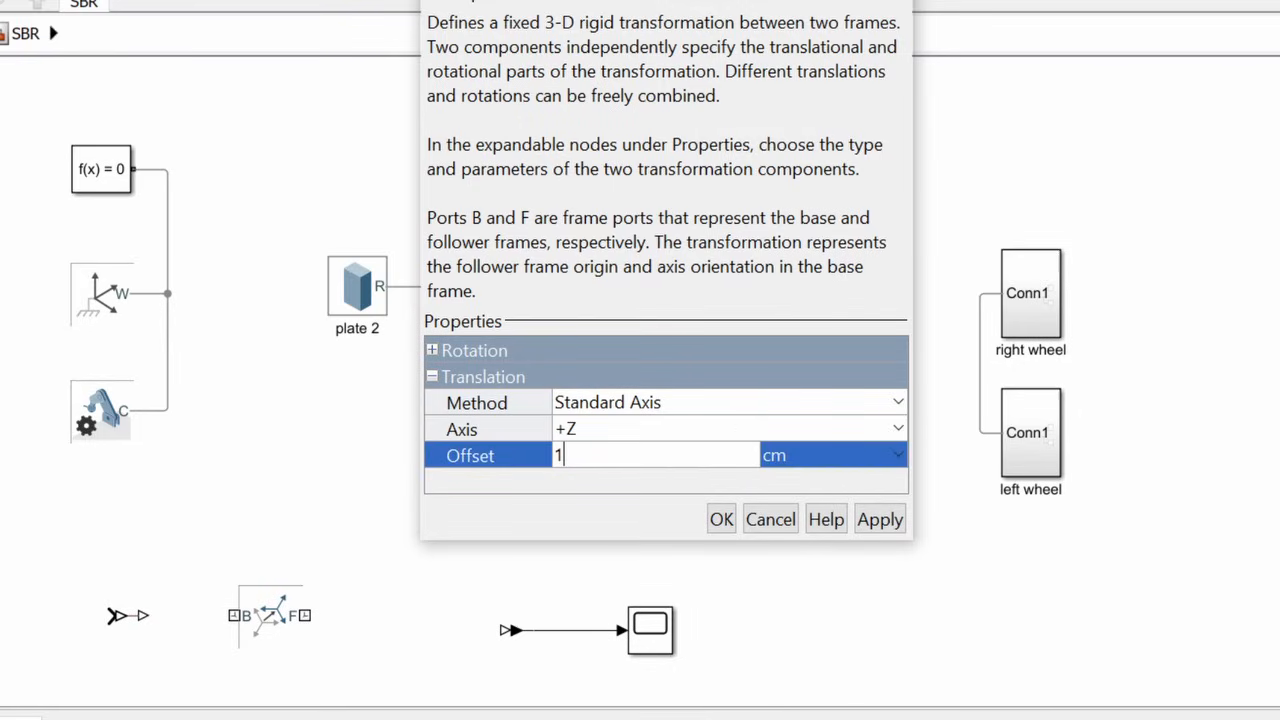
{"action": "type", "text": "0"}
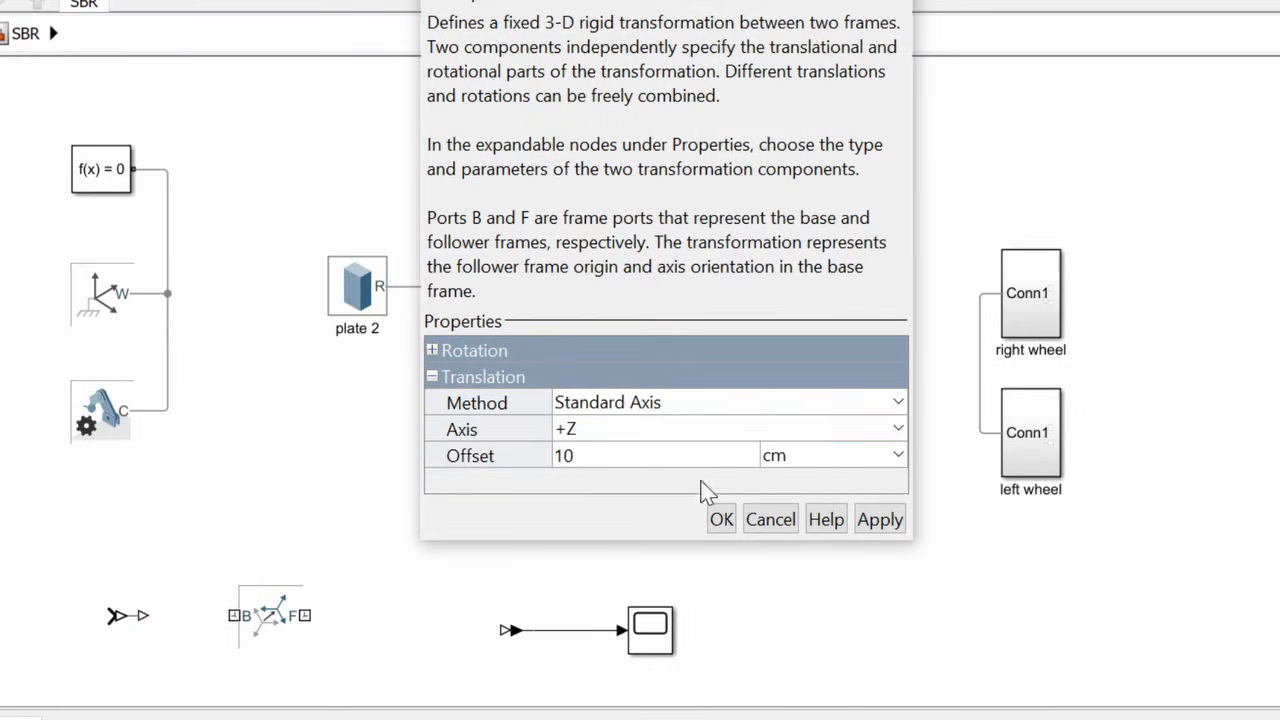
{"action": "left_click", "coordinate": [720, 520]}
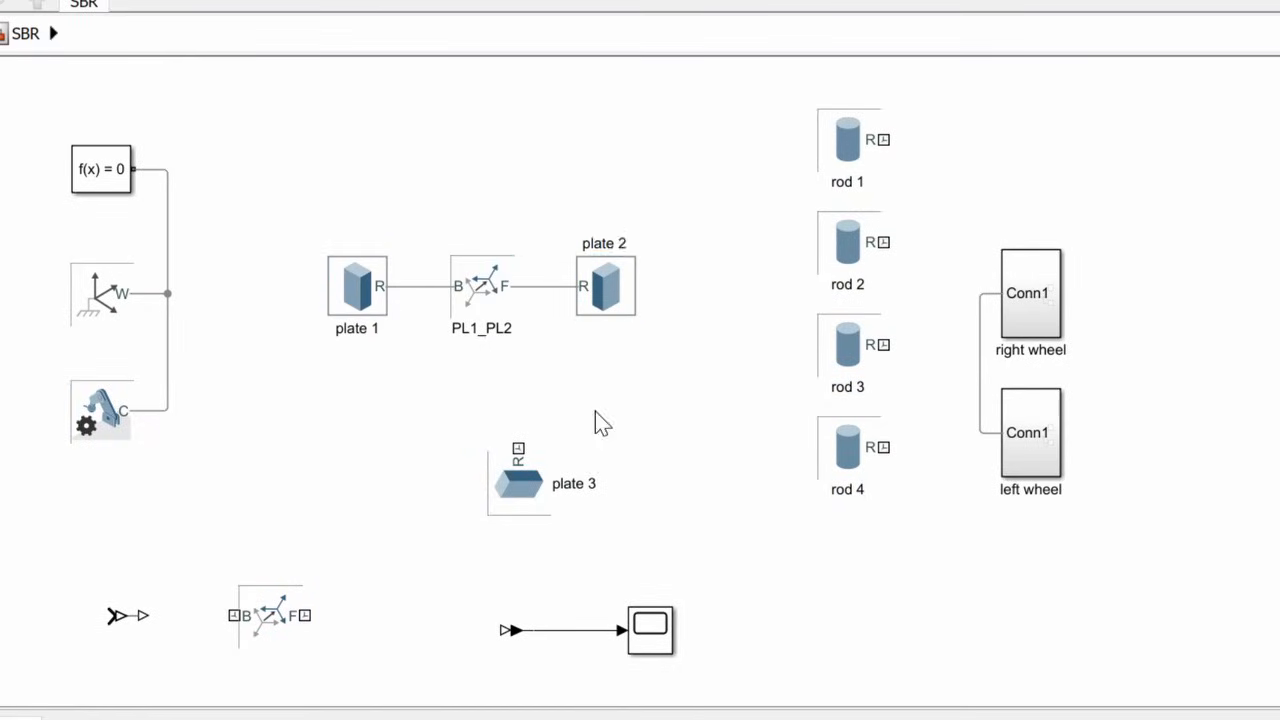
Copy PL1_PL2 onto plate 3's connection and set the new transform's offset to 25 cm.
{"action": "left_click_drag", "start_coordinate": [518, 478], "coordinate": [416, 460]}
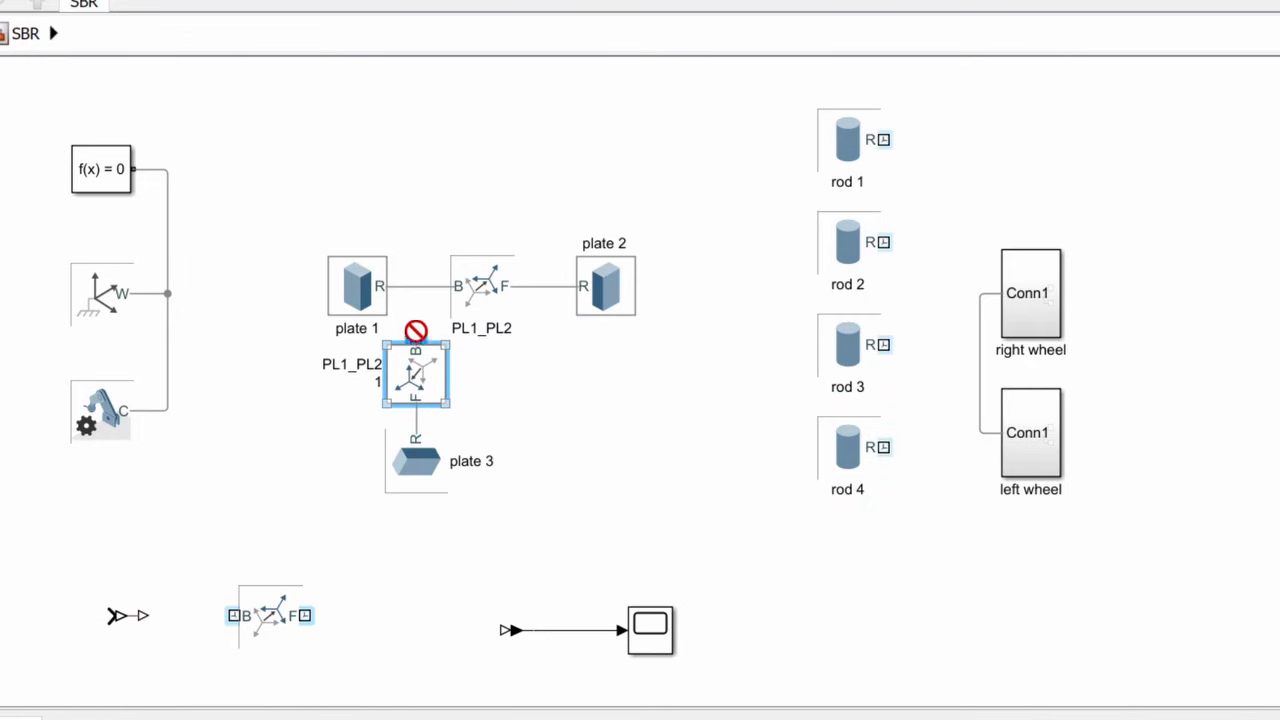
{"action": "double_click", "coordinate": [416, 376]}
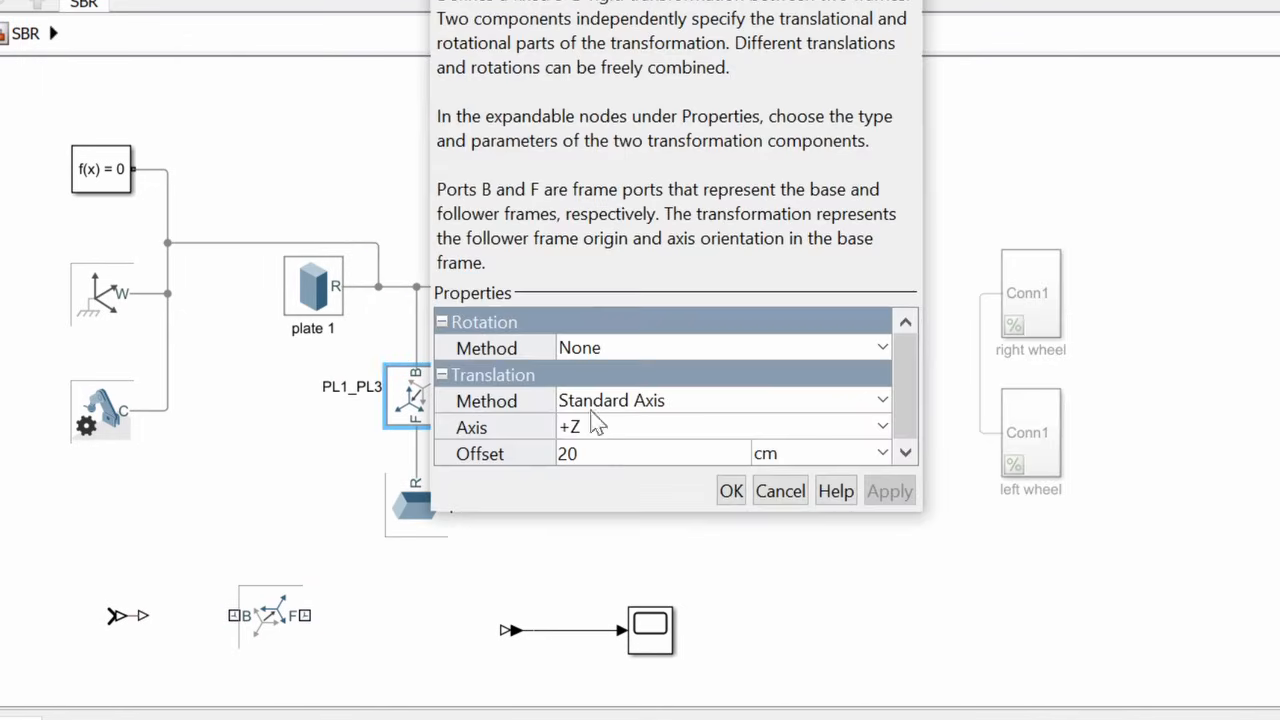
{"action": "type", "text": "25"}
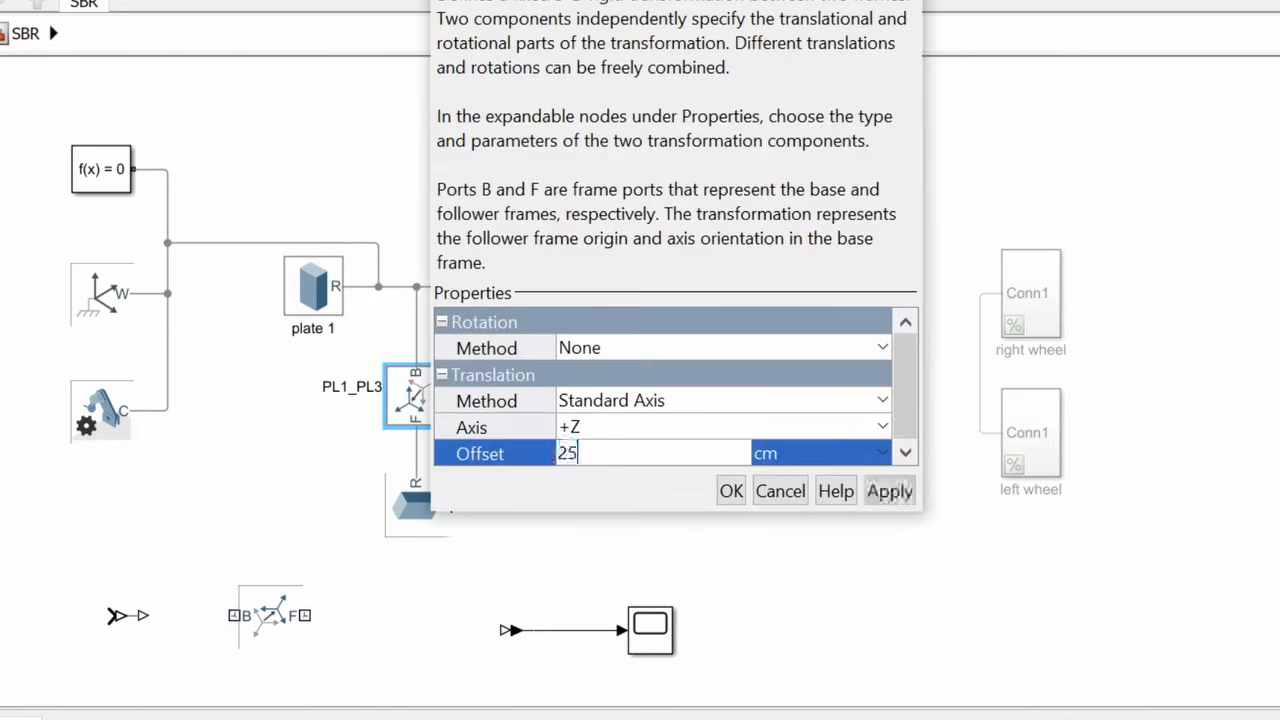
{"action": "left_click", "coordinate": [730, 490]}
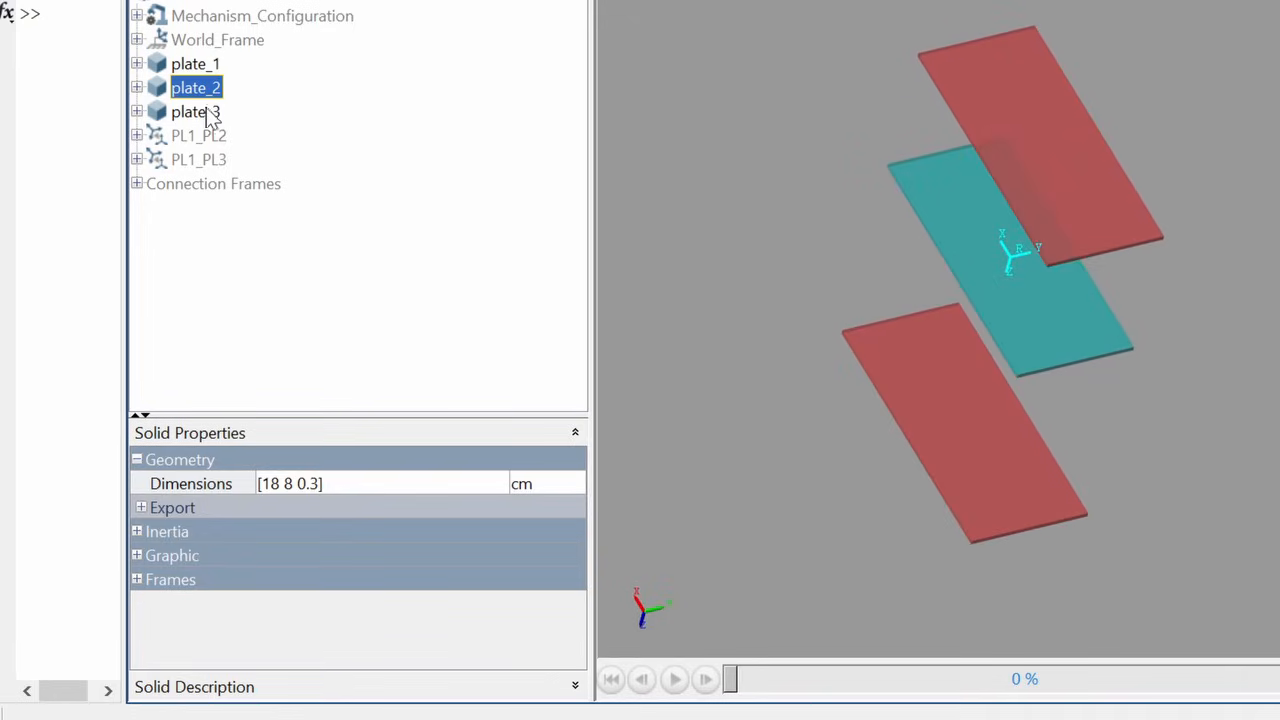
Select plate_3 in the Mechanics Explorer tree to inspect its properties.
{"action": "left_click", "coordinate": [196, 112]}
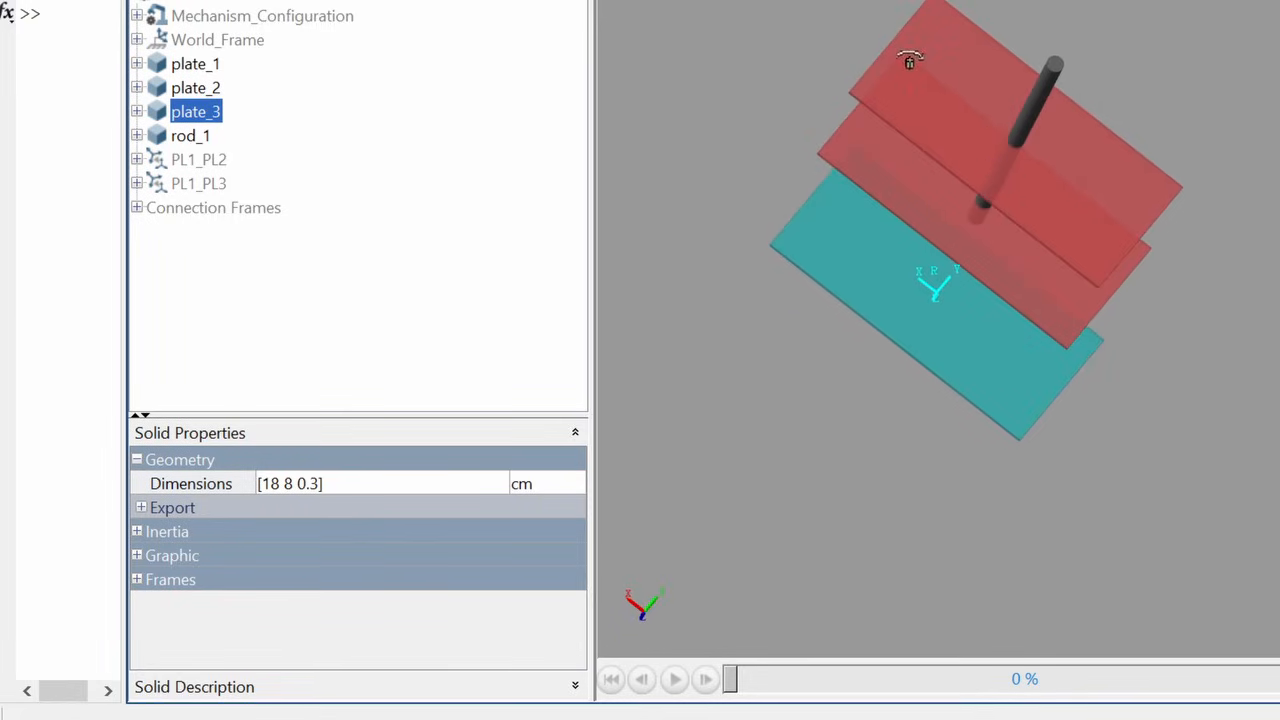
{"action": "mouse_move", "coordinate": [868, 88]}
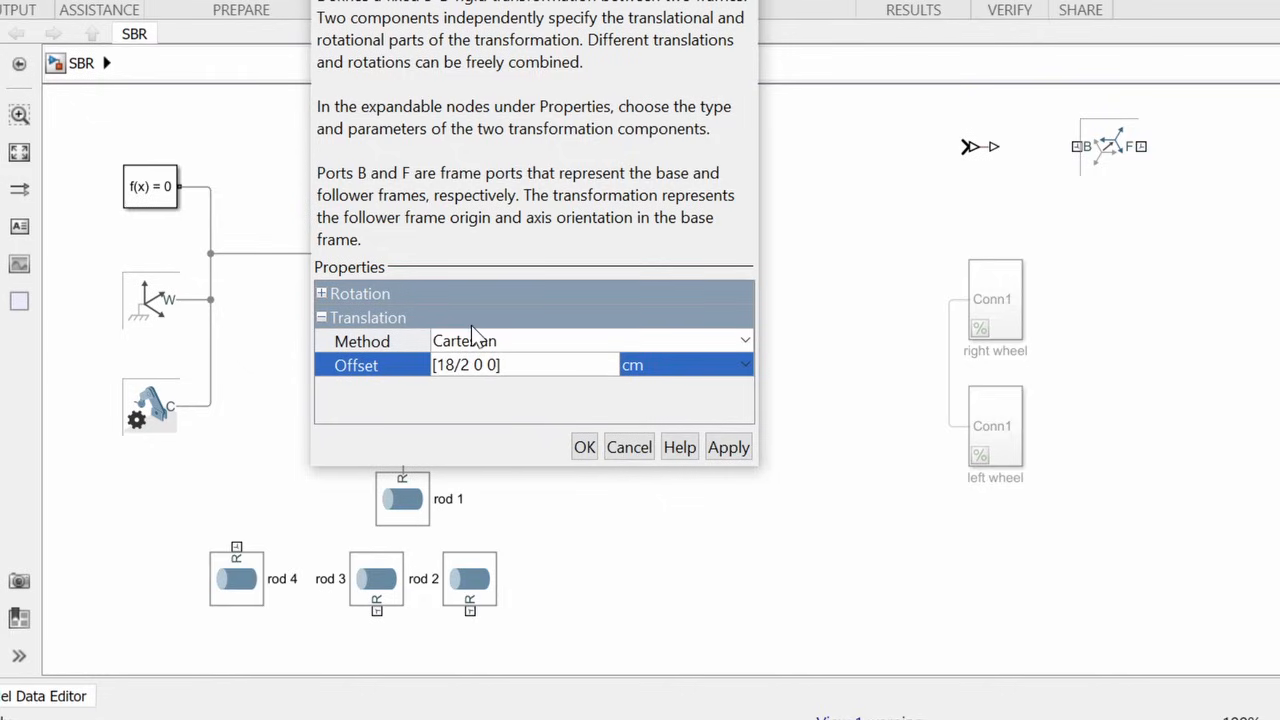
Give rod 1's transform from plate 1 a Cartesian corner offset of [18/2-1 8/2-1 25/2] cm.
{"action": "type", "text": "-1"}
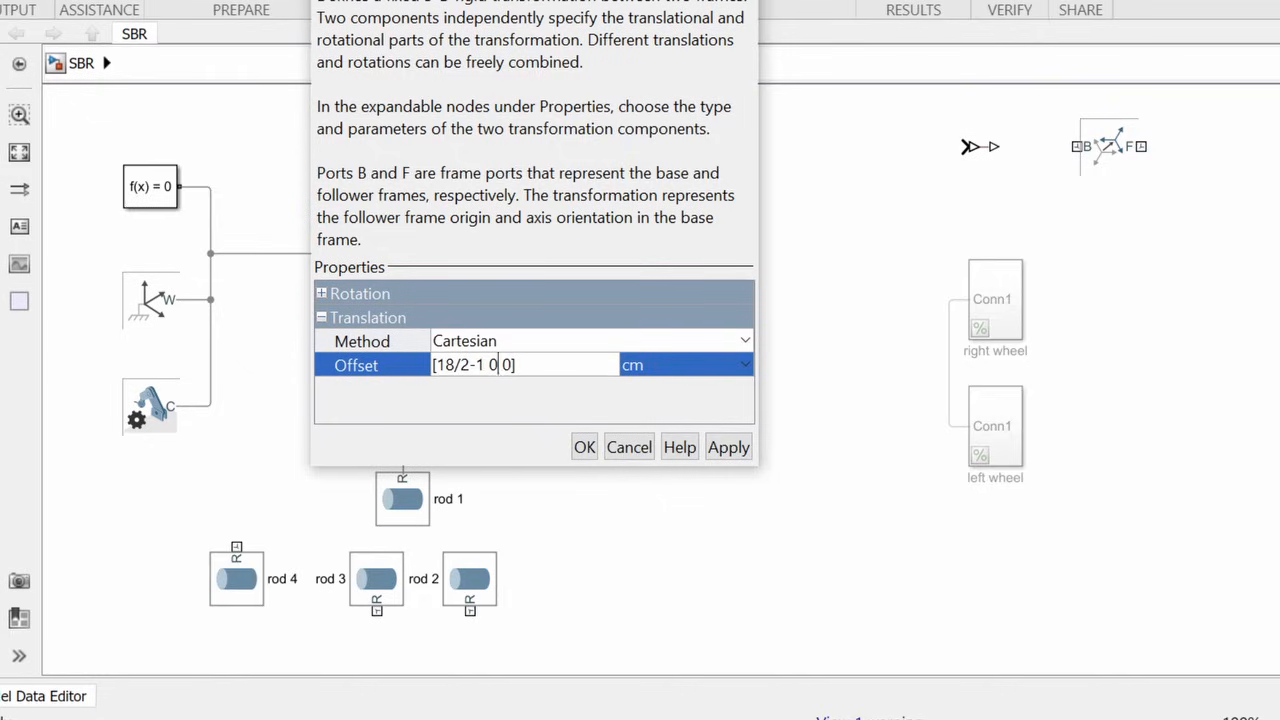
{"action": "type", "text": "8/2-1"}
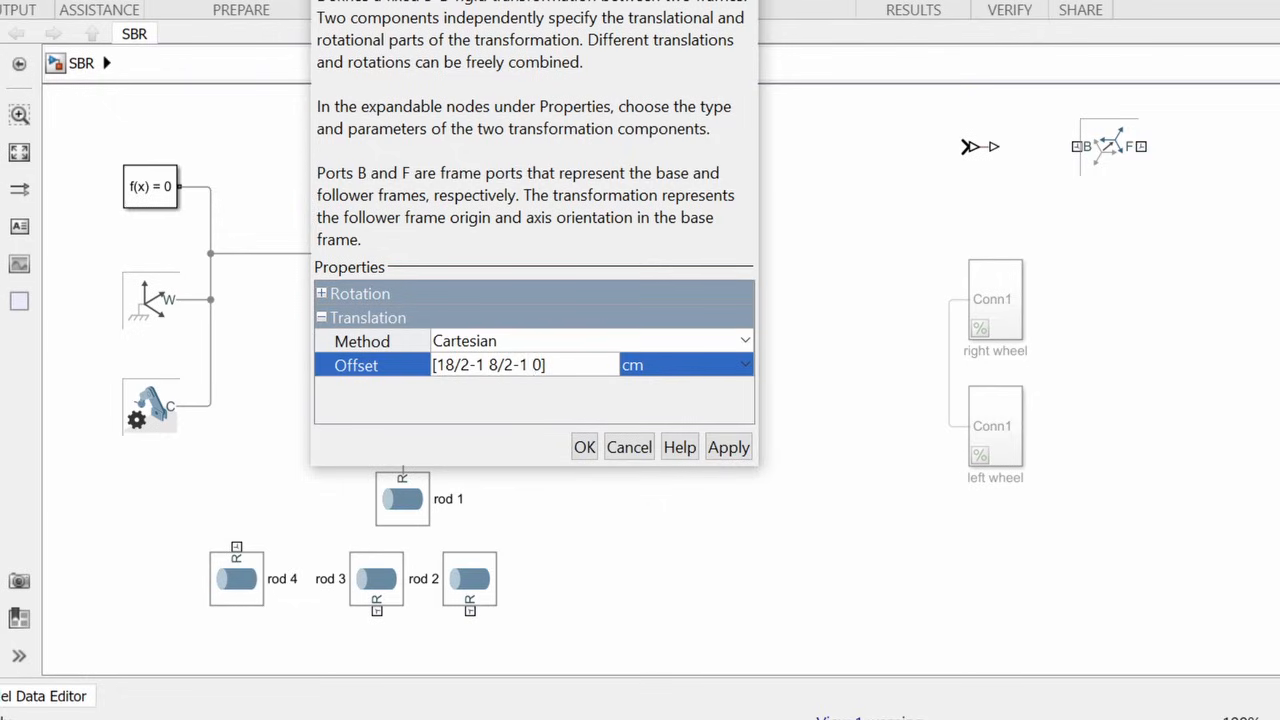
{"action": "type", "text": "25/"}
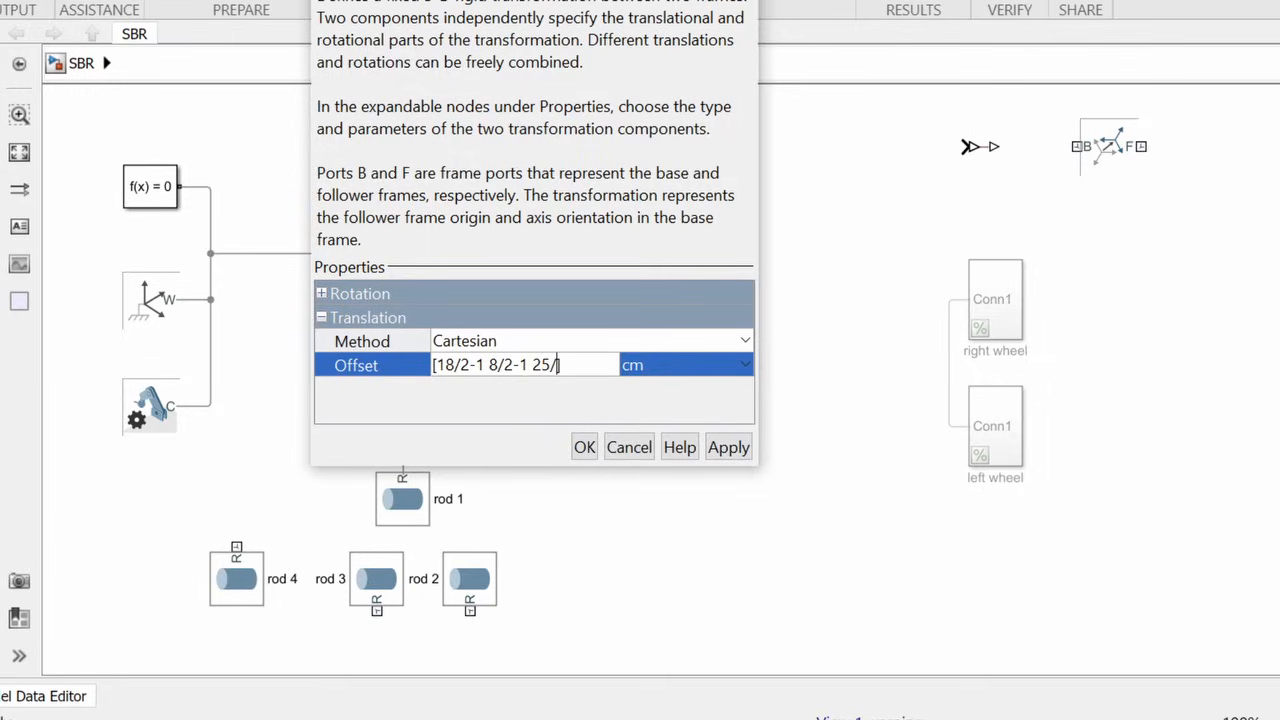
{"action": "left_click", "coordinate": [584, 448]}
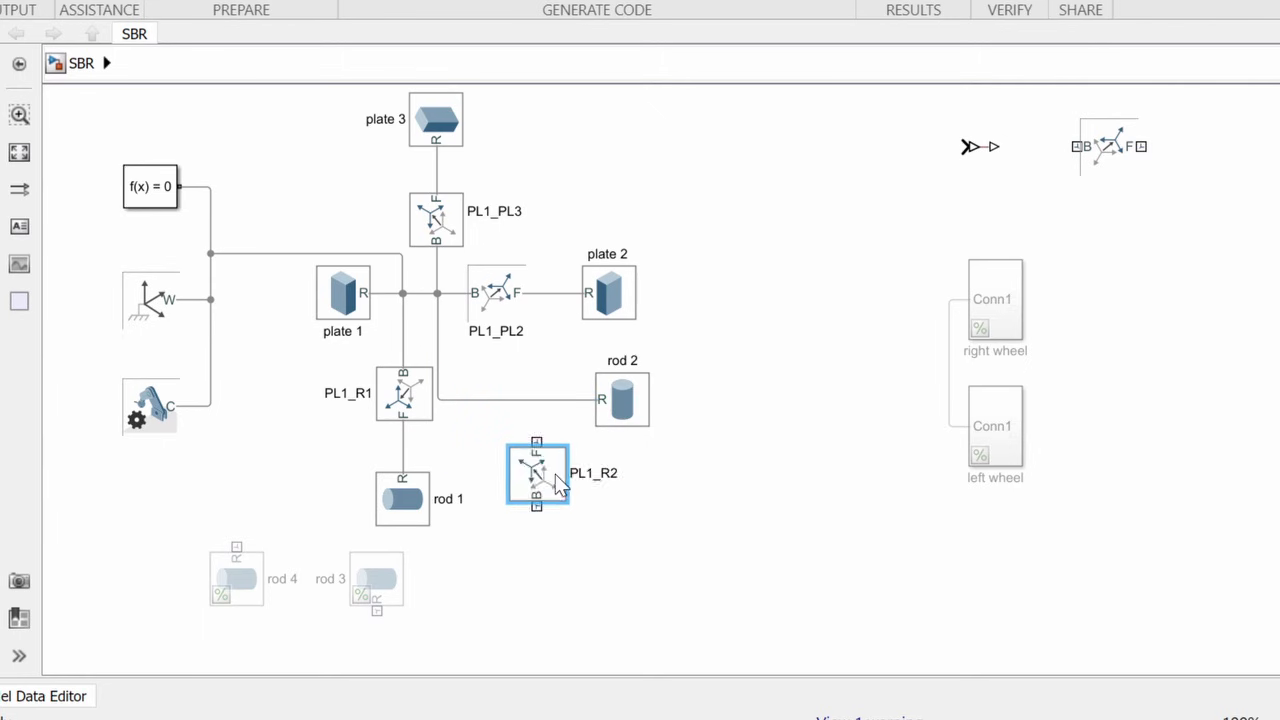
Set up the PL1_R2 to PL1_R4 transforms placing rods 2 to 4 at the remaining plate corners.
{"action": "double_click", "coordinate": [536, 472]}
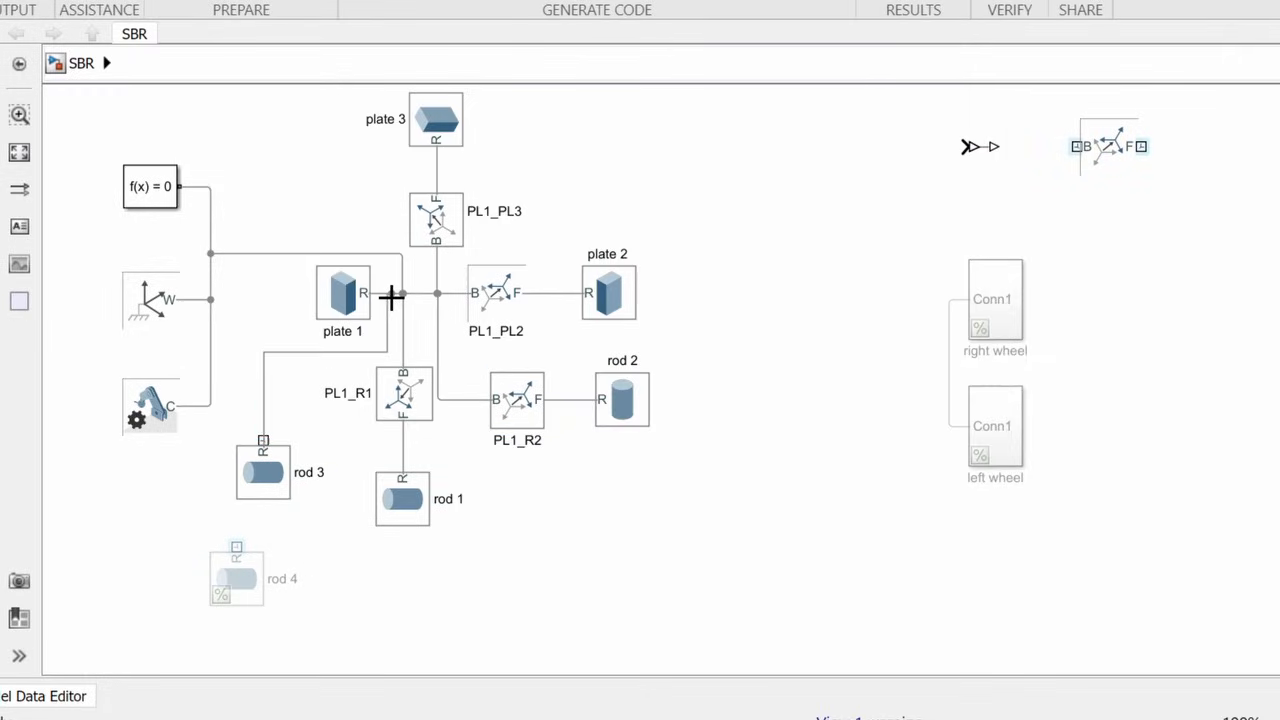
{"action": "left_click", "coordinate": [404, 498]}
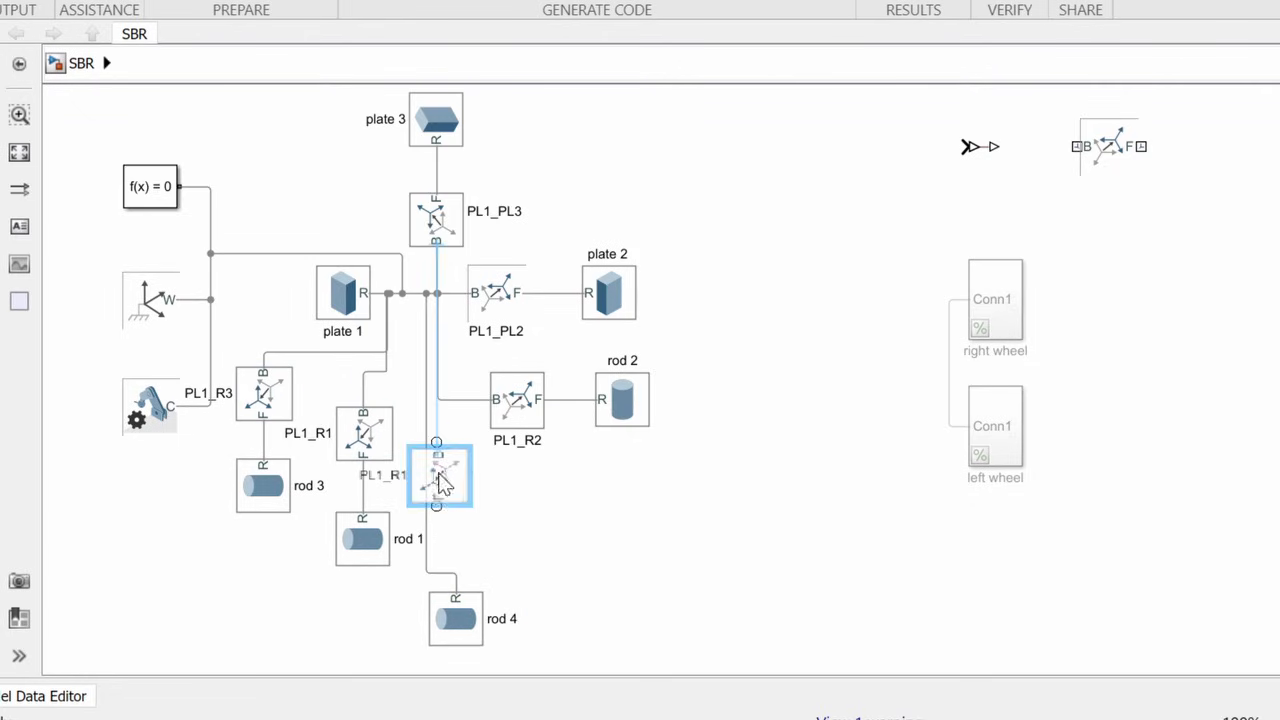
{"action": "double_click", "coordinate": [440, 478]}
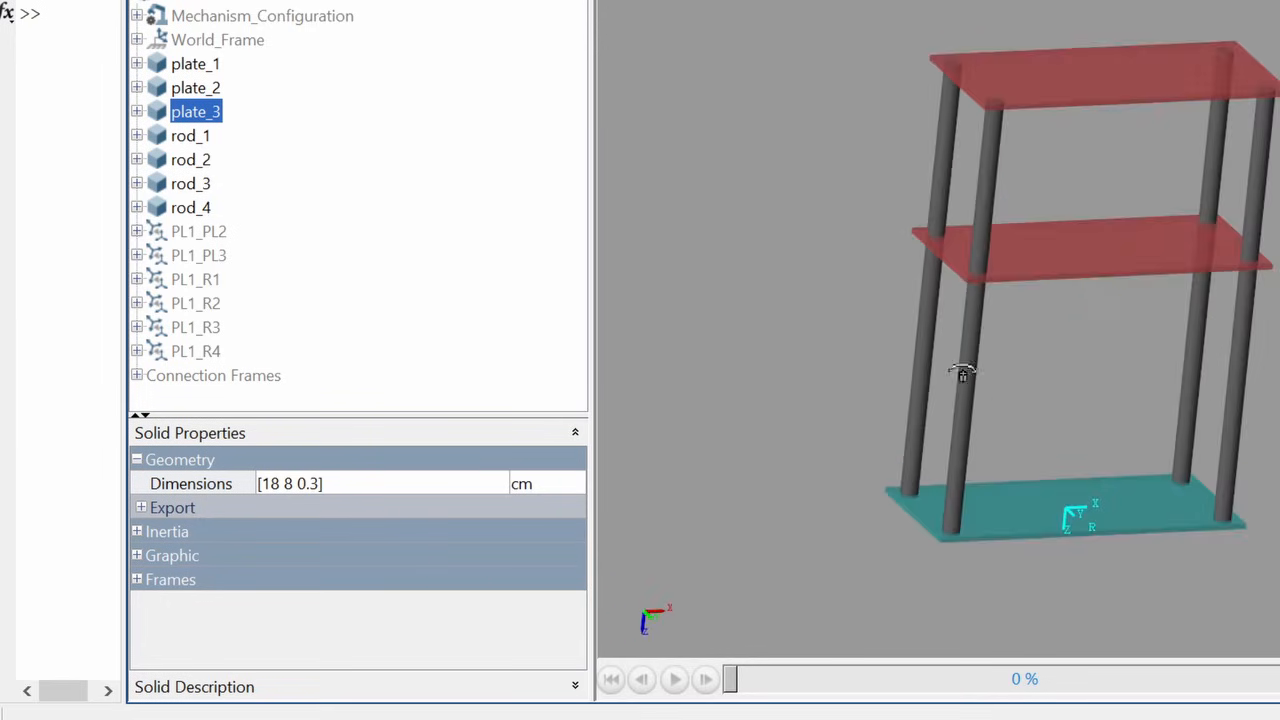
Rotate the Mechanics Explorer view to inspect the frame of three plates on four rods.
{"action": "left_click_drag", "start_coordinate": [960, 372], "coordinate": [1204, 404]}
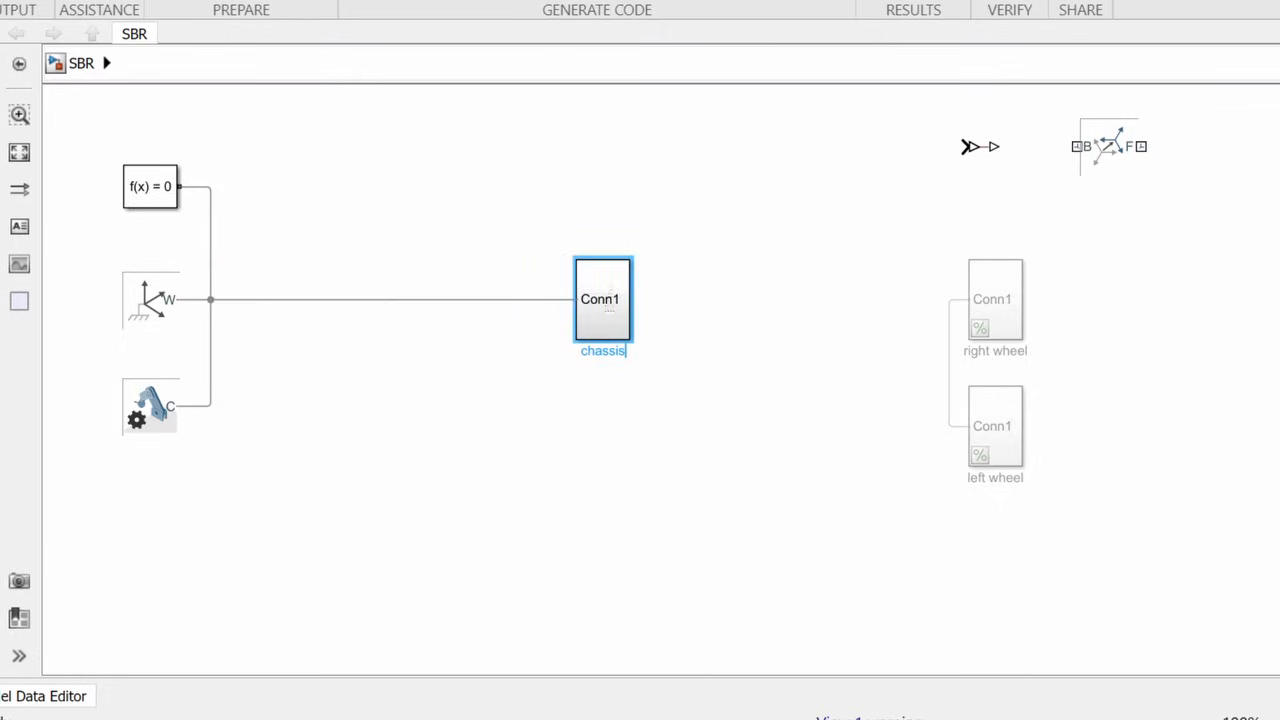
Finish labelling the new subsystem 'chassis'.
{"action": "left_click", "coordinate": [602, 300]}
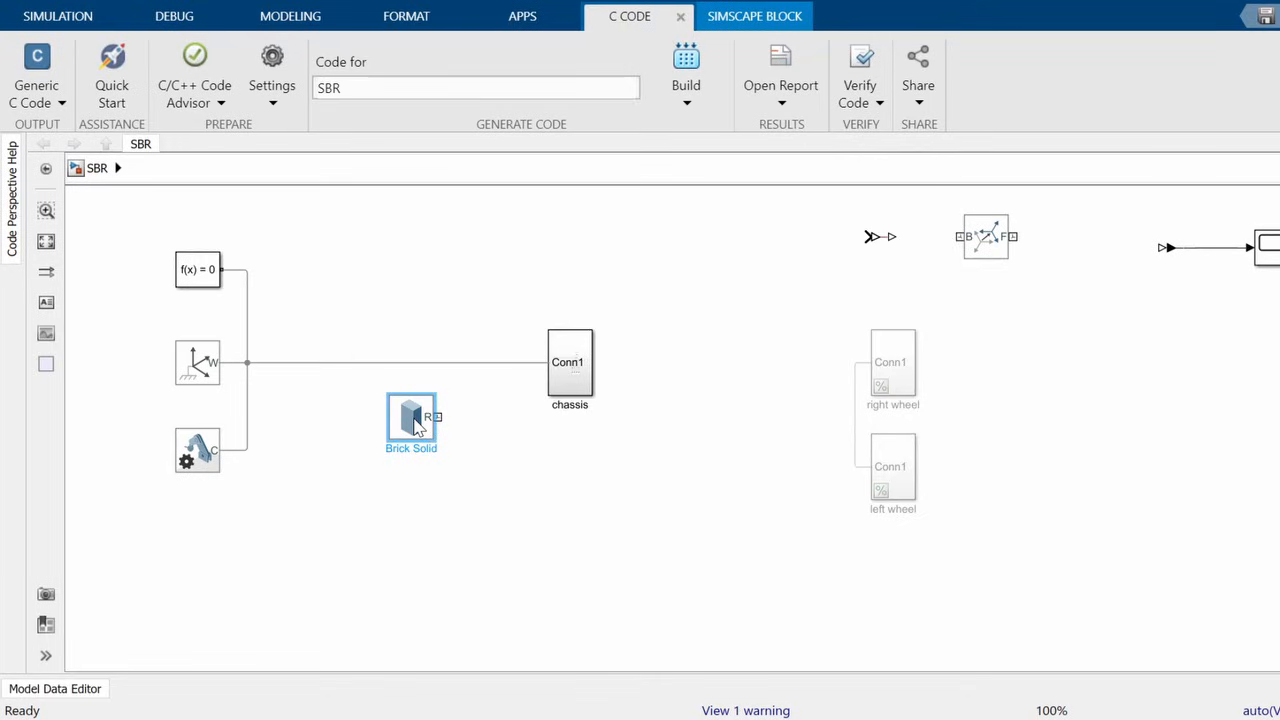
{"action": "mouse_move", "coordinate": [456, 138]}
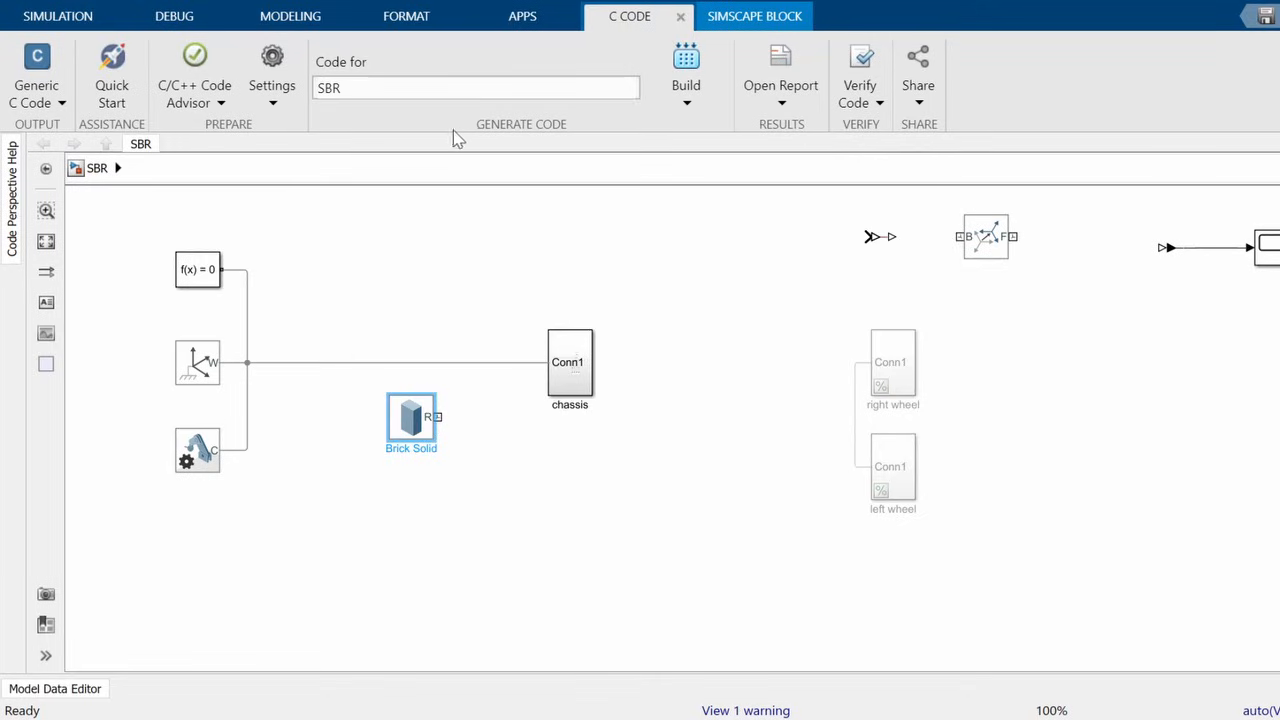
{"action": "mouse_move", "coordinate": [966, 504]}
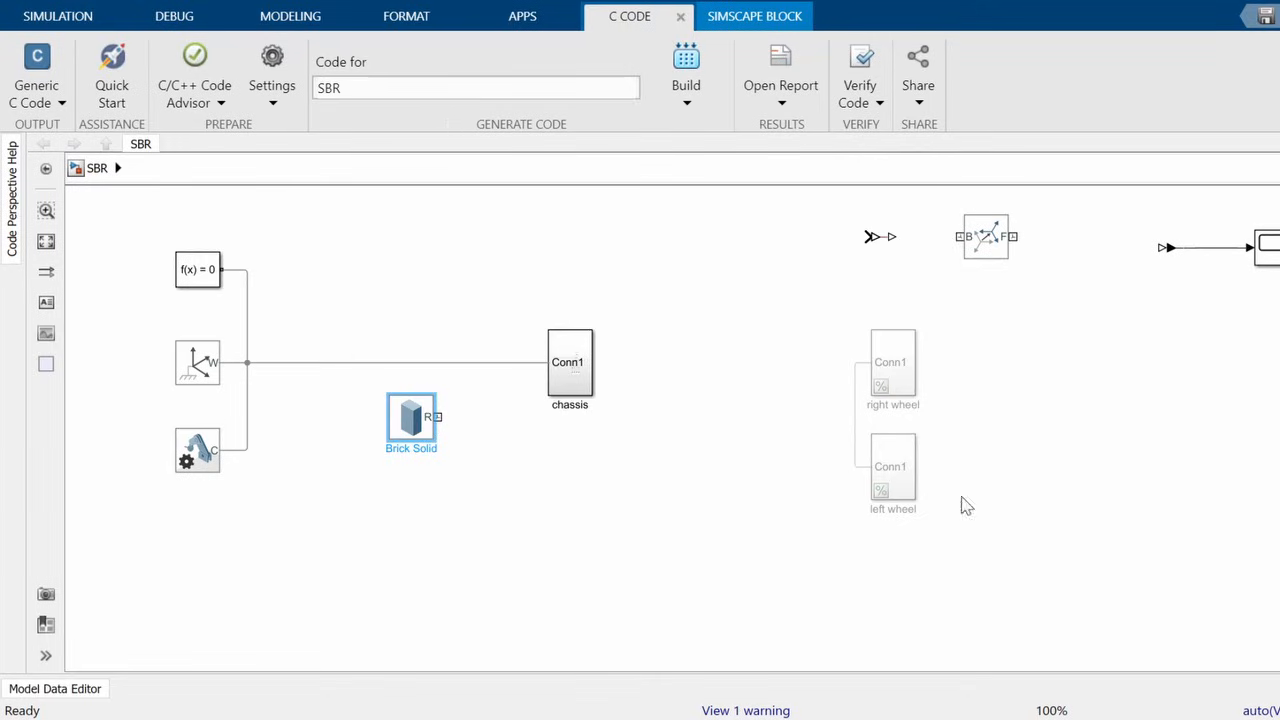
{"action": "mouse_move", "coordinate": [1072, 652]}
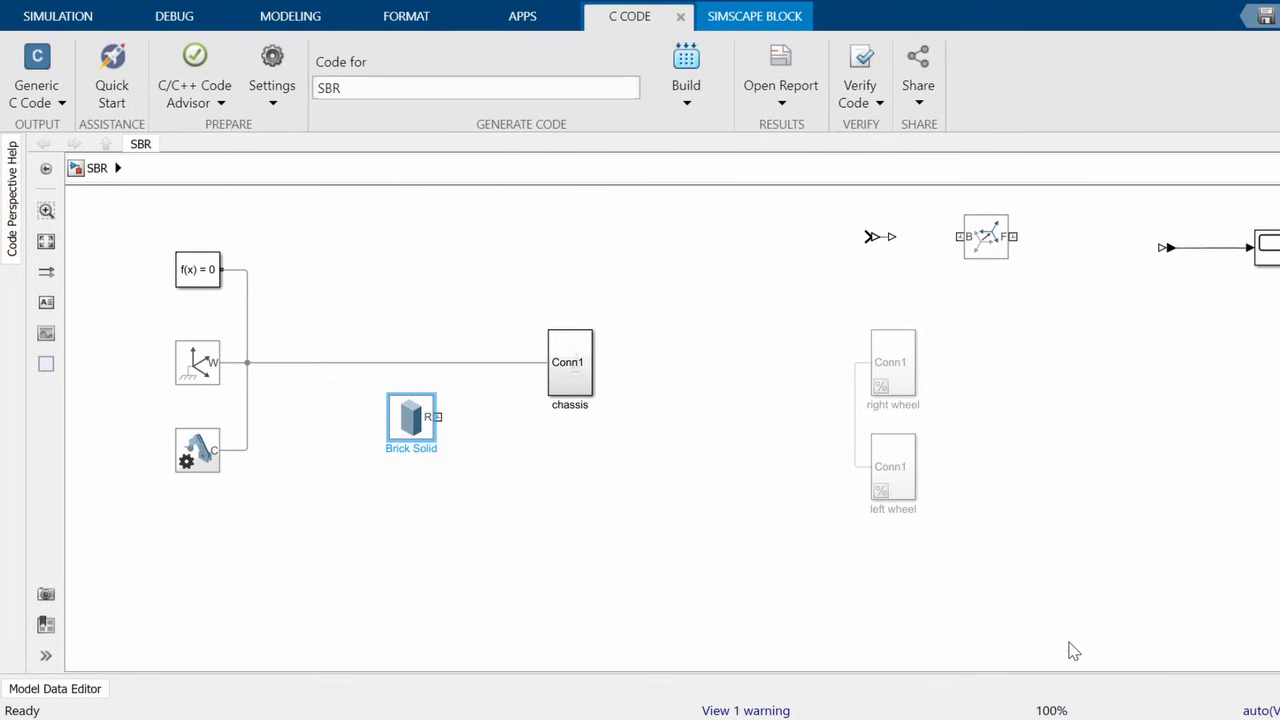
{"action": "mouse_move", "coordinate": [836, 364]}
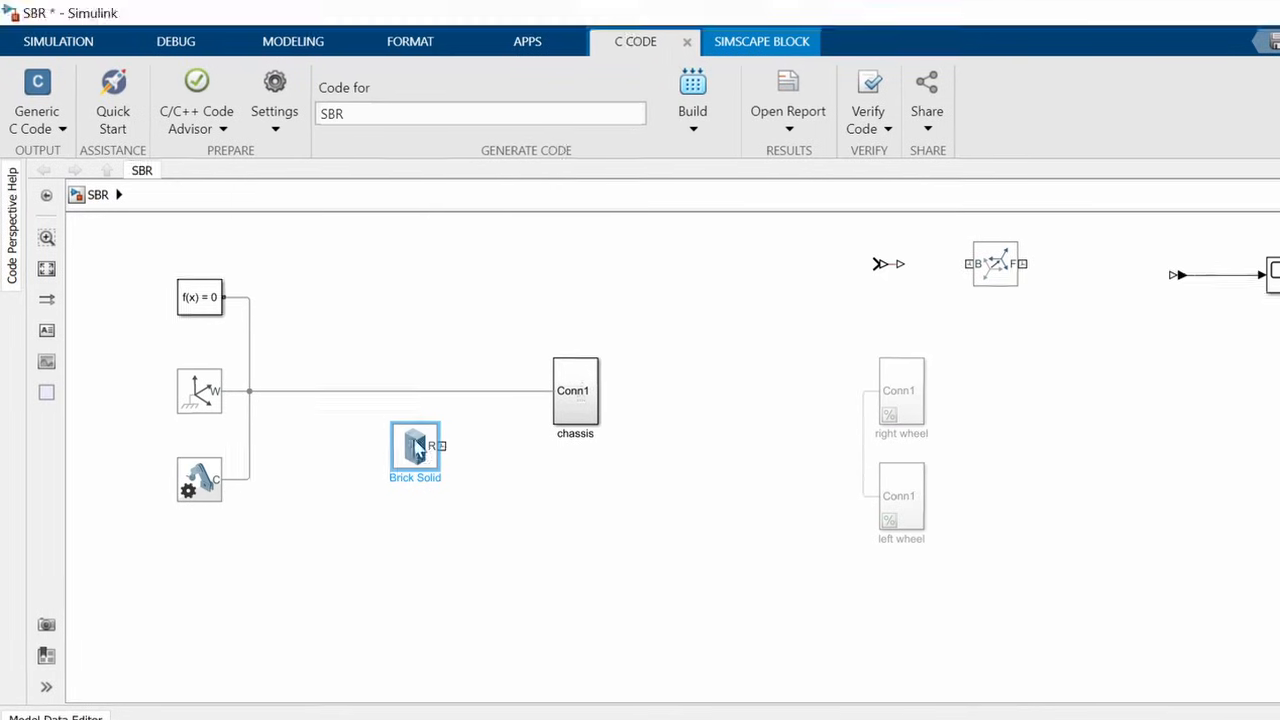
Set the Brick Solid to [1 1 20] cm with inertia based on a 100 g mass.
{"action": "double_click", "coordinate": [416, 444]}
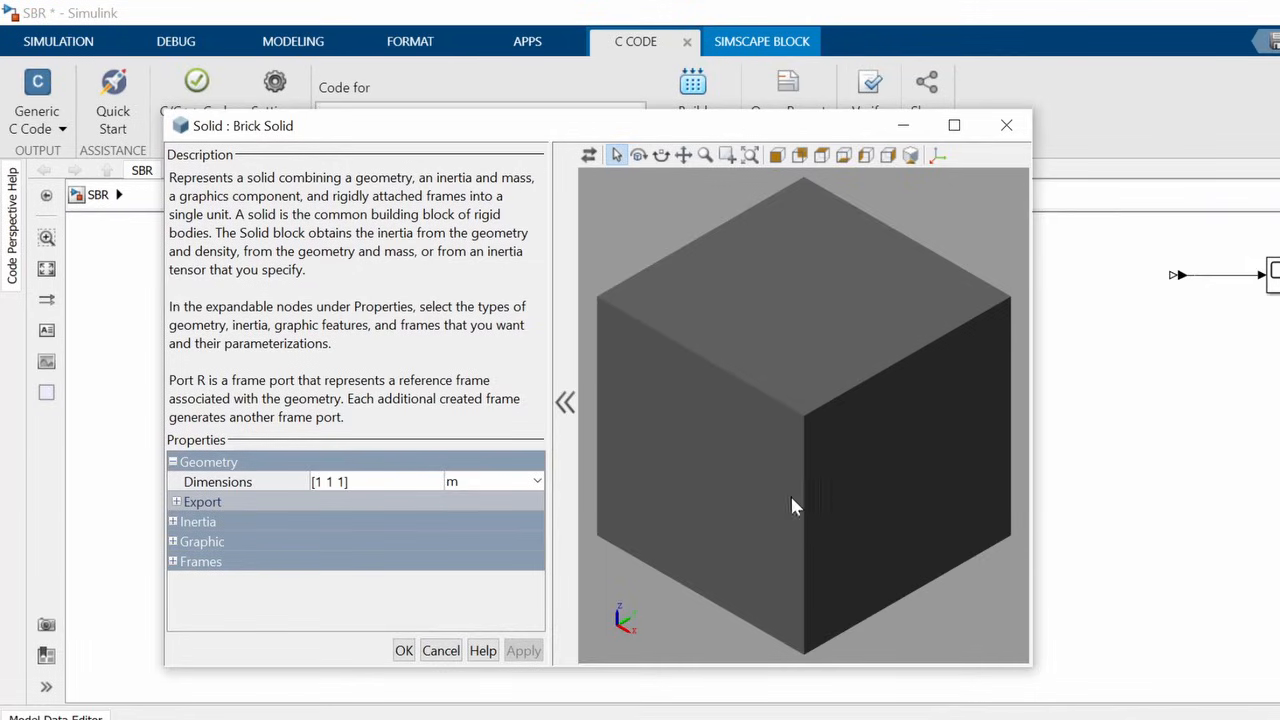
{"action": "mouse_move", "coordinate": [764, 510]}
{"action": "type", "text": "20"}
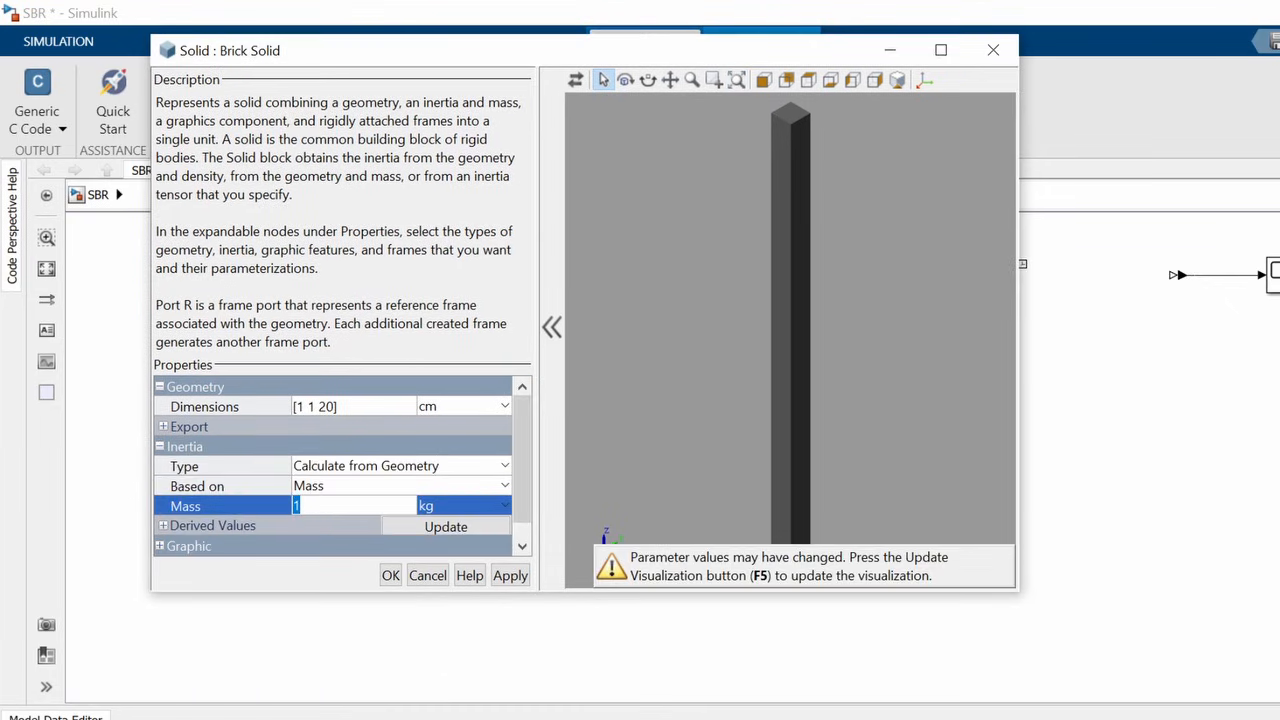
{"action": "type", "text": "100"}
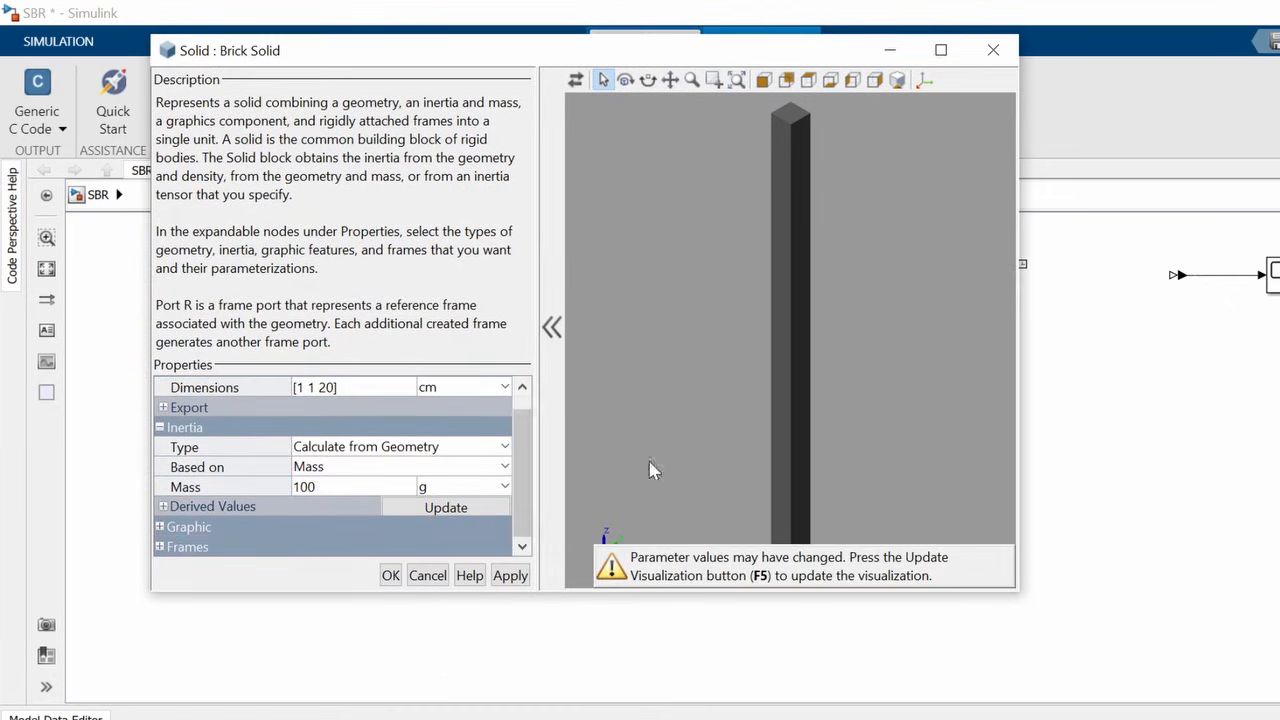
{"action": "left_click", "coordinate": [390, 576]}
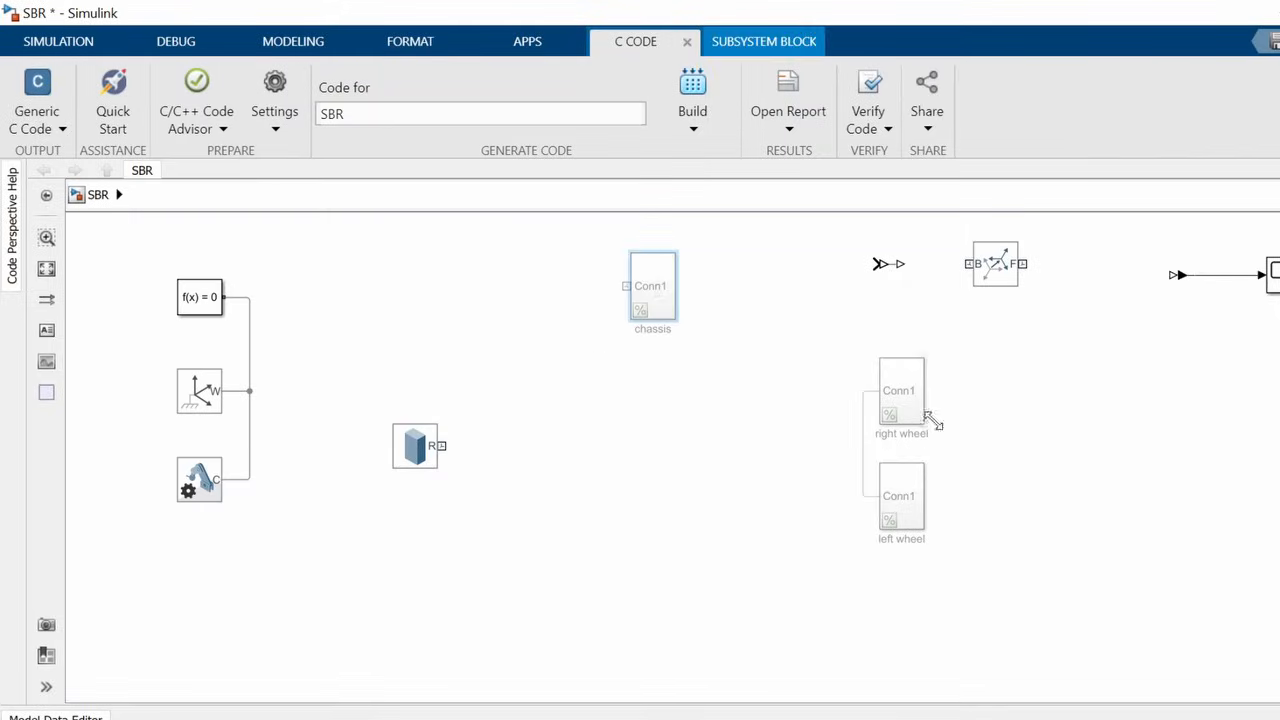
Update the model so Mechanics Explorer renders the wheels and Brick_Solid shaft.
{"action": "left_click", "coordinate": [414, 446]}
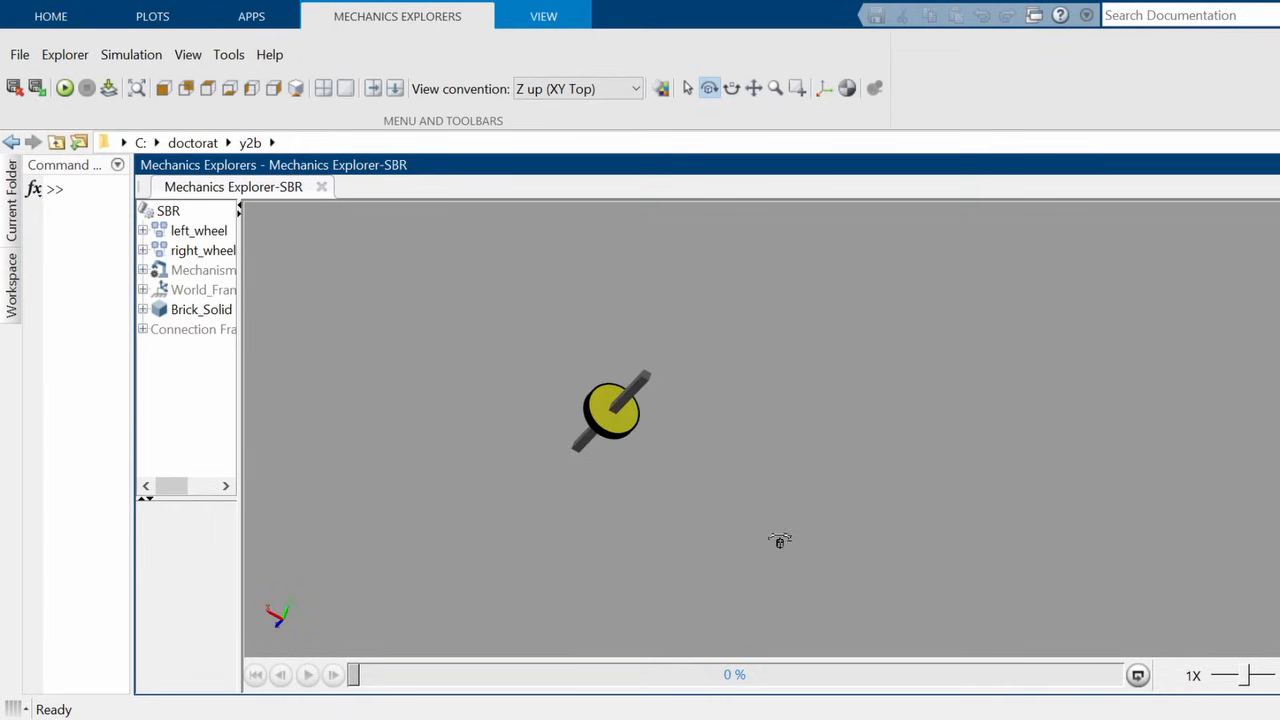
{"action": "mouse_move", "coordinate": [776, 90]}
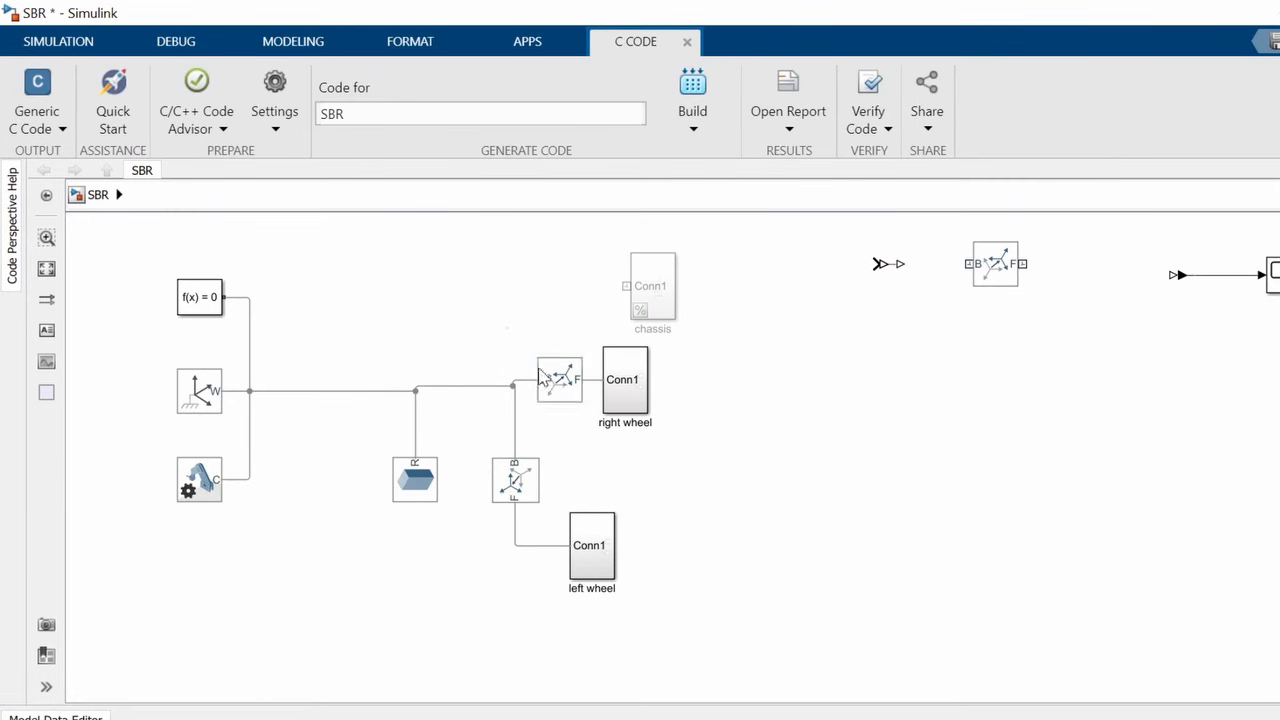
Make Rigid Transform1 a standard-axis translation of 10 cm along -Z for the right wheel.
{"action": "double_click", "coordinate": [560, 378]}
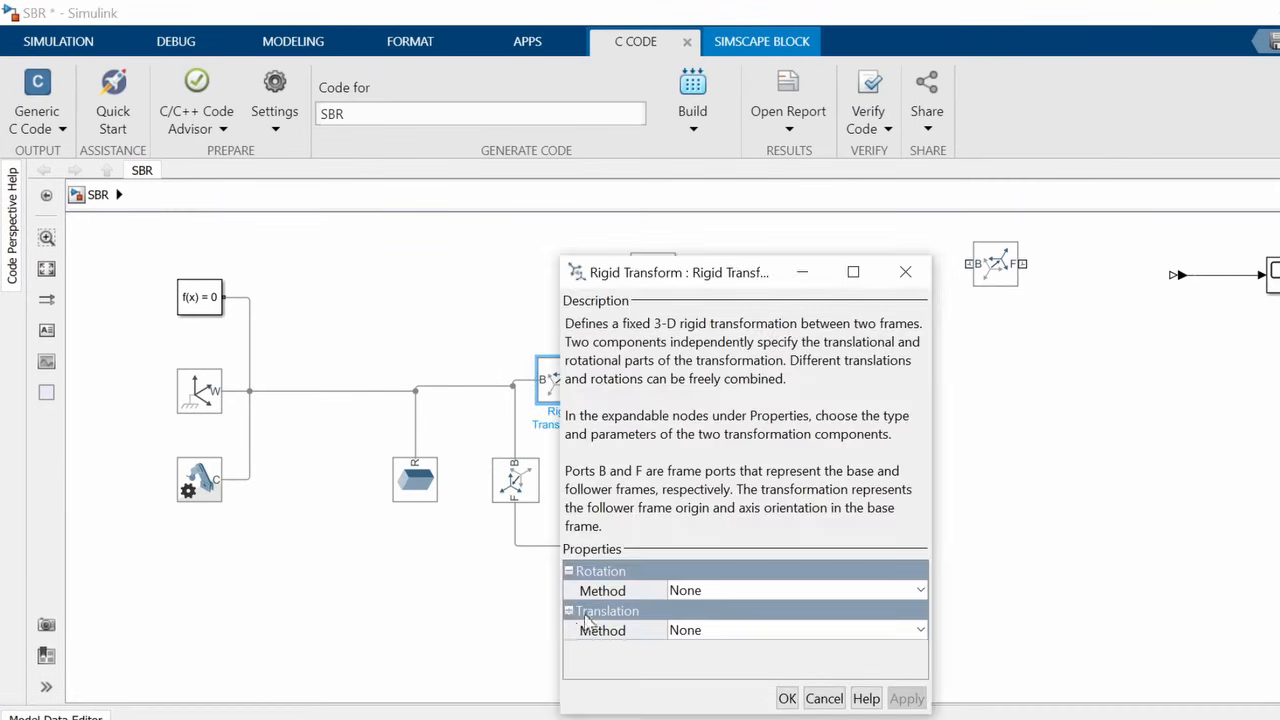
{"action": "left_click", "coordinate": [796, 628]}
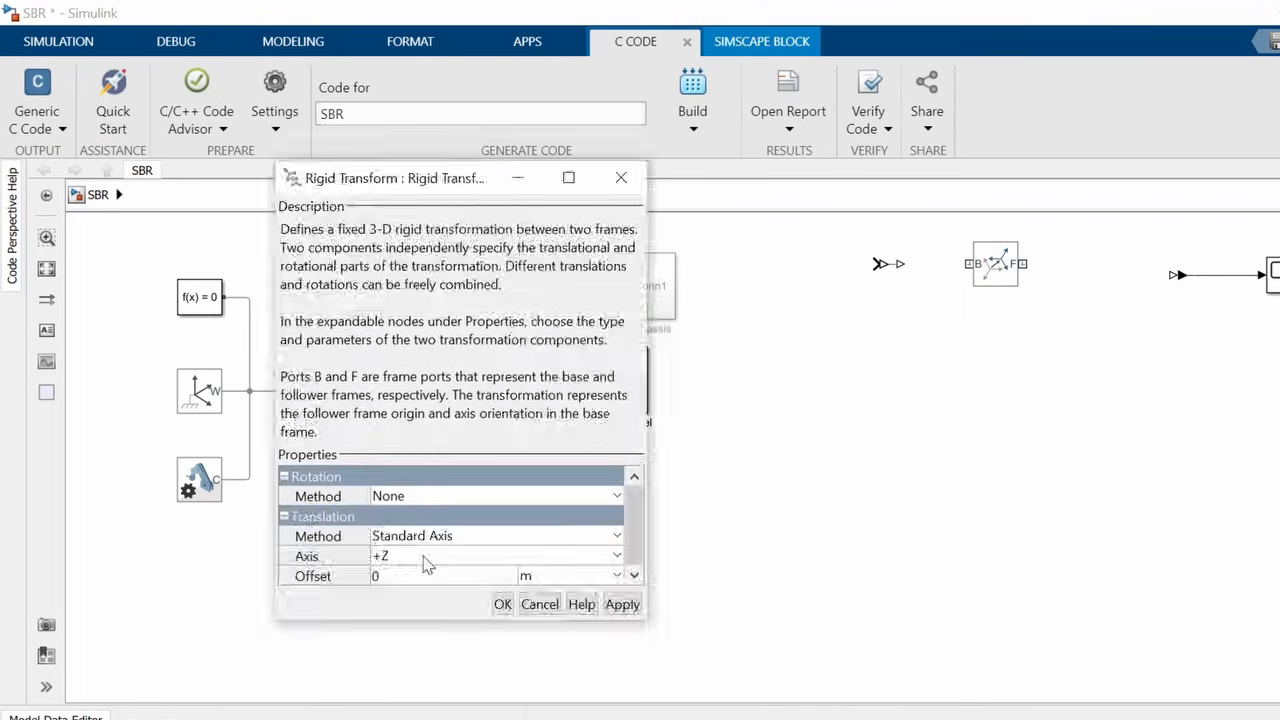
{"action": "left_click", "coordinate": [504, 604]}
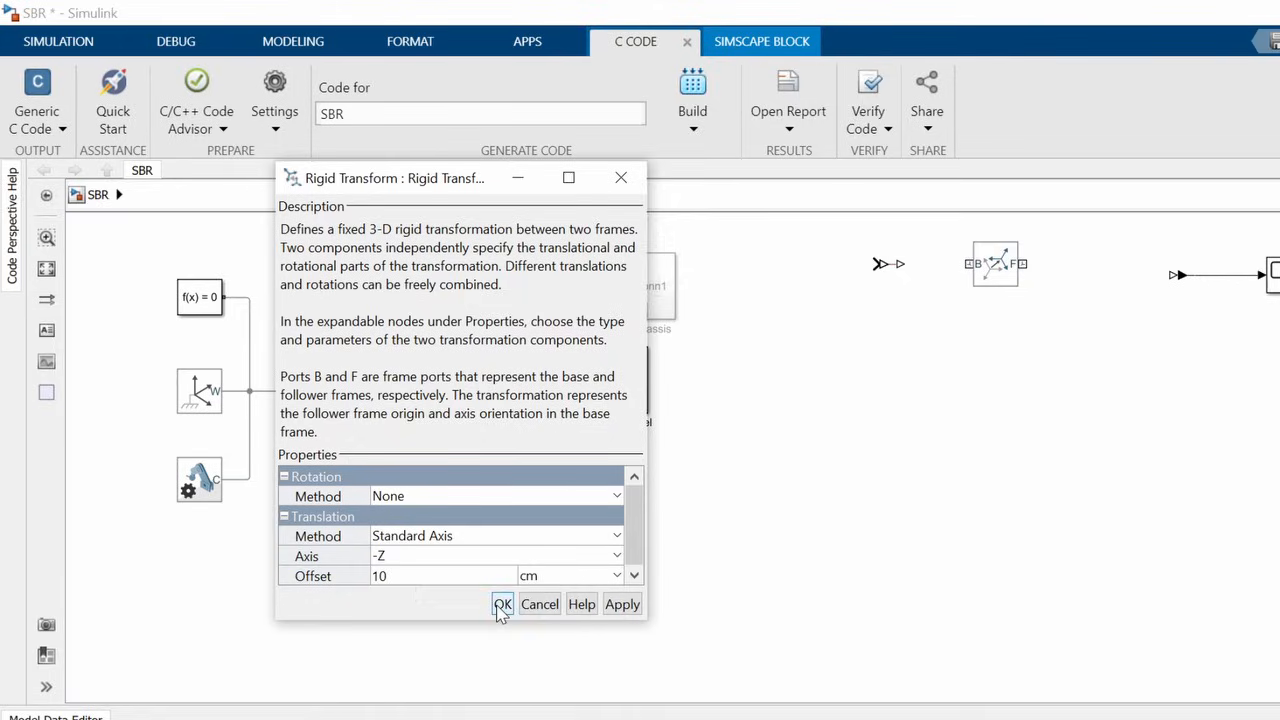
{"action": "left_click", "coordinate": [502, 604]}
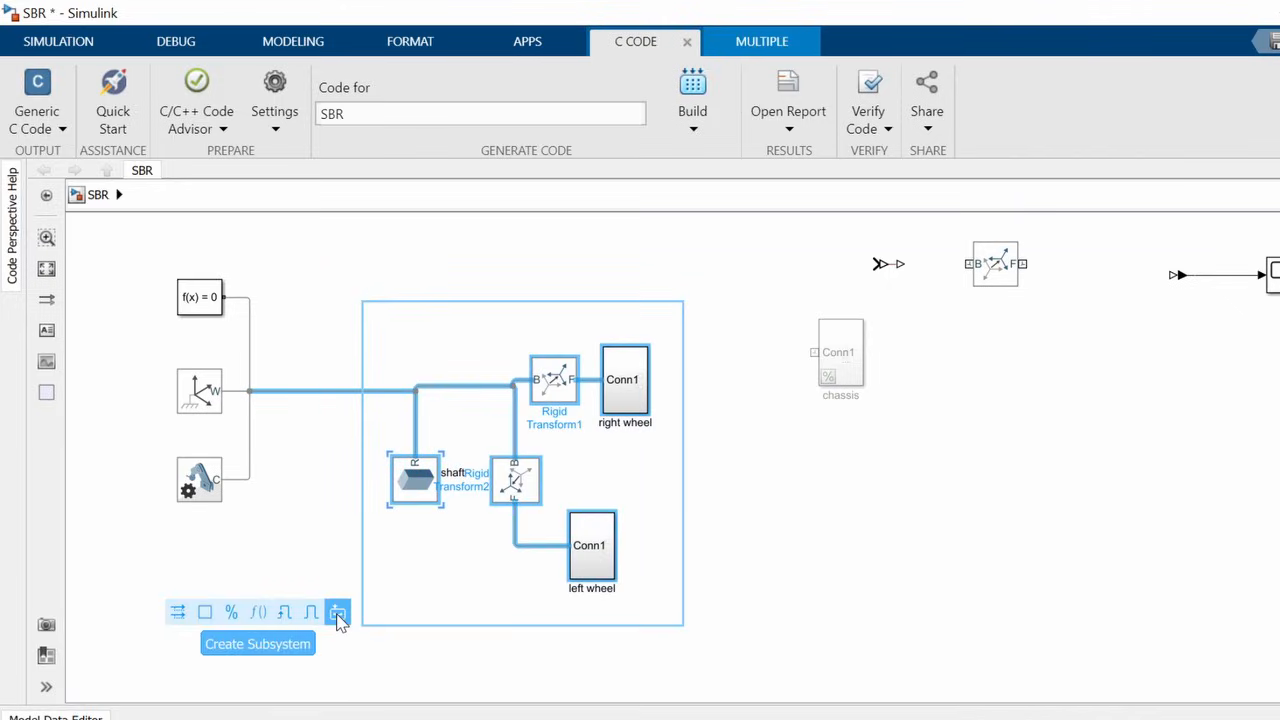
Group the shaft and both wheels into a subsystem named 'cart' and review the mechanism gravity settings.
{"action": "left_click", "coordinate": [336, 612]}
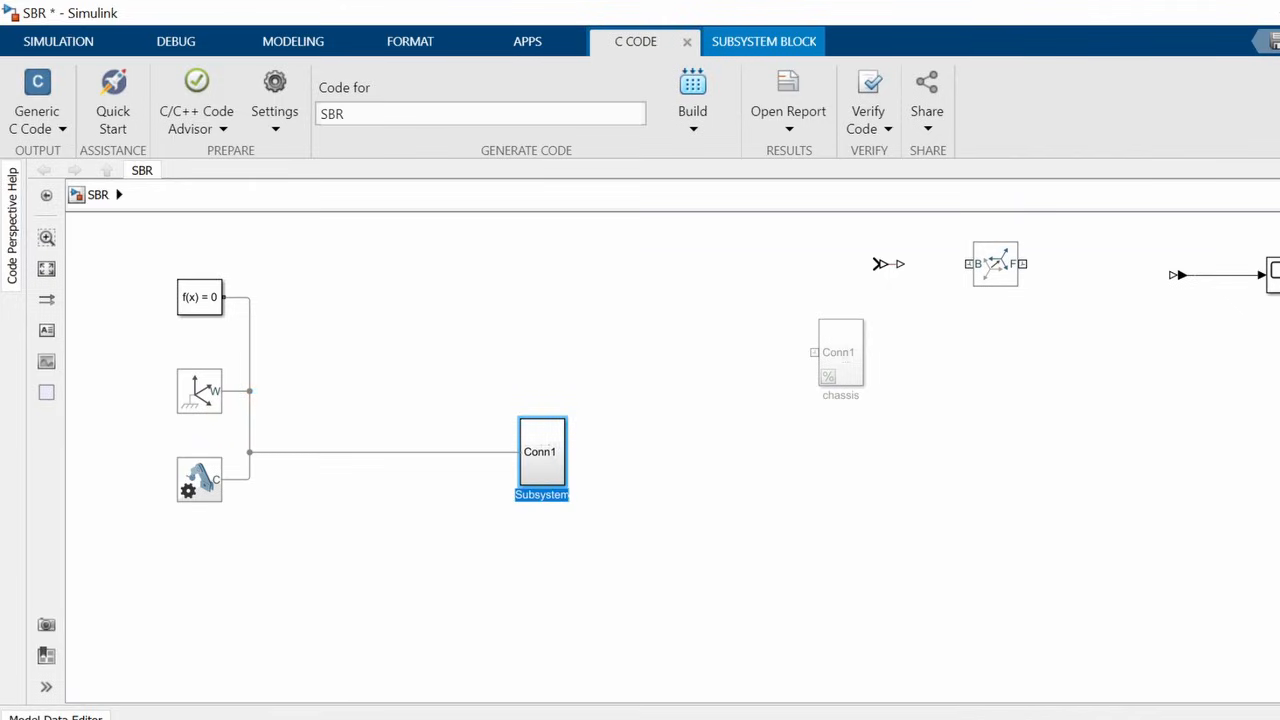
{"action": "type", "text": "cart"}
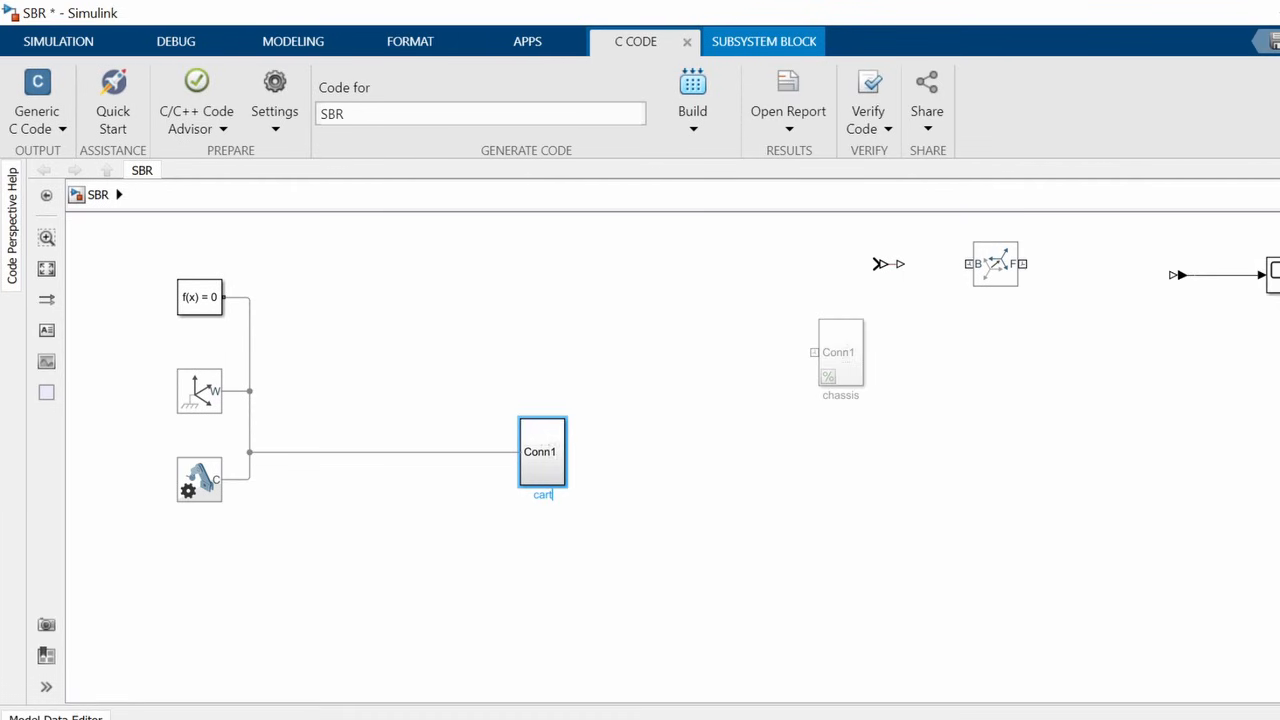
{"action": "left_click", "coordinate": [58, 40]}
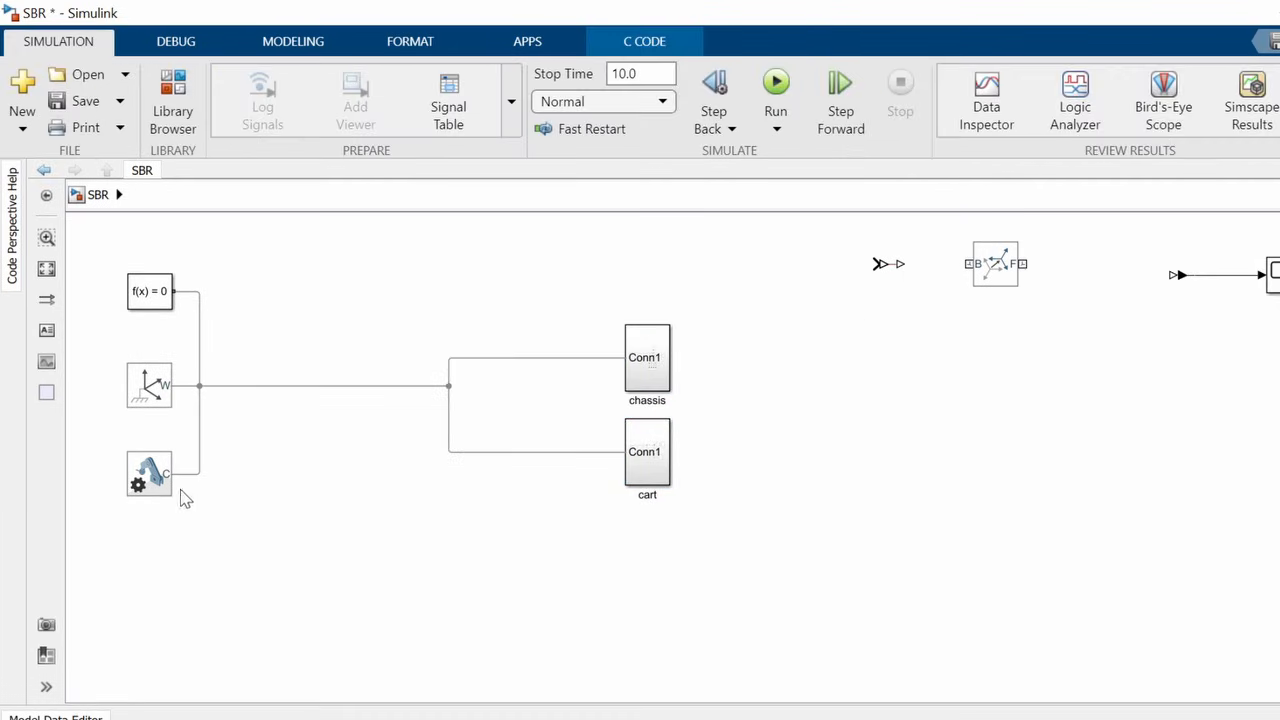
{"action": "double_click", "coordinate": [148, 472]}
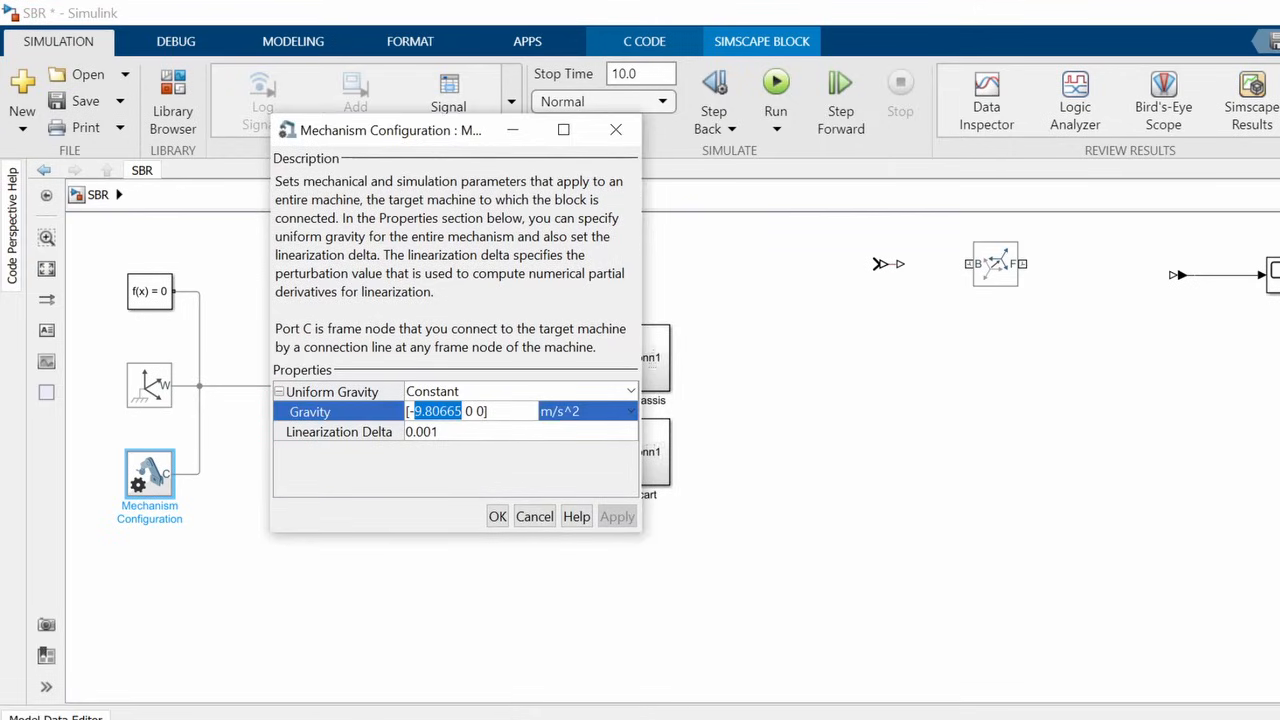
{"action": "left_click", "coordinate": [496, 516]}
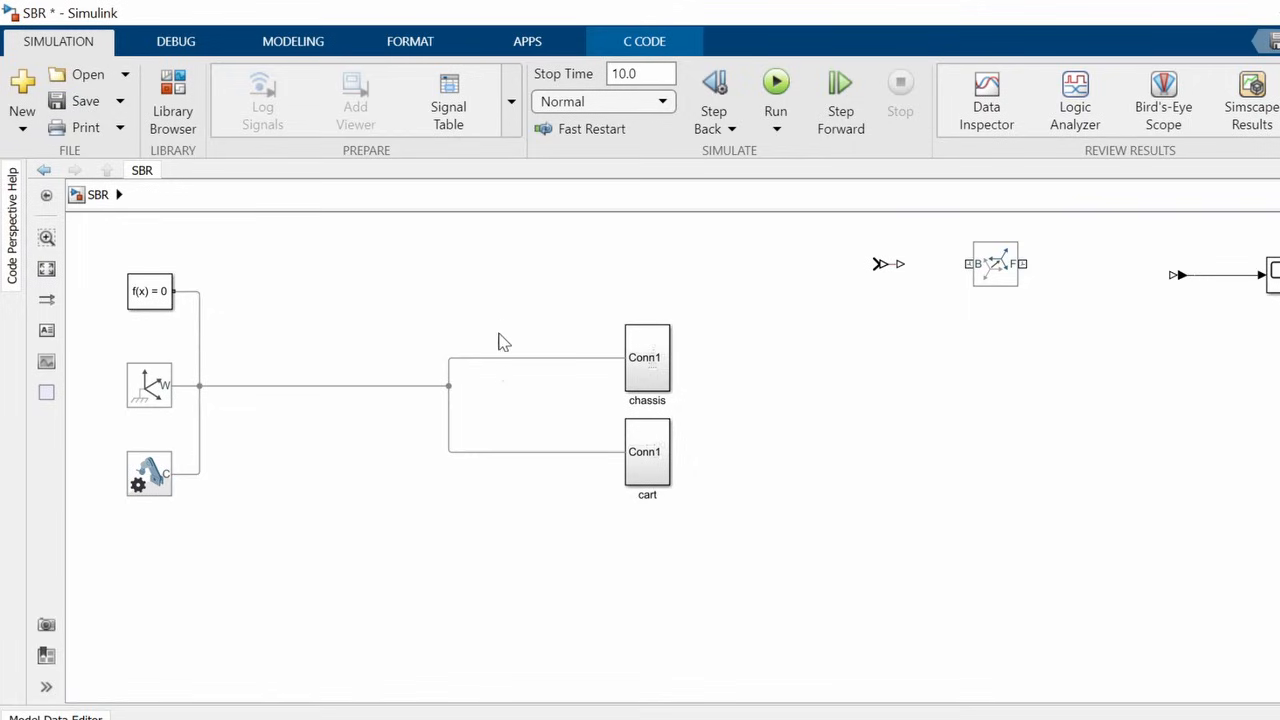
{"action": "mouse_move", "coordinate": [500, 318]}
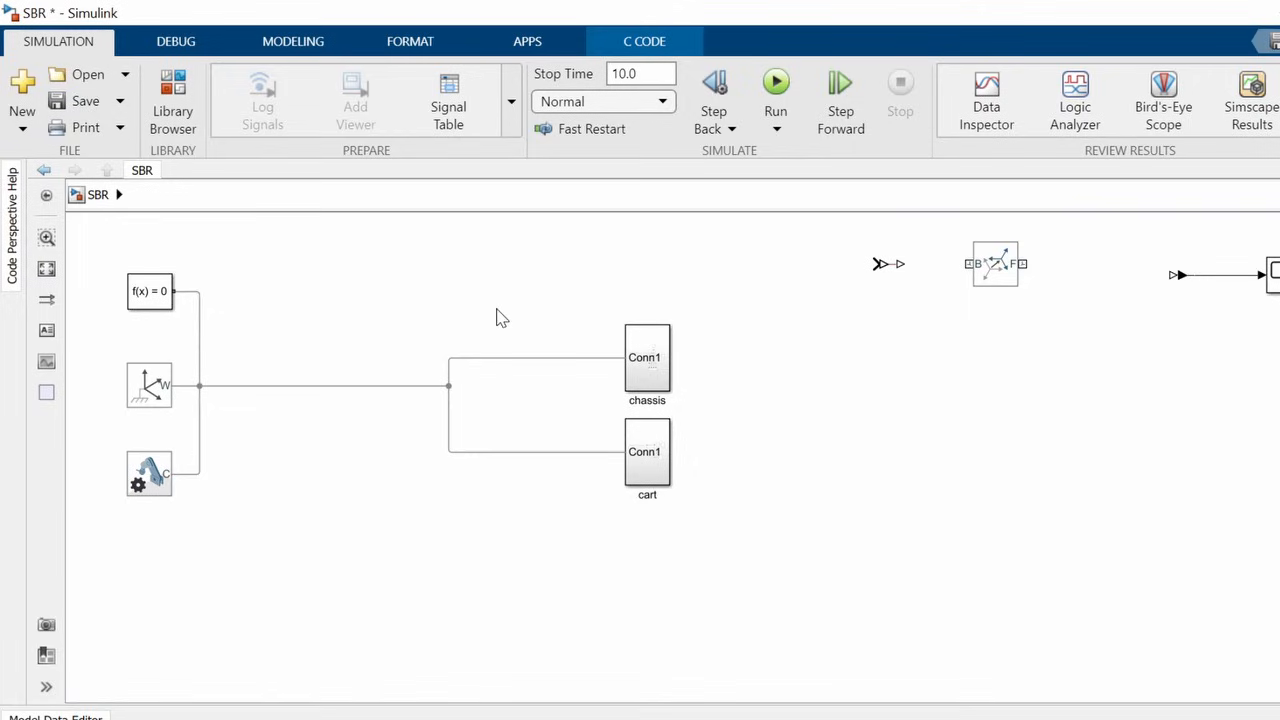
Place a Rigid Transform before the chassis with a Y-X-Z rotation sequence of [90 180 0] deg.
{"action": "left_click", "coordinate": [996, 264]}
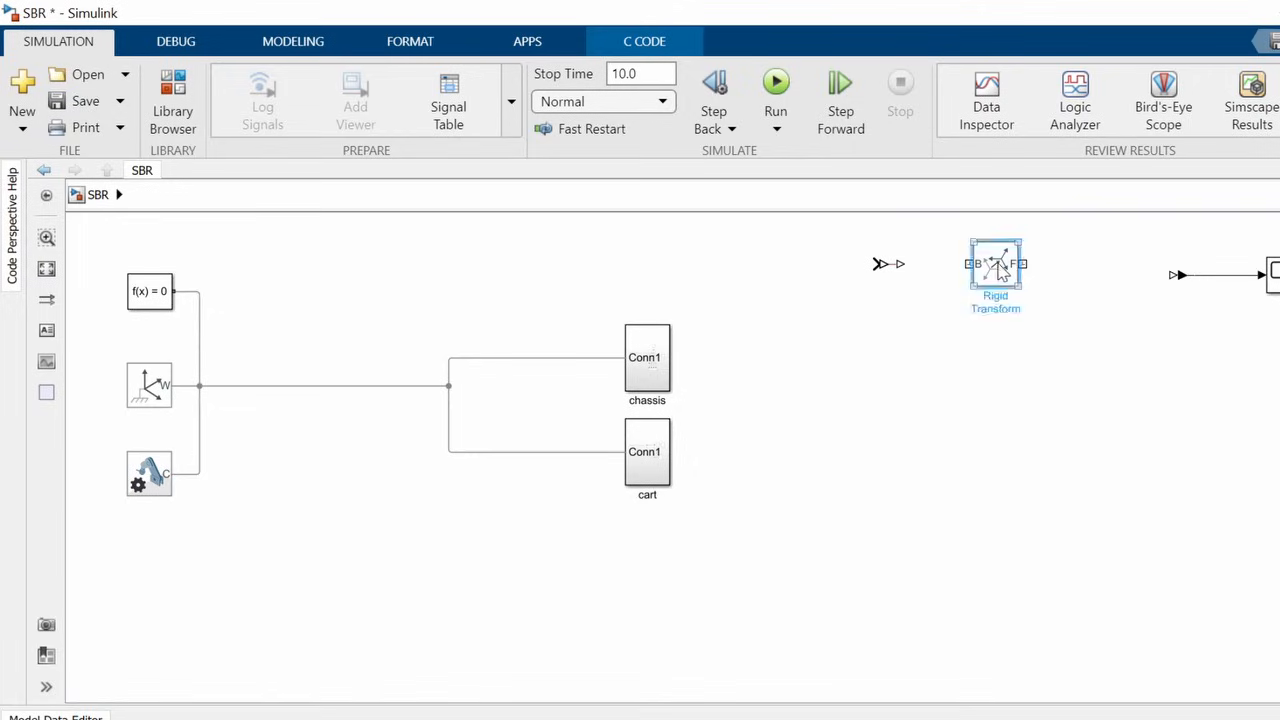
{"action": "left_click_drag", "start_coordinate": [996, 264], "coordinate": [520, 358]}
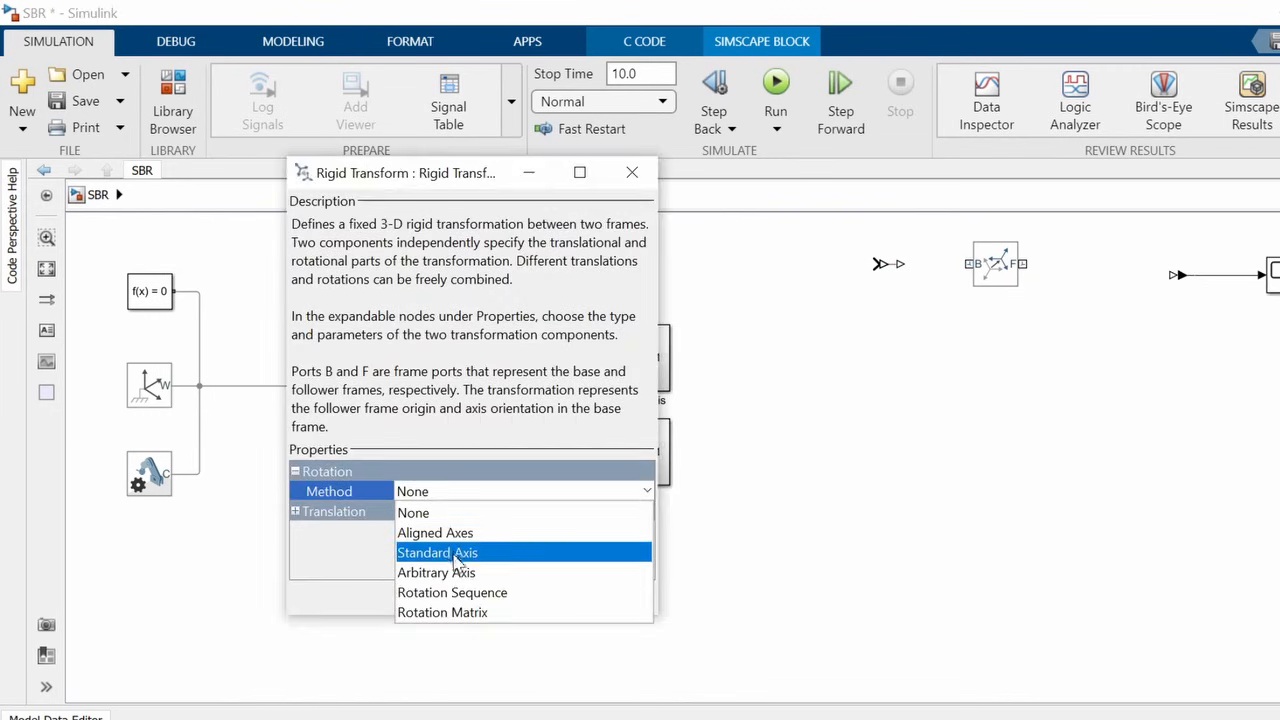
{"action": "left_click", "coordinate": [452, 592]}
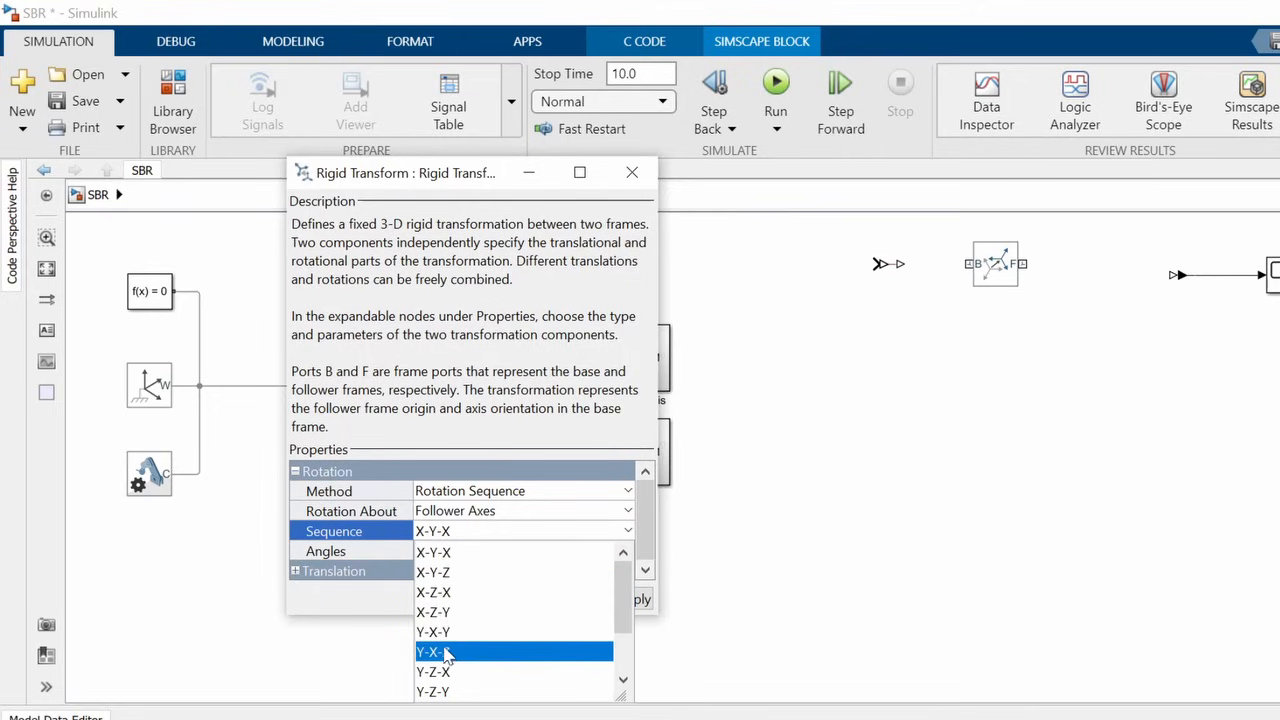
{"action": "left_click", "coordinate": [432, 652]}
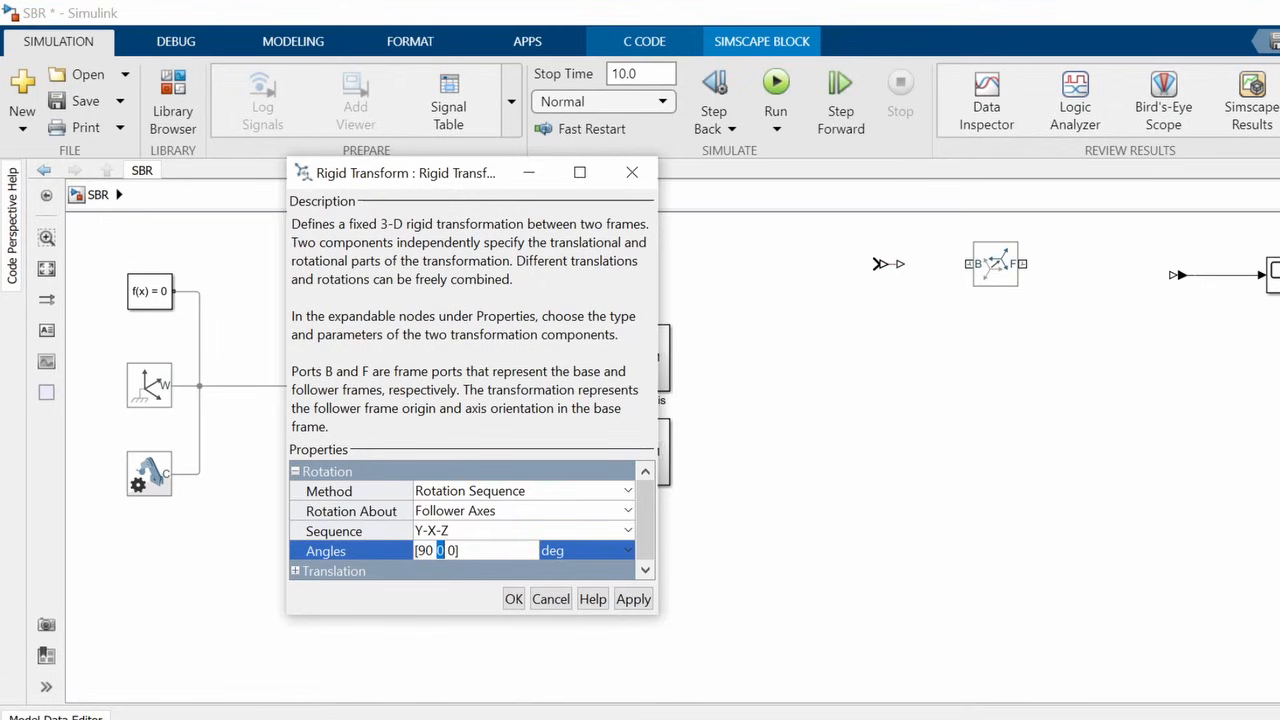
{"action": "type", "text": "180"}
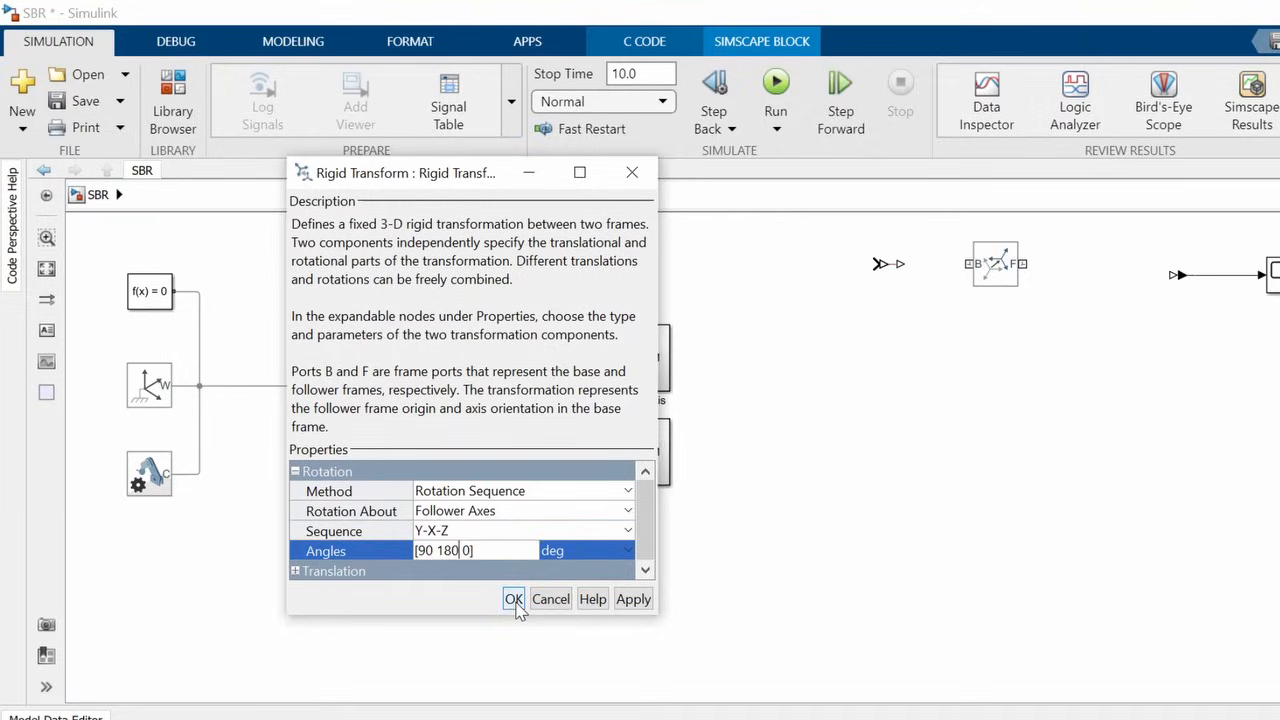
{"action": "left_click", "coordinate": [512, 600]}
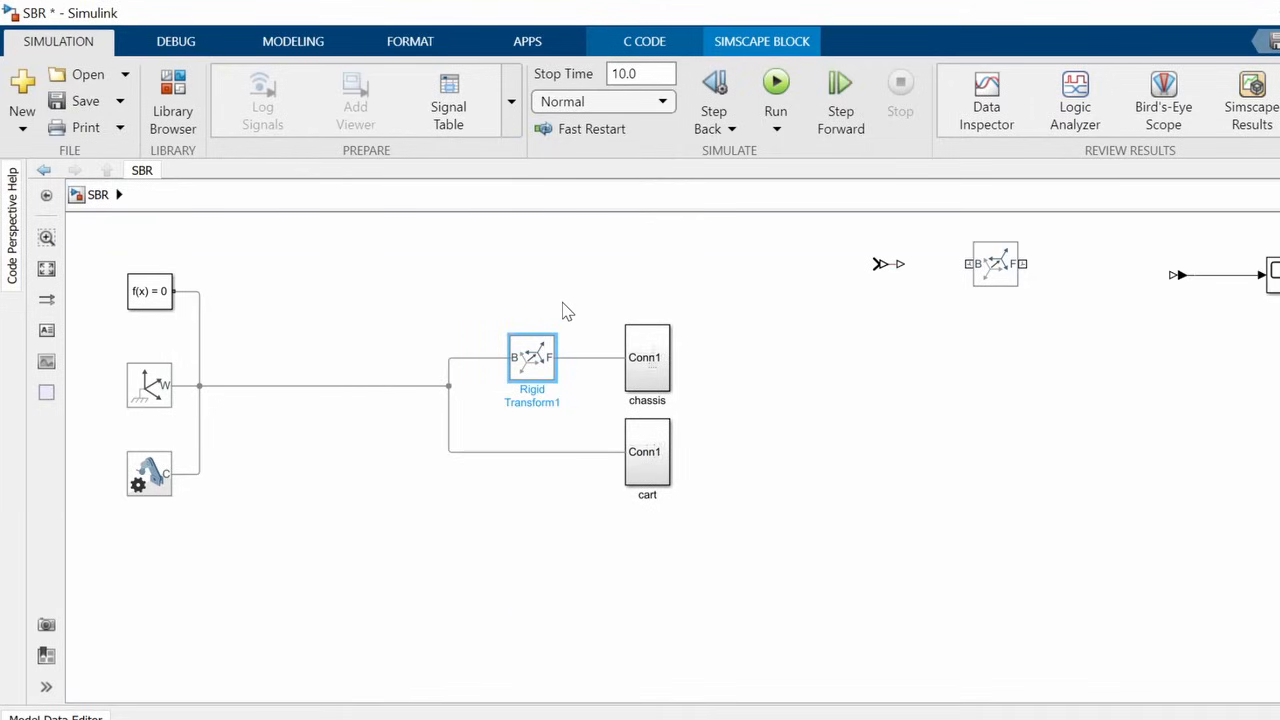
{"action": "left_click", "coordinate": [776, 84]}
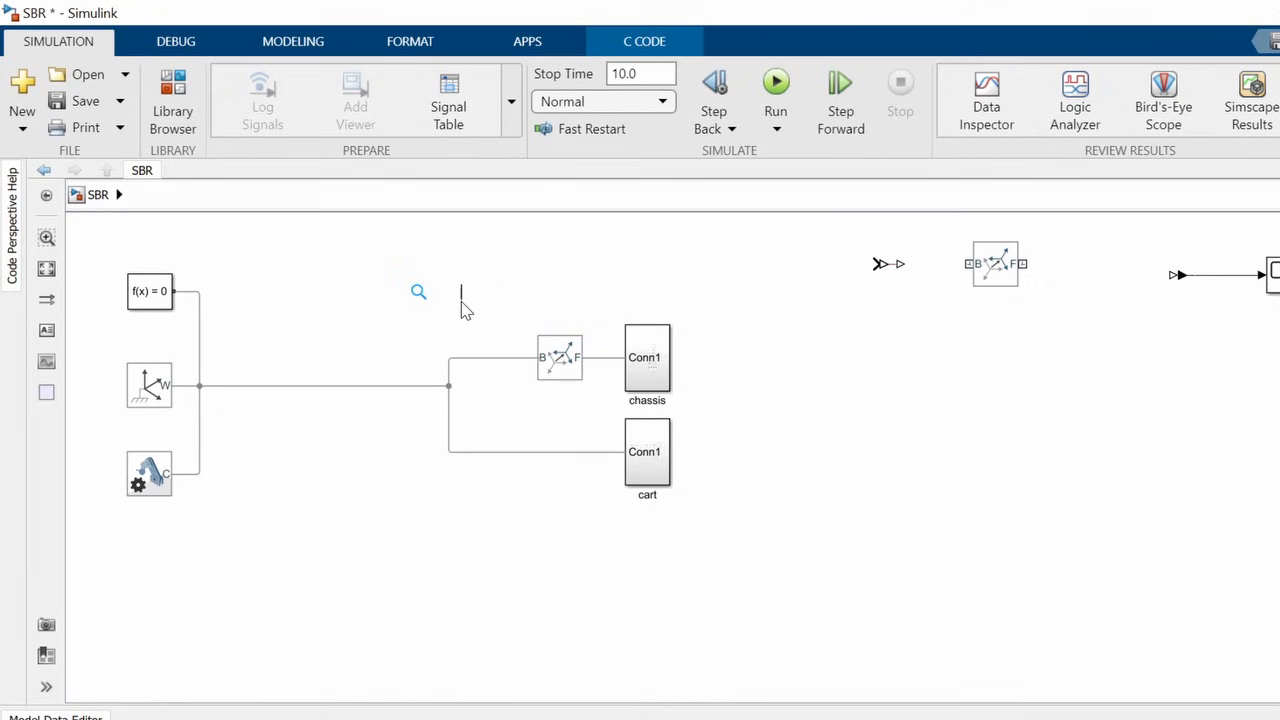
Add a Revolute Joint and a Prismatic Joint to the model via quick-insert.
{"action": "type", "text": "re"}
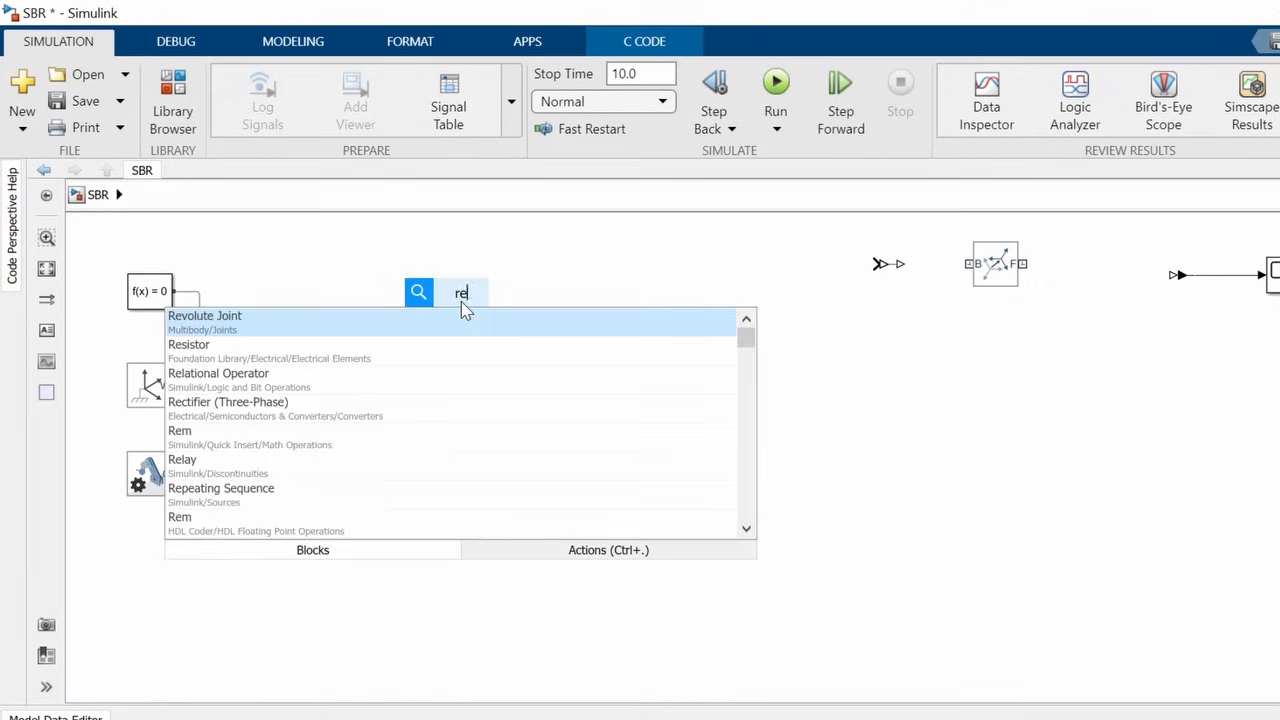
{"action": "left_click", "coordinate": [204, 316]}
{"action": "type", "text": "joint"}
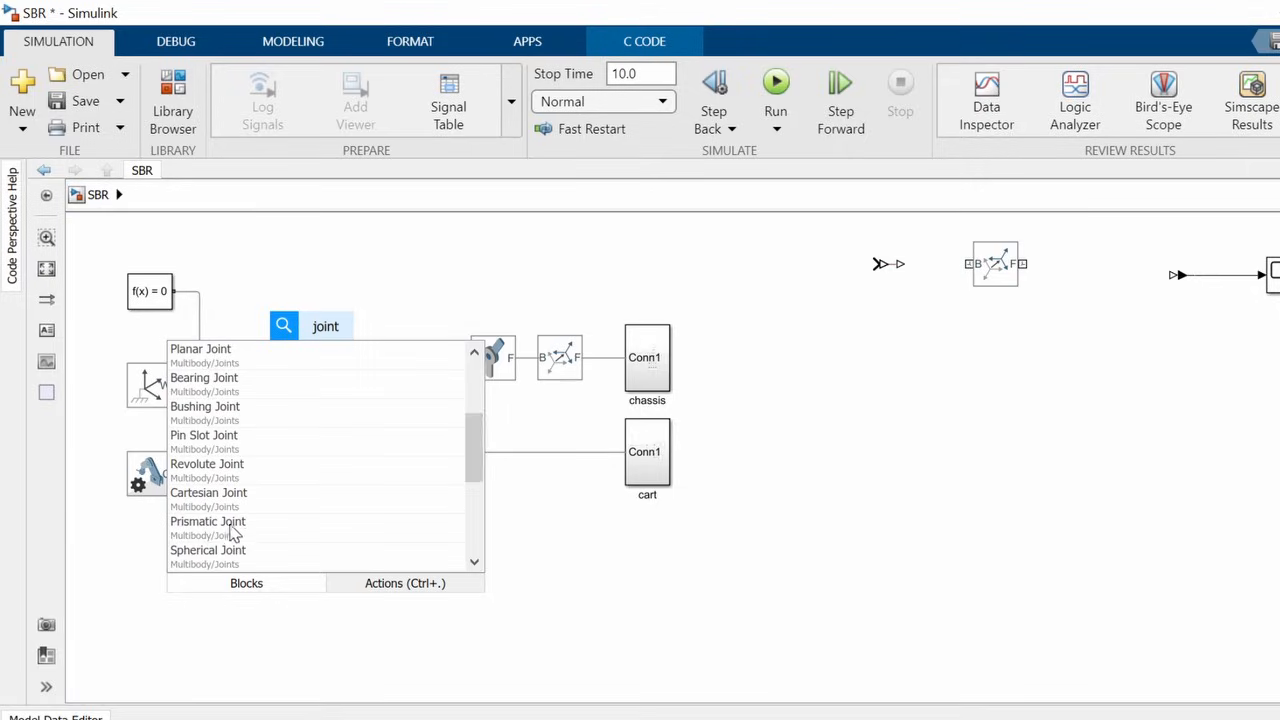
{"action": "left_click", "coordinate": [208, 520]}
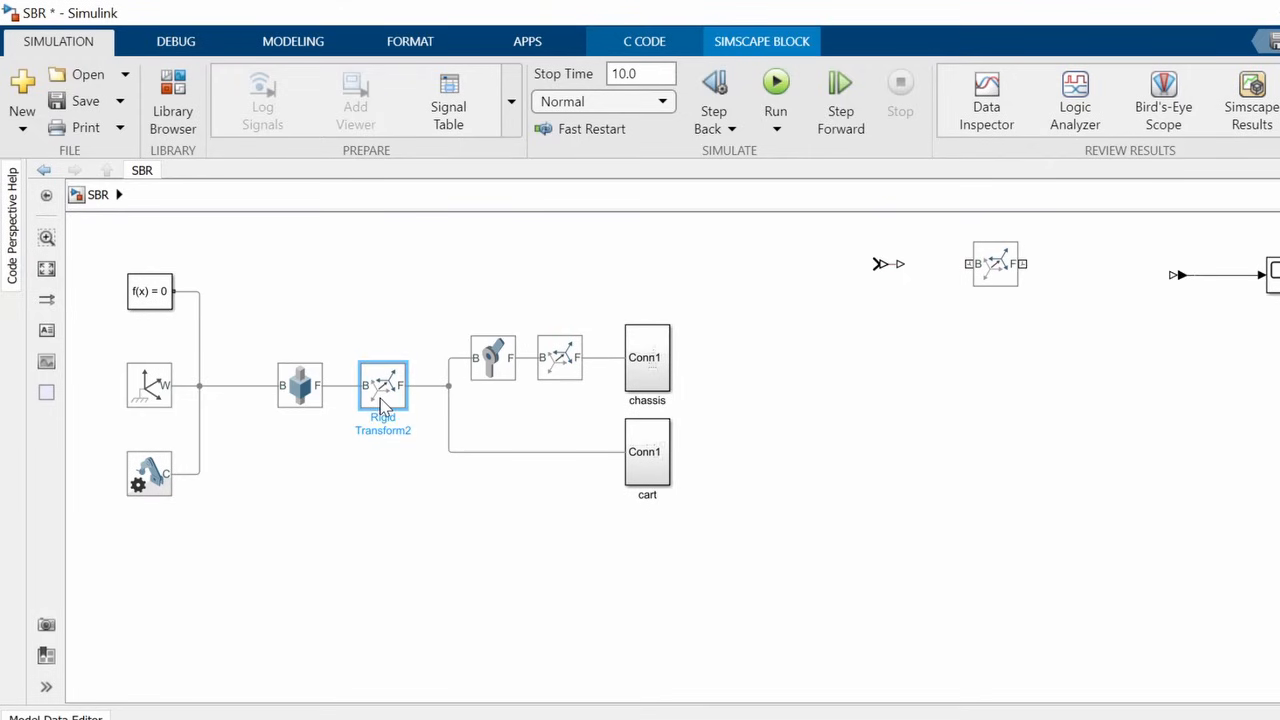
Set the new transform to a follower-axes X-Y-X rotation sequence of [90 180 0] deg with no translation.
{"action": "double_click", "coordinate": [382, 384]}
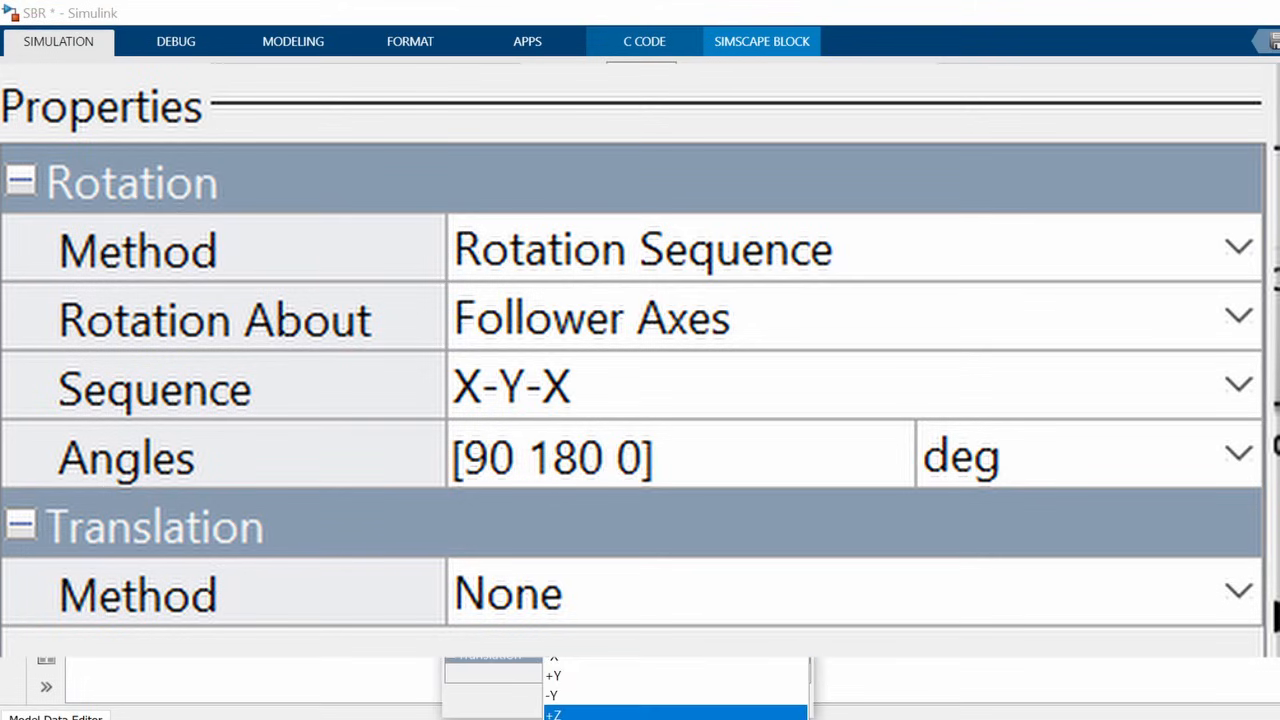
{"action": "left_click", "coordinate": [552, 712]}
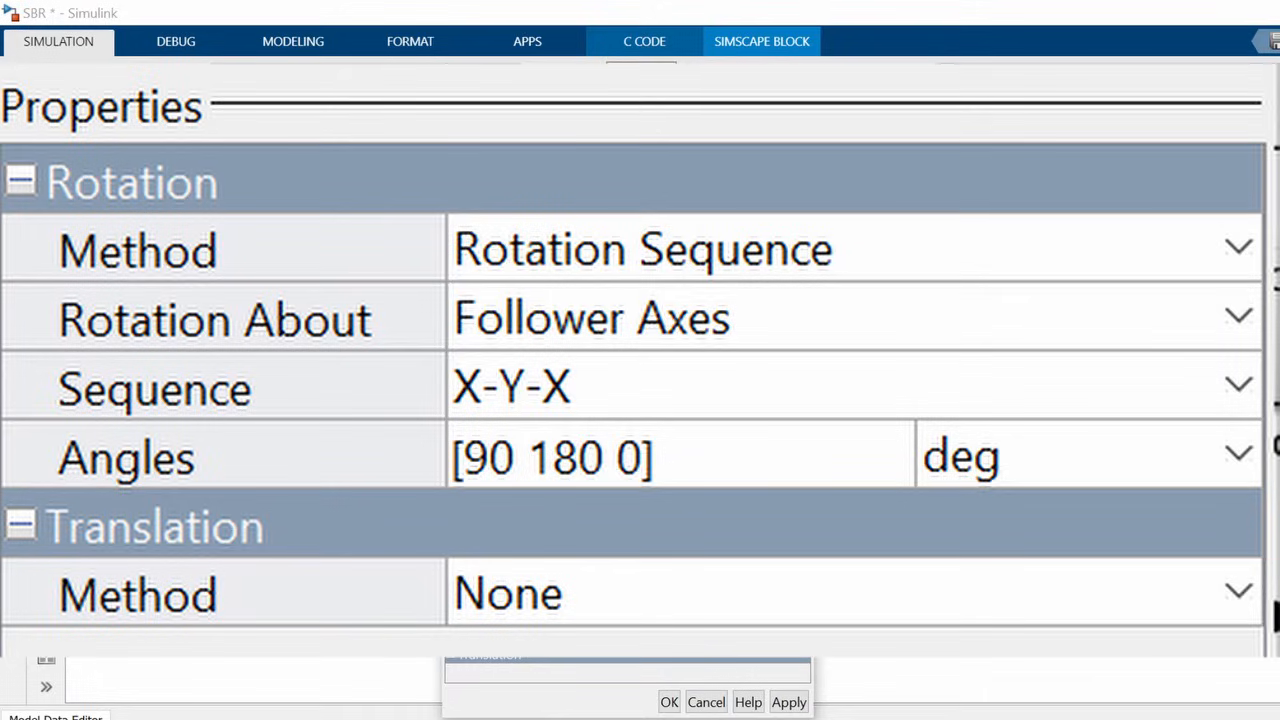
{"action": "left_click", "coordinate": [668, 700]}
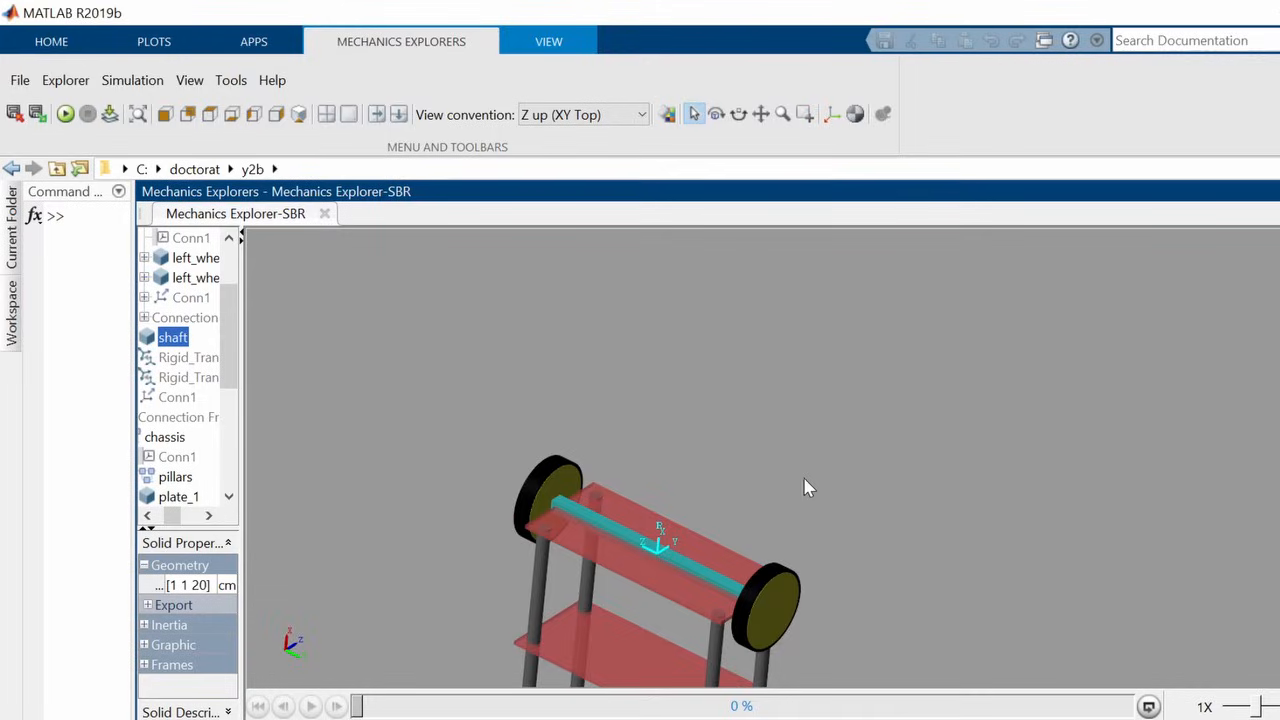
{"action": "mouse_move", "coordinate": [788, 500]}
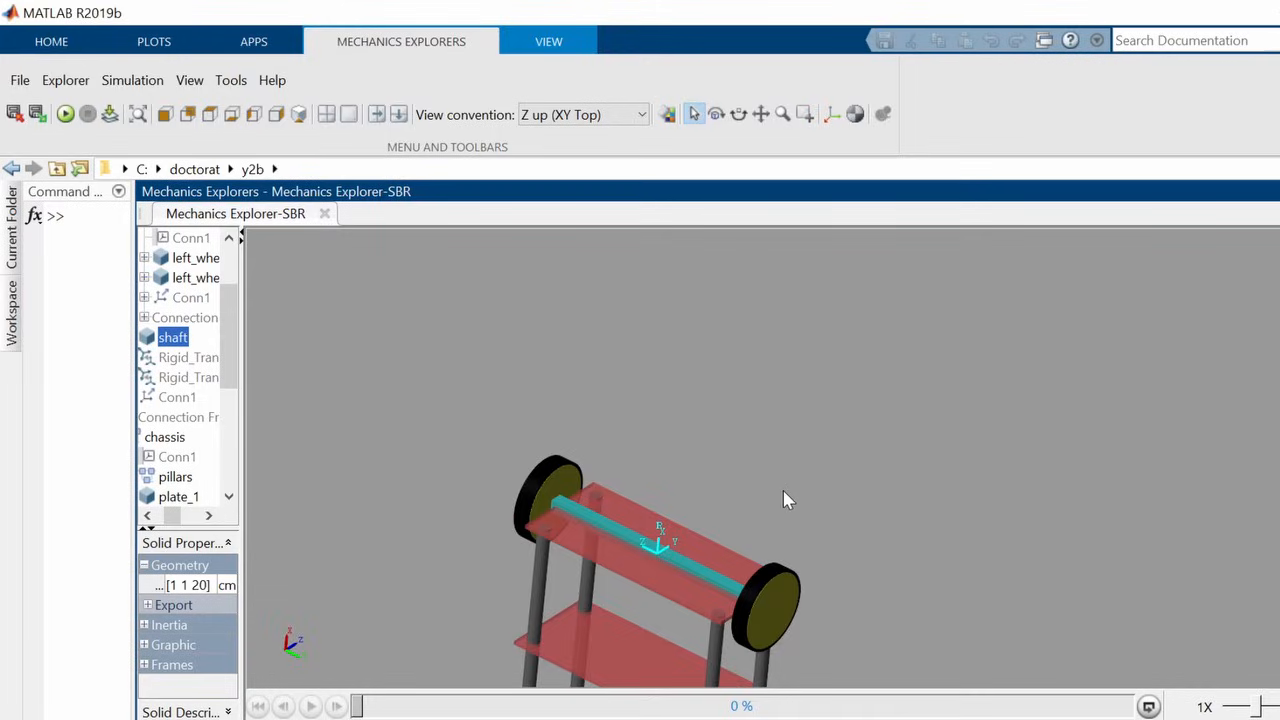
Enable the Y-direction external force on the chassis and replay the robot animation in Mechanics Explorer.
{"action": "left_click", "coordinate": [308, 706]}
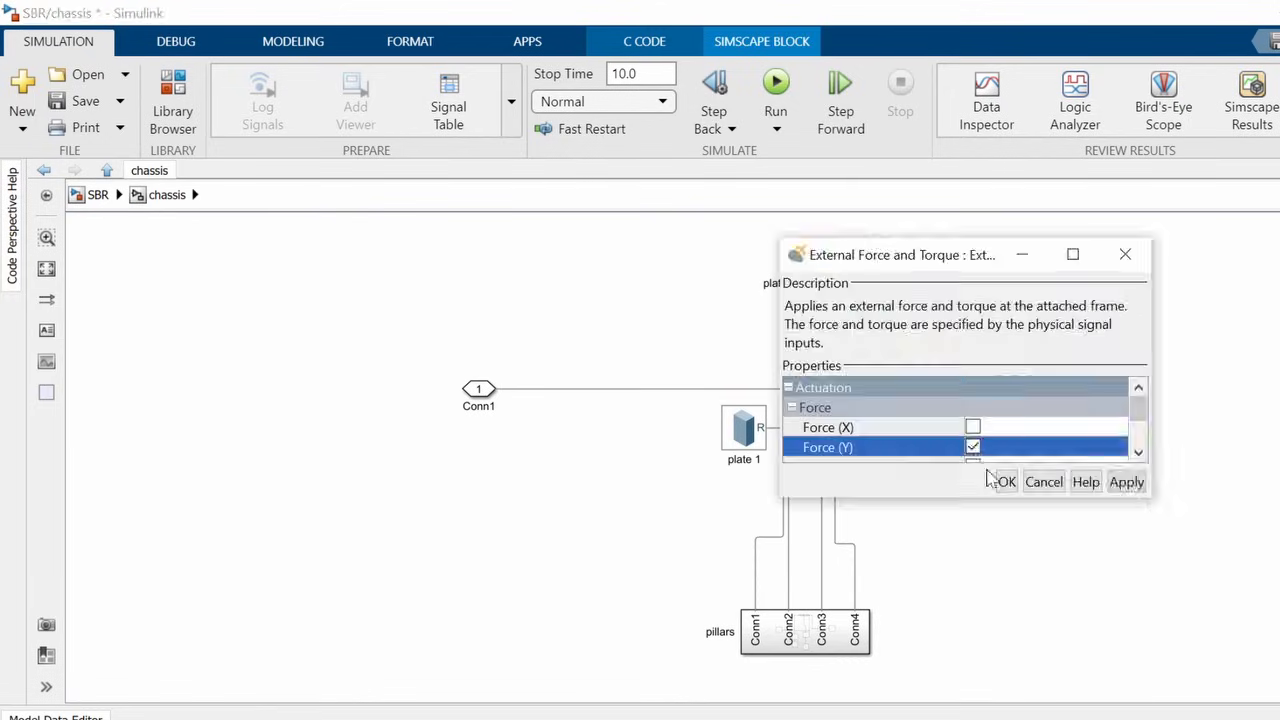
{"action": "left_click", "coordinate": [1004, 480]}
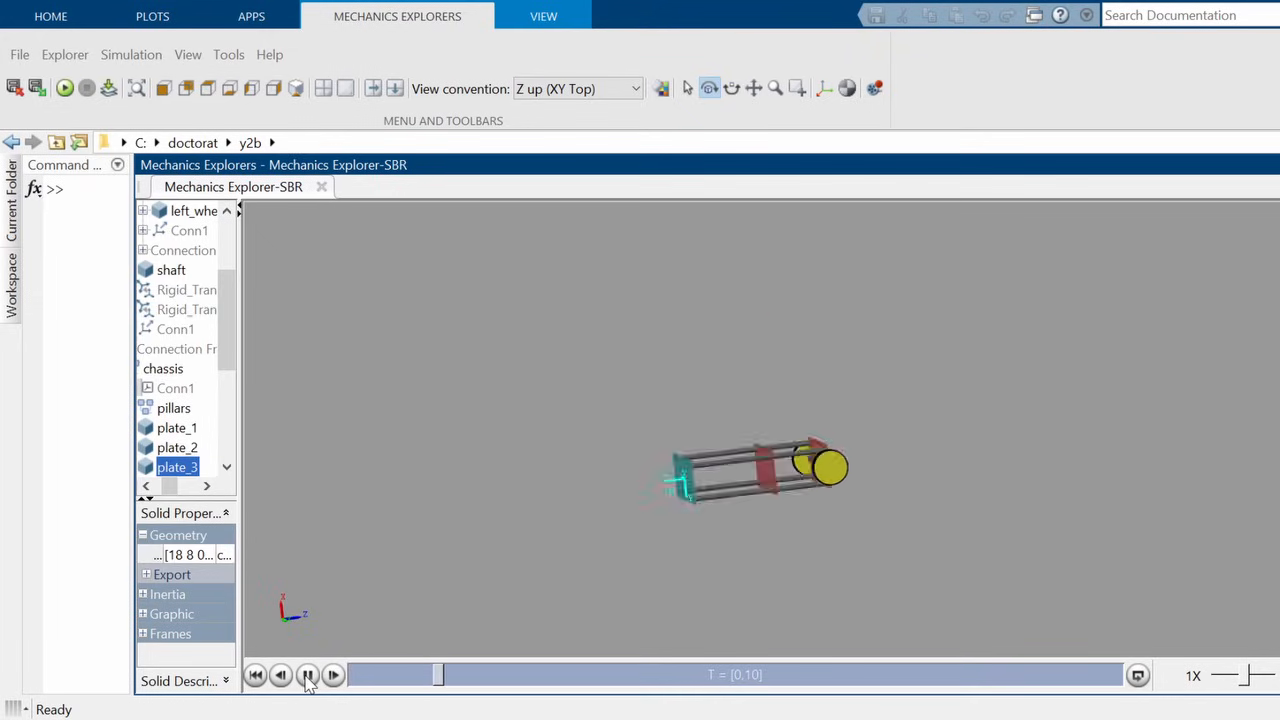
{"action": "left_click", "coordinate": [332, 674]}
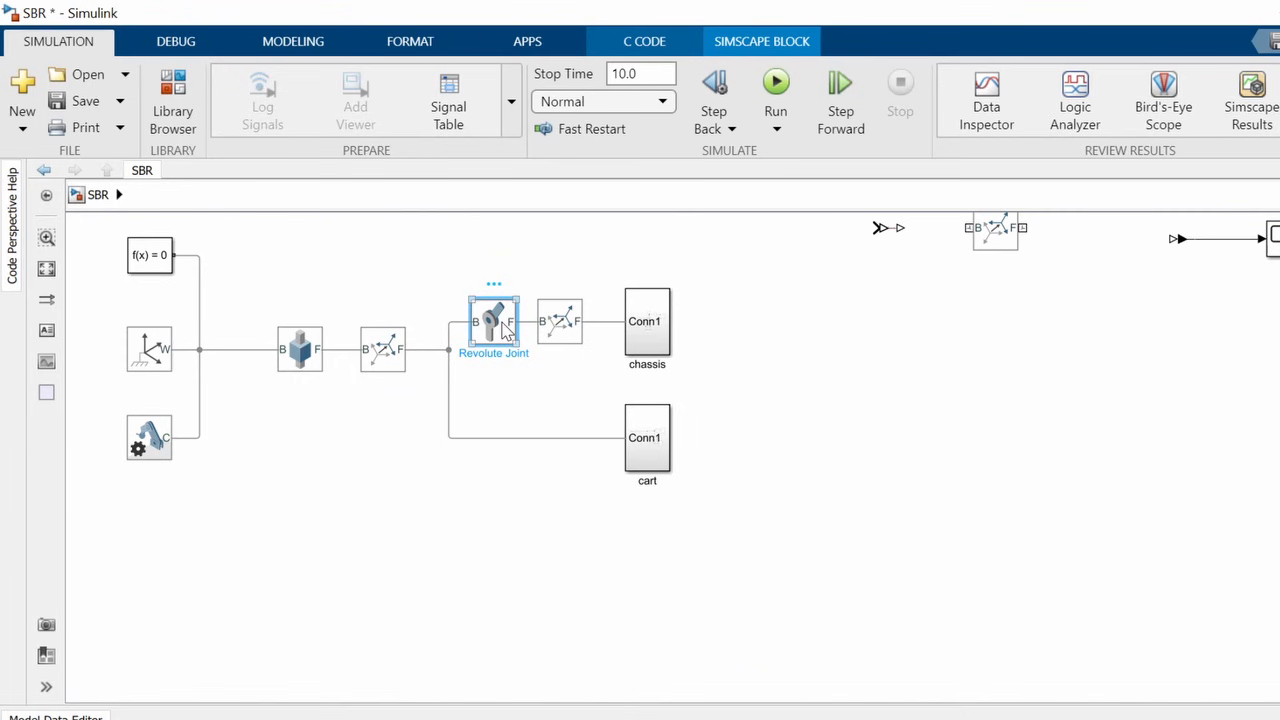
Make the Revolute Joint sense and output its position.
{"action": "double_click", "coordinate": [492, 320]}
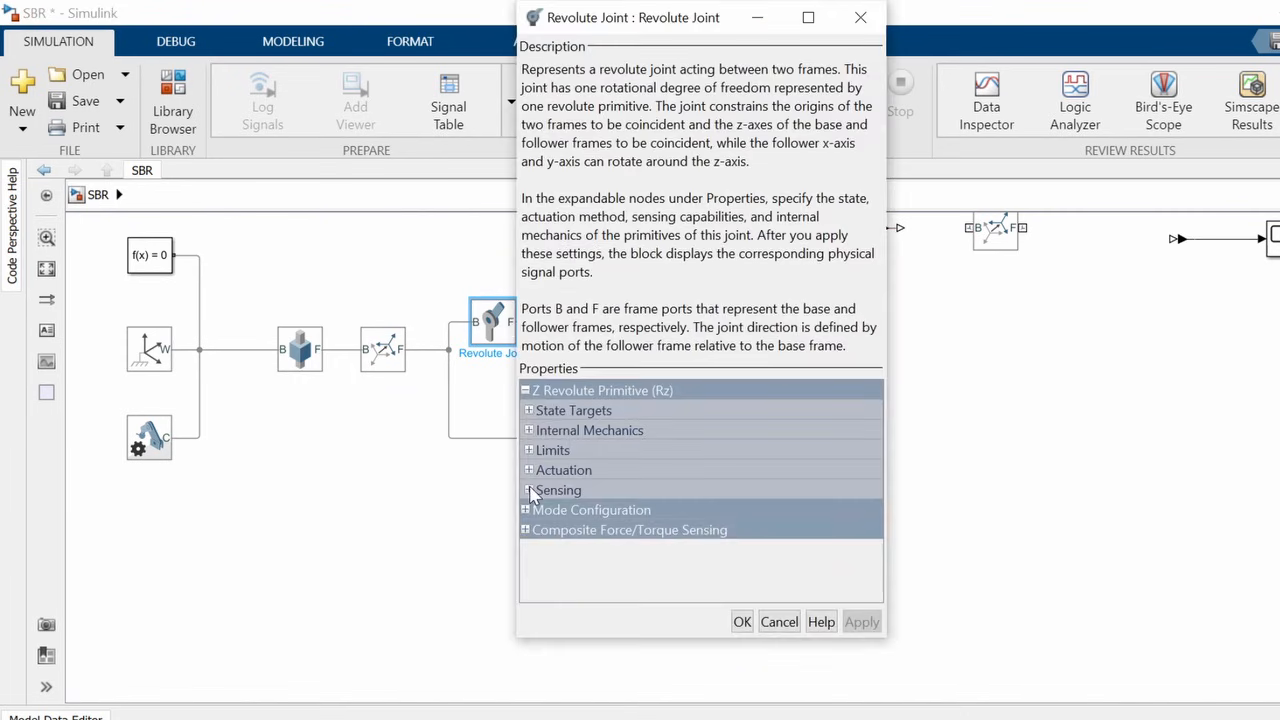
{"action": "left_click", "coordinate": [528, 490]}
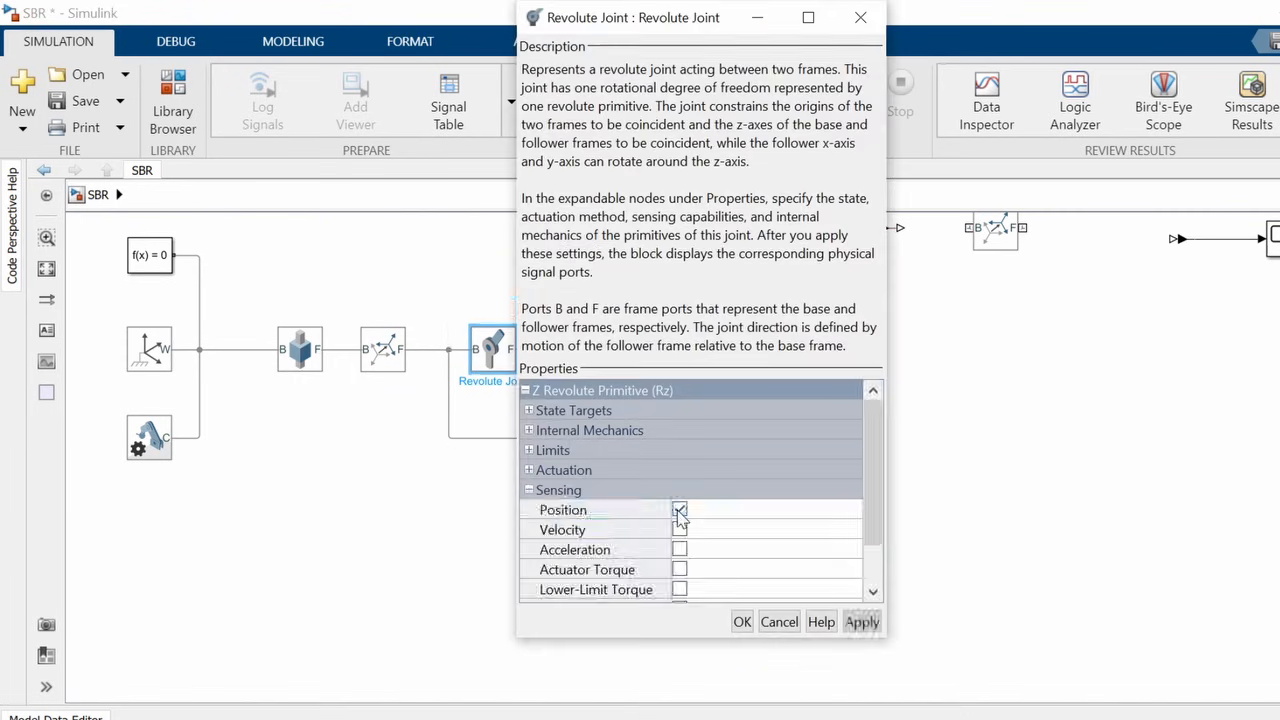
{"action": "left_click", "coordinate": [742, 620]}
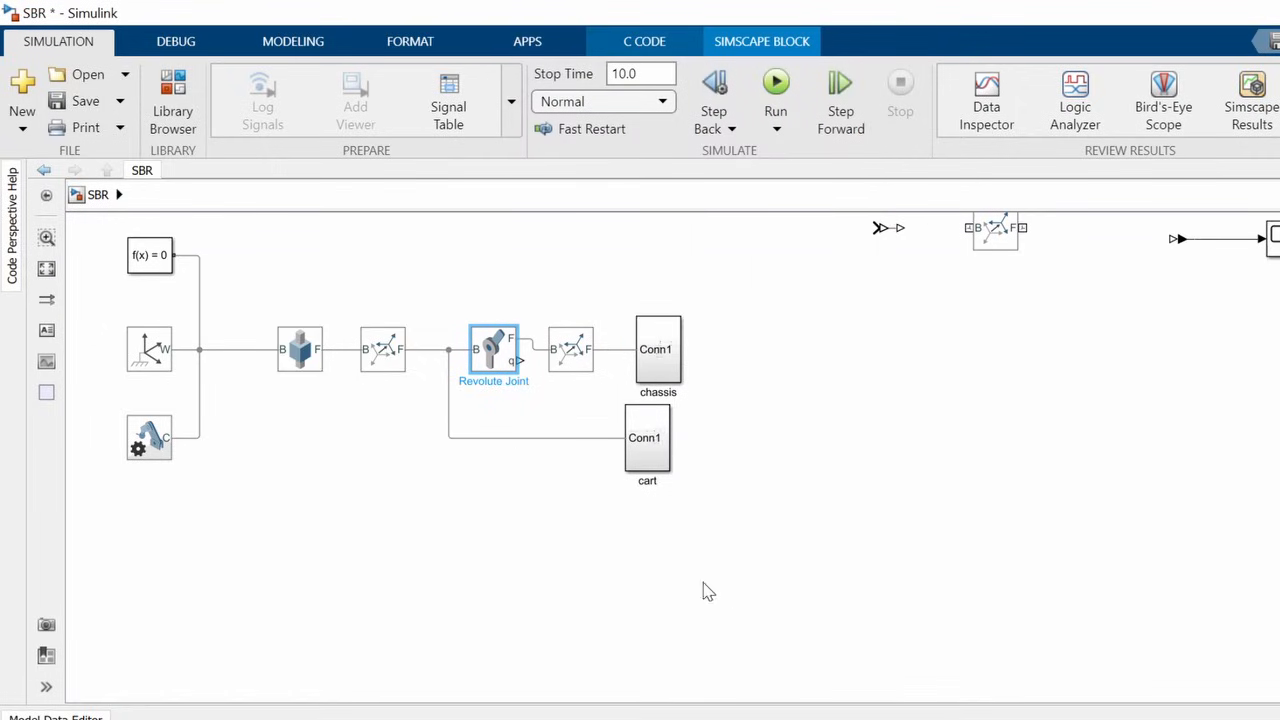
Set the Prismatic Joint force to Provided by Input with motion automatically computed.
{"action": "double_click", "coordinate": [300, 348]}
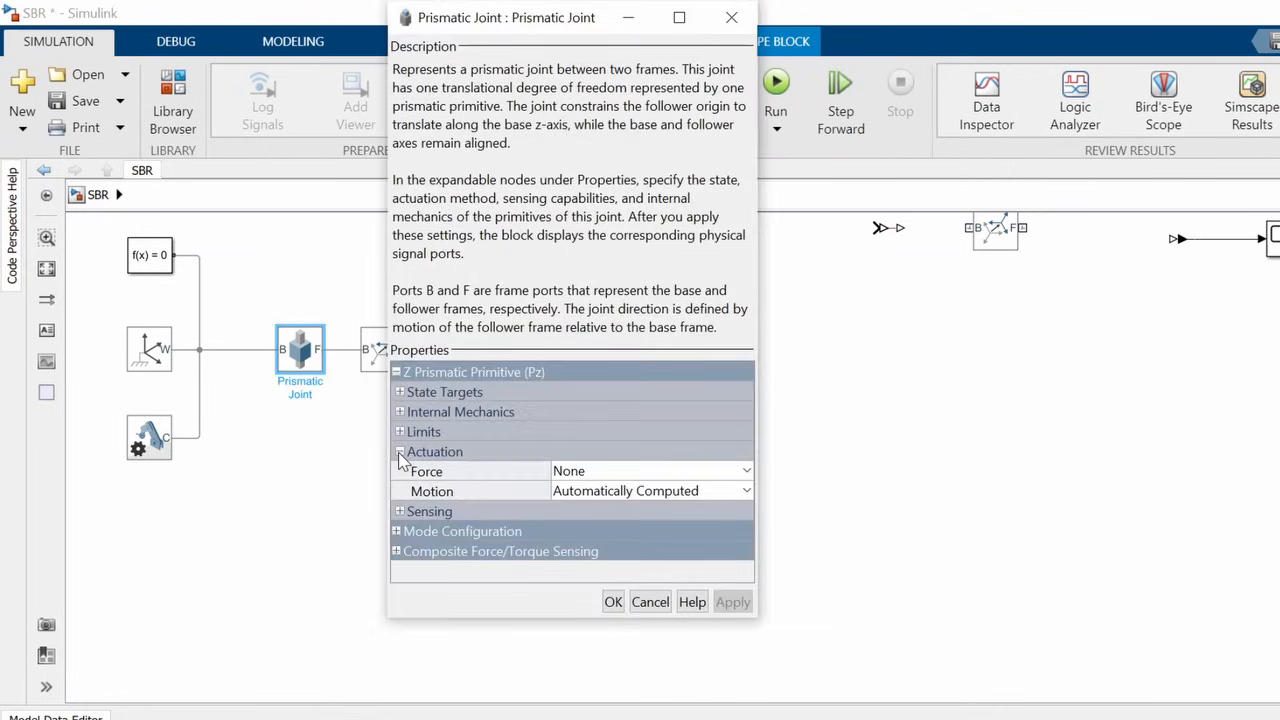
{"action": "left_click", "coordinate": [652, 470]}
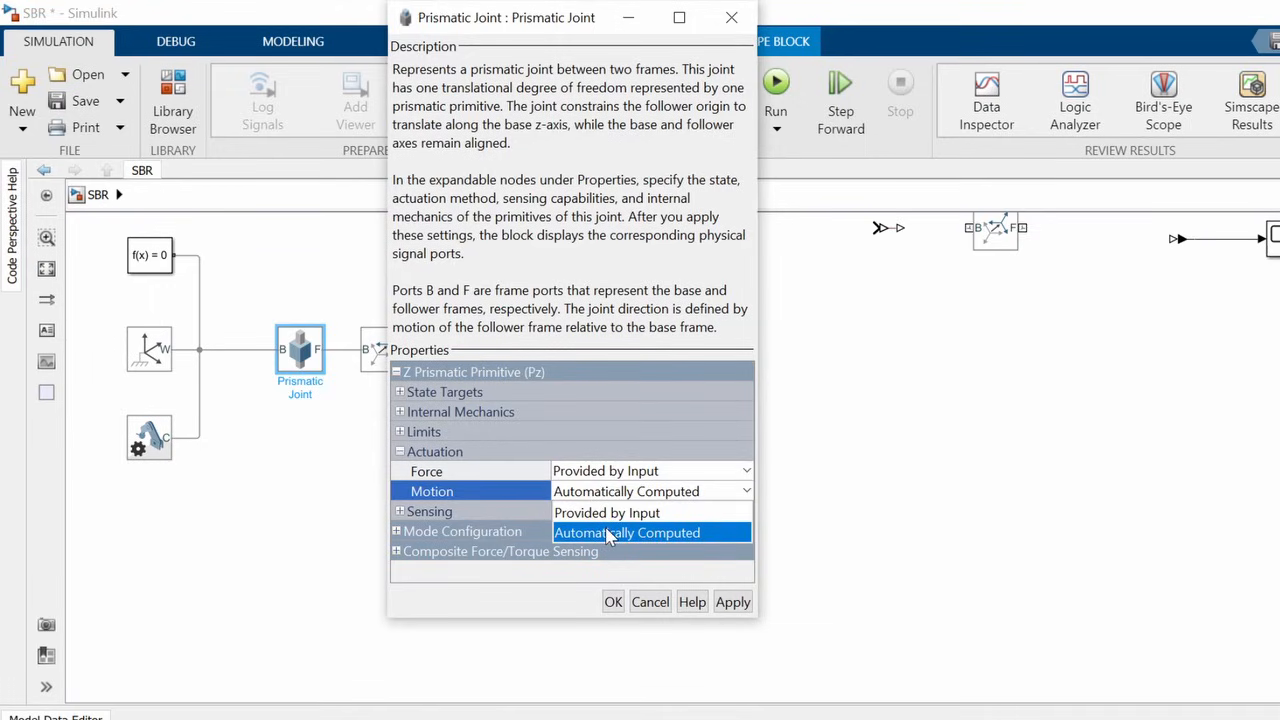
{"action": "left_click", "coordinate": [628, 532]}
{"action": "type", "text": "pid"}
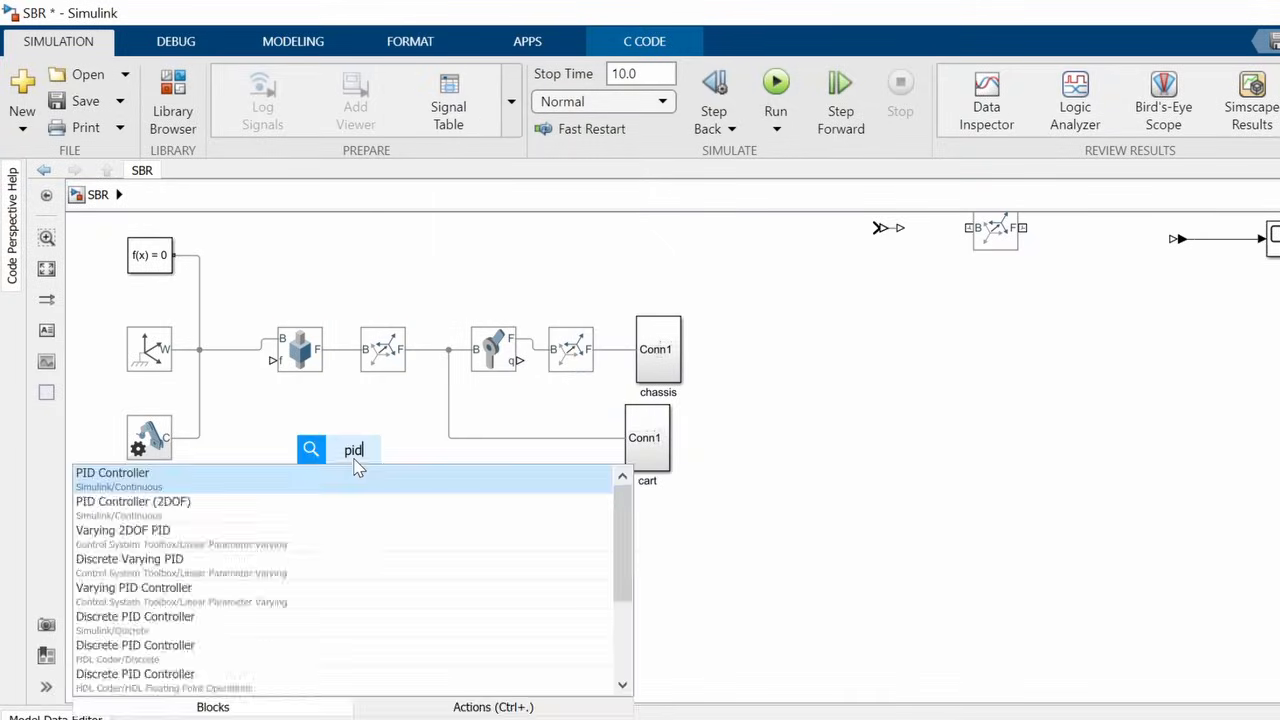
Add a PID Controller below the cart and a physical-signal converter feeding the gain in the loop.
{"action": "left_click", "coordinate": [112, 472]}
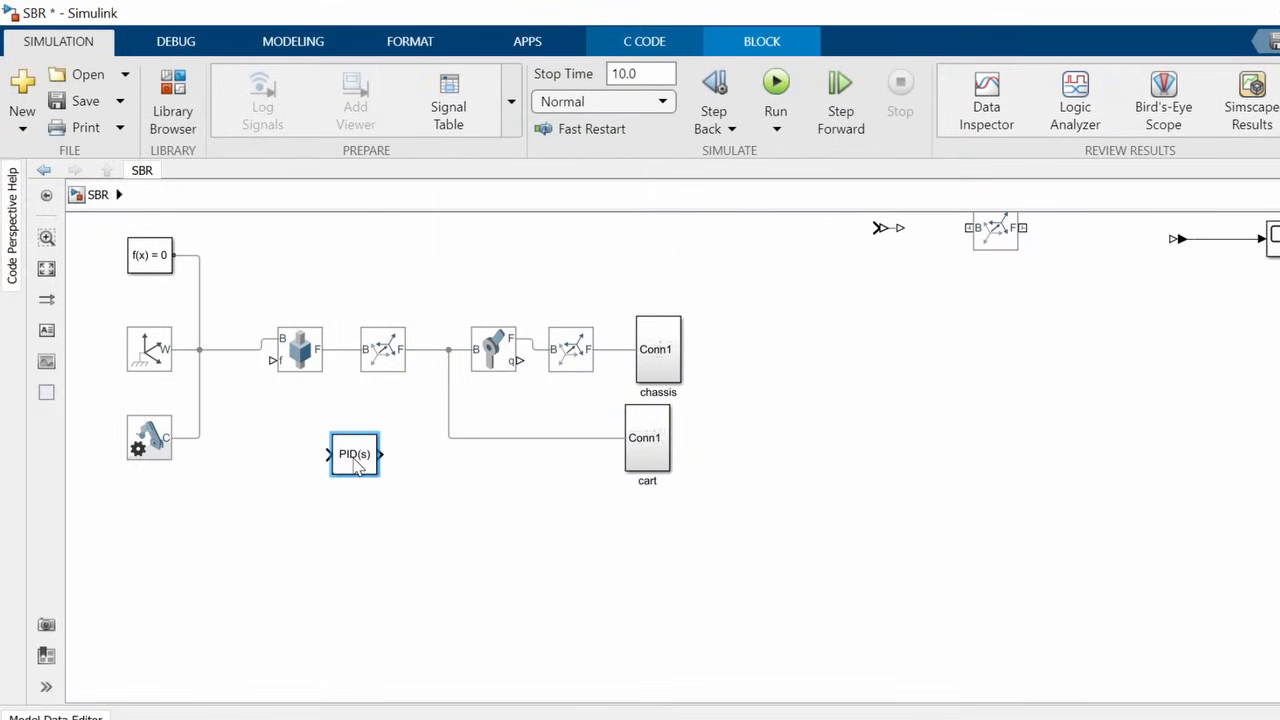
{"action": "left_click", "coordinate": [354, 454]}
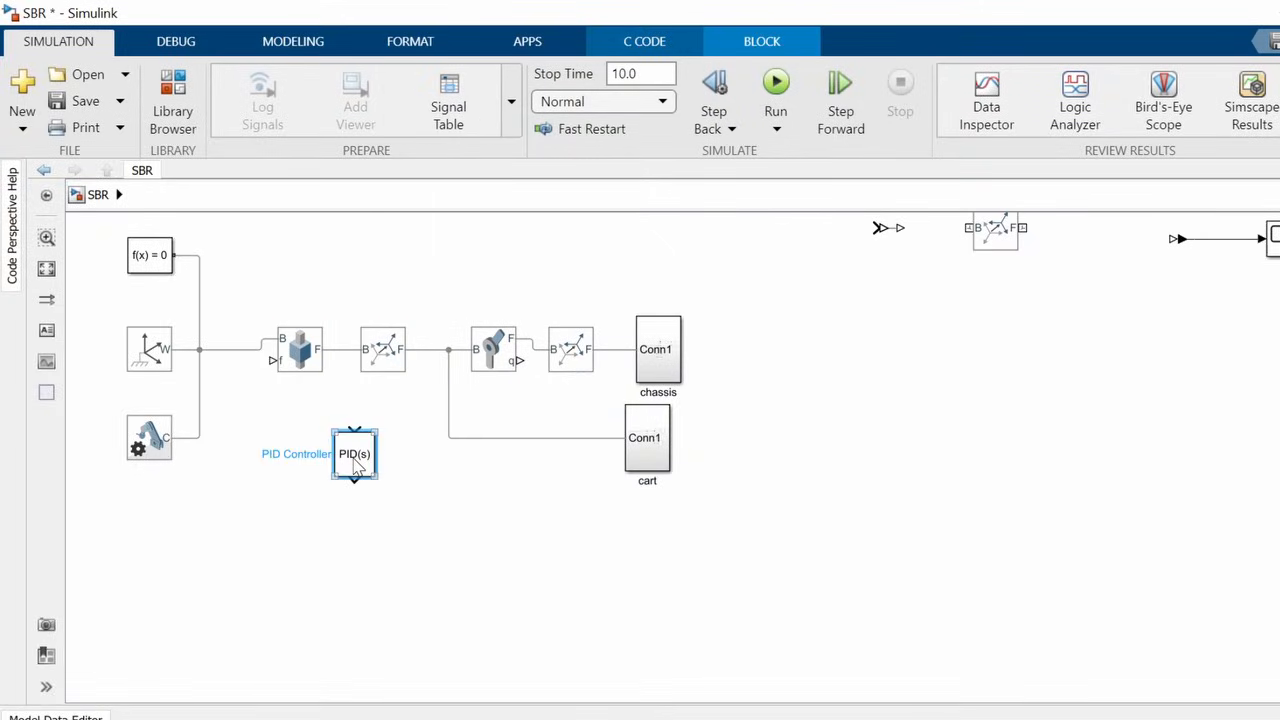
{"action": "left_click_drag", "start_coordinate": [356, 454], "coordinate": [364, 498]}
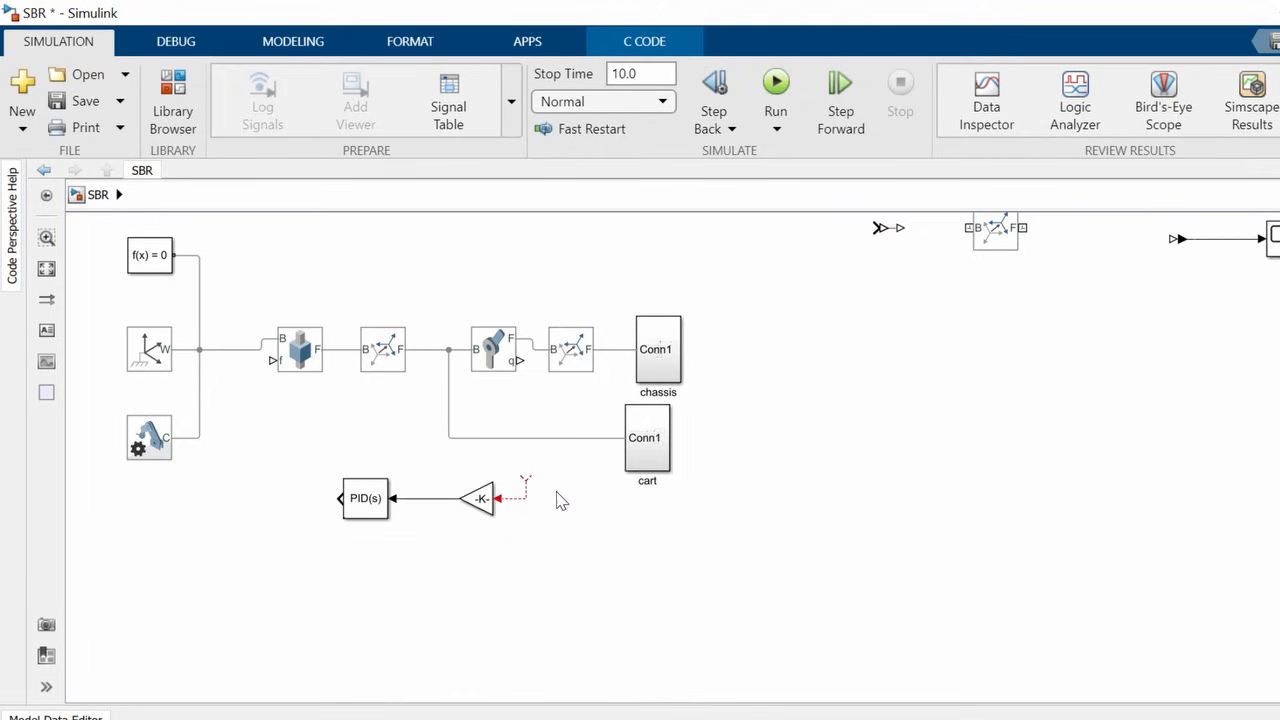
{"action": "type", "text": "p"}
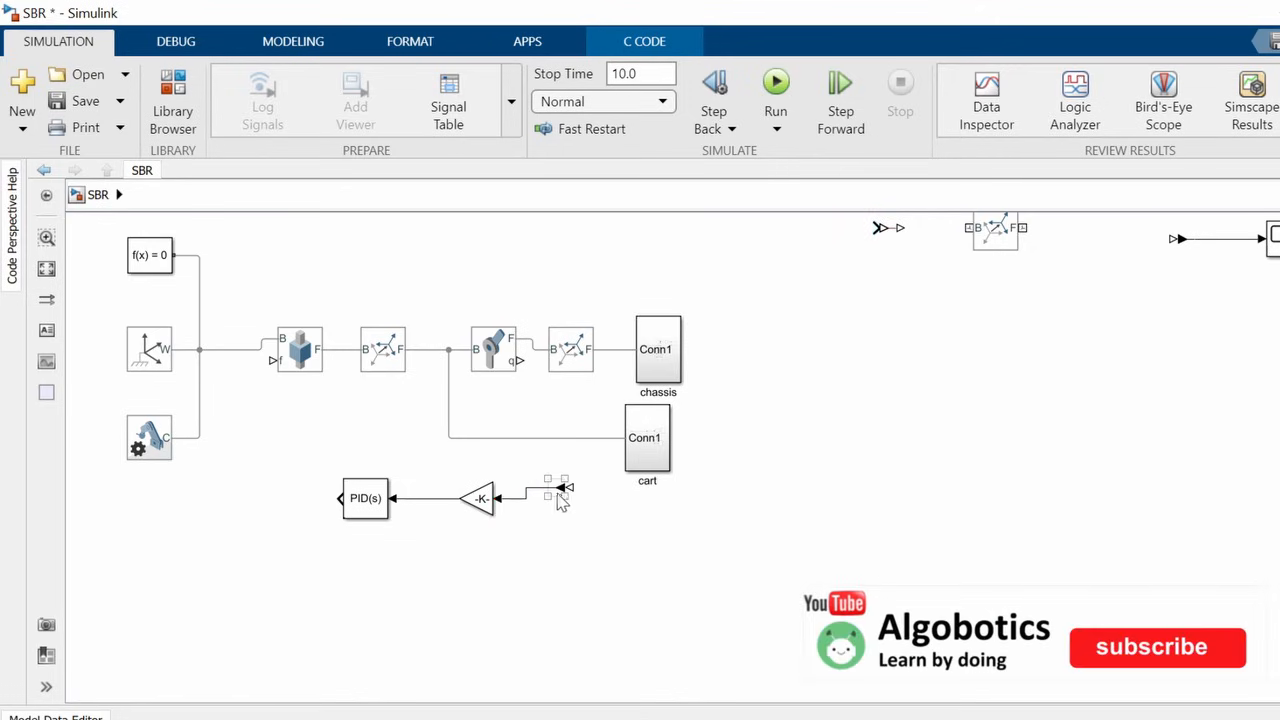
{"action": "left_click", "coordinate": [528, 498]}
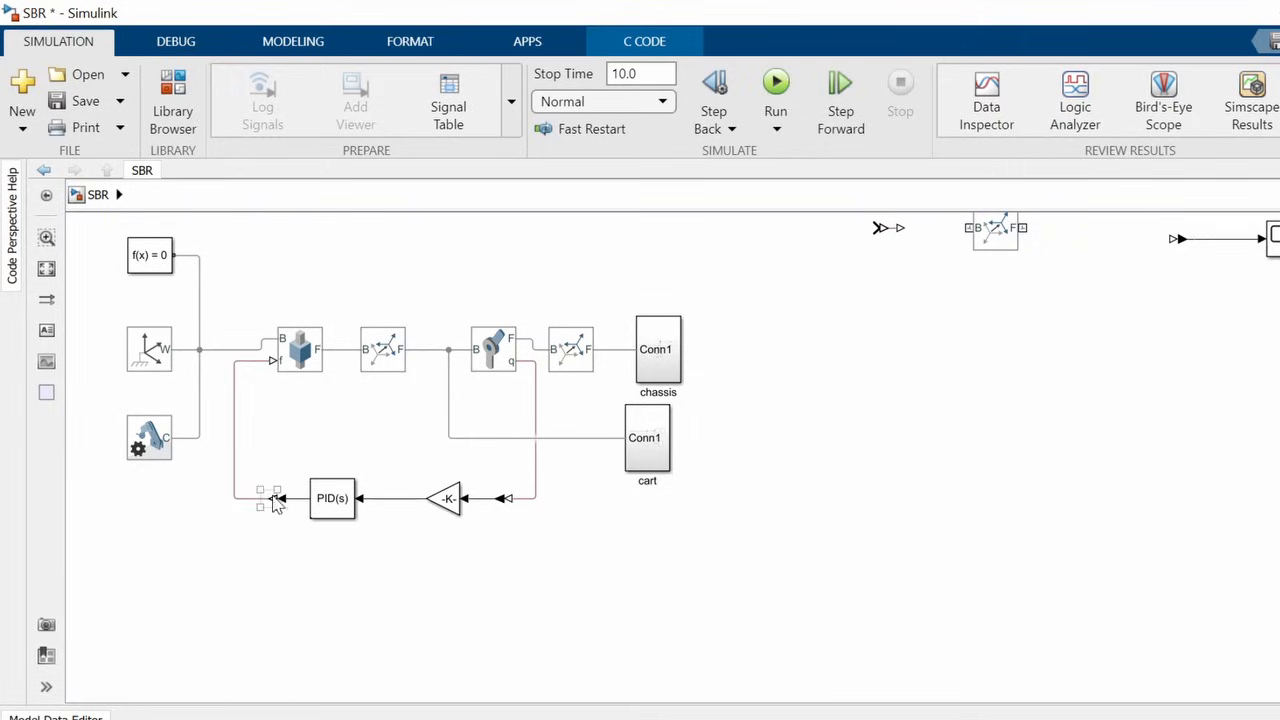
Configure the Simulink-PS Converter with its input unit and second-order input filtering.
{"action": "double_click", "coordinate": [270, 498]}
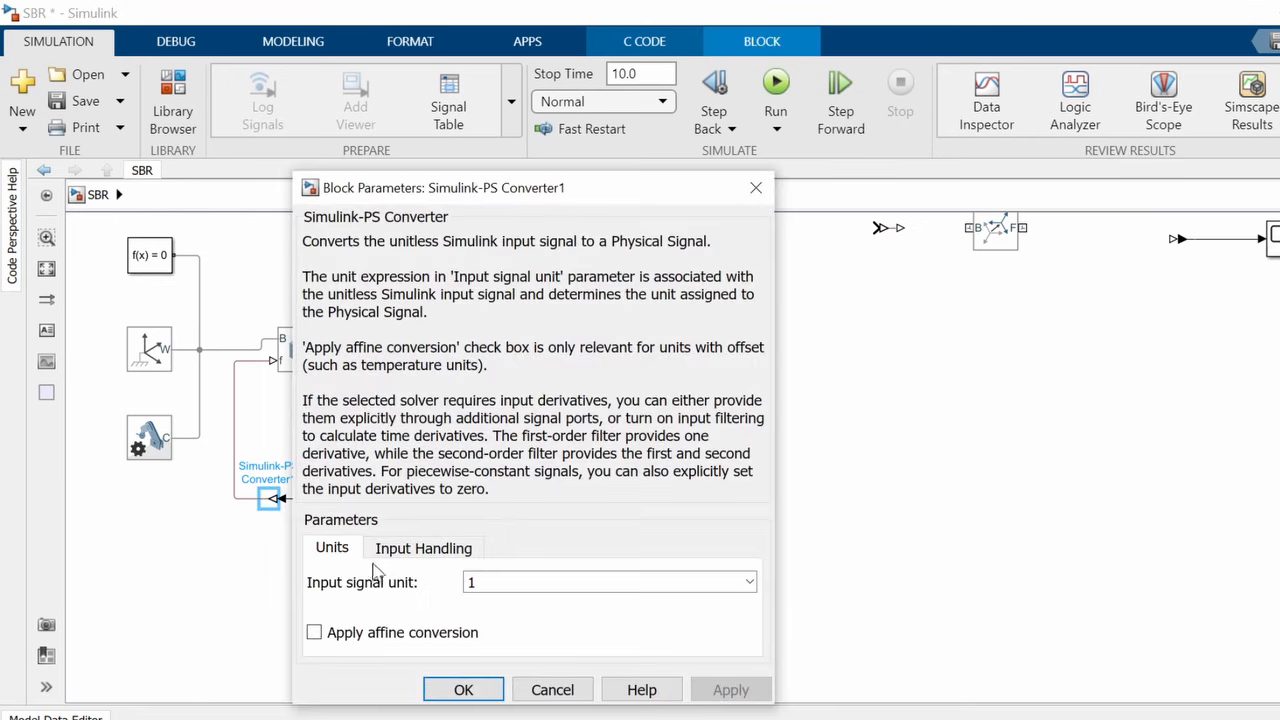
{"action": "left_click", "coordinate": [424, 548]}
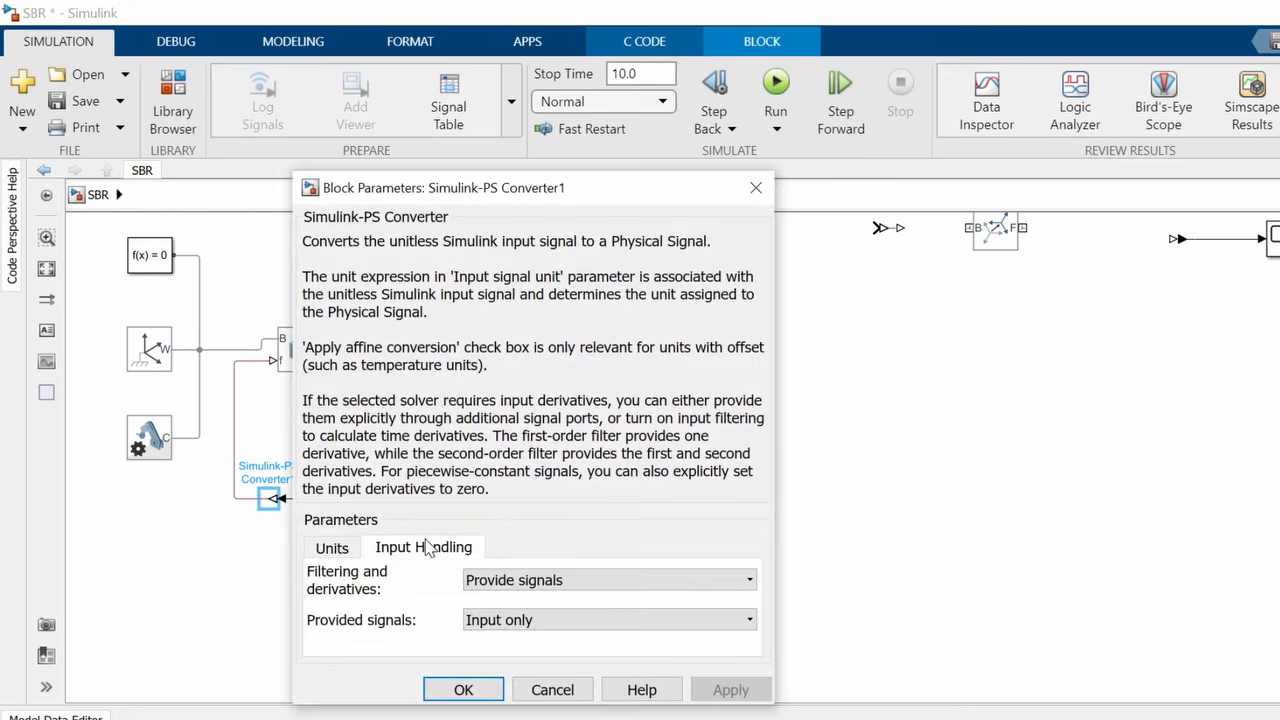
{"action": "left_click", "coordinate": [332, 548]}
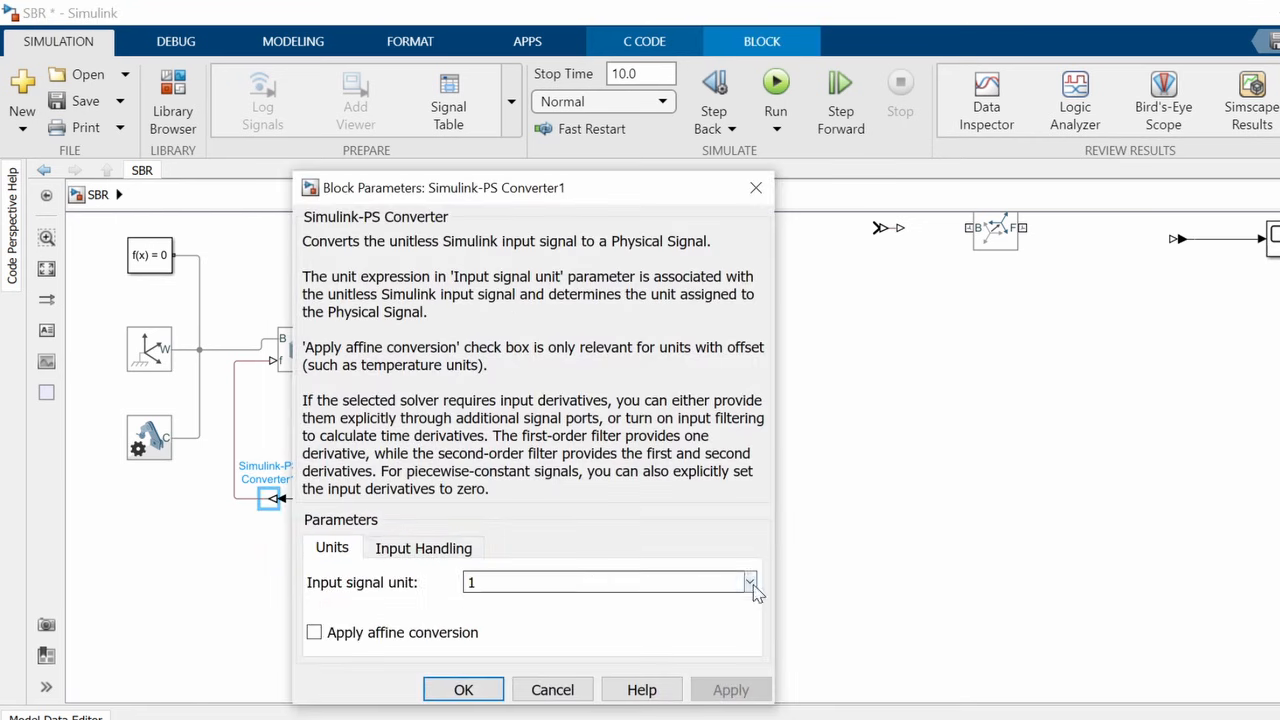
{"action": "left_click", "coordinate": [748, 582]}
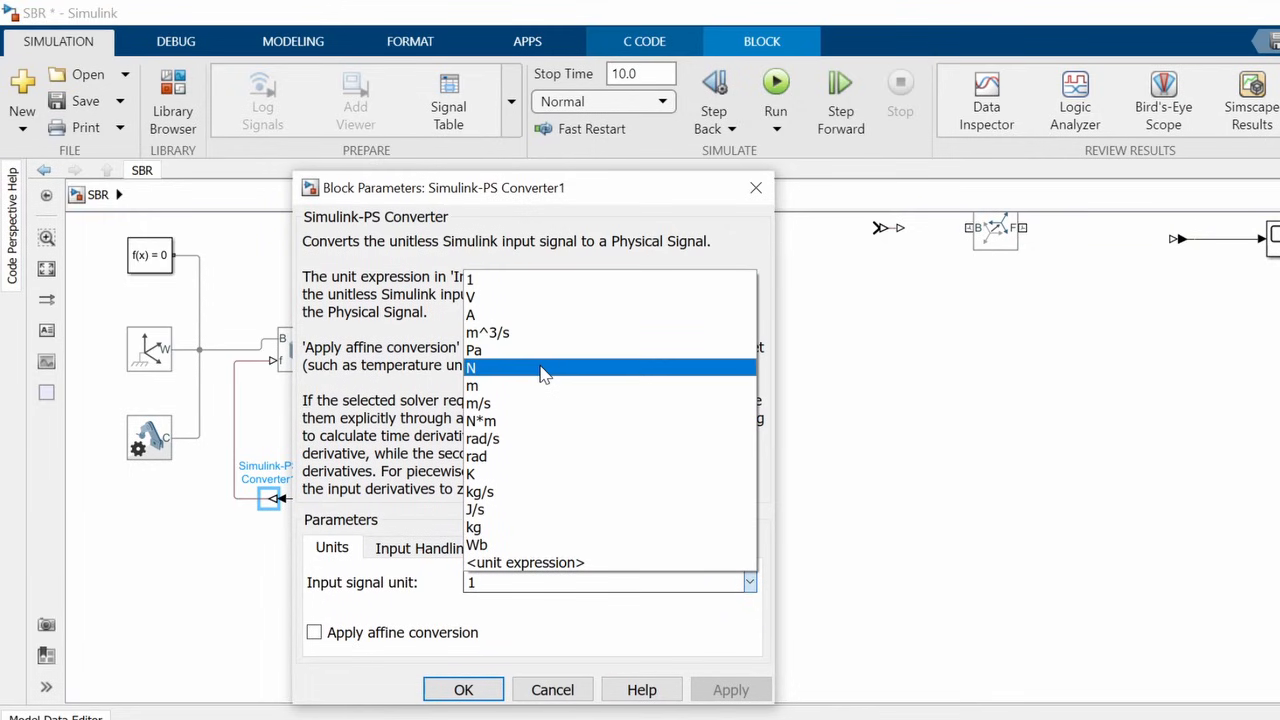
{"action": "left_click", "coordinate": [424, 548]}
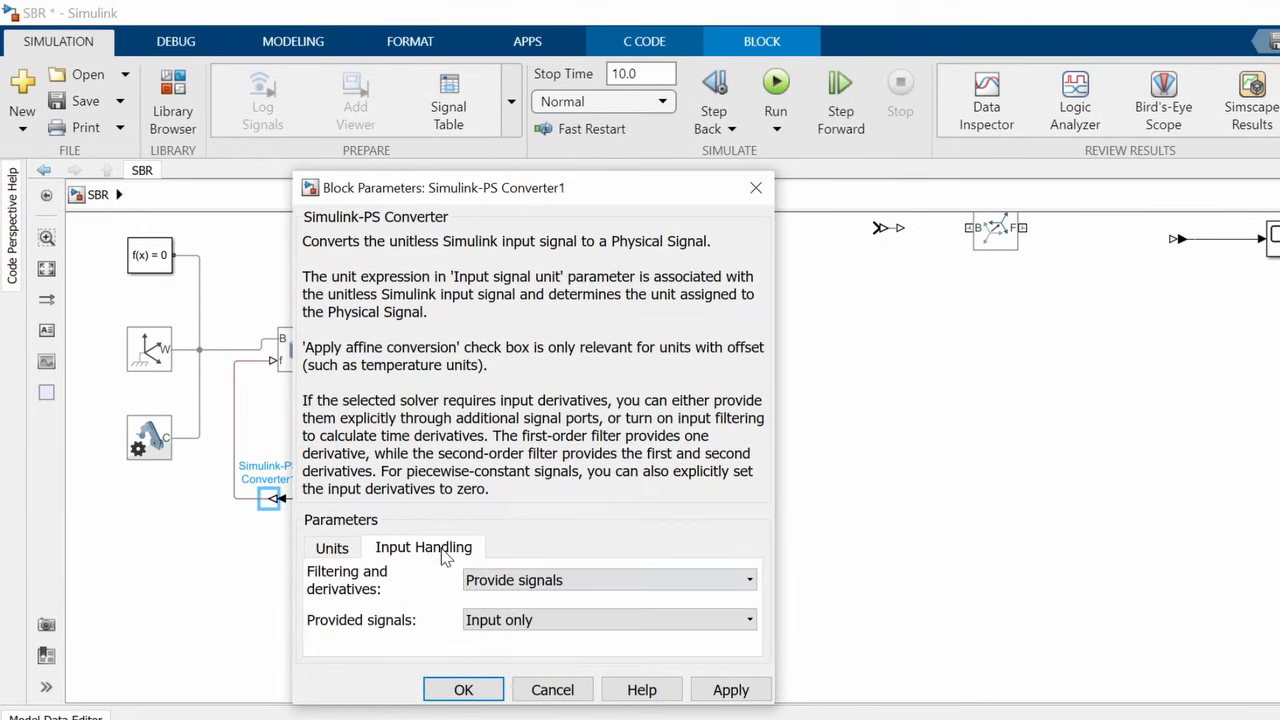
{"action": "left_click", "coordinate": [608, 580]}
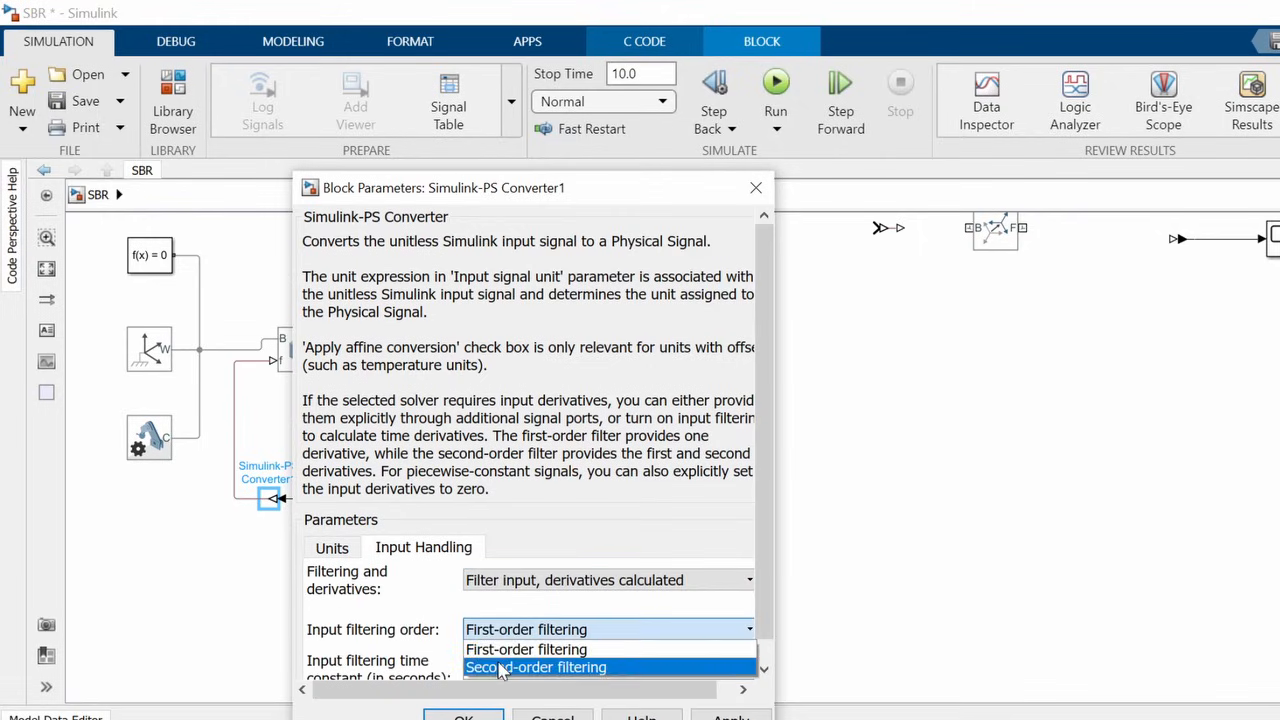
{"action": "left_click", "coordinate": [536, 668]}
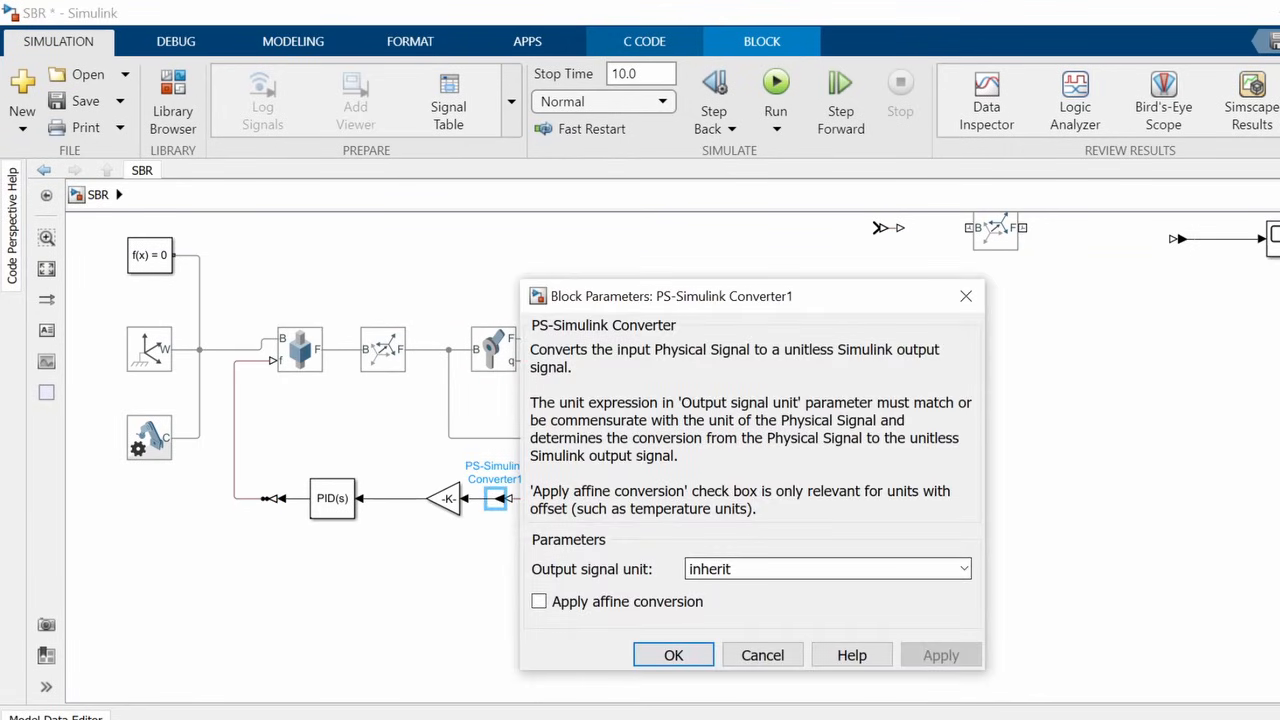
Set the PS-Simulink Converter output signal unit to rad.
{"action": "left_click", "coordinate": [962, 568]}
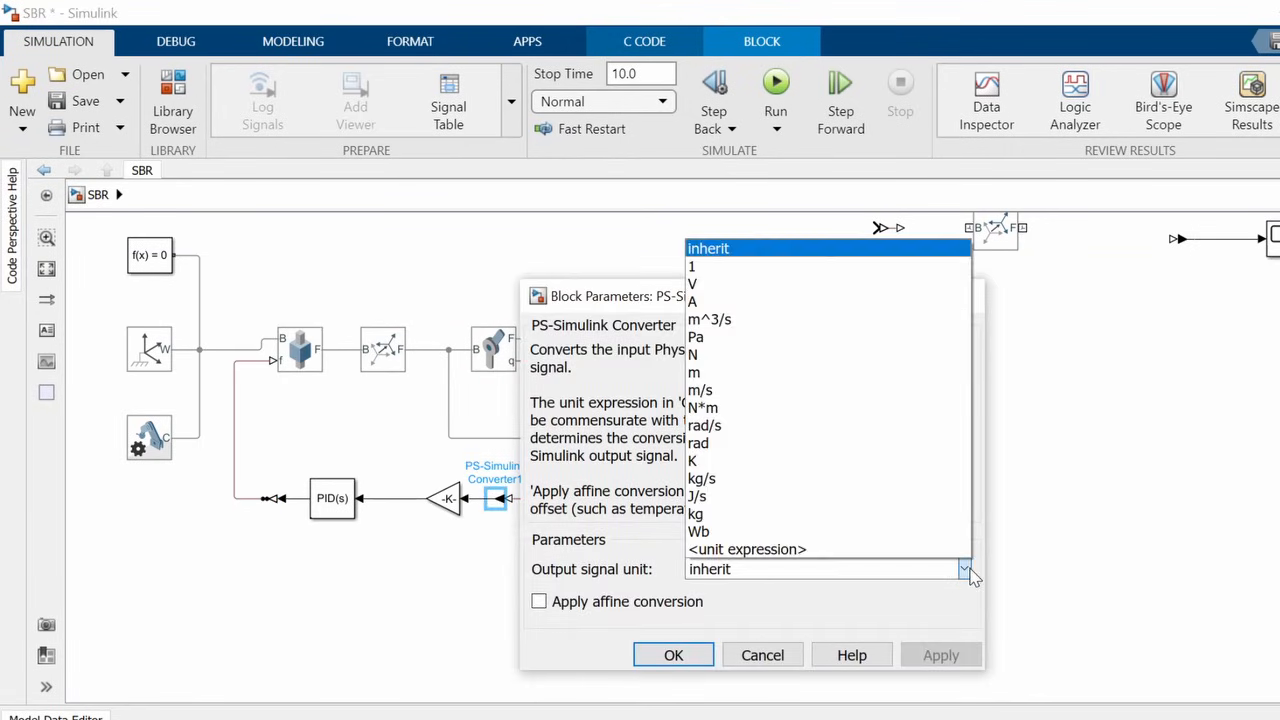
{"action": "mouse_move", "coordinate": [896, 444]}
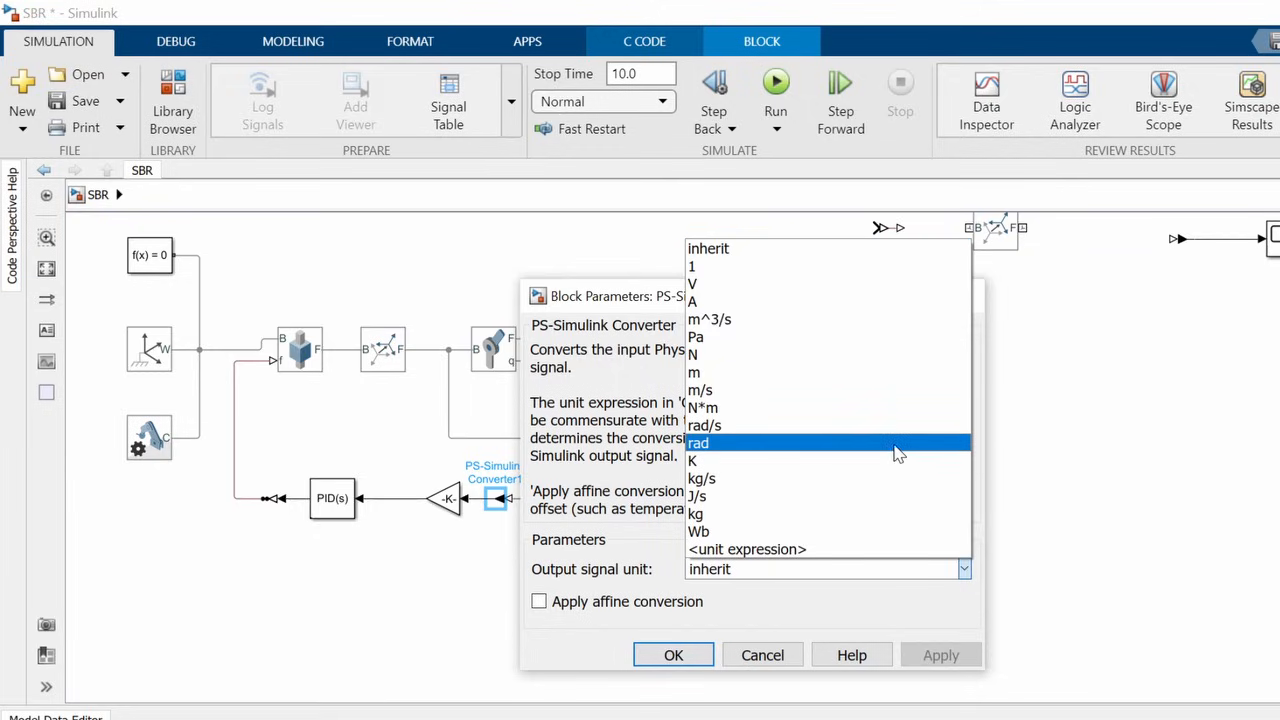
{"action": "left_click", "coordinate": [698, 442]}
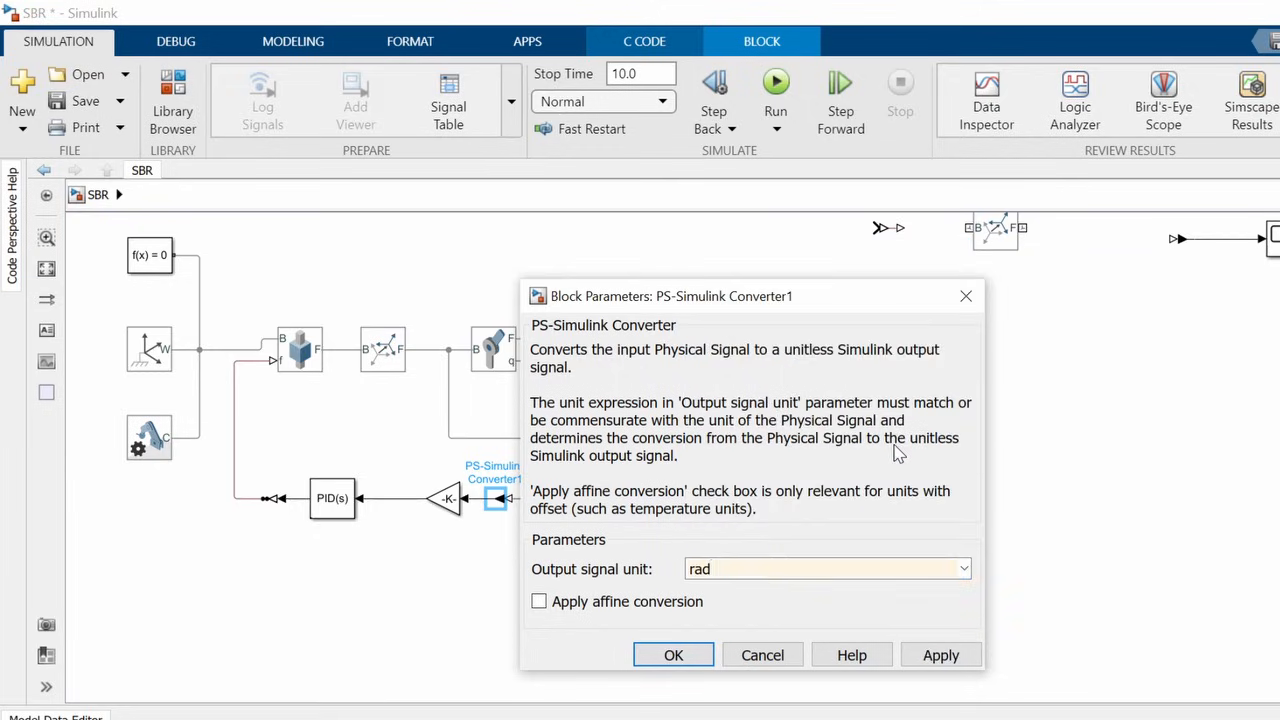
{"action": "left_click", "coordinate": [672, 656]}
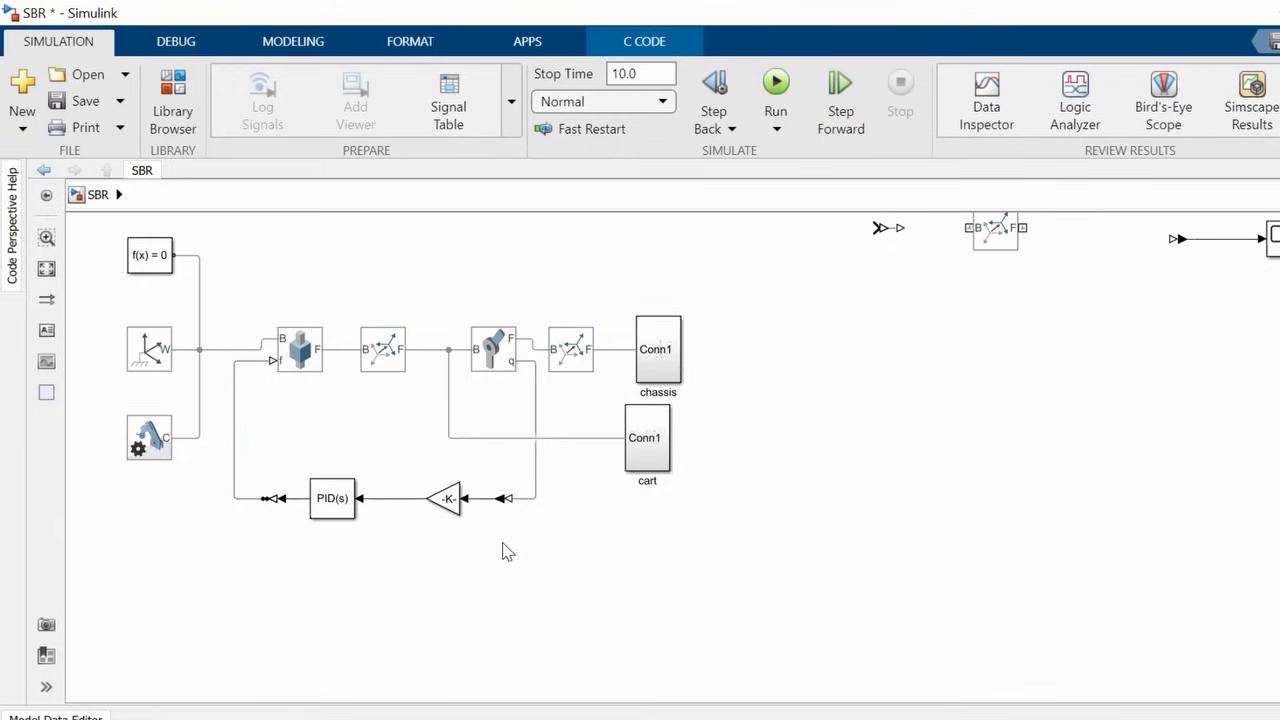
Insert Scope blocks via 'sc' to monitor the feedback loop signals.
{"action": "type", "text": "sc"}
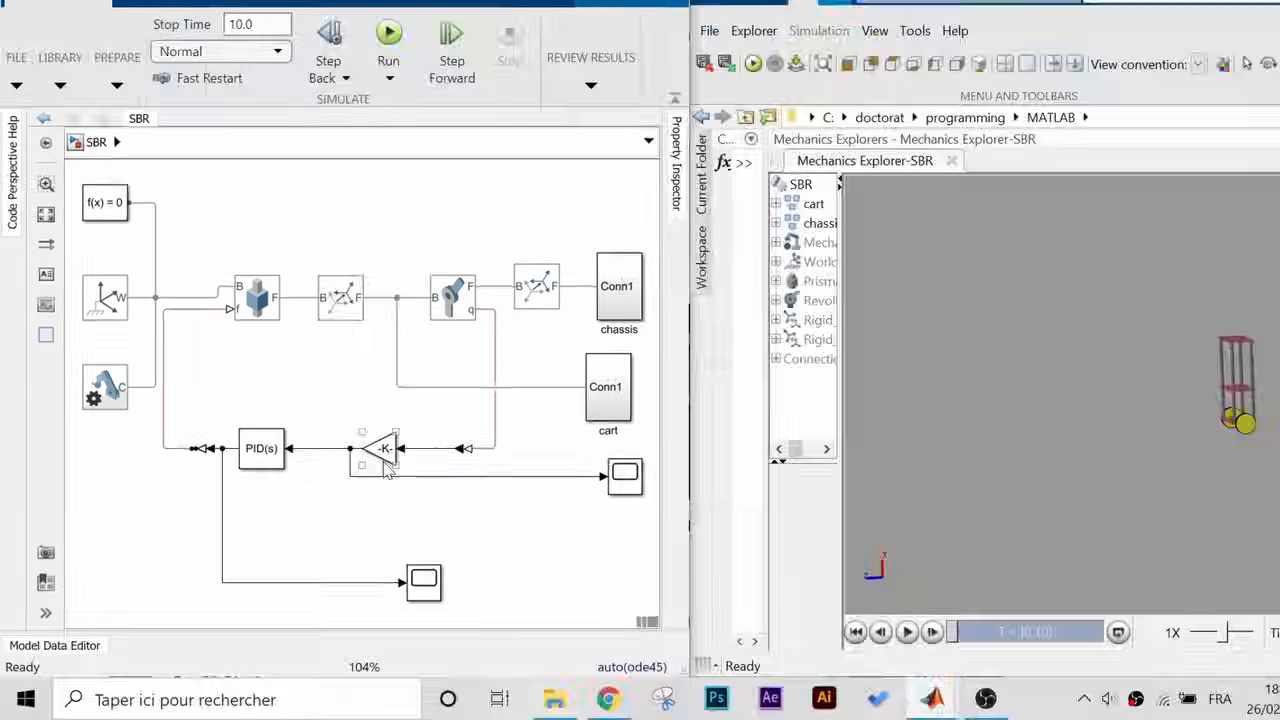
Insert a Sum block ahead of the PID controller for the step disturbance.
{"action": "left_click", "coordinate": [388, 32]}
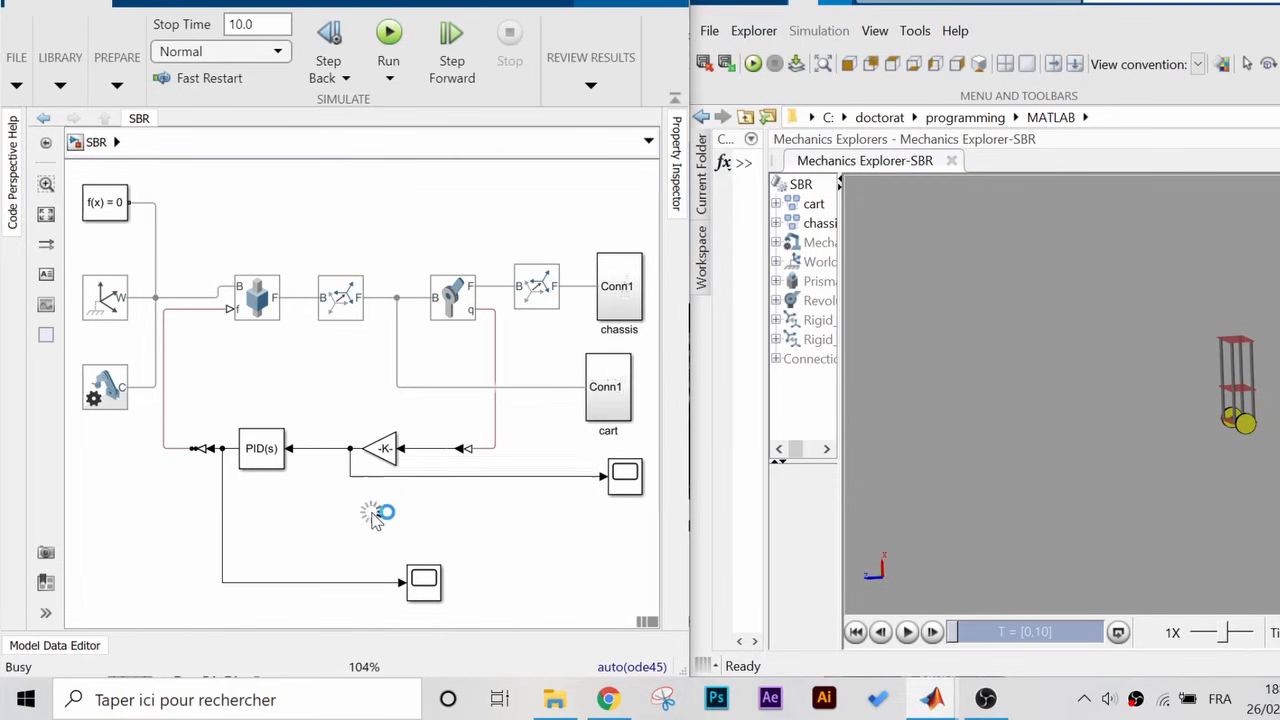
{"action": "type", "text": "sum"}
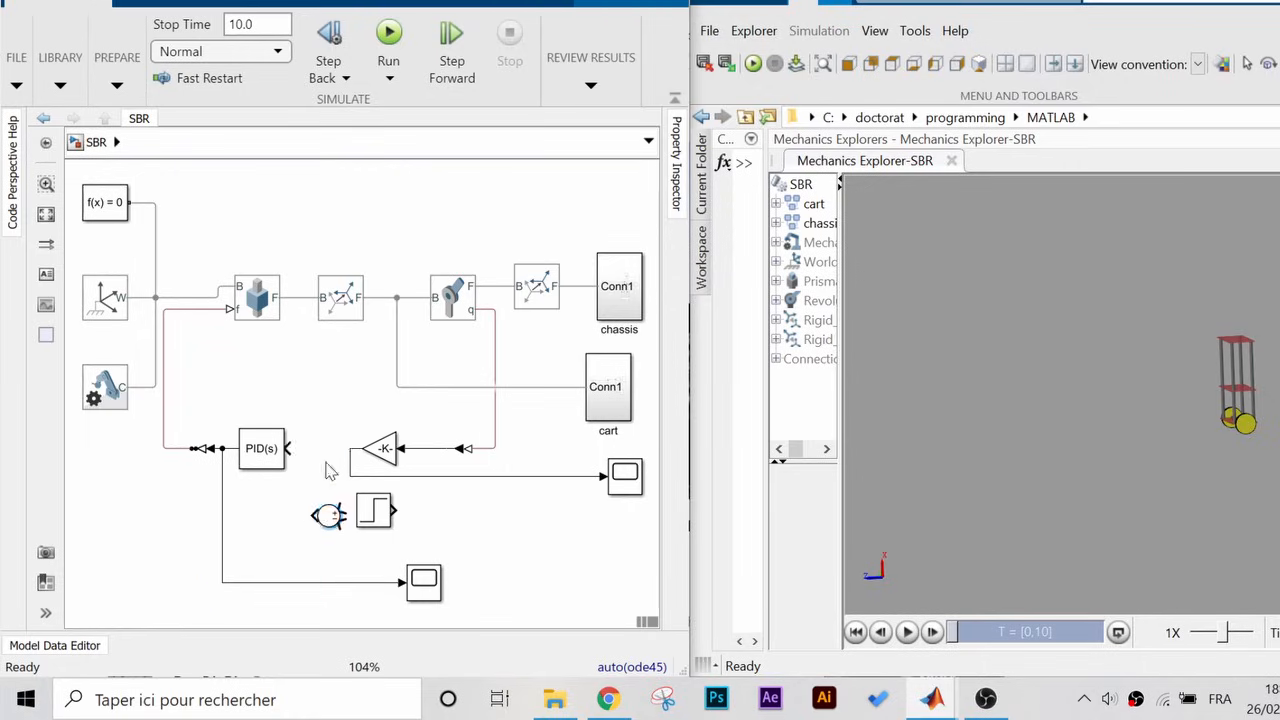
{"action": "left_click", "coordinate": [384, 448]}
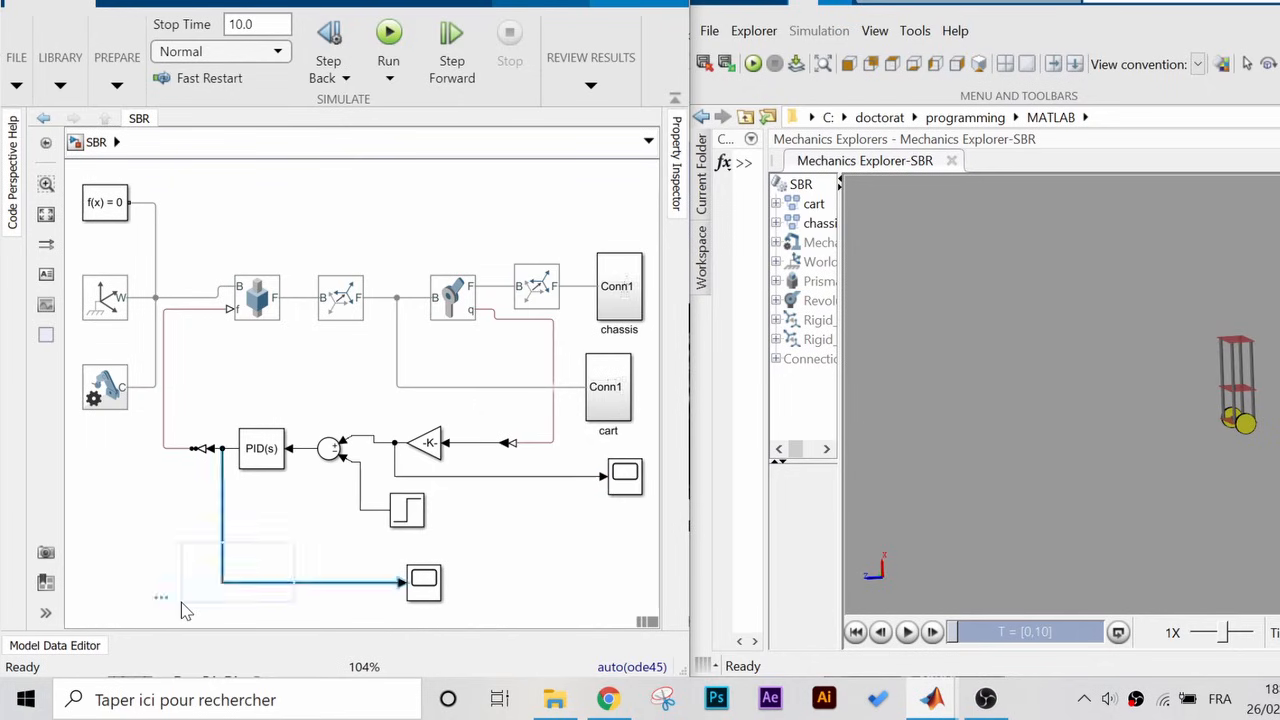
Review the Step block's 0.01 s step settings and bring up the PID controller gains.
{"action": "double_click", "coordinate": [406, 510]}
{"action": "type", "text": "0.01"}
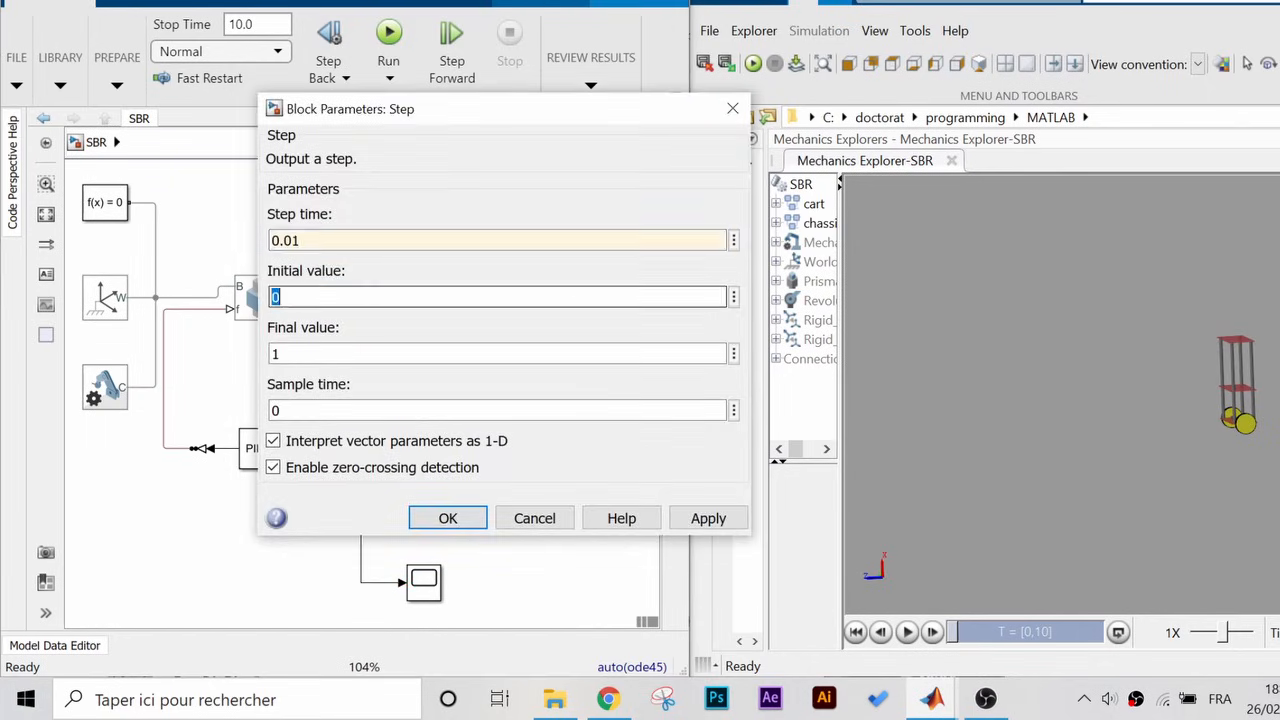
{"action": "left_click", "coordinate": [448, 518]}
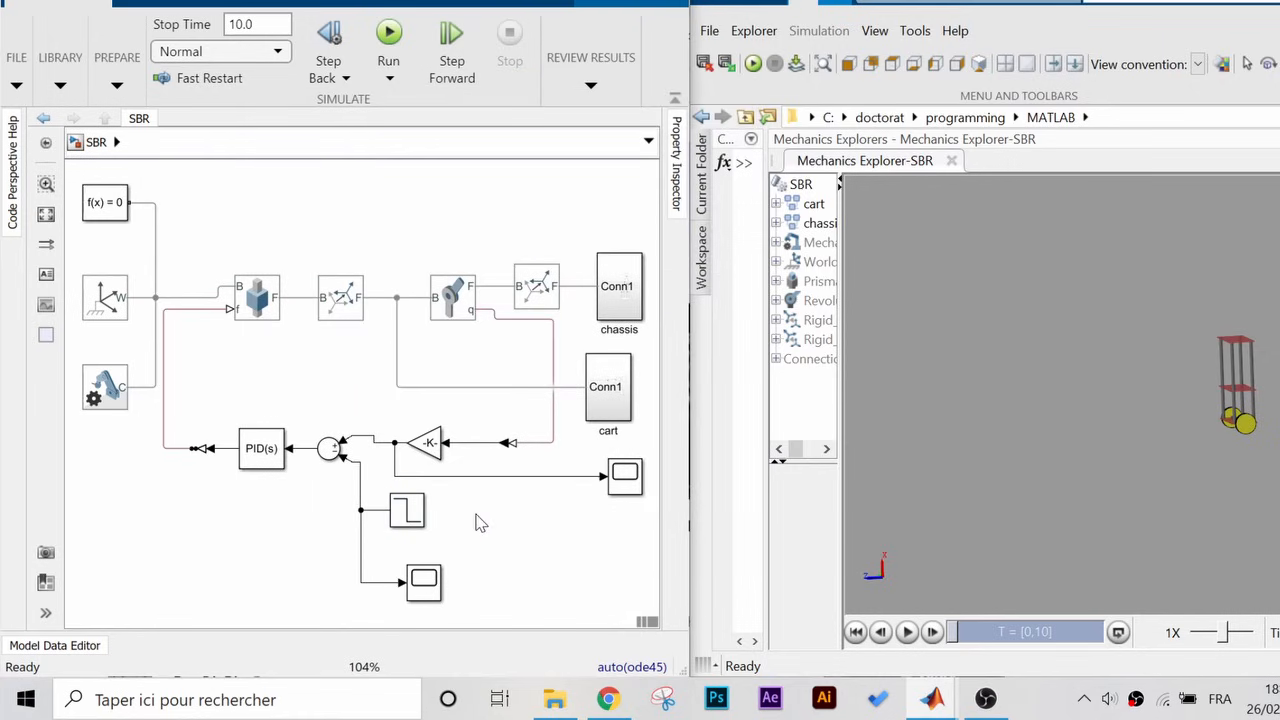
{"action": "double_click", "coordinate": [260, 448]}
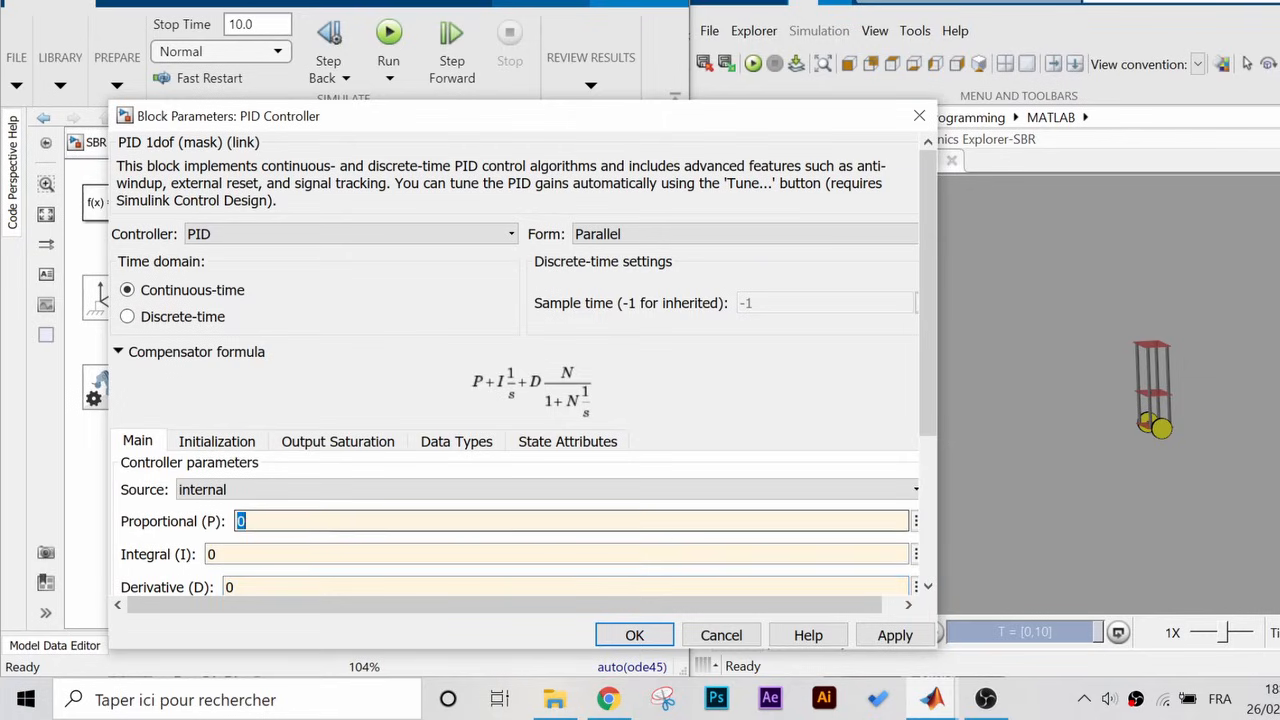
Set the PID proportional gain to 2 and run the balancing simulation.
{"action": "type", "text": "2"}
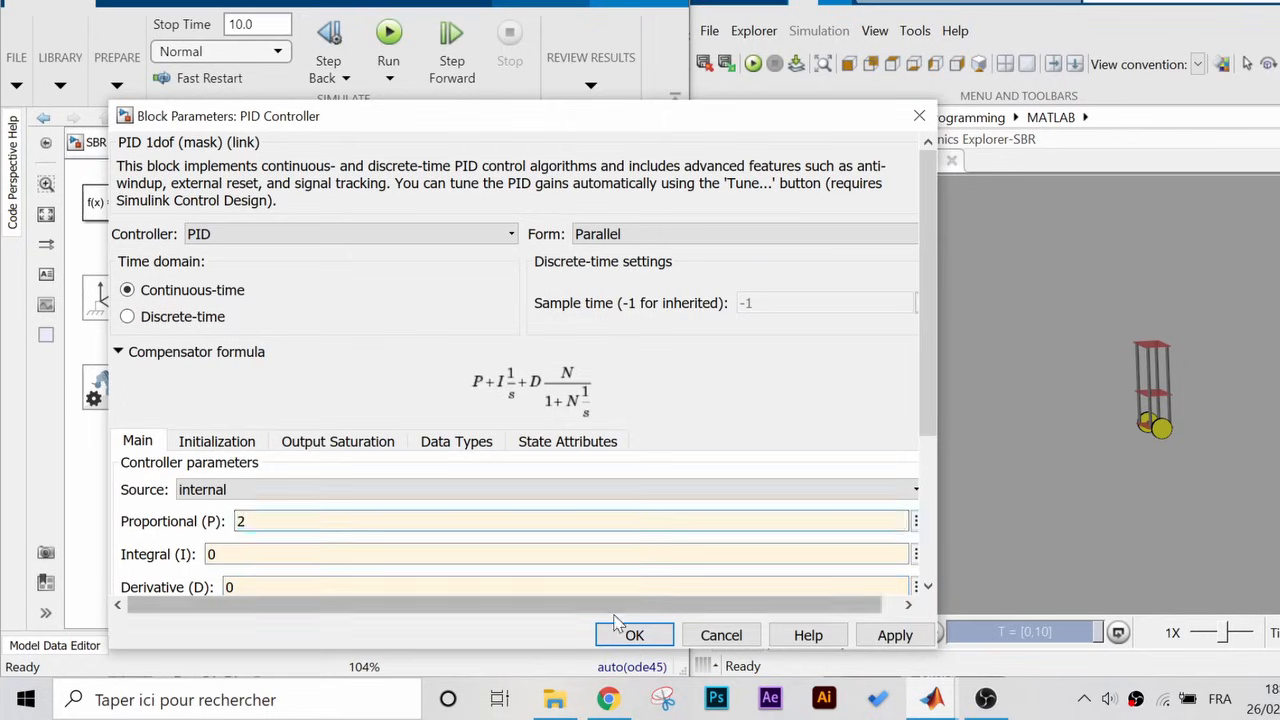
{"action": "left_click", "coordinate": [634, 636]}
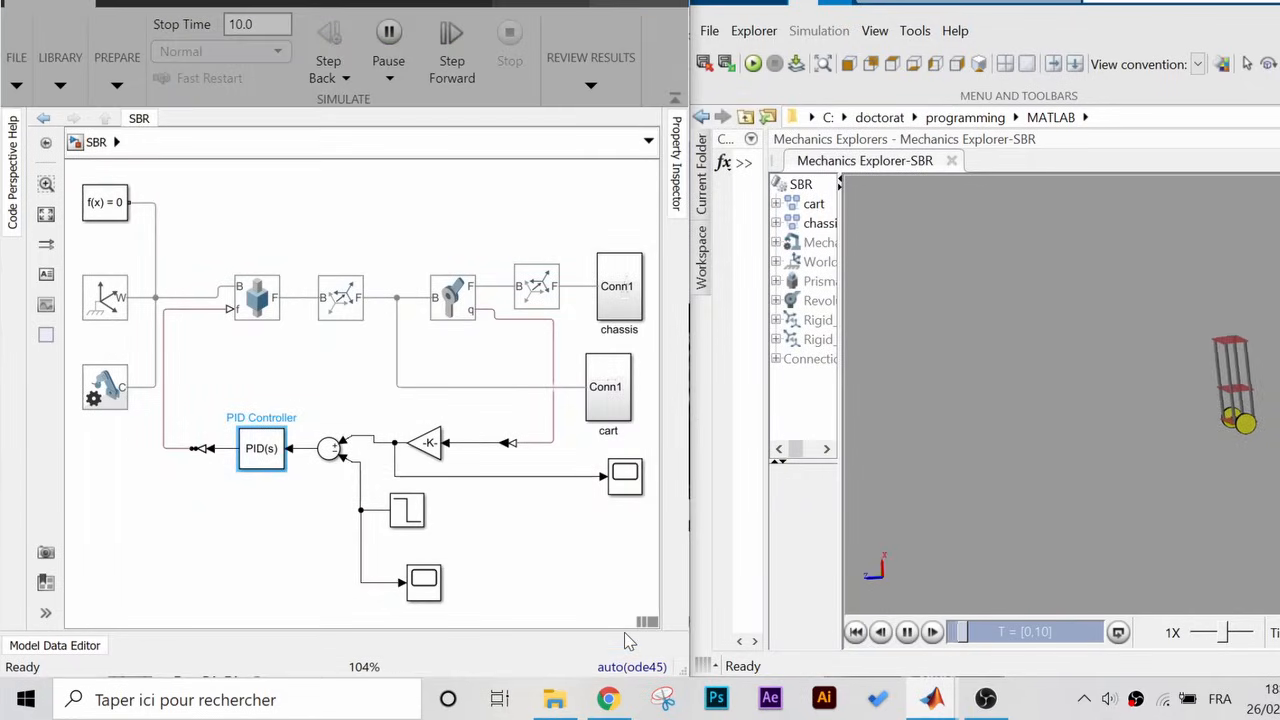
{"action": "left_click", "coordinate": [388, 32]}
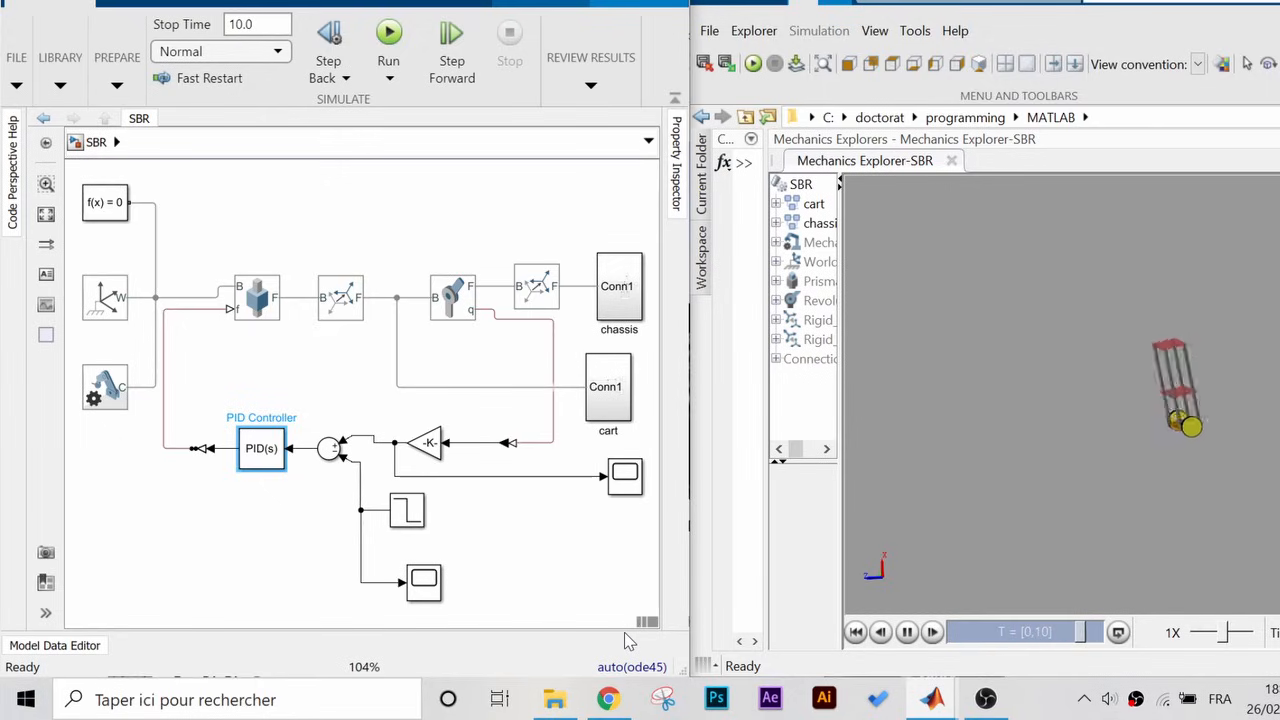
{"action": "left_click", "coordinate": [906, 632]}
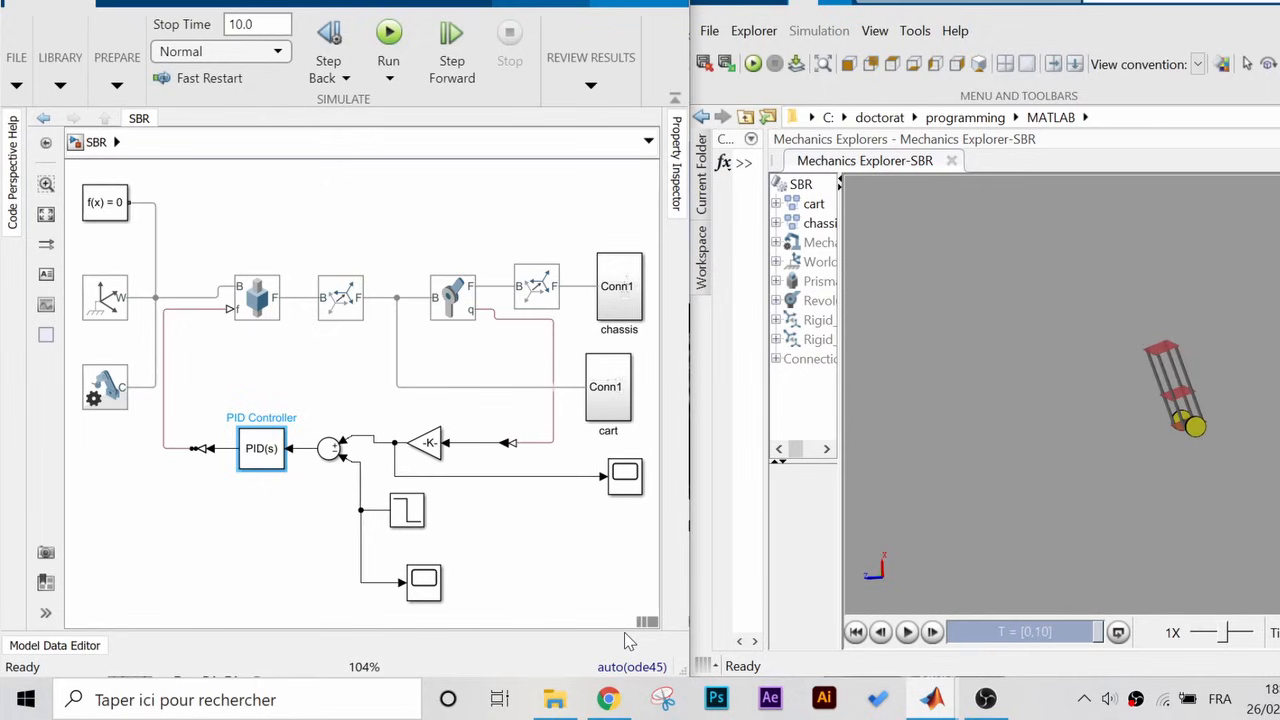
Bring the PID controller's gain settings back up for further tuning.
{"action": "left_click", "coordinate": [260, 448]}
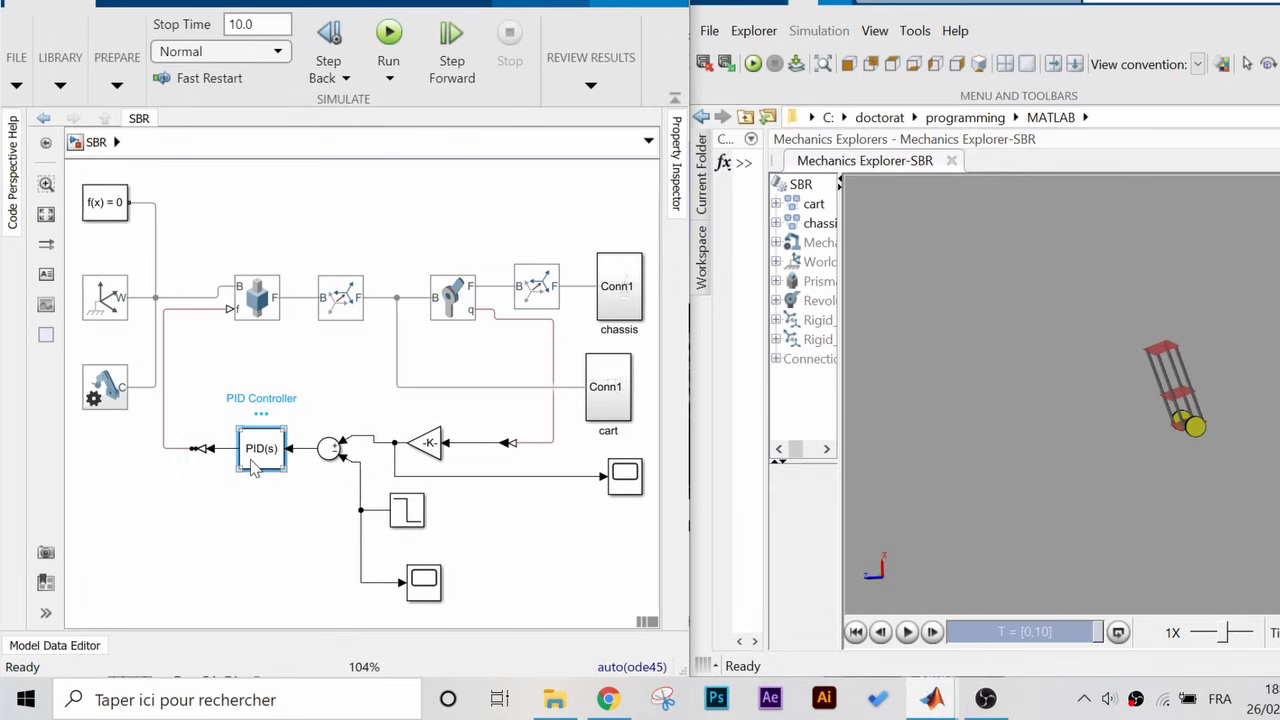
{"action": "double_click", "coordinate": [260, 448]}
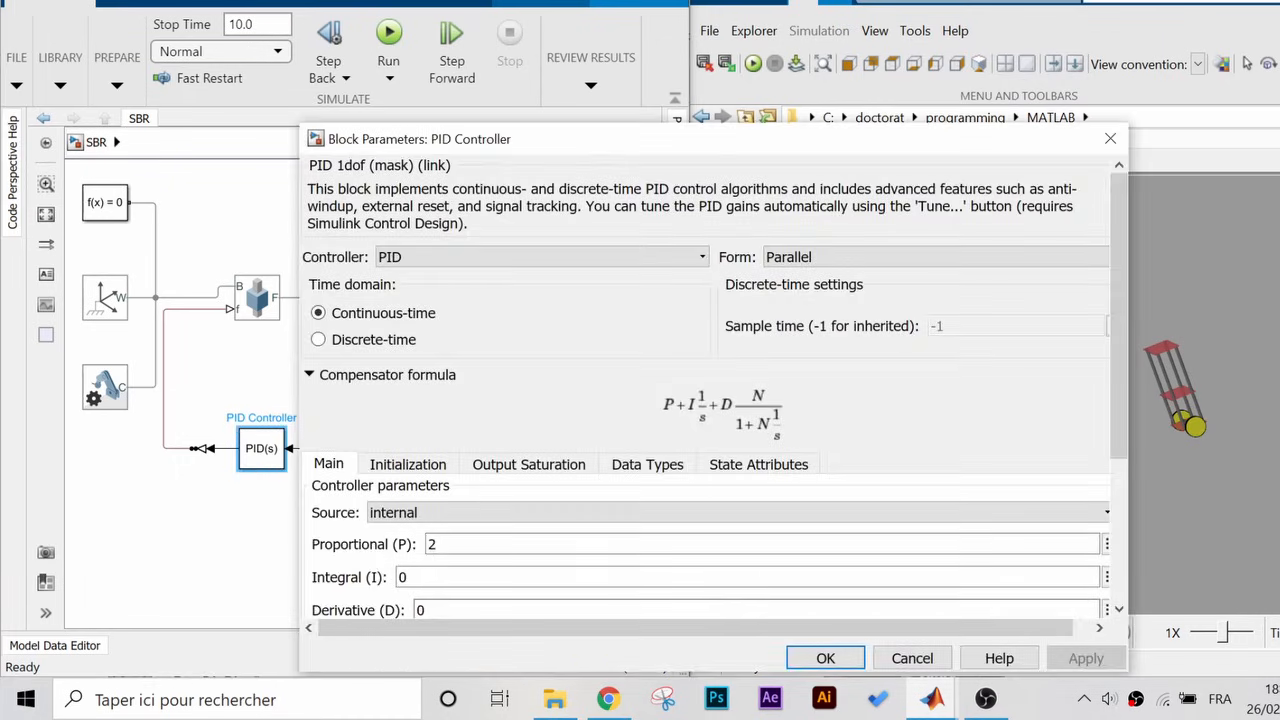
Set the PID derivative gain to 0.01 and return to the gain settings.
{"action": "type", "text": ".01"}
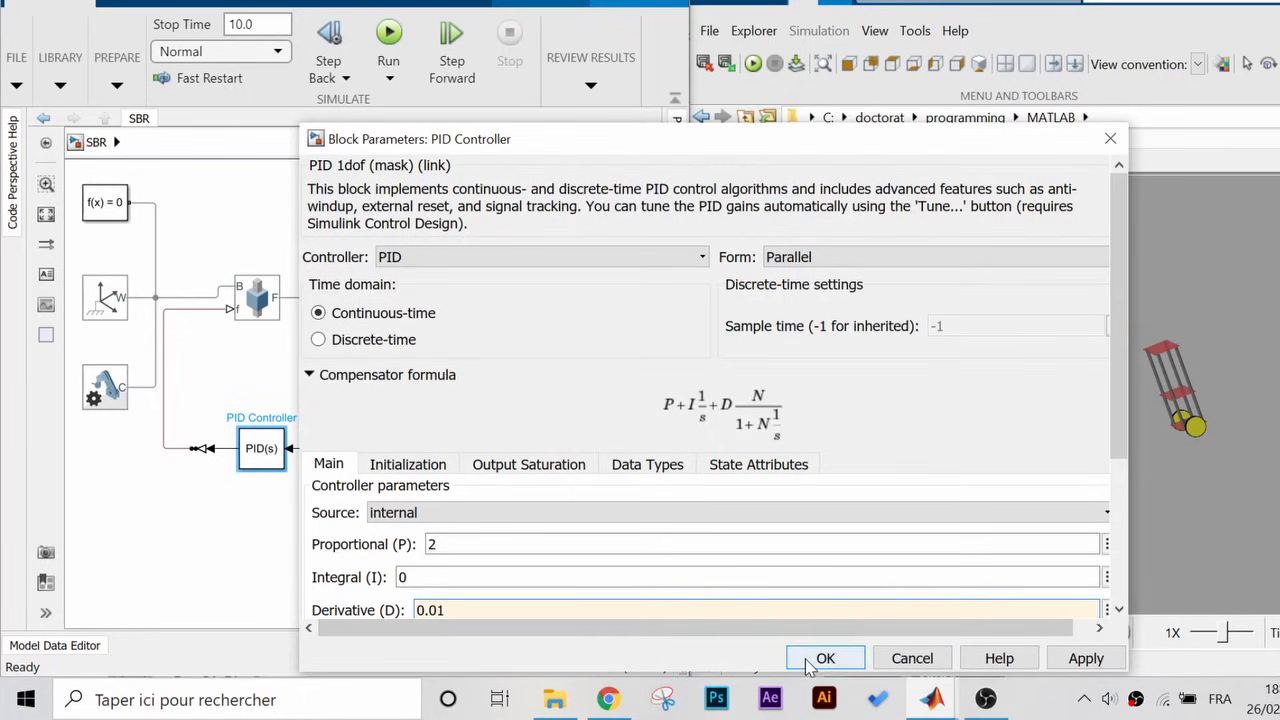
{"action": "left_click", "coordinate": [824, 658]}
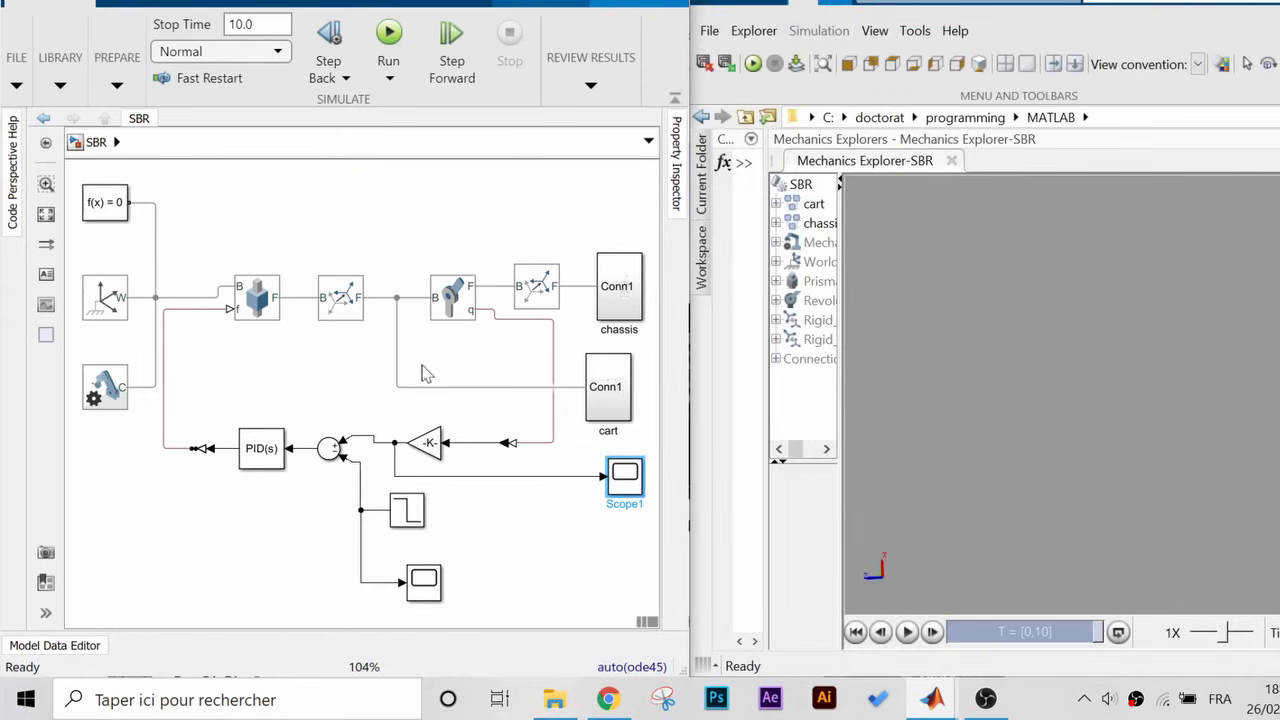
{"action": "double_click", "coordinate": [260, 448]}
{"action": "type", "text": "3"}
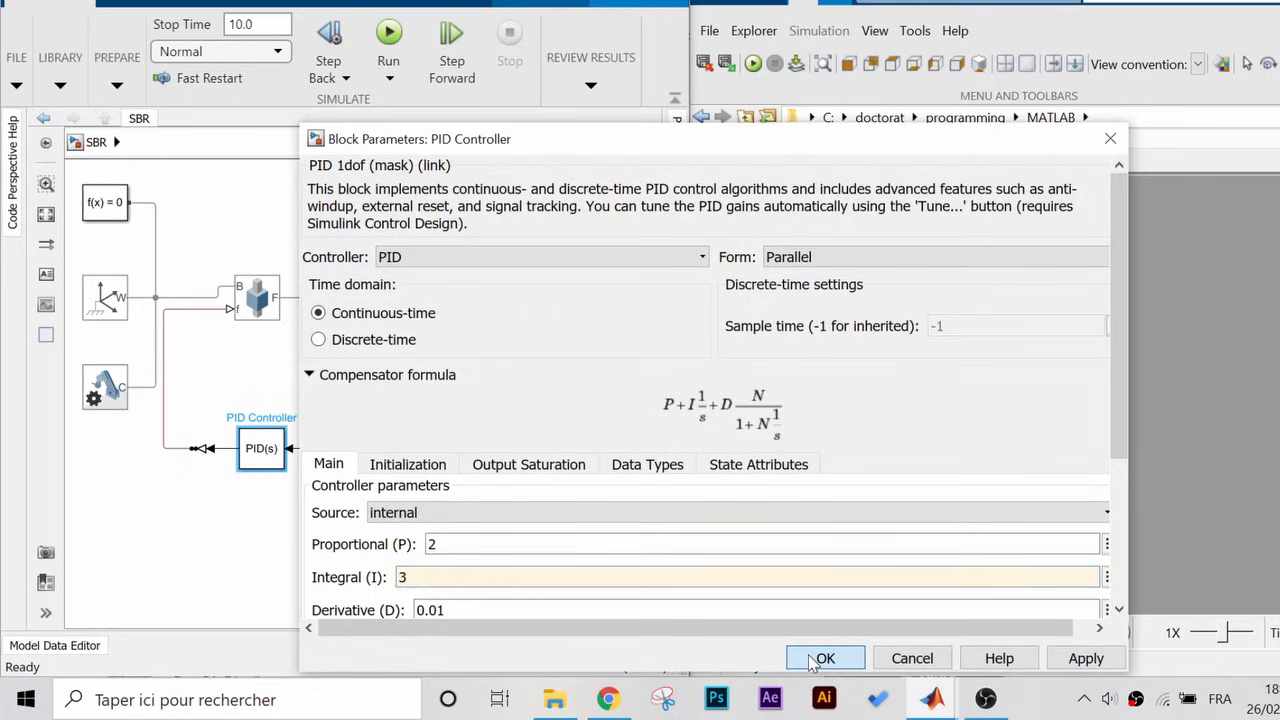
Set the integral gain to 3 and rerun the balancing simulation.
{"action": "left_click", "coordinate": [824, 658]}
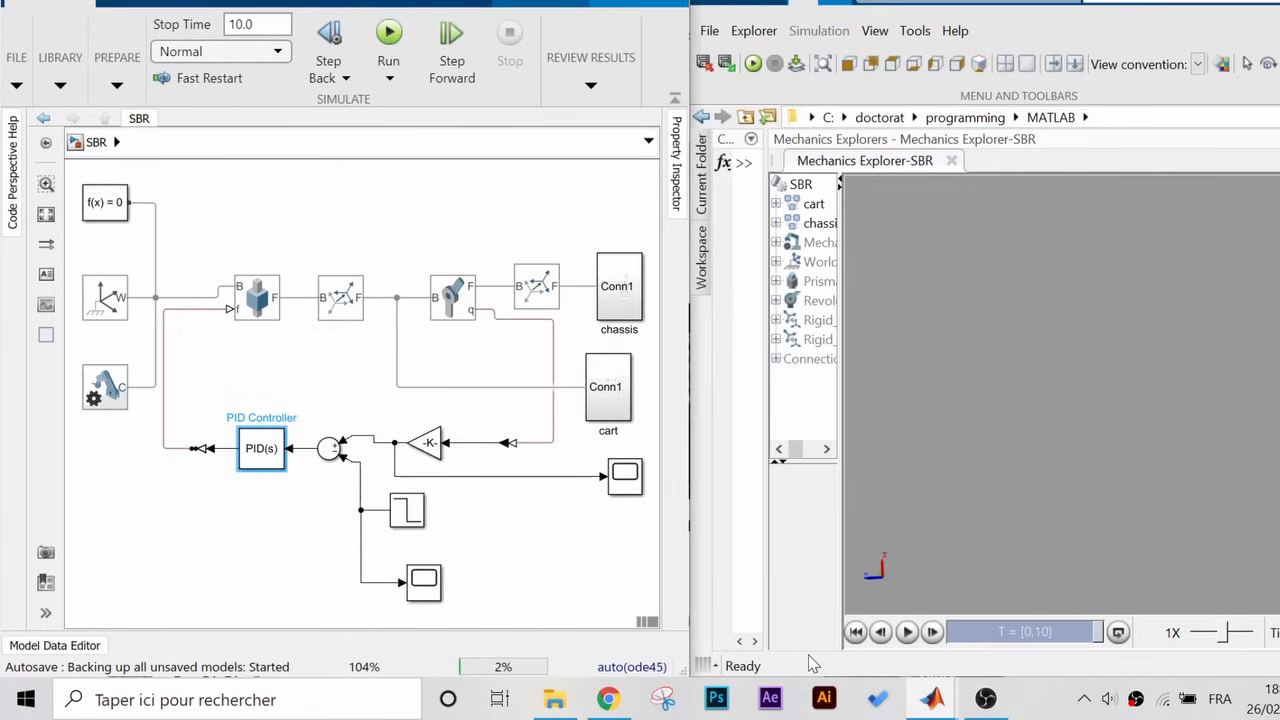
{"action": "left_click", "coordinate": [388, 32]}
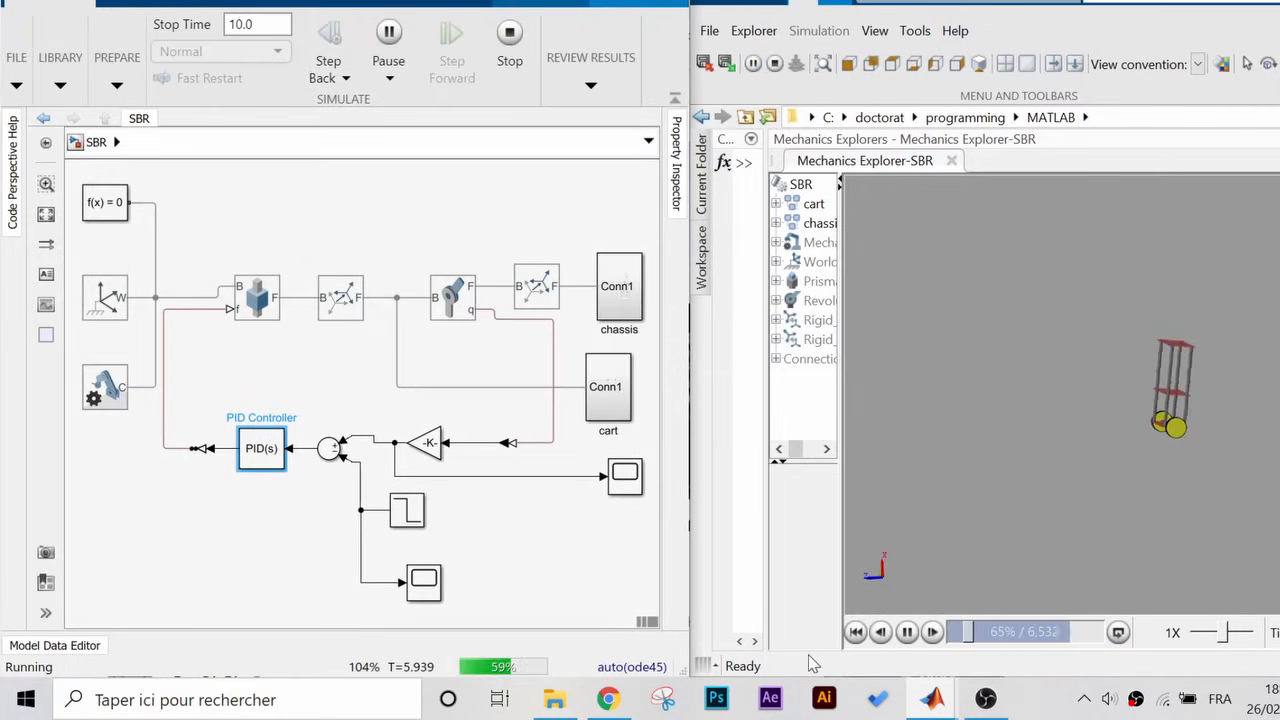
{"action": "left_click", "coordinate": [508, 32]}
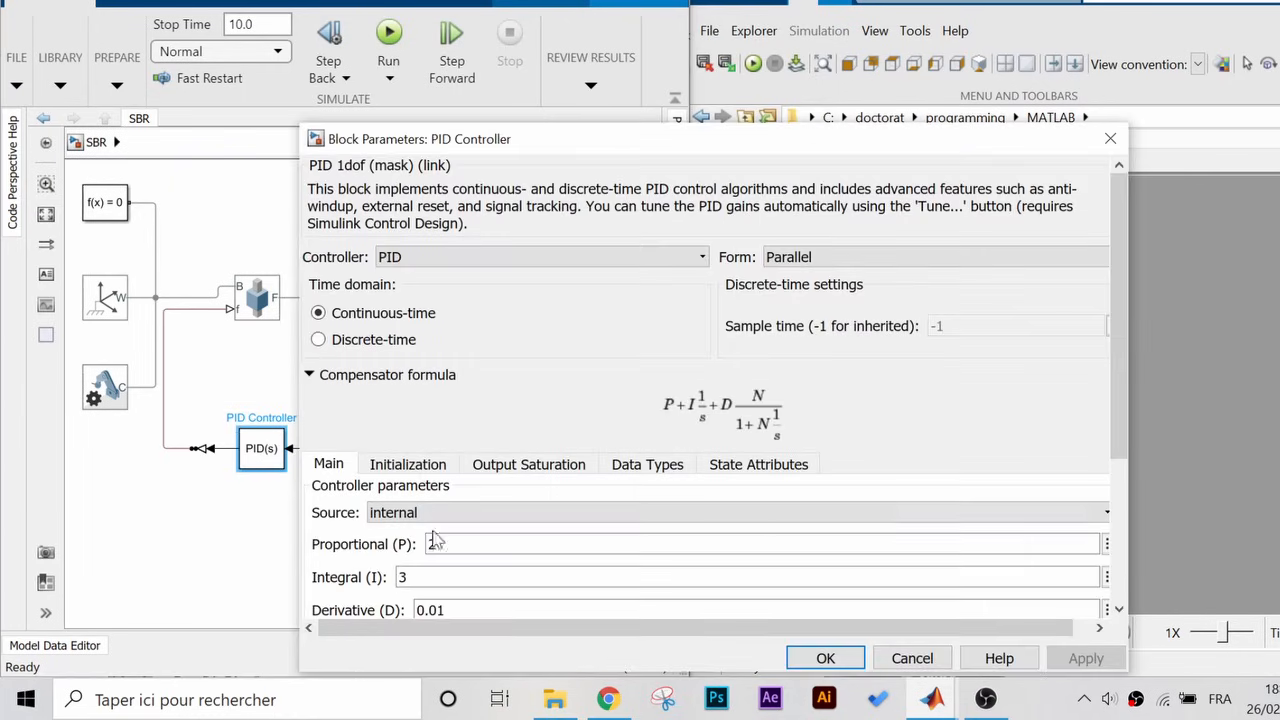
Raise the integral gain to 5, rerun the simulation, and reopen the PID gains.
{"action": "type", "text": "5"}
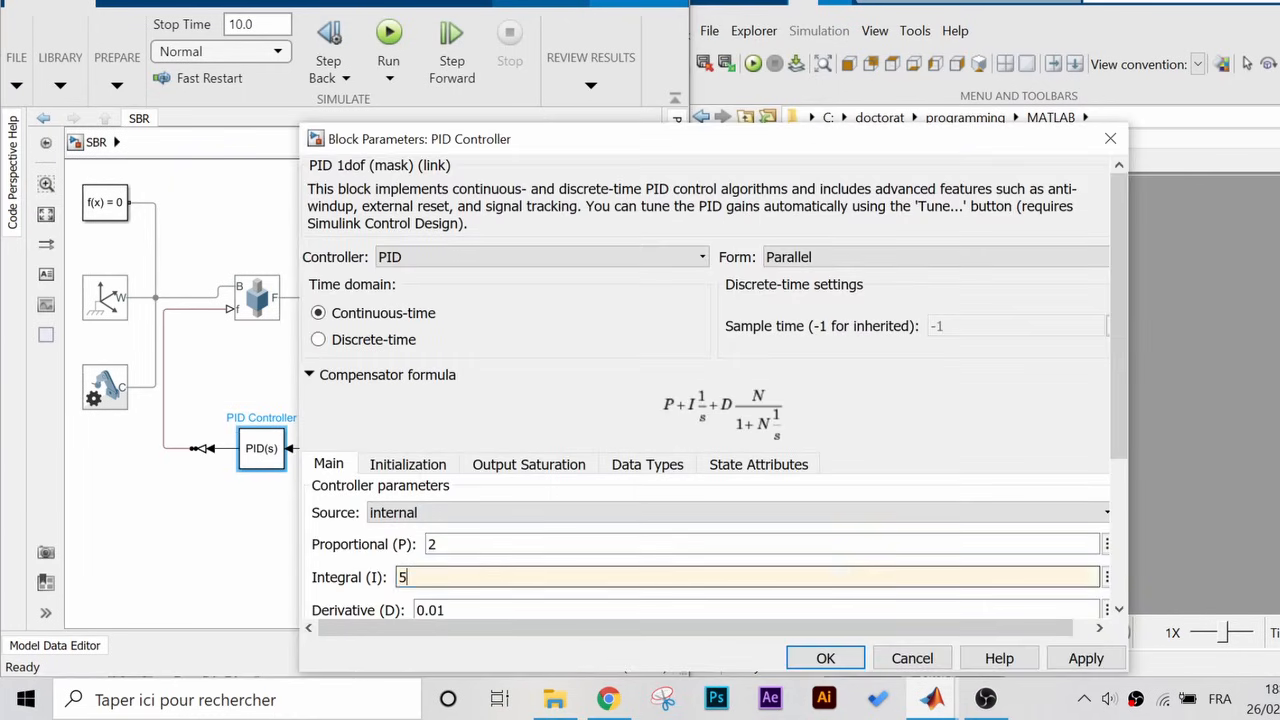
{"action": "left_click", "coordinate": [824, 658]}
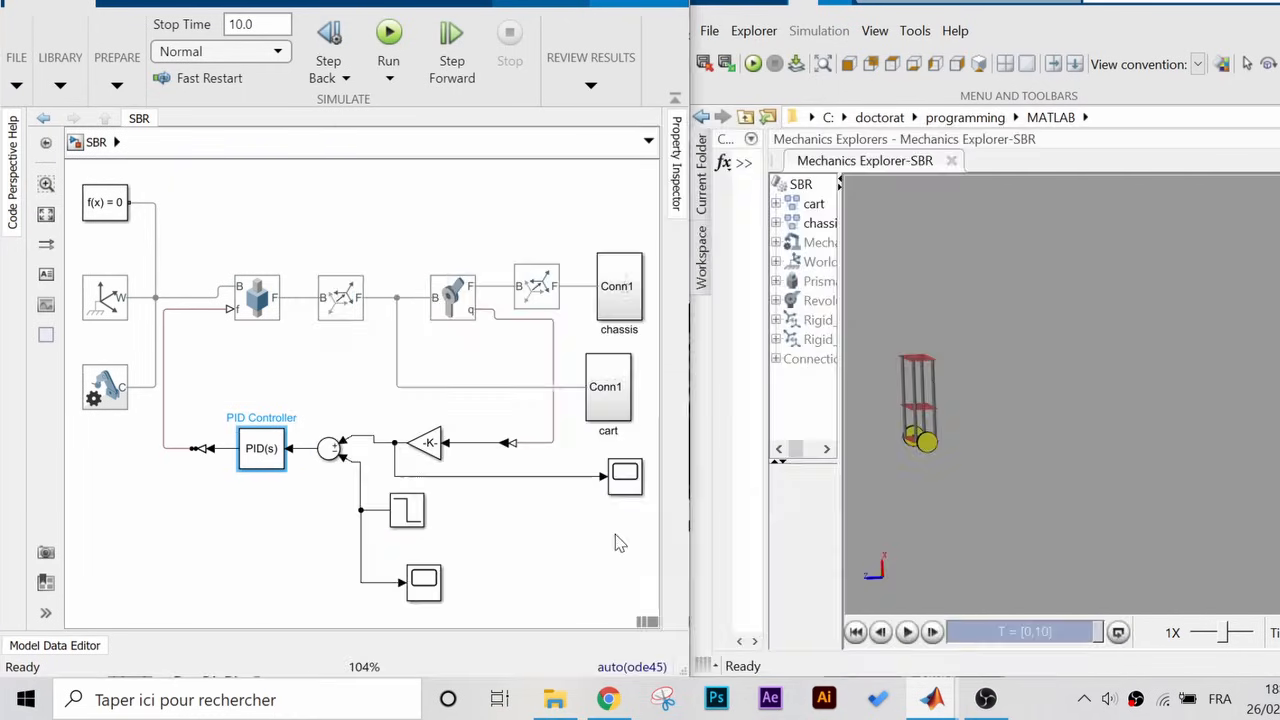
{"action": "left_click", "coordinate": [388, 32]}
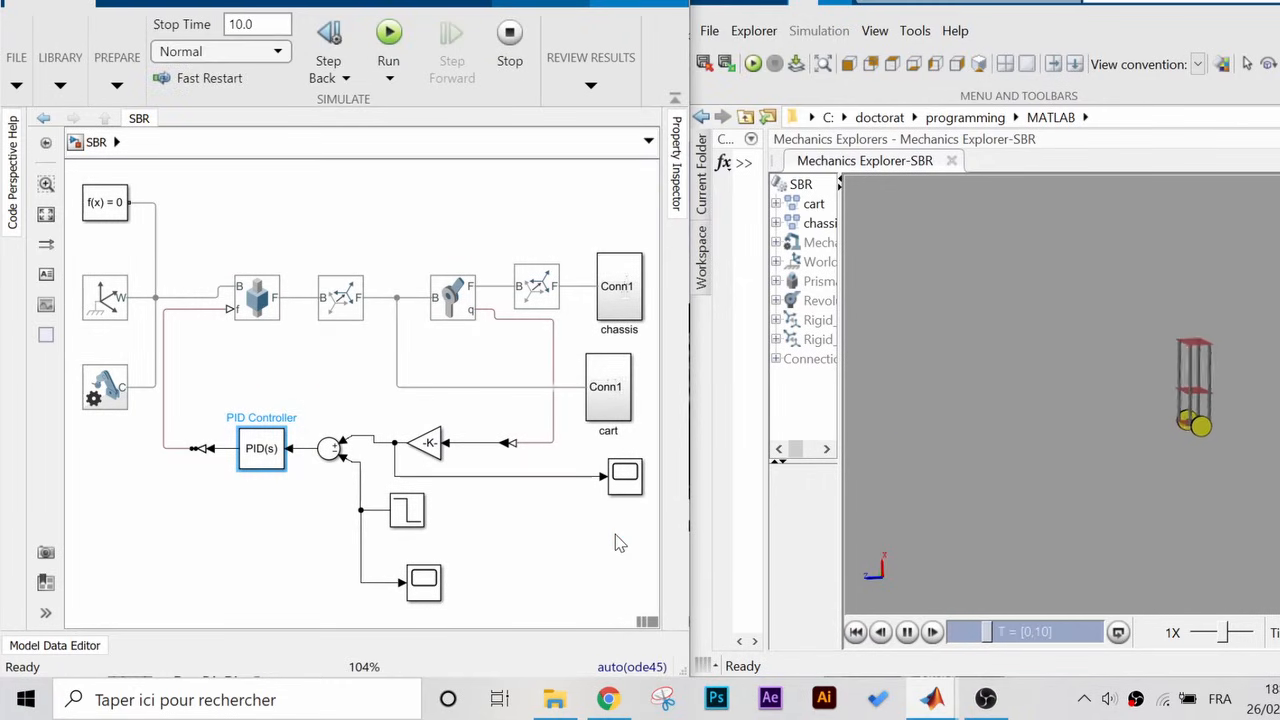
{"action": "double_click", "coordinate": [260, 448]}
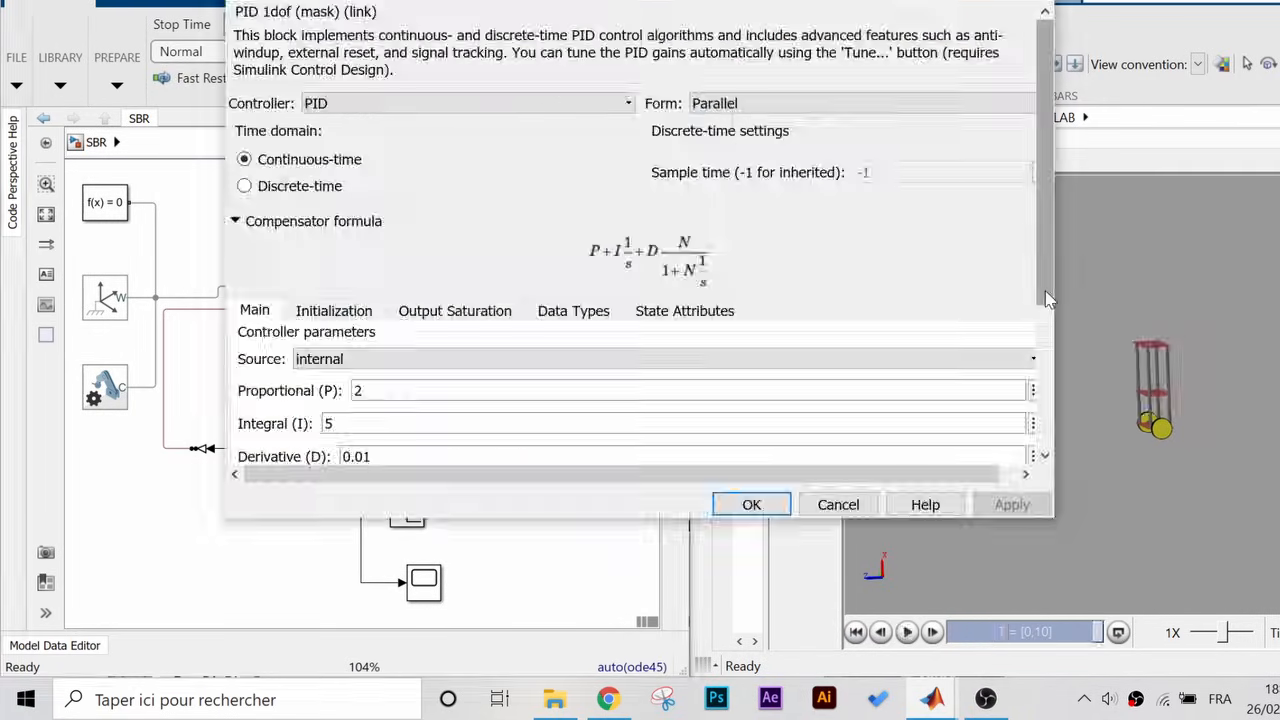
Launch the PID Tuner and drag the Response Time slider toward Faster.
{"action": "scroll", "scroll_direction": "down", "scroll_amount": 3}
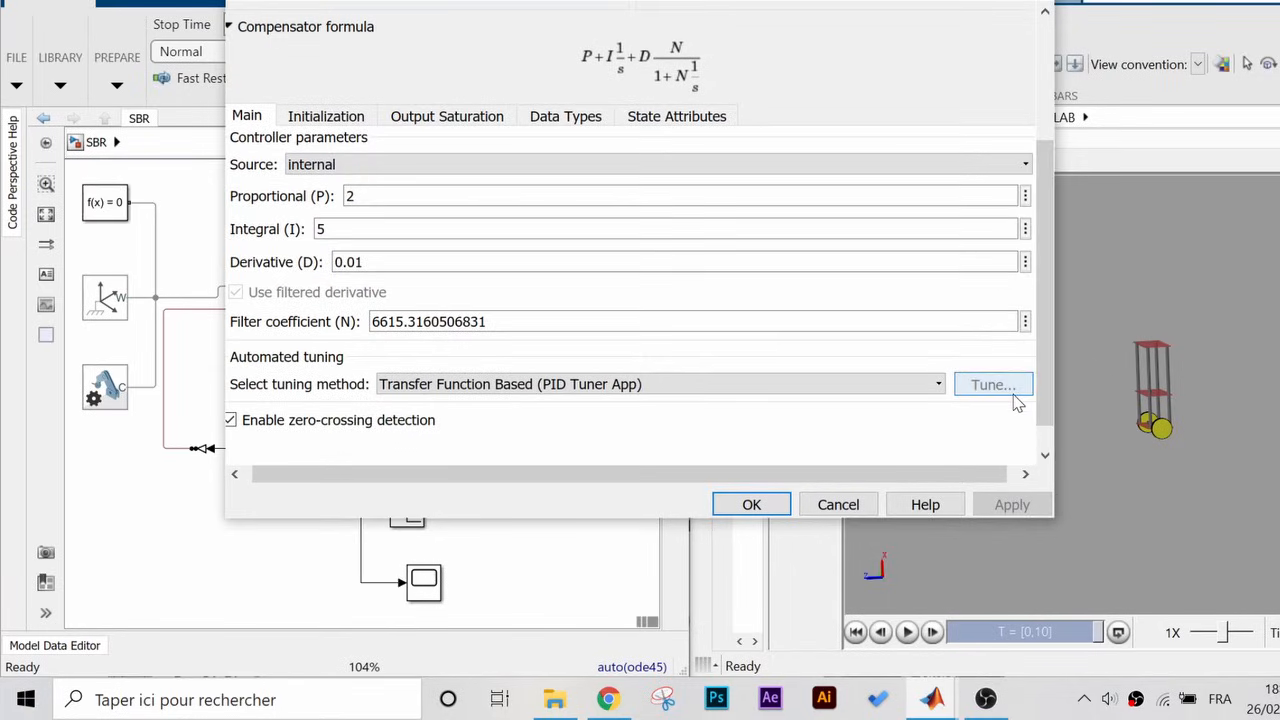
{"action": "left_click", "coordinate": [992, 384]}
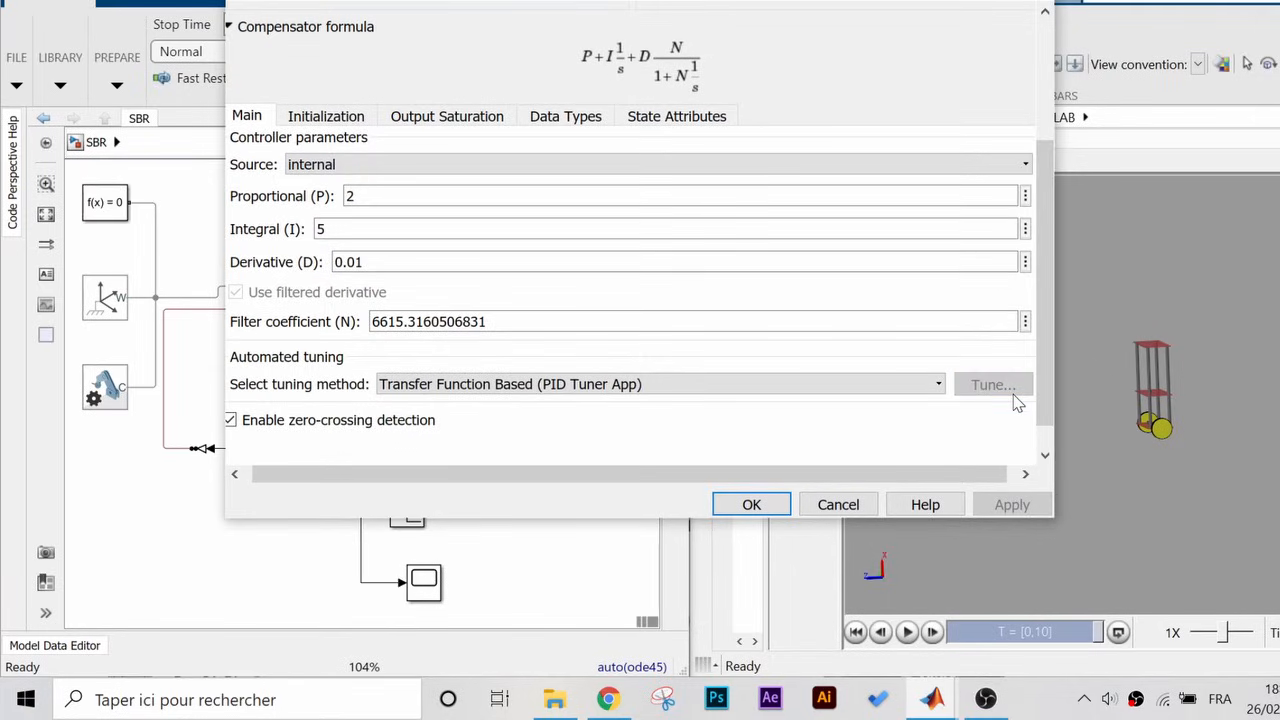
{"action": "left_click", "coordinate": [992, 384]}
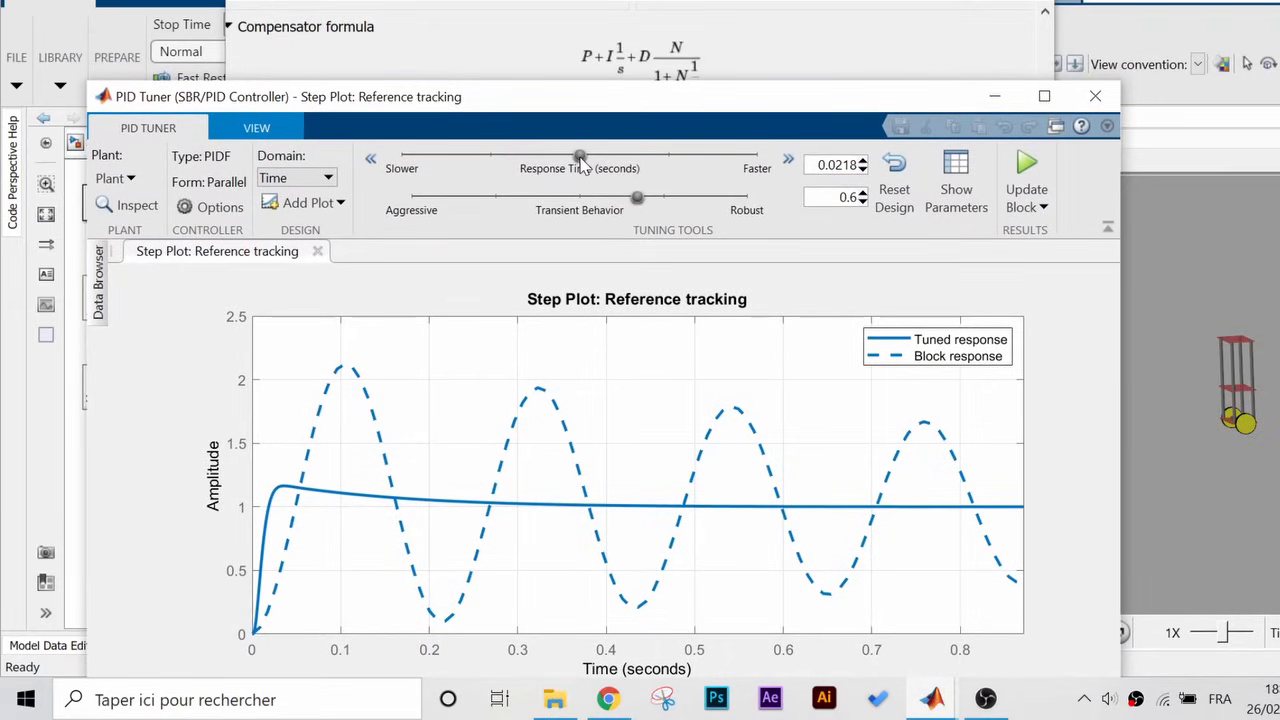
{"action": "left_click_drag", "start_coordinate": [580, 156], "coordinate": [480, 156]}
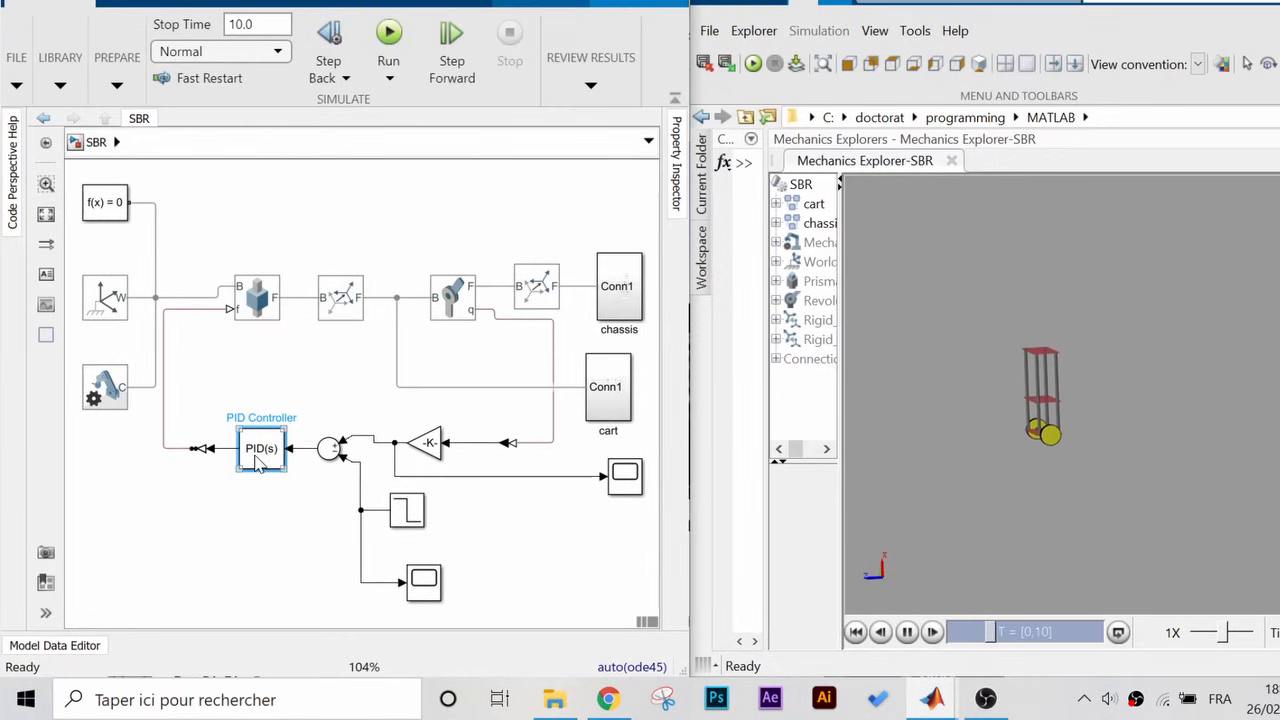
Raise the PID Controller's integral gain from 15 to 20 and reopen its gain settings after the rerun.
{"action": "double_click", "coordinate": [260, 448]}
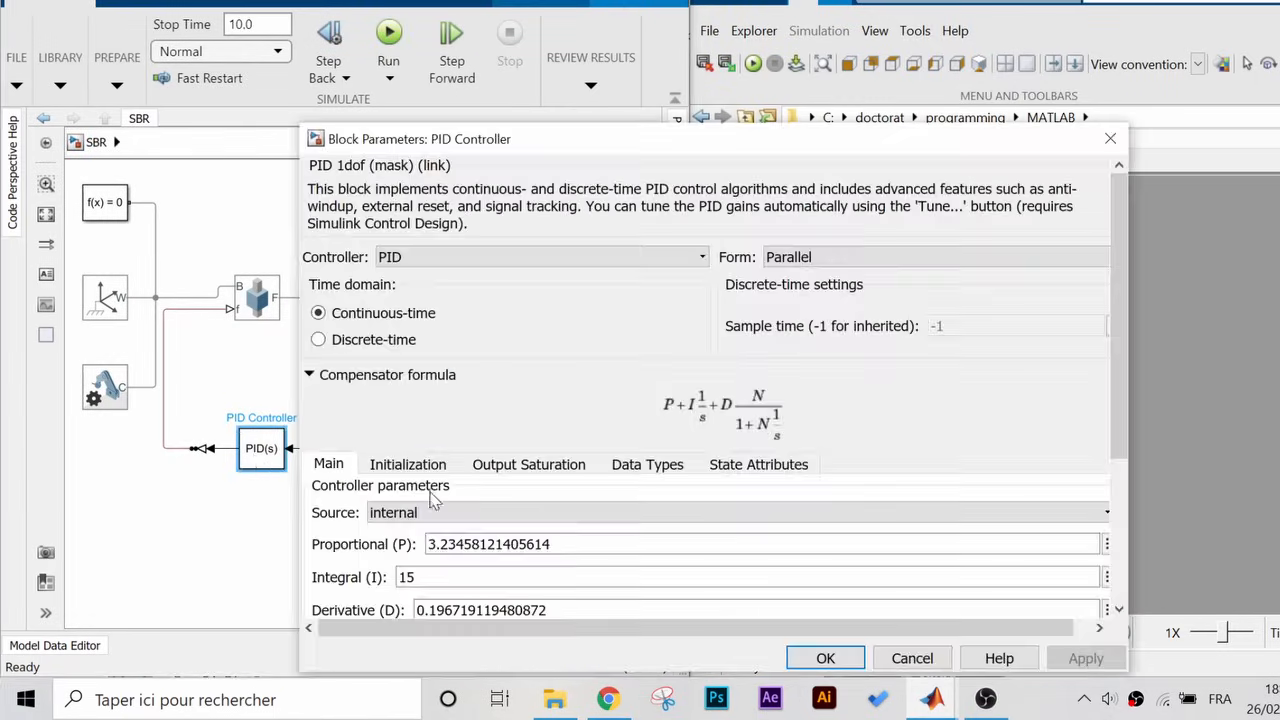
{"action": "type", "text": "20"}
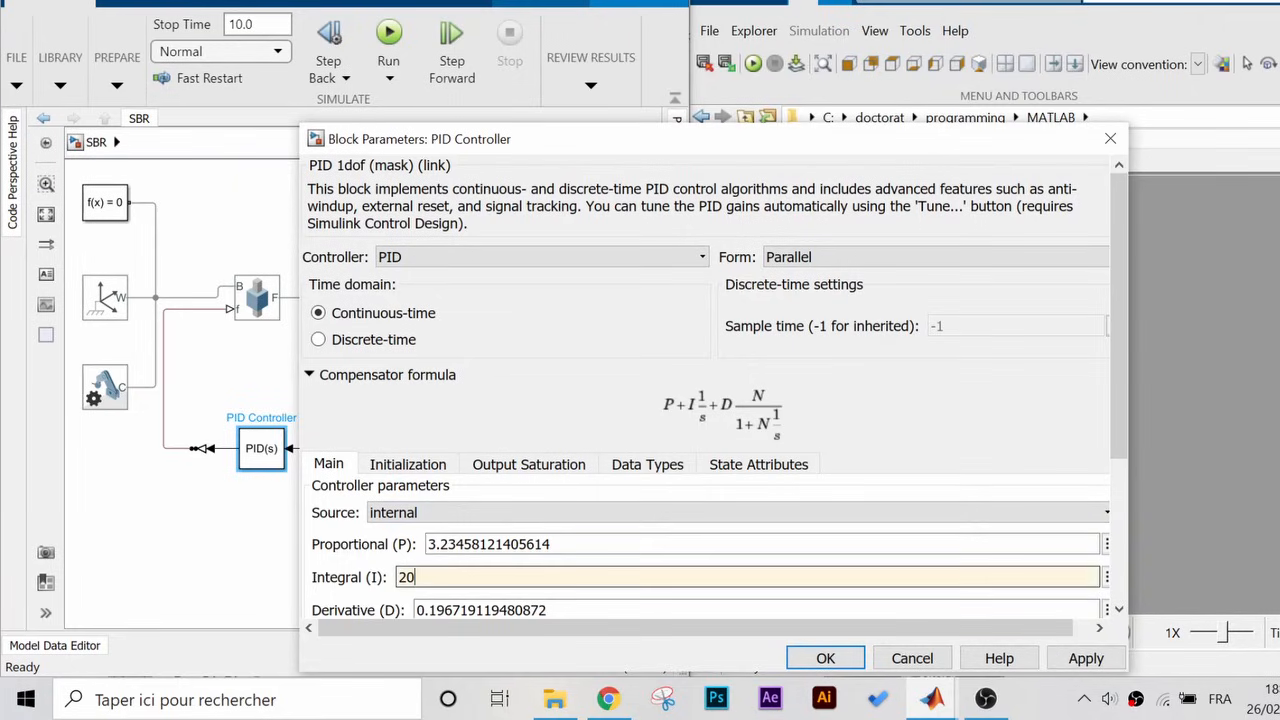
{"action": "left_click", "coordinate": [824, 658]}
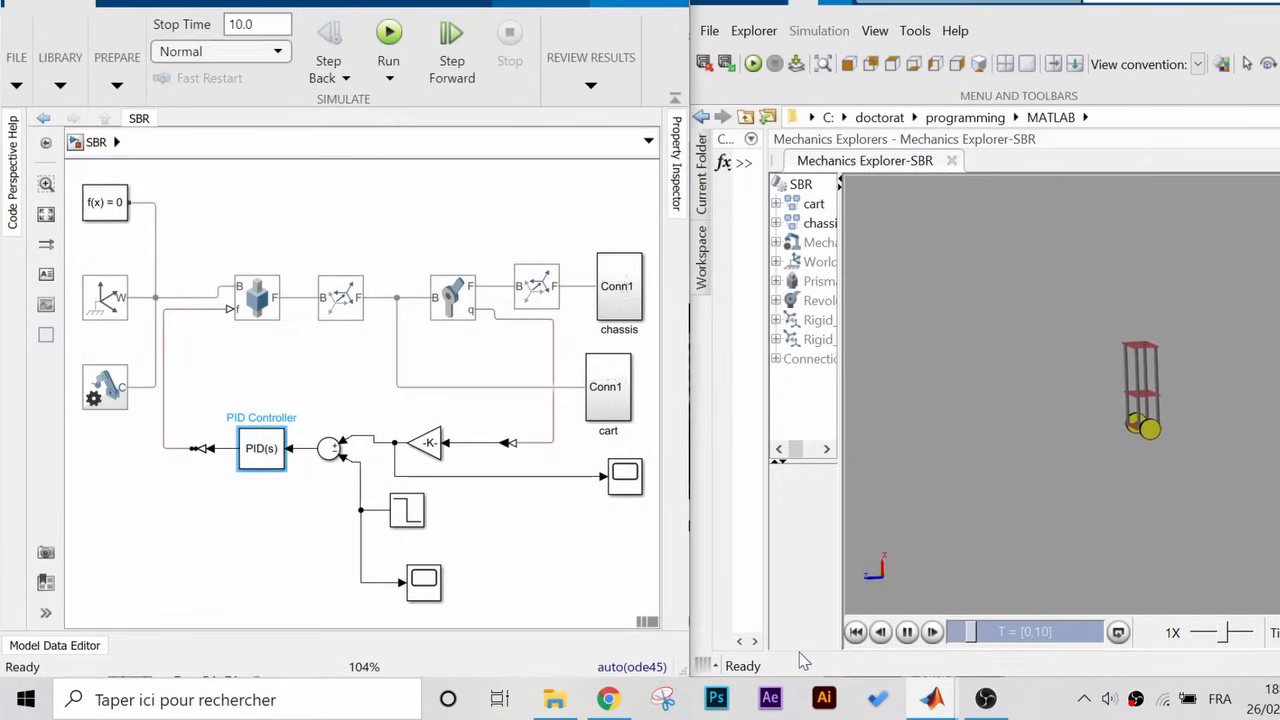
{"action": "left_click", "coordinate": [260, 448]}
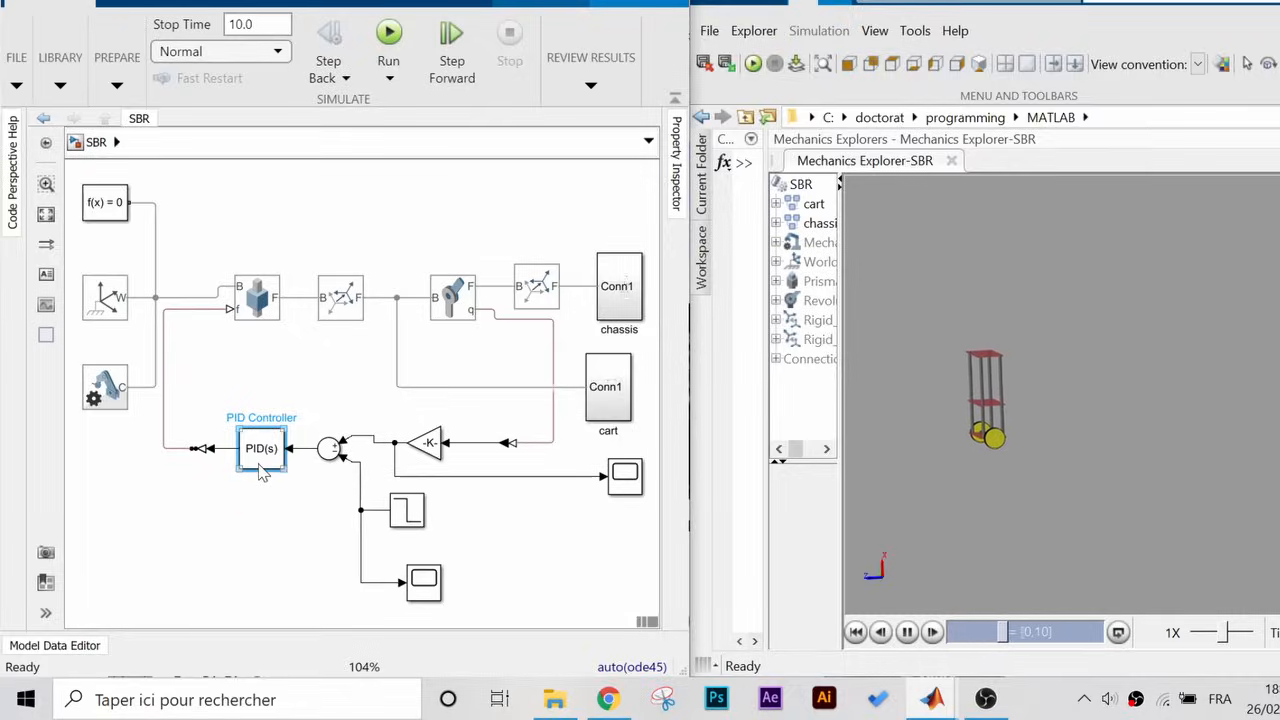
{"action": "double_click", "coordinate": [260, 448]}
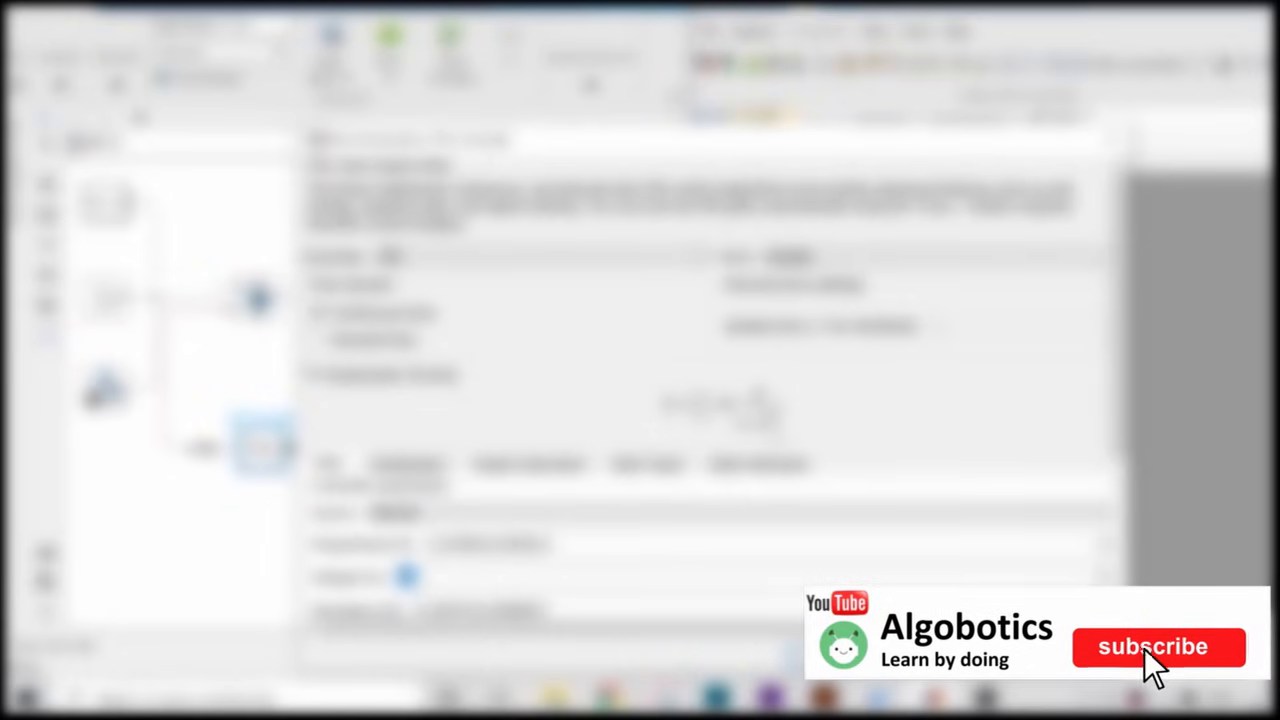
{"action": "left_click", "coordinate": [1156, 646]}
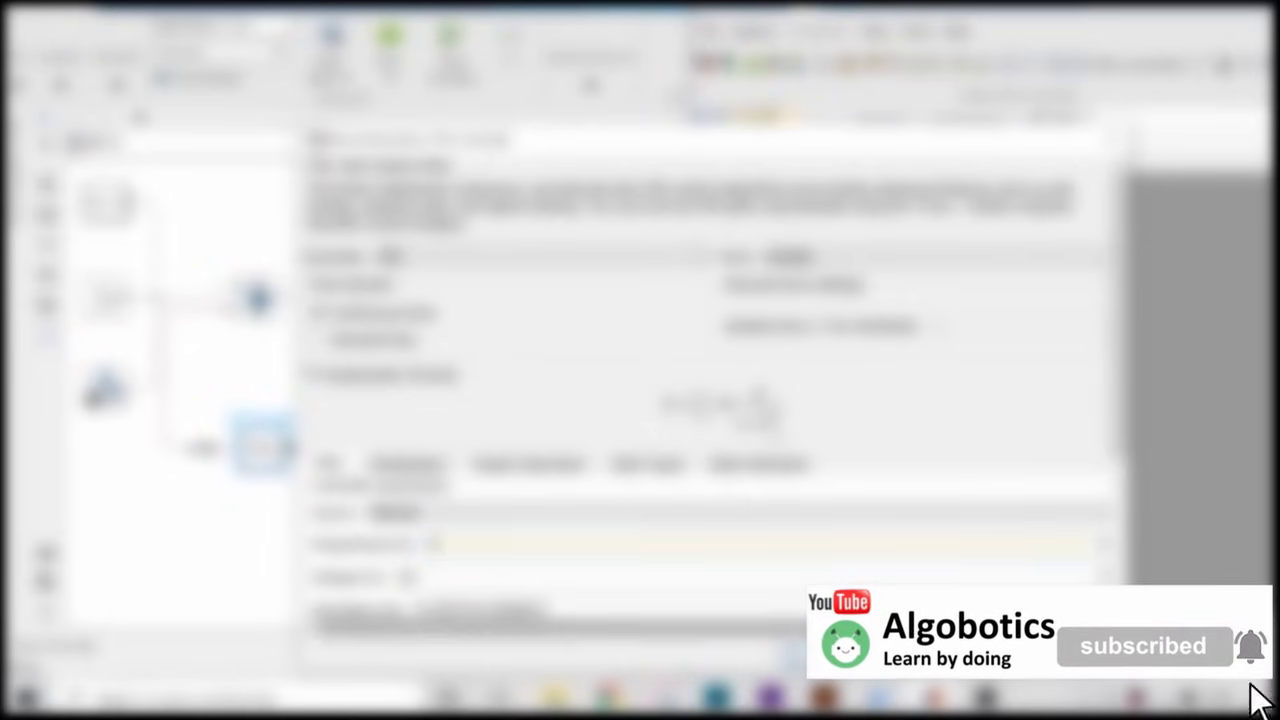